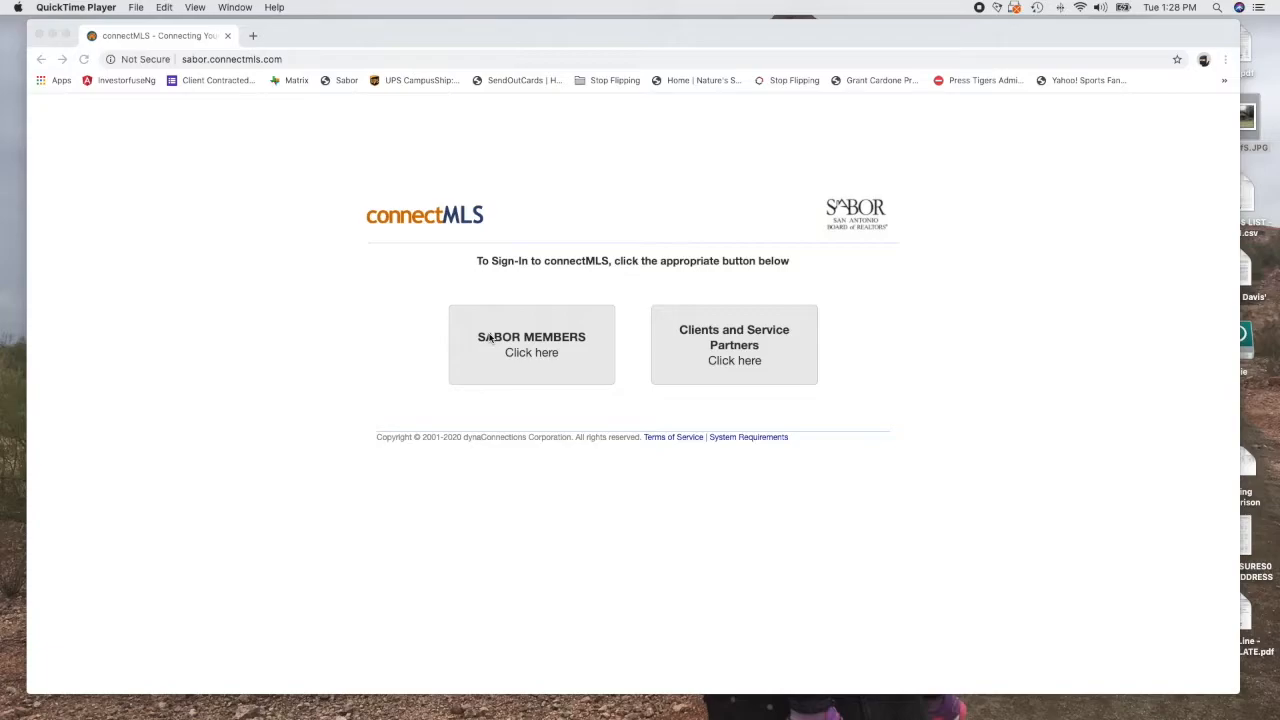
pyautogui.moveTo(310, 68)
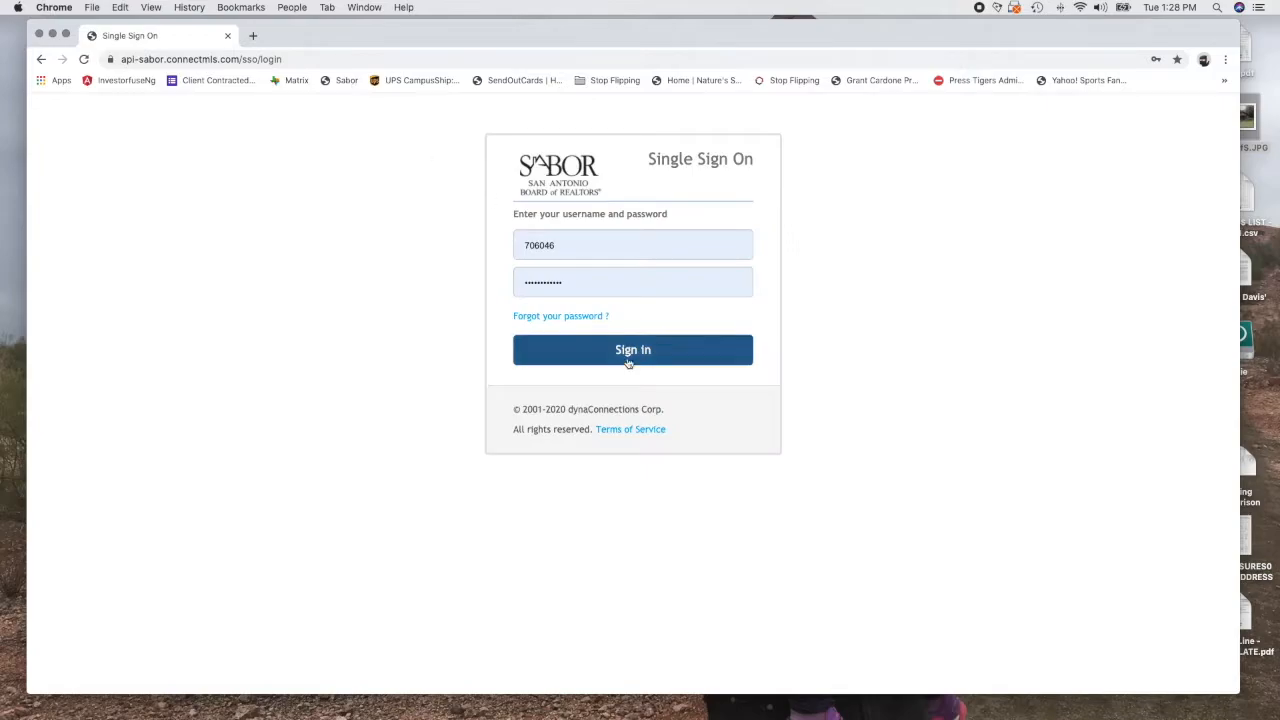
# Step: Sign in as a SABOR member and launch connectMLS from the Member Dashboard
pyautogui.click(632, 348)
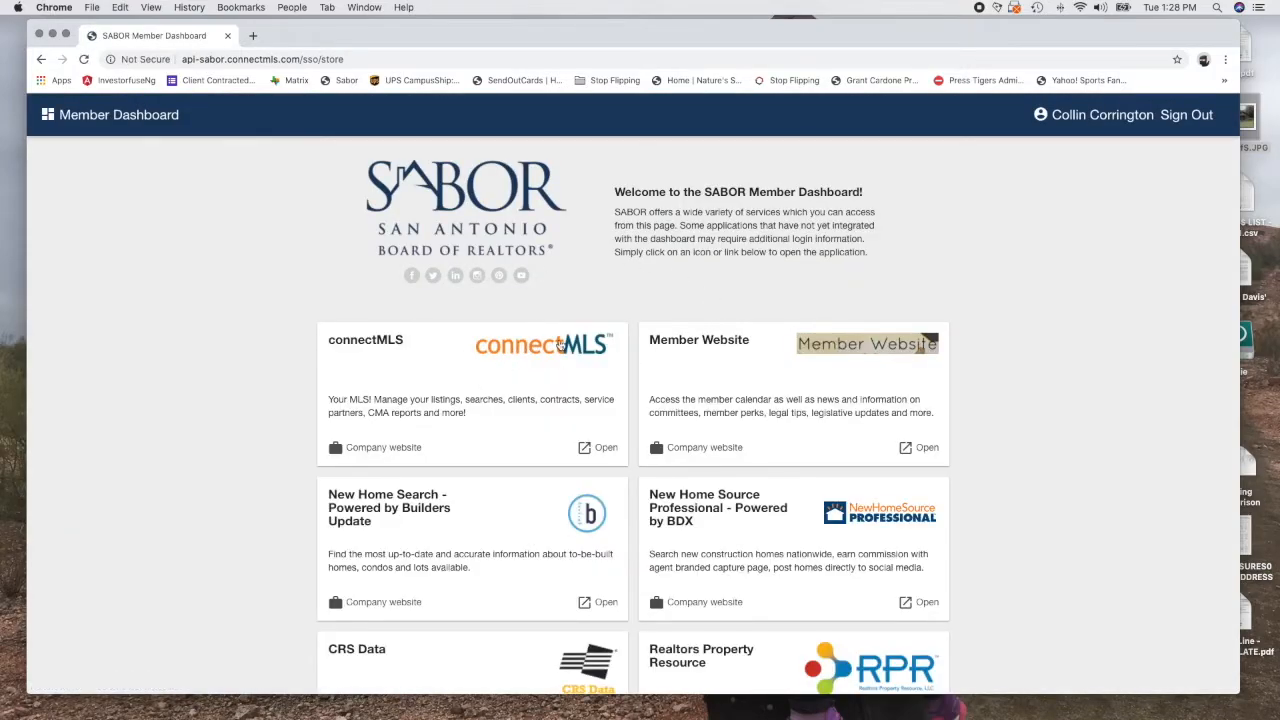
pyautogui.click(598, 448)
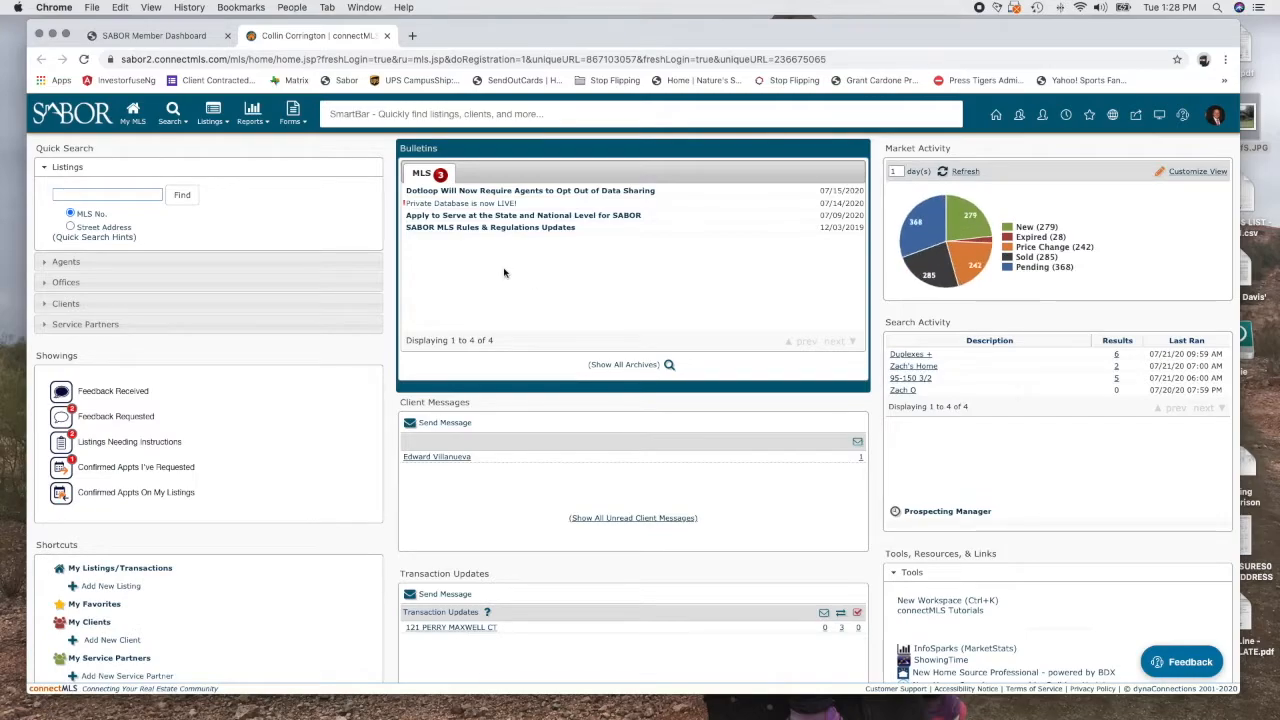
# Step: Start a Single Residential search from Search > Listings (Classic)
pyautogui.click(172, 112)
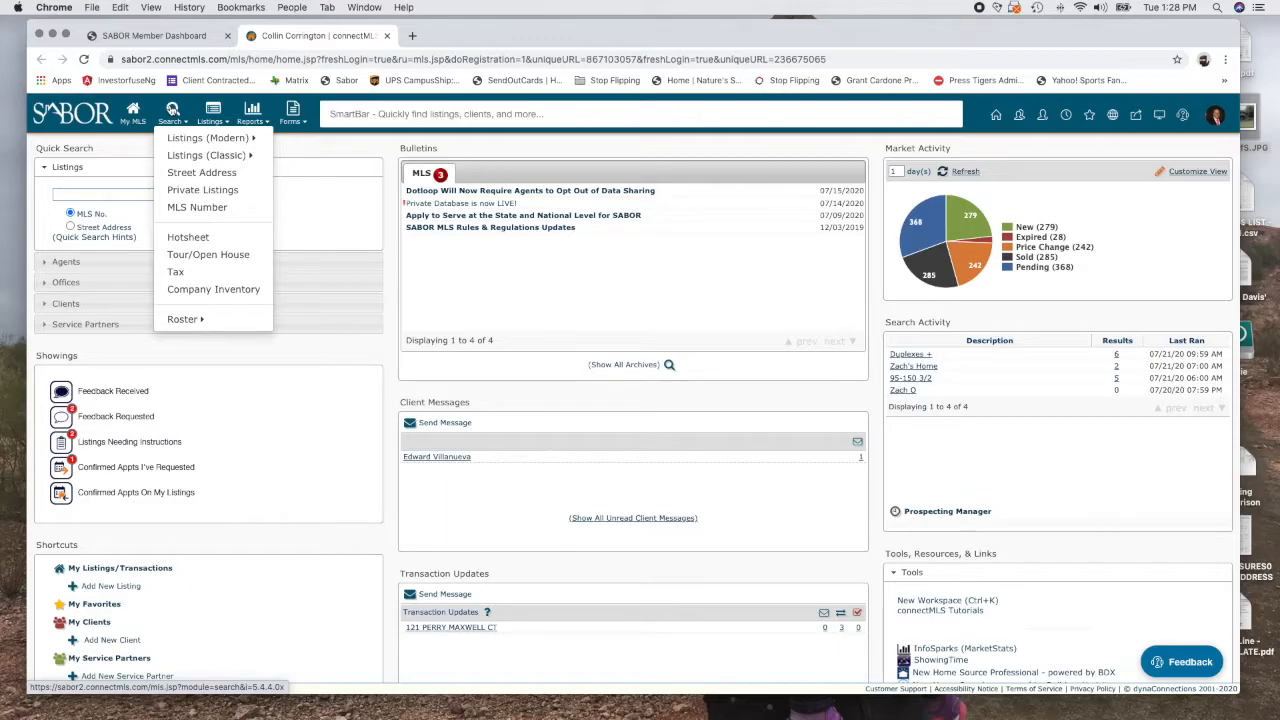
pyautogui.moveTo(208, 136)
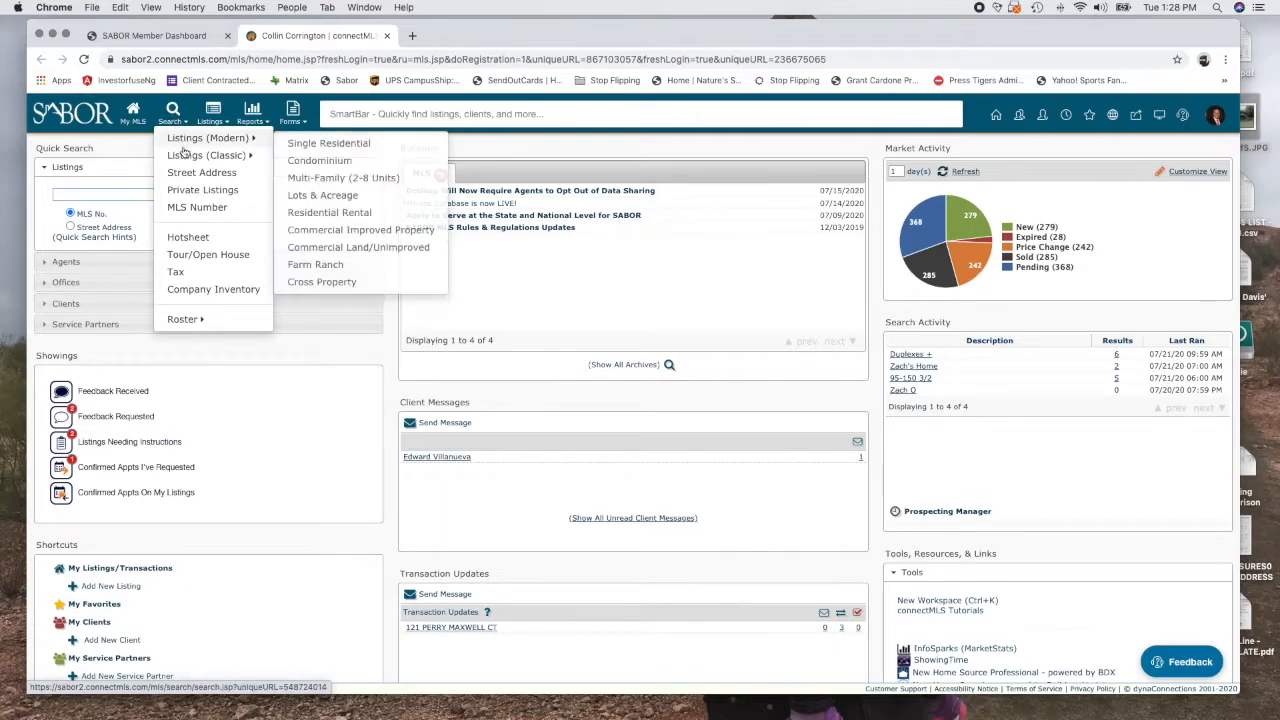
pyautogui.moveTo(208, 156)
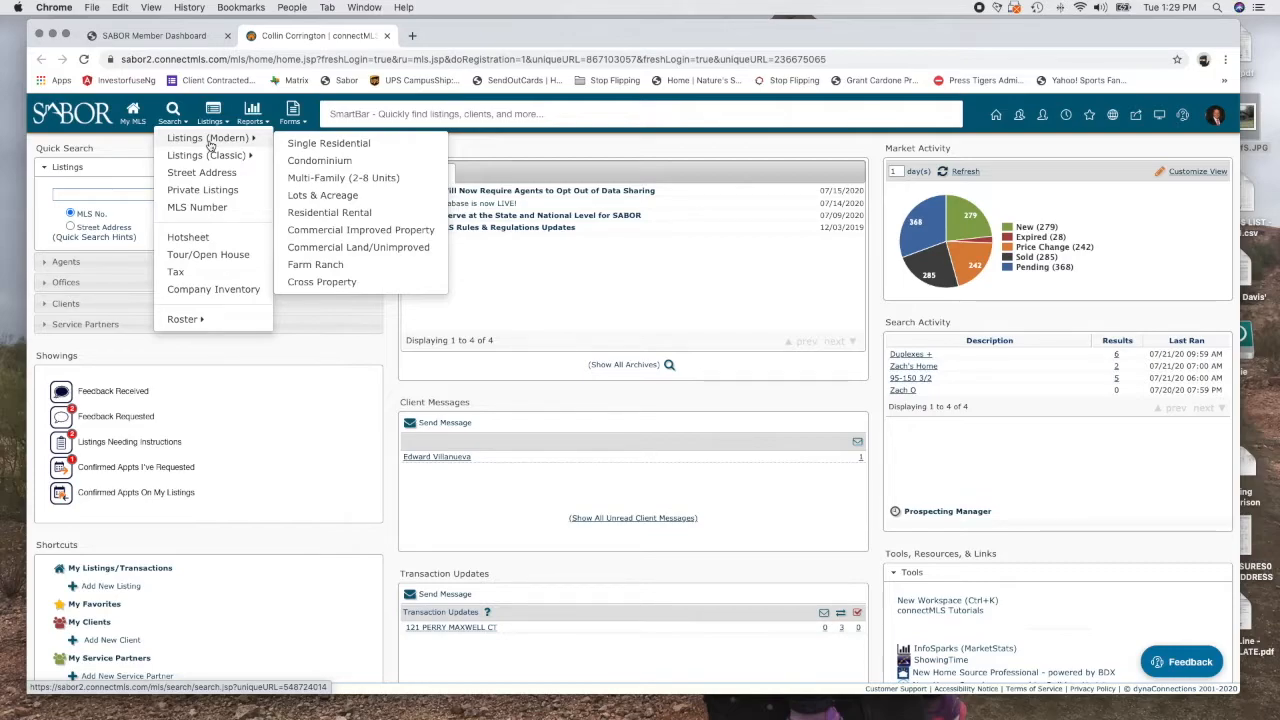
pyautogui.moveTo(204, 156)
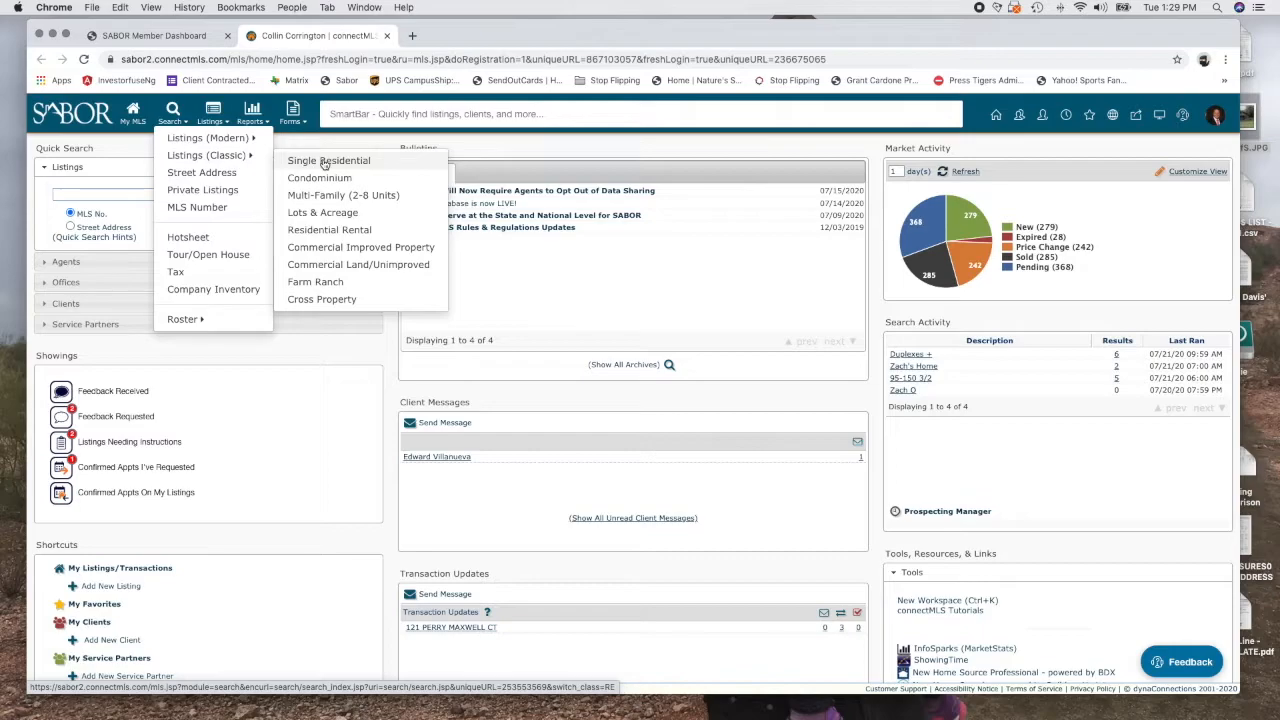
pyautogui.moveTo(380, 164)
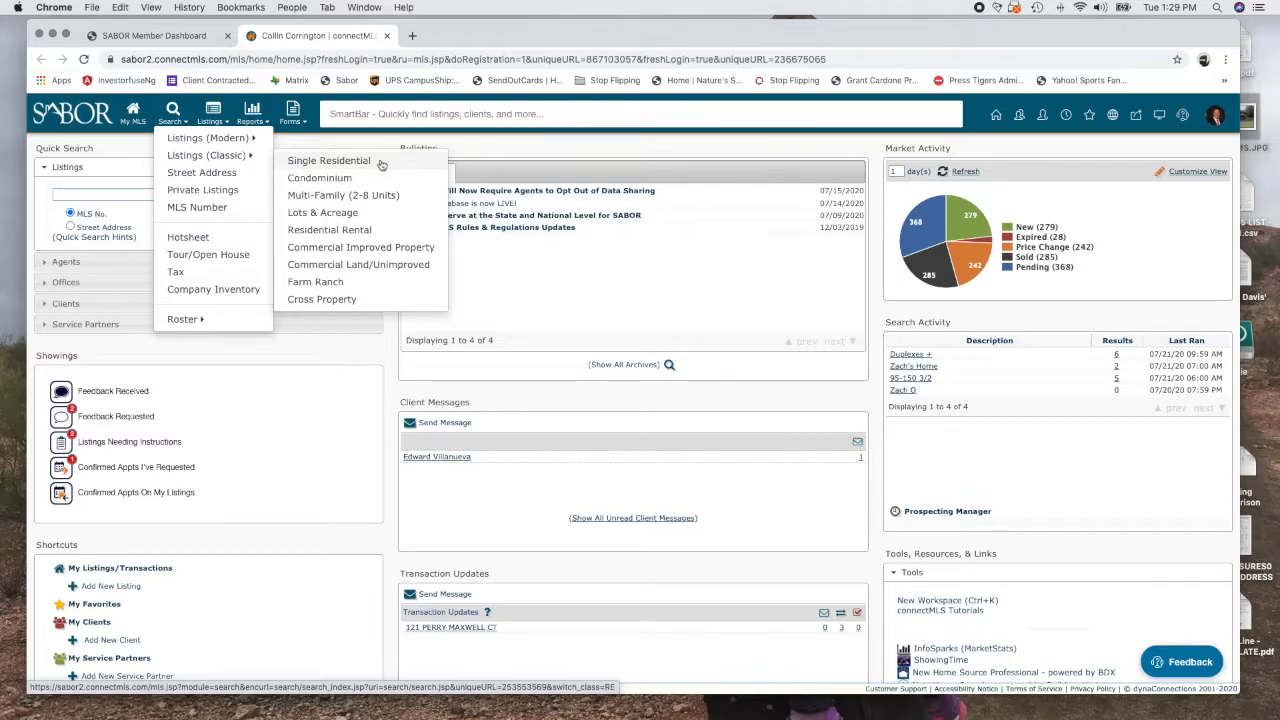
pyautogui.moveTo(344, 196)
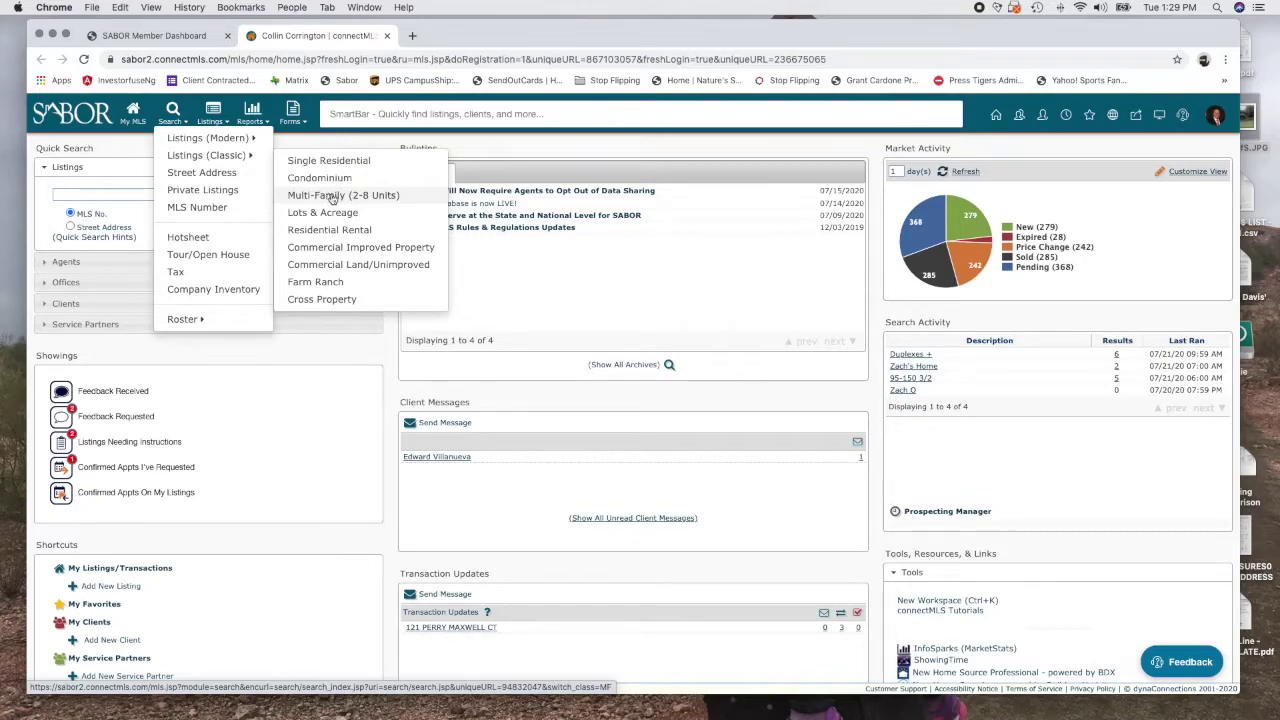
pyautogui.moveTo(322, 196)
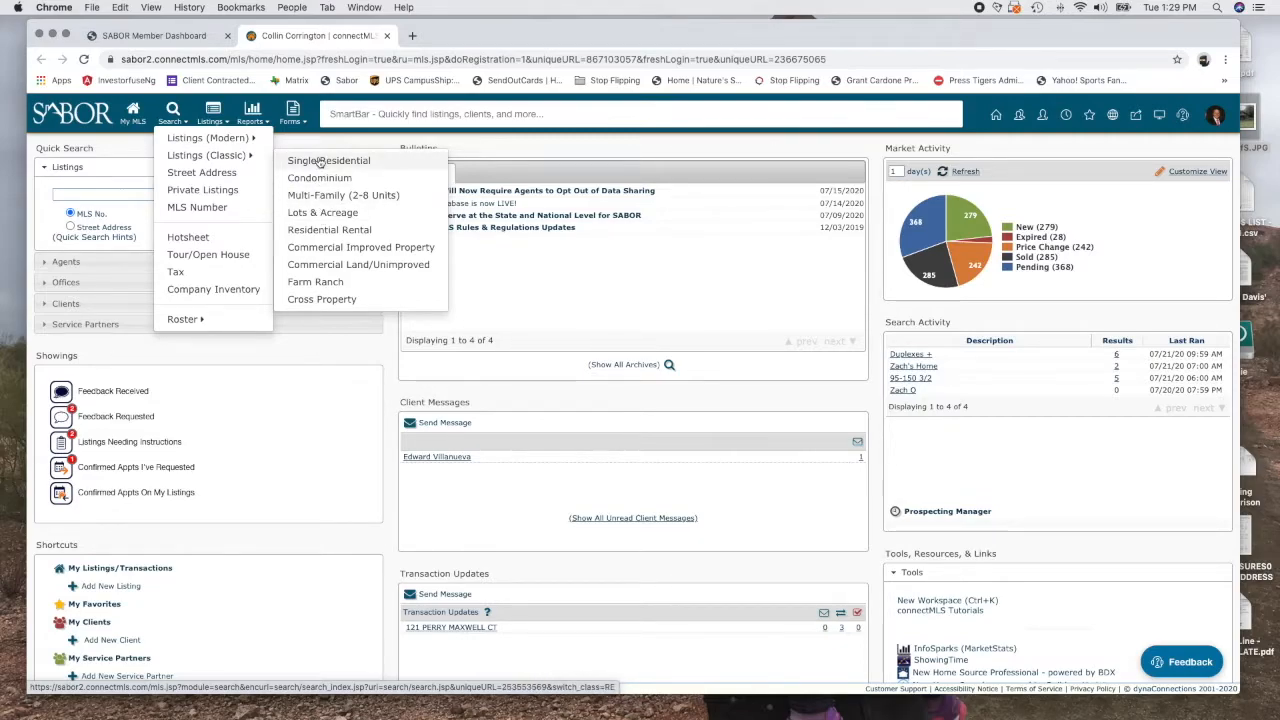
pyautogui.click(328, 160)
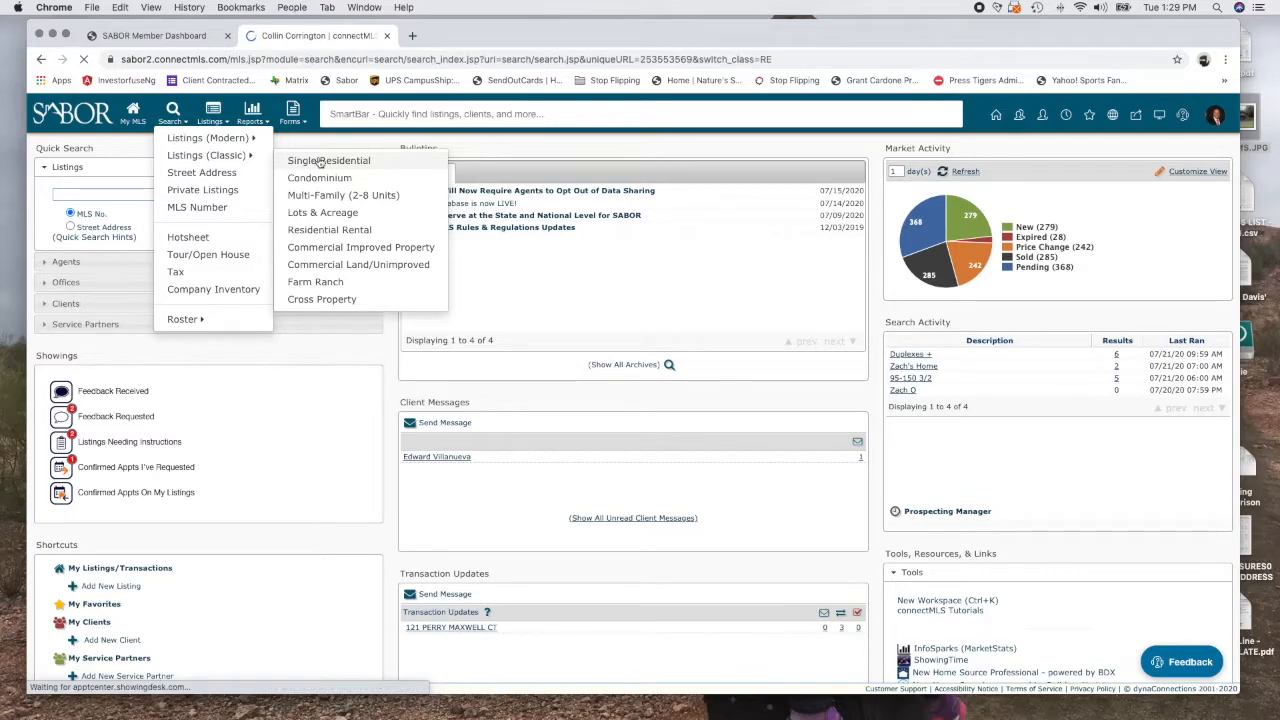
# Step: Bring up the Status lookup on the Single Residential search form and review its choices
pyautogui.click(328, 160)
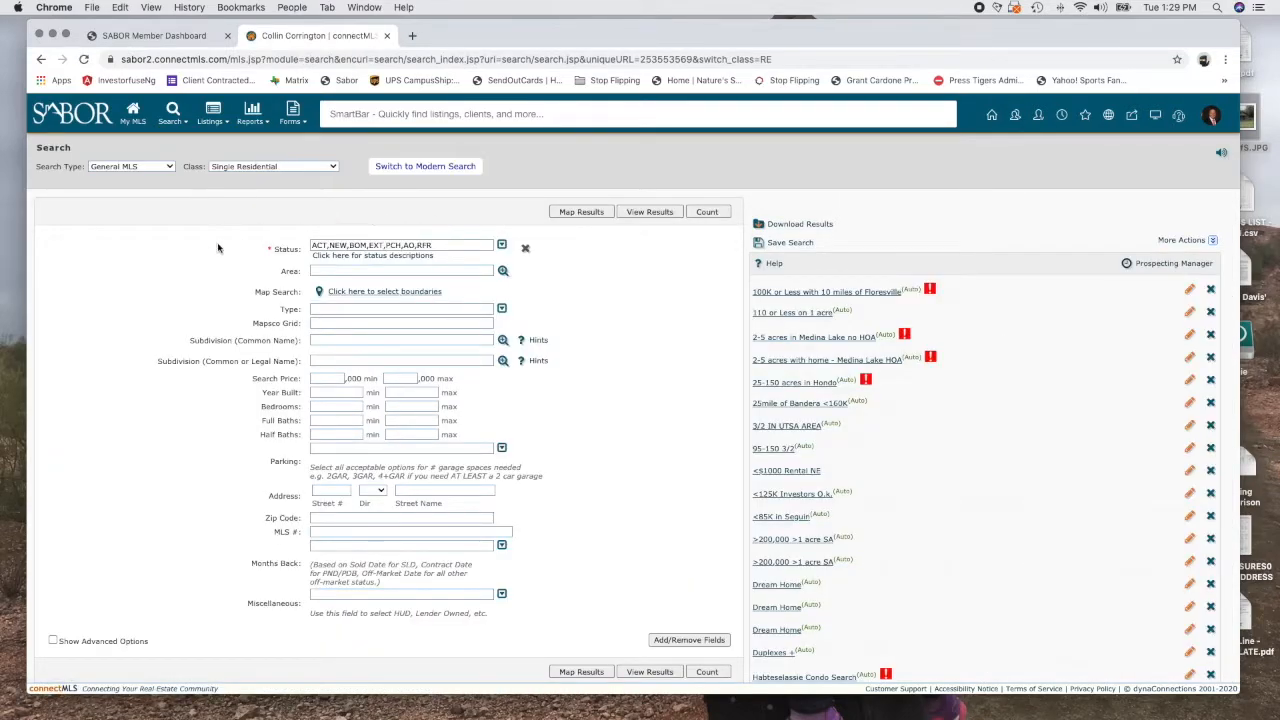
pyautogui.moveTo(264, 252)
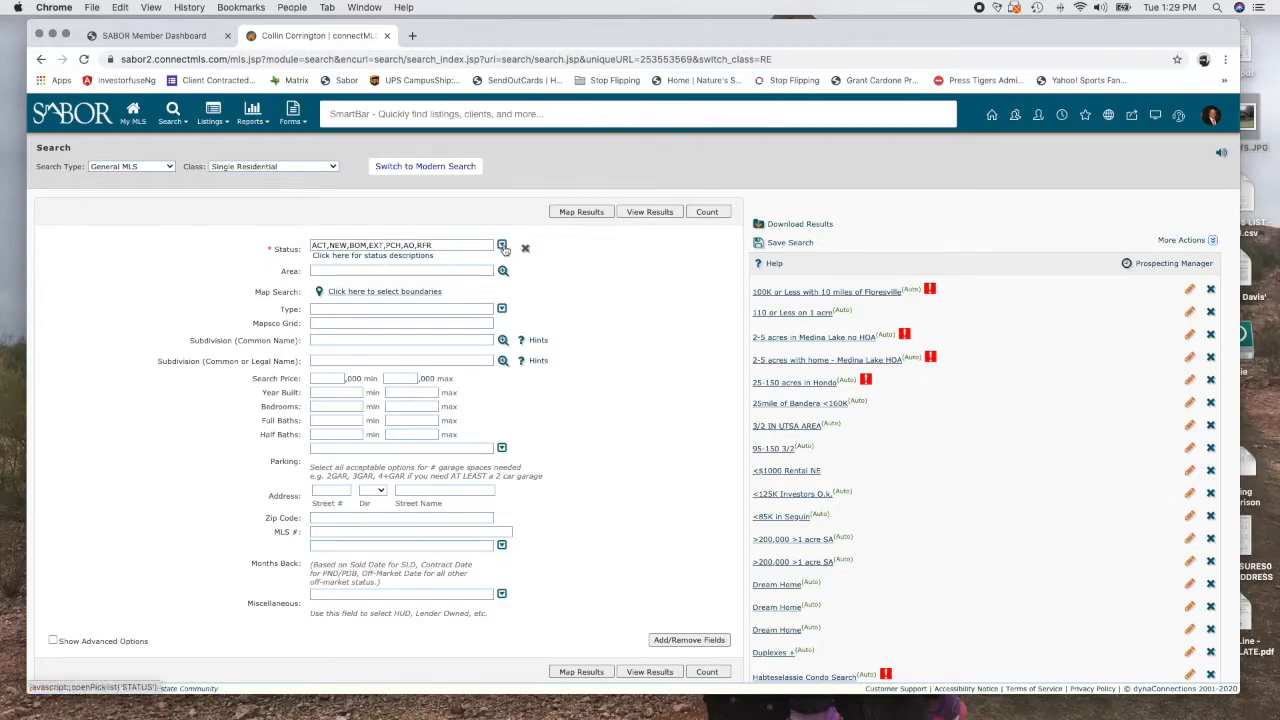
pyautogui.click(502, 244)
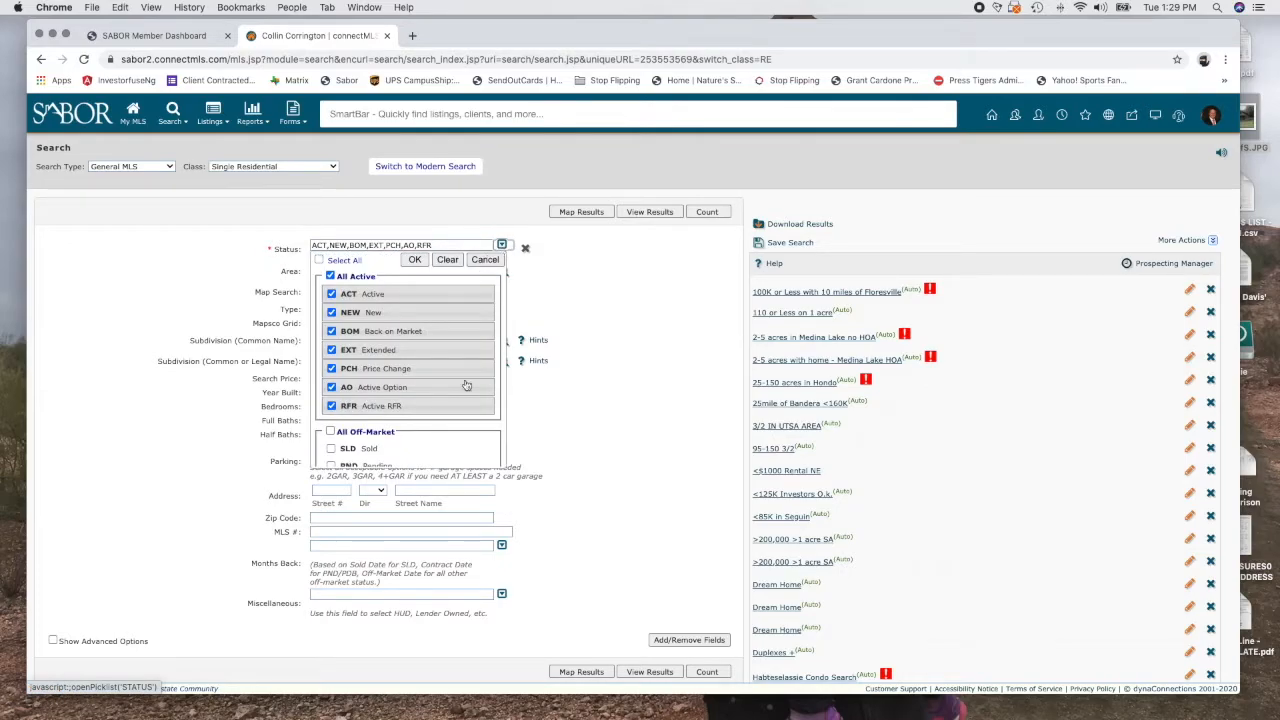
pyautogui.scroll(-3)
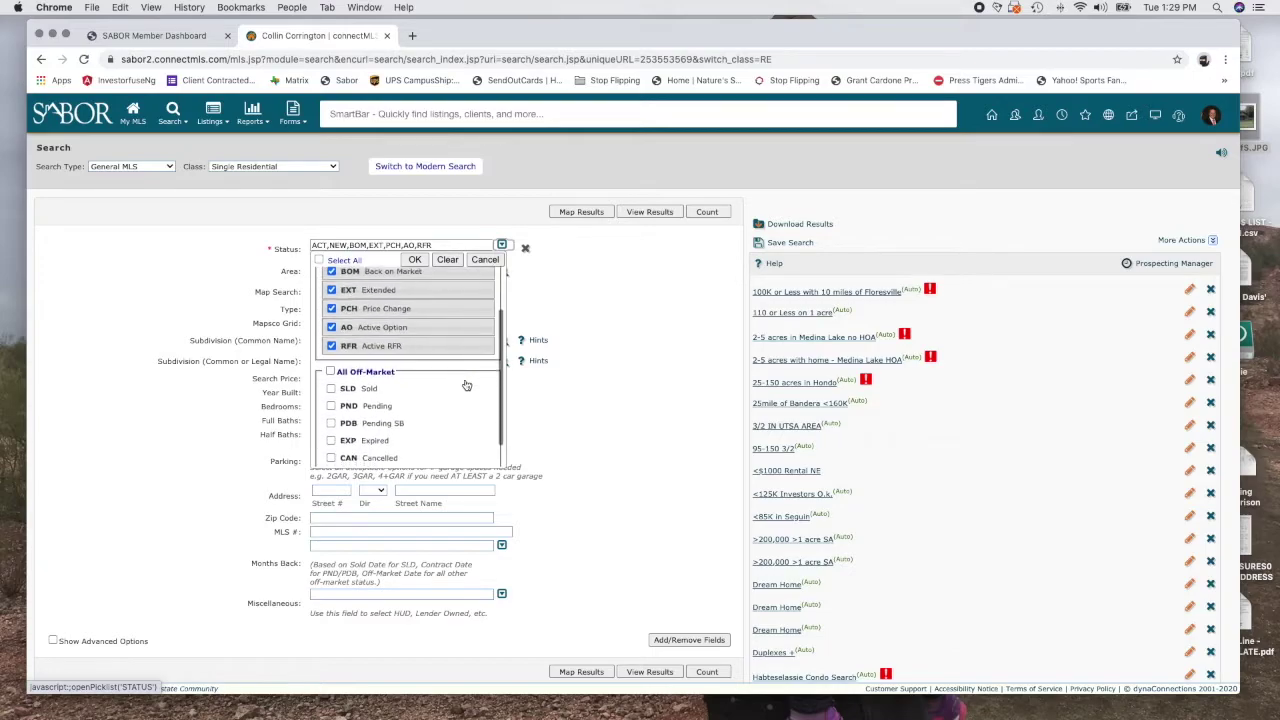
pyautogui.scroll(3)
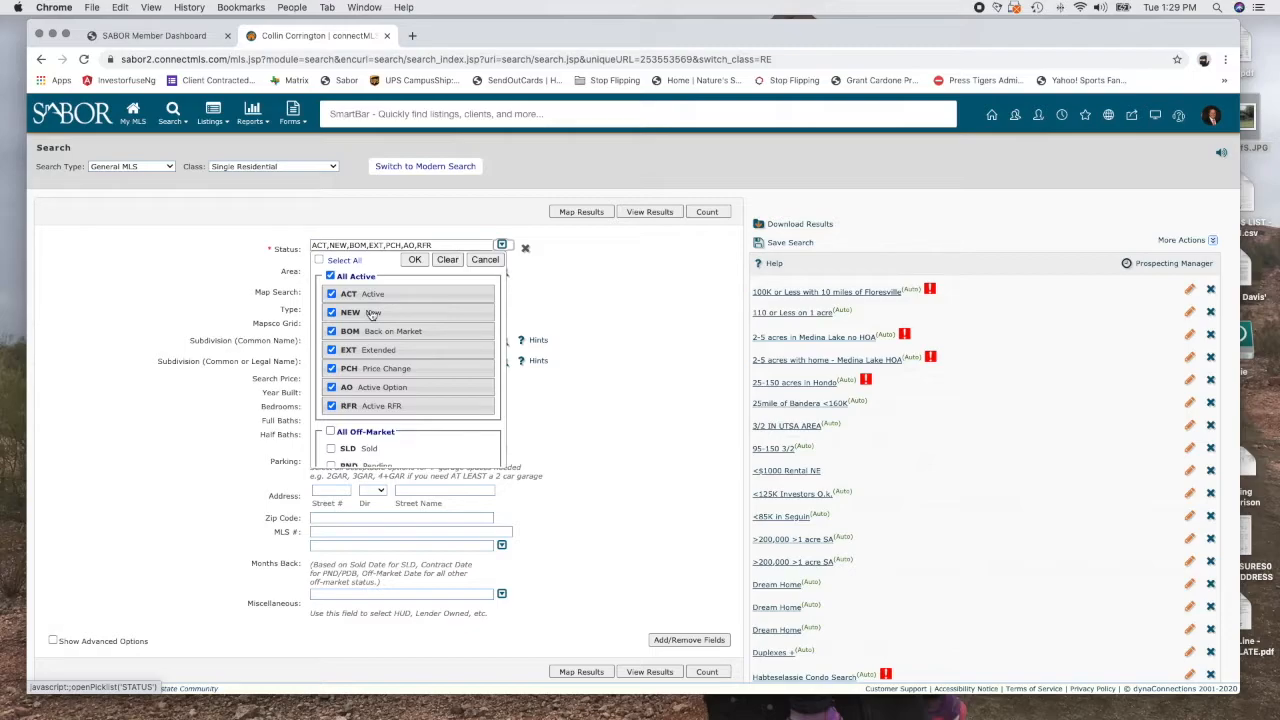
pyautogui.click(332, 312)
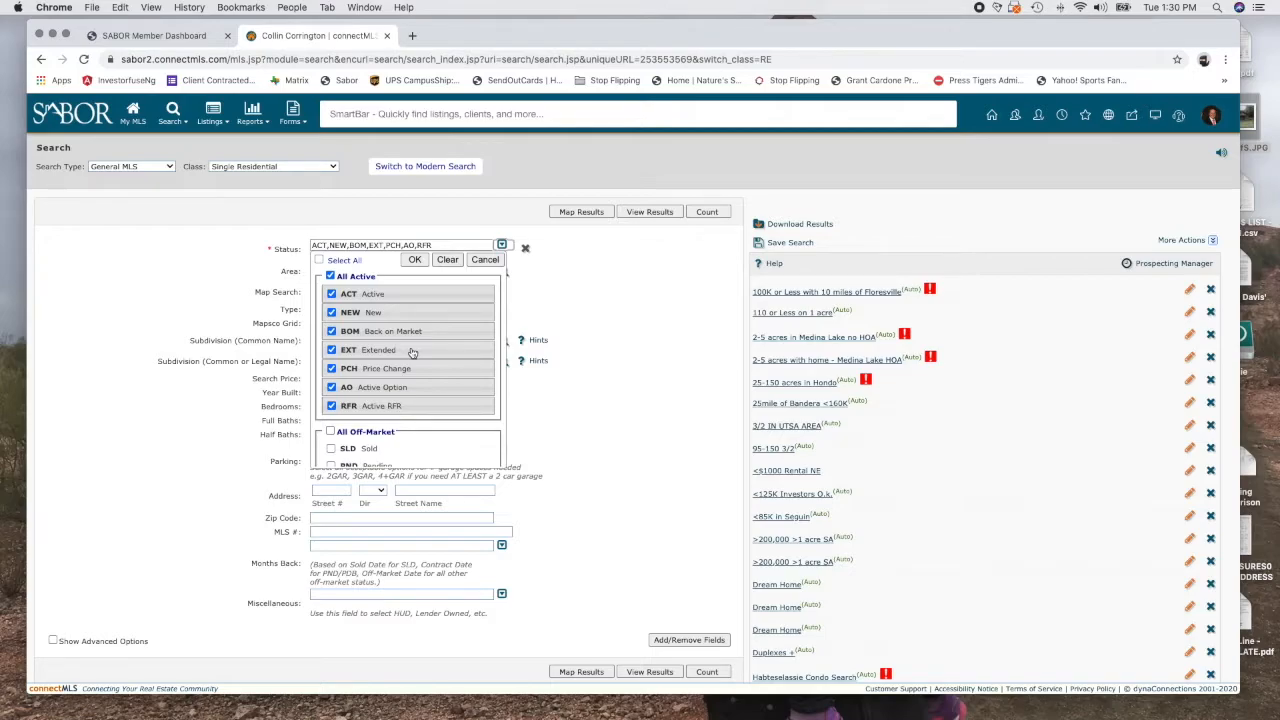
pyautogui.moveTo(372, 356)
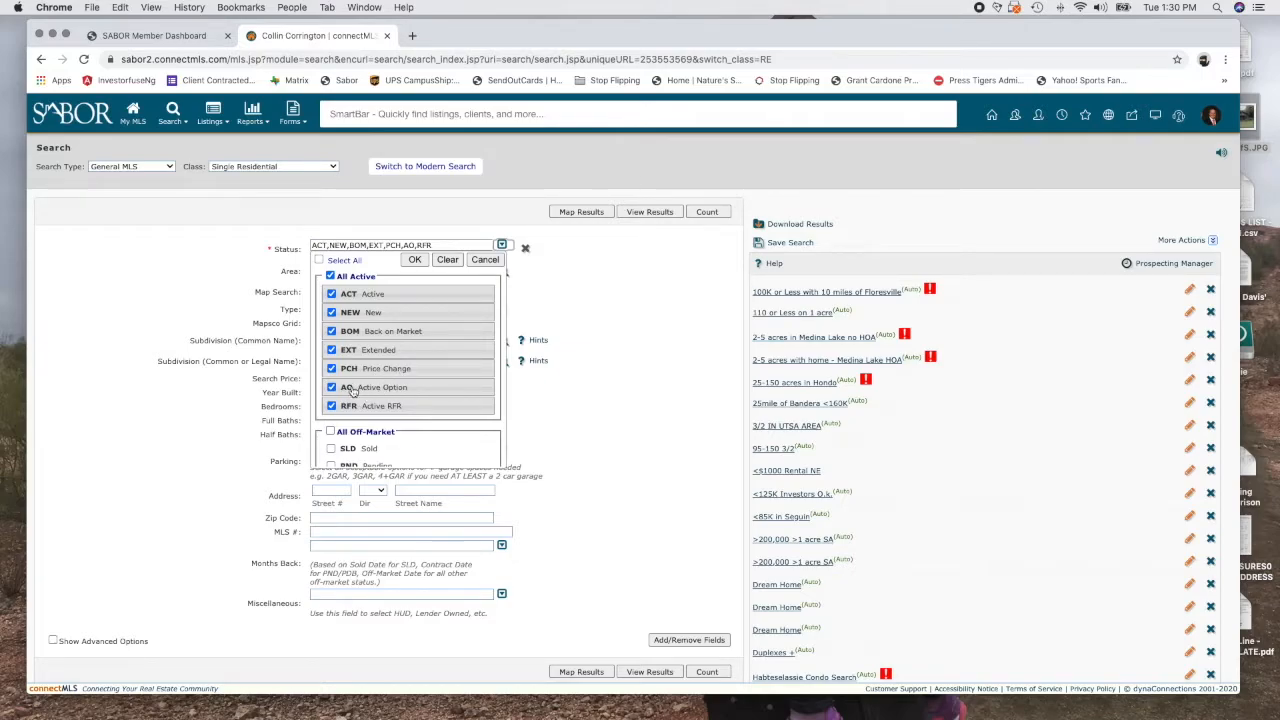
pyautogui.moveTo(360, 390)
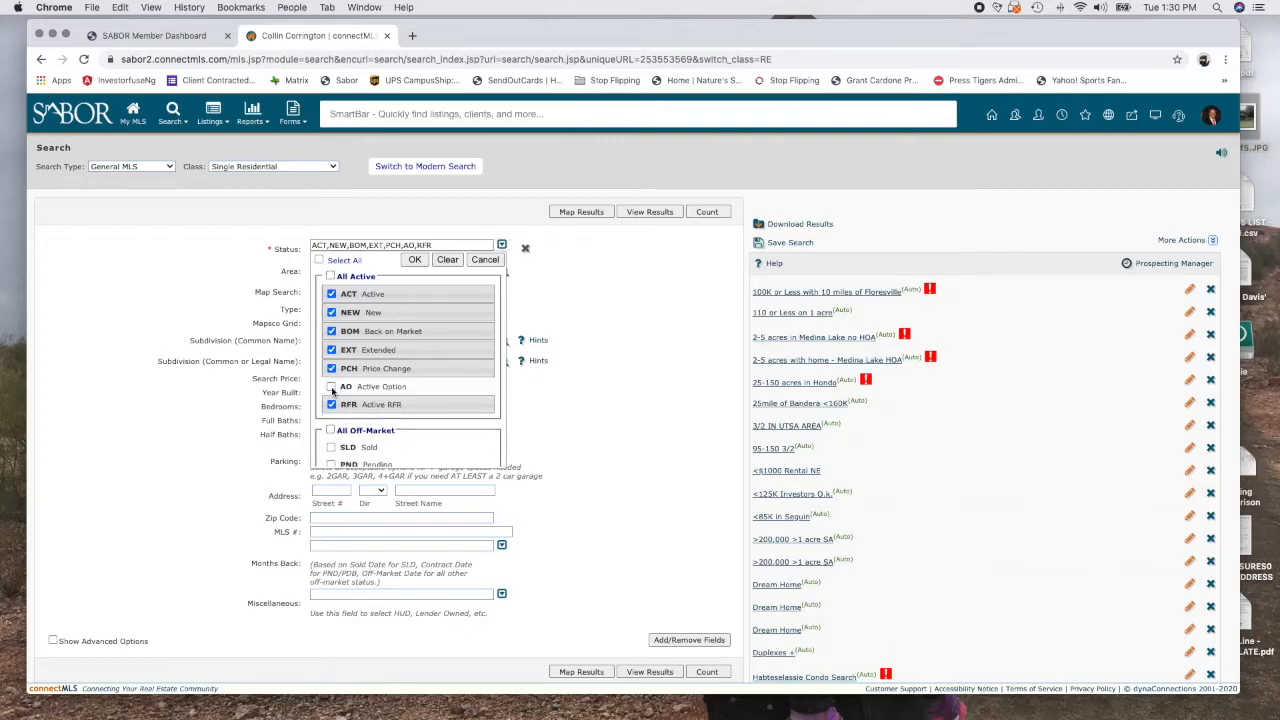
# Step: Exclude Active Option and Active RFR so status covers Active, New, Back on Market, Extended, Price Change
pyautogui.click(332, 386)
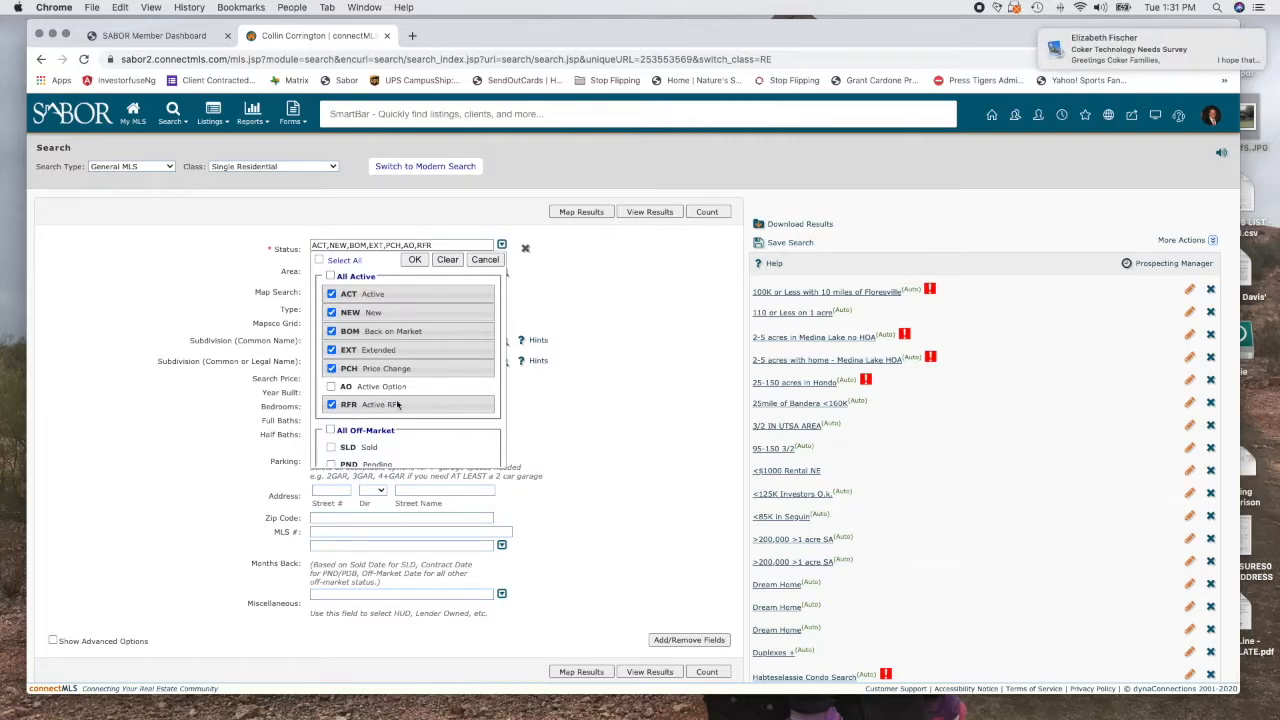
pyautogui.click(332, 404)
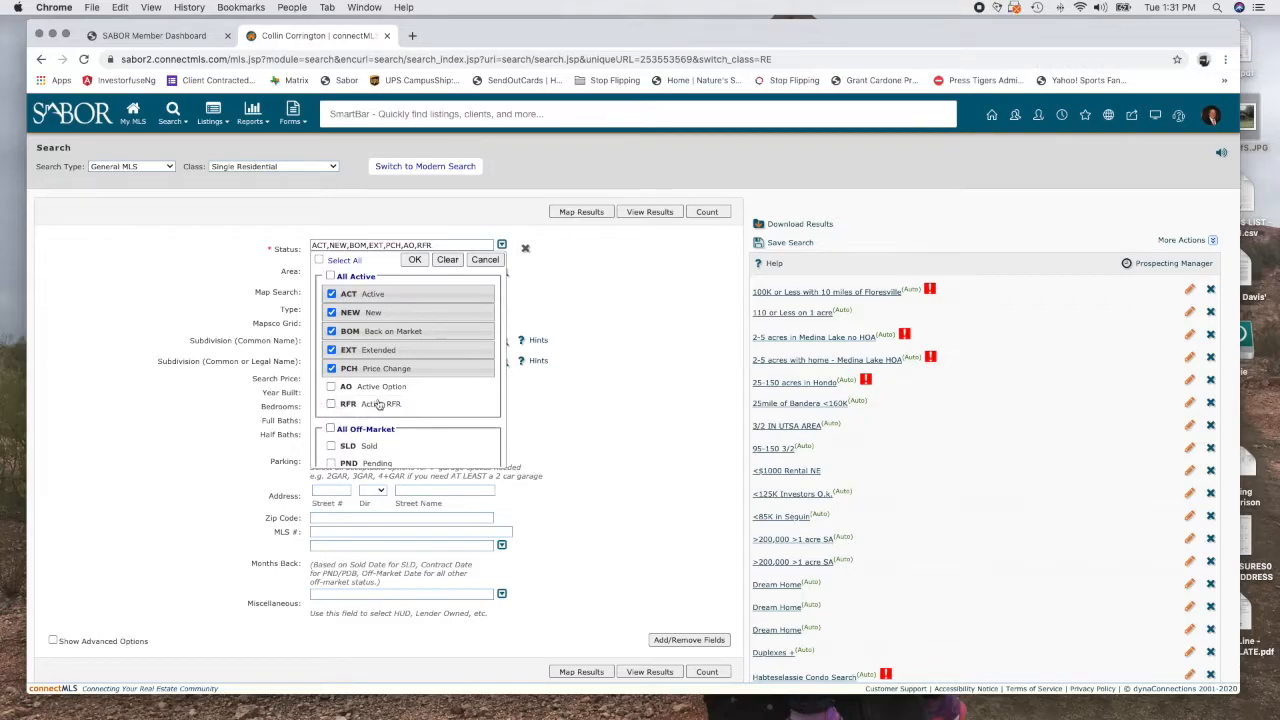
pyautogui.click(414, 260)
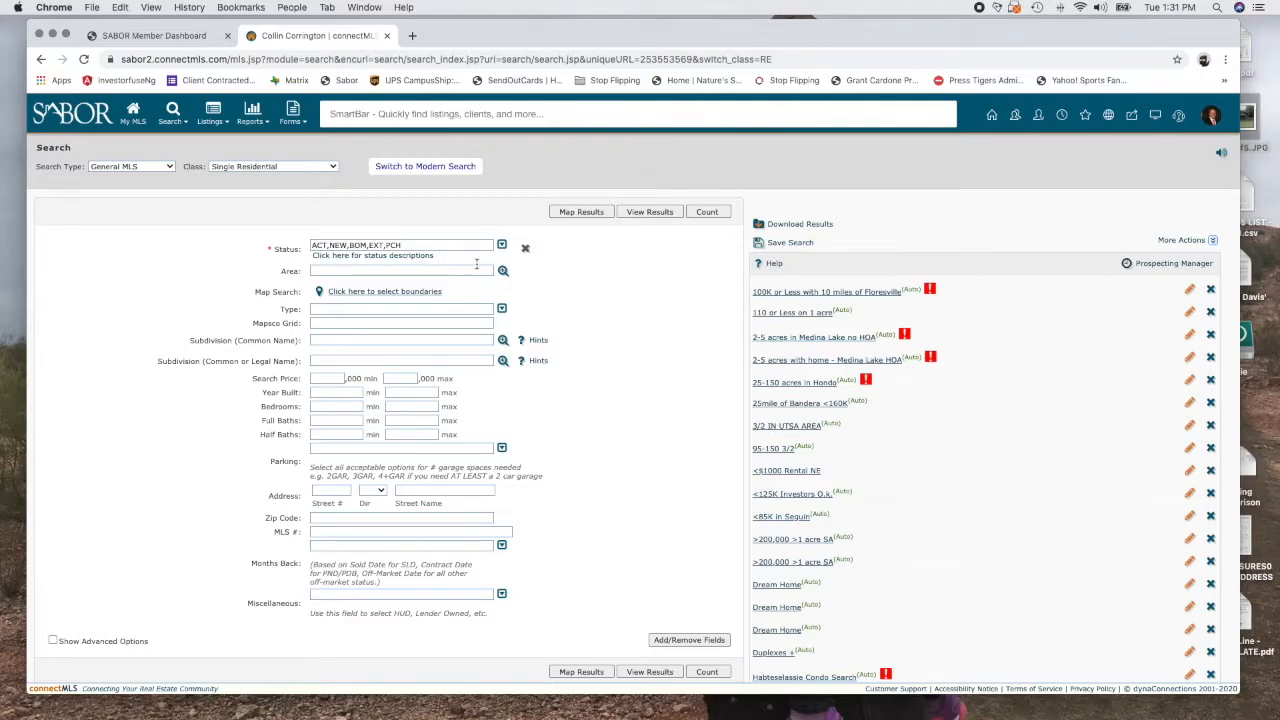
pyautogui.click(504, 270)
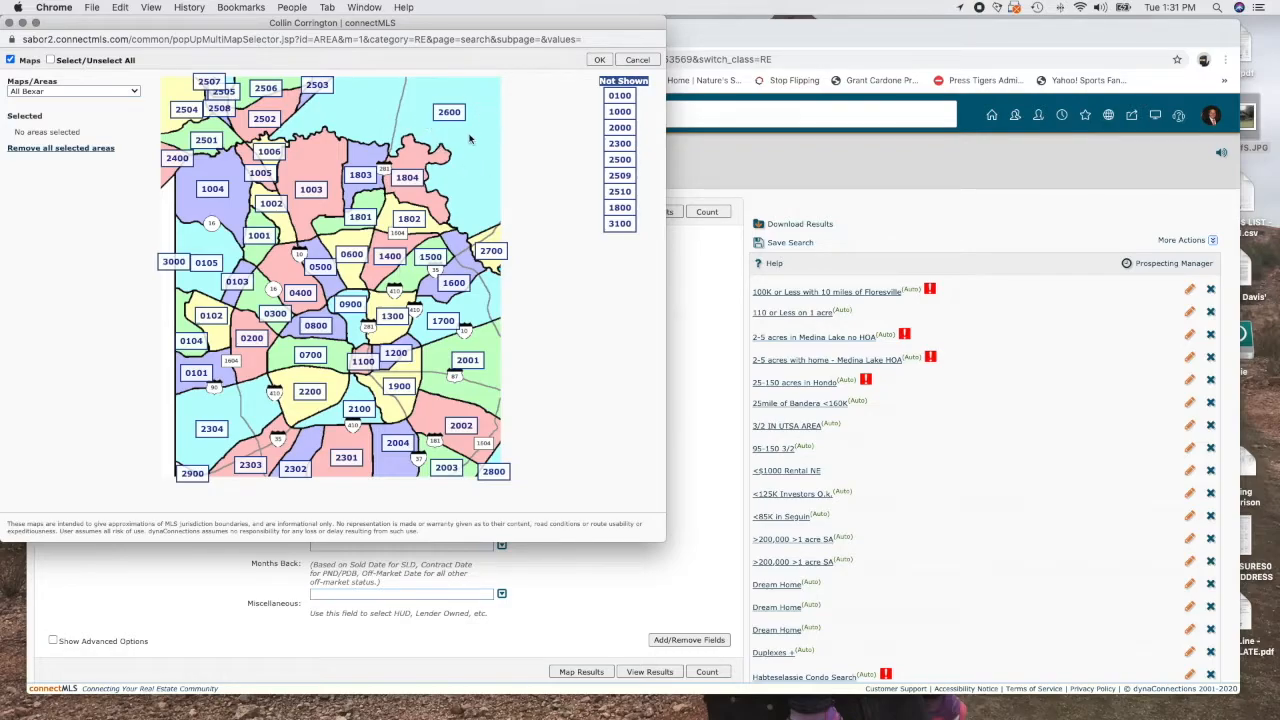
pyautogui.moveTo(504, 284)
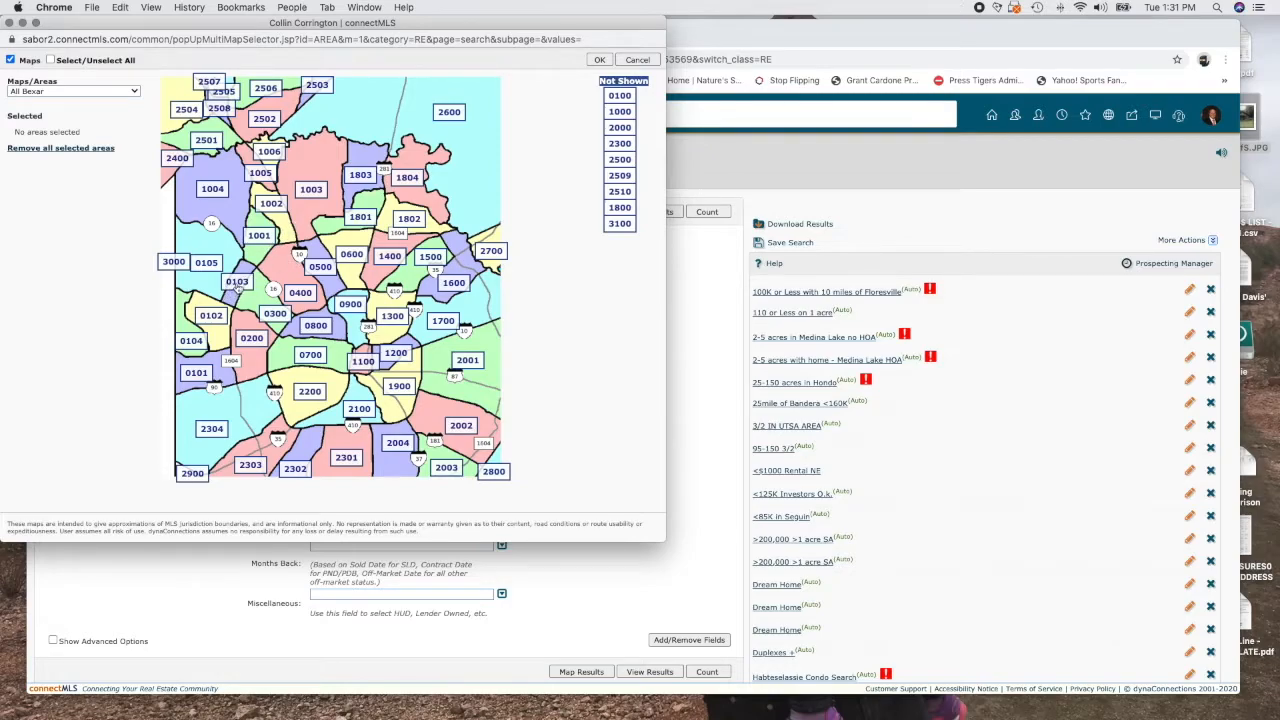
pyautogui.click(236, 280)
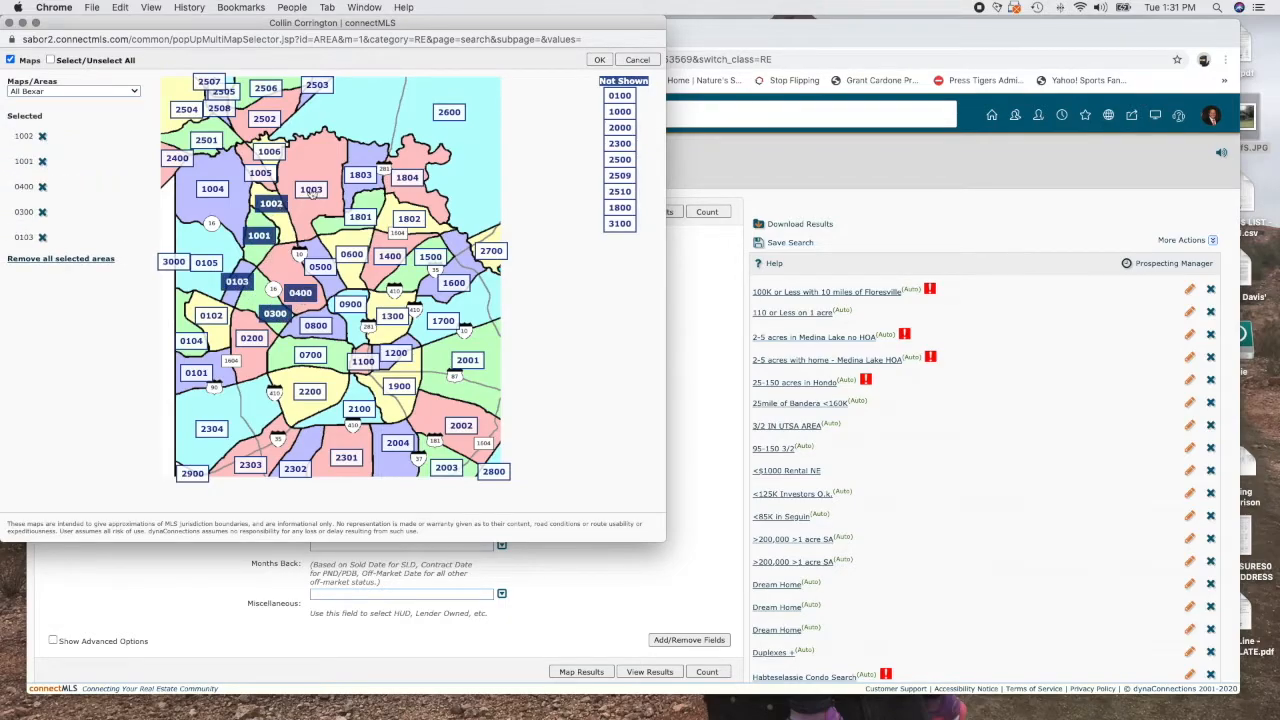
pyautogui.click(312, 188)
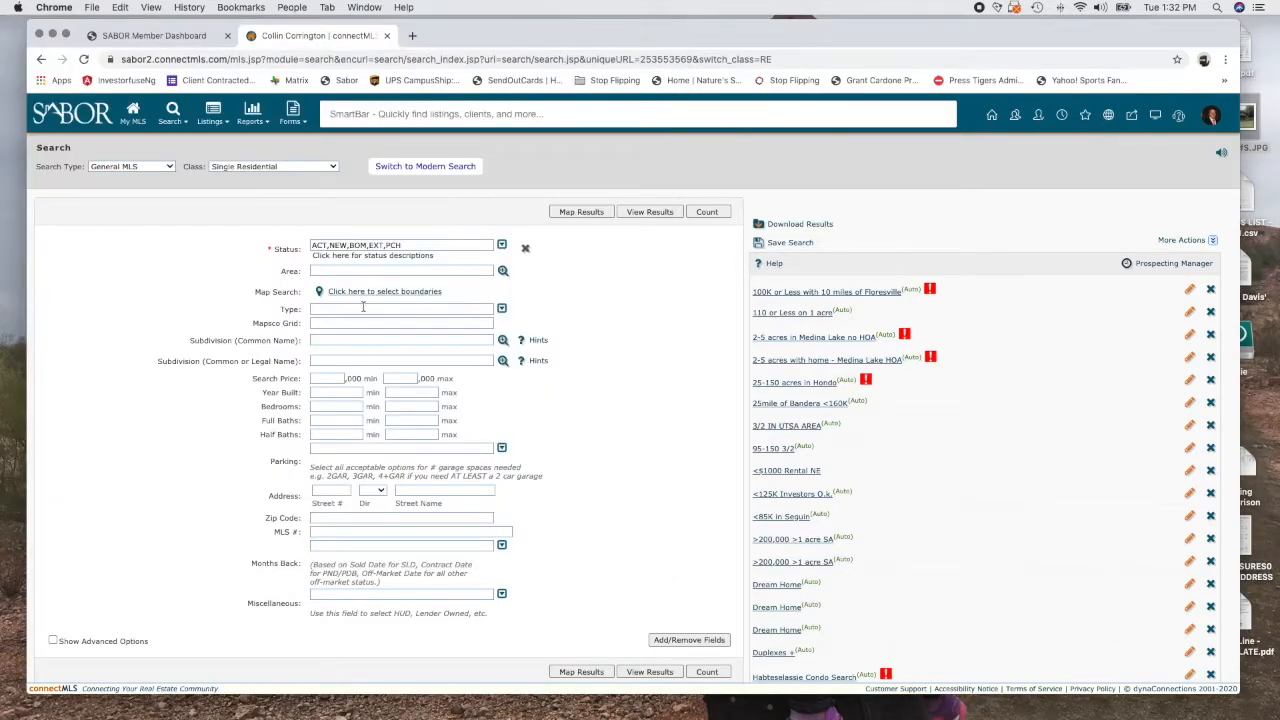
# Step: Draw a trial rectangular boundary over central San Antonio on the map search, then clear it
pyautogui.click(384, 292)
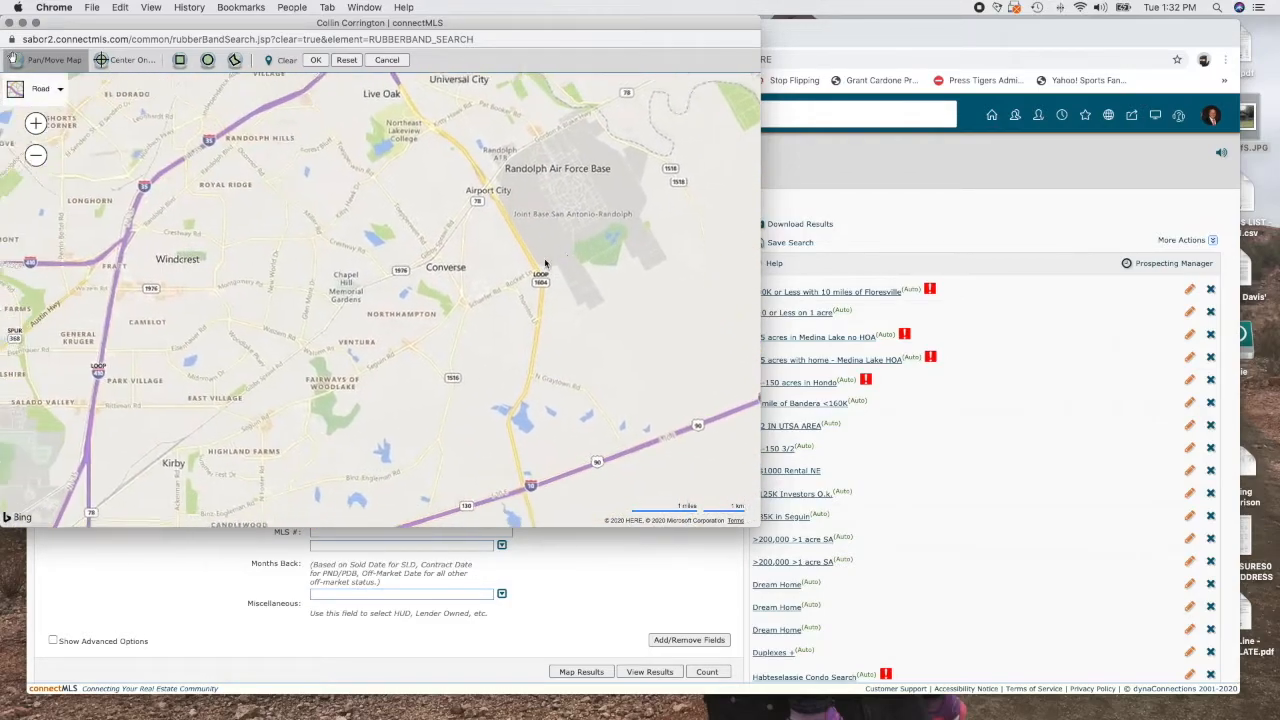
pyautogui.click(36, 156)
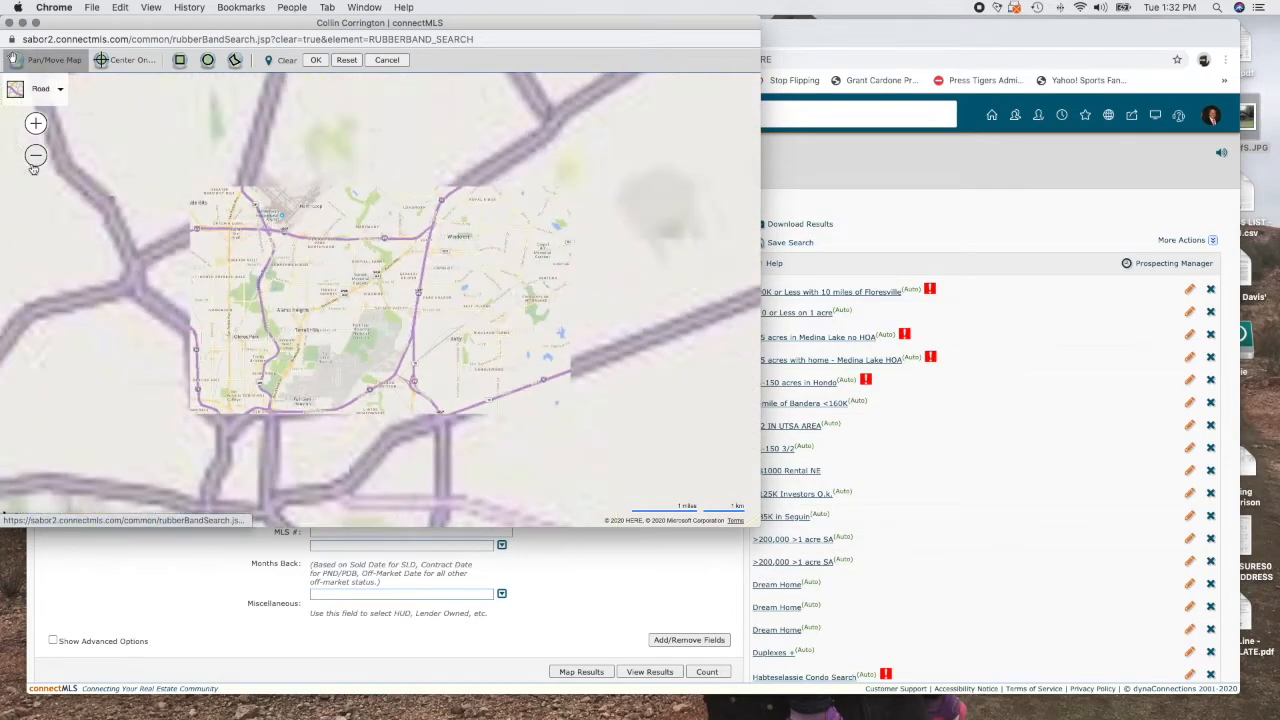
pyautogui.click(36, 156)
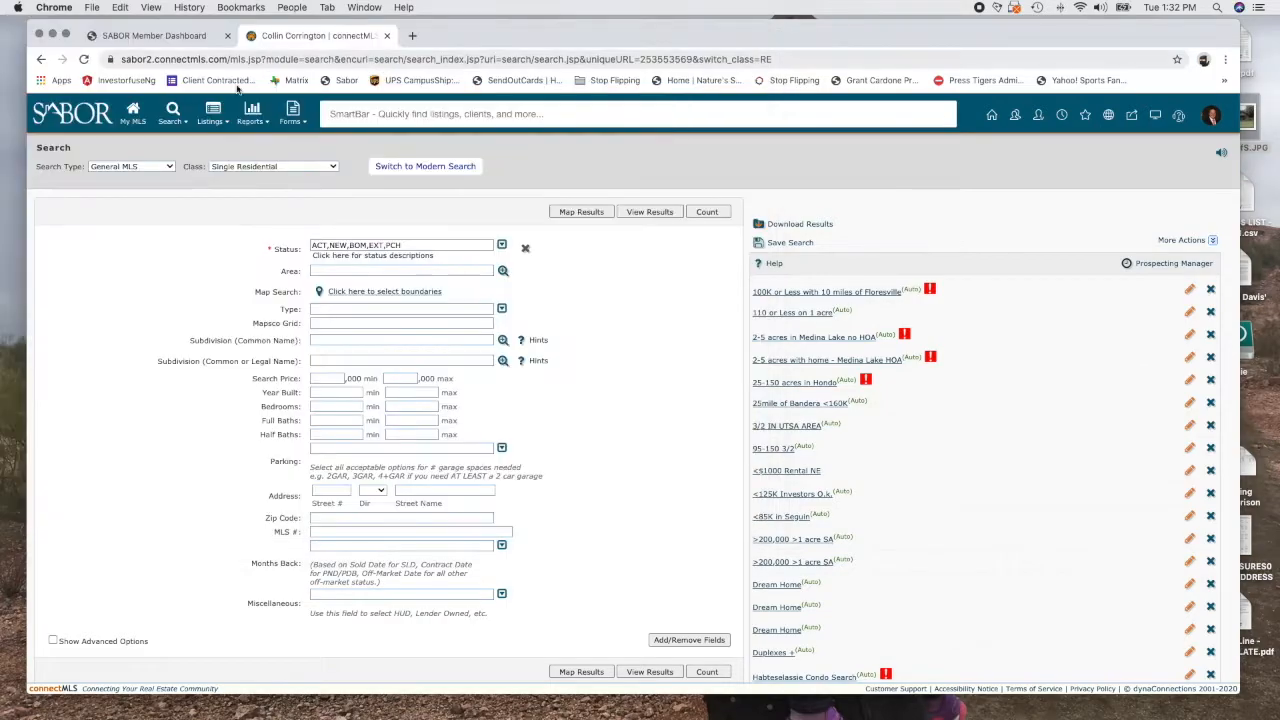
pyautogui.click(384, 292)
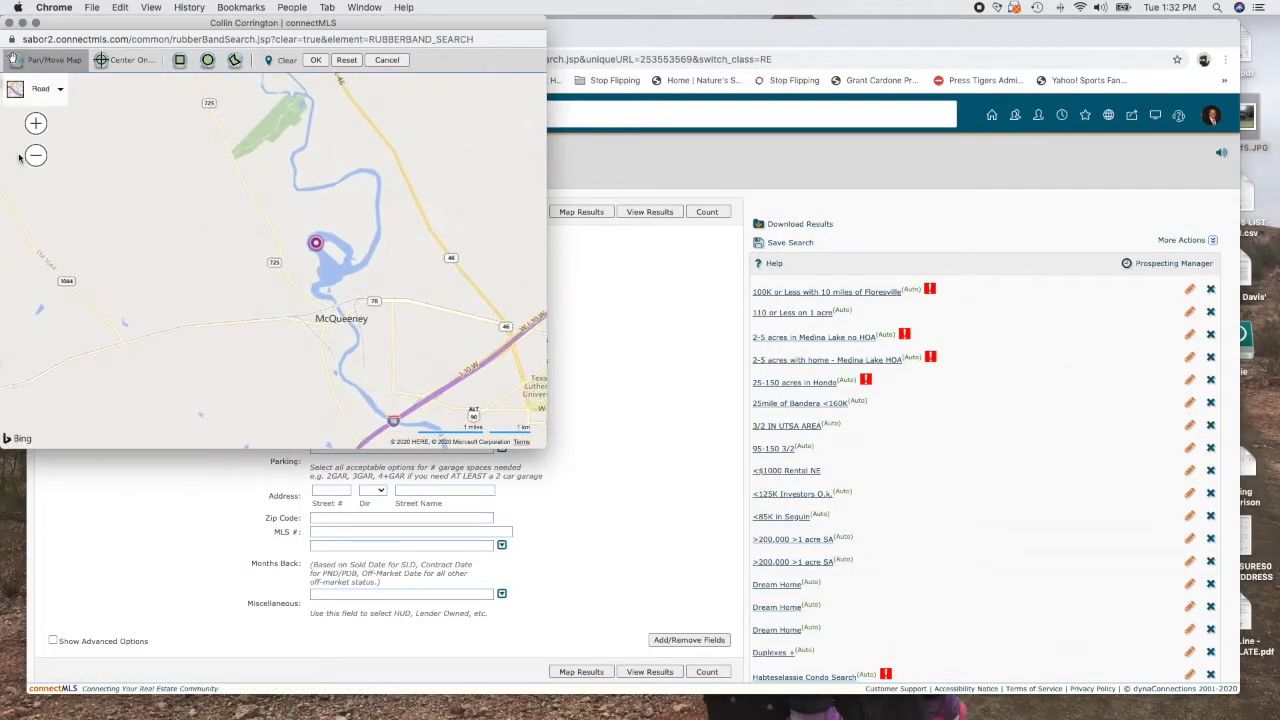
pyautogui.click(36, 156)
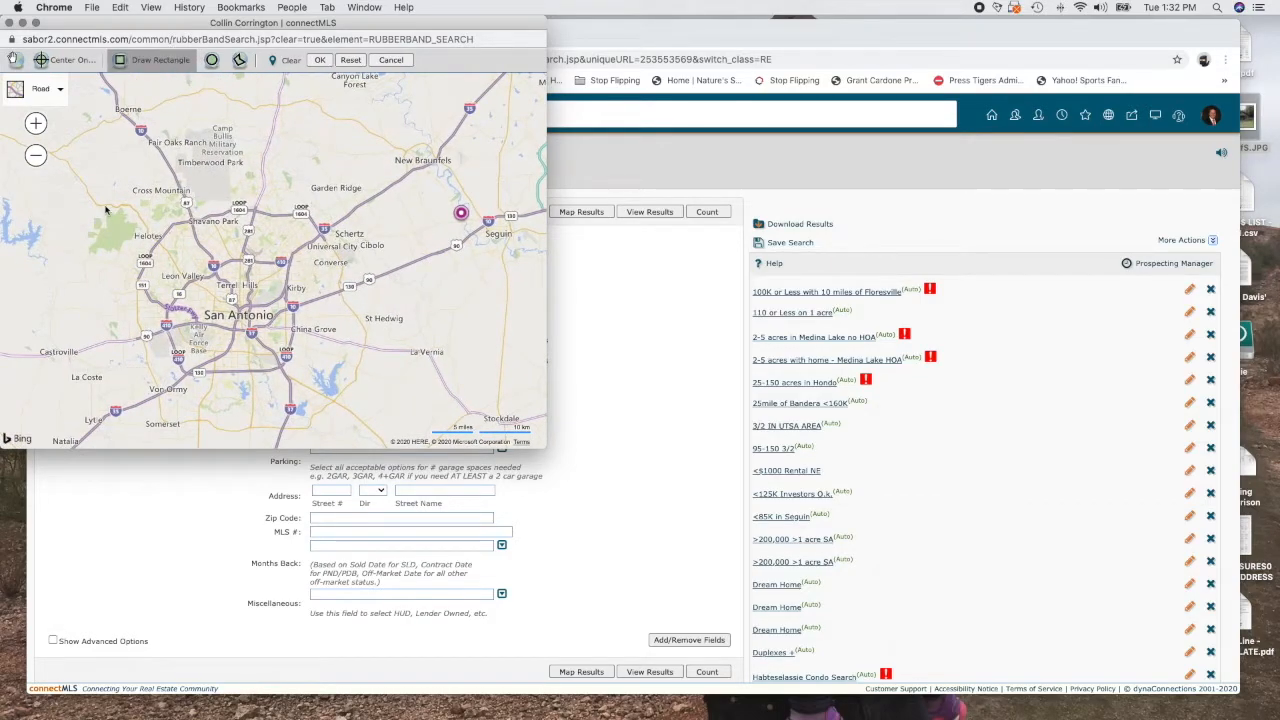
pyautogui.moveTo(98, 176); pyautogui.dragTo(362, 316)
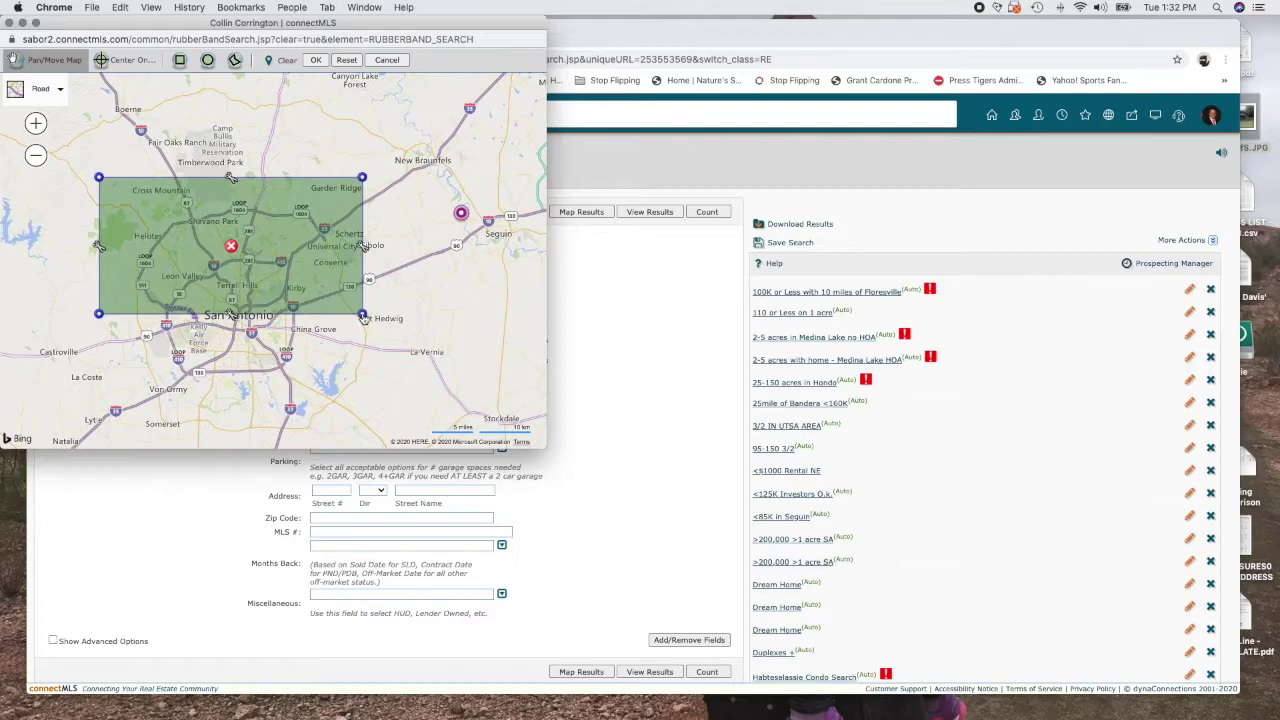
pyautogui.click(346, 60)
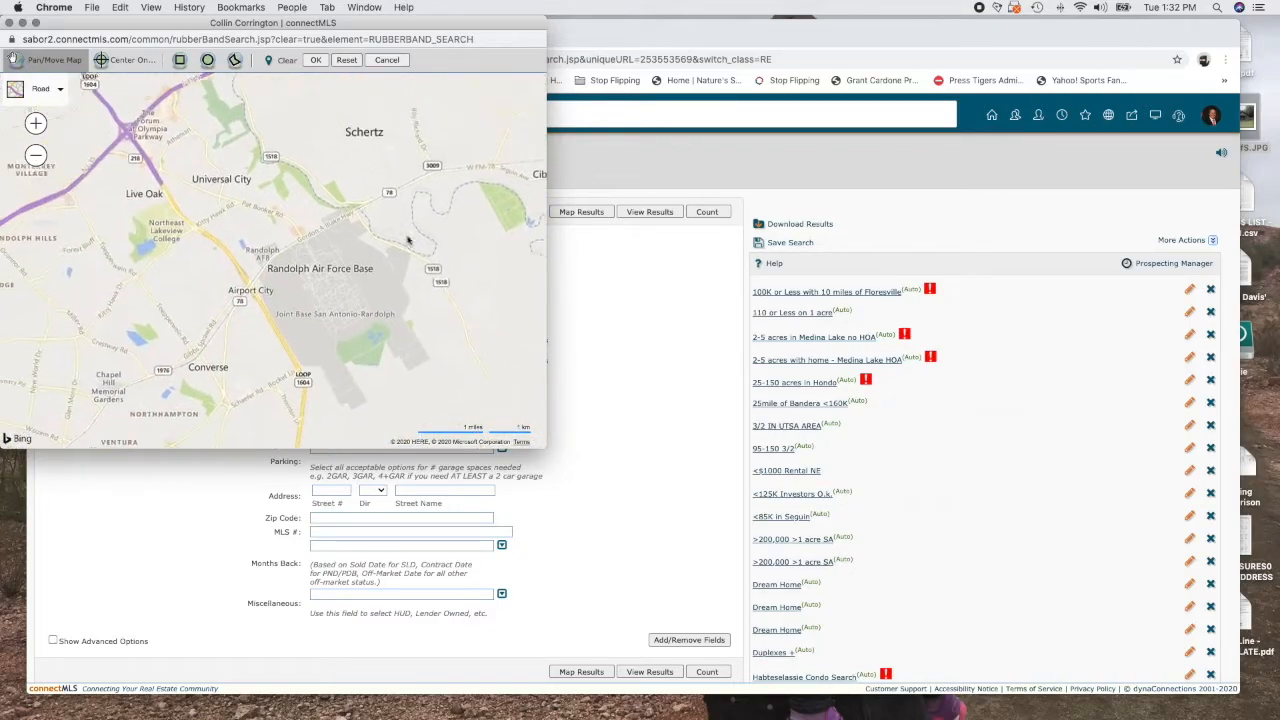
pyautogui.click(36, 156)
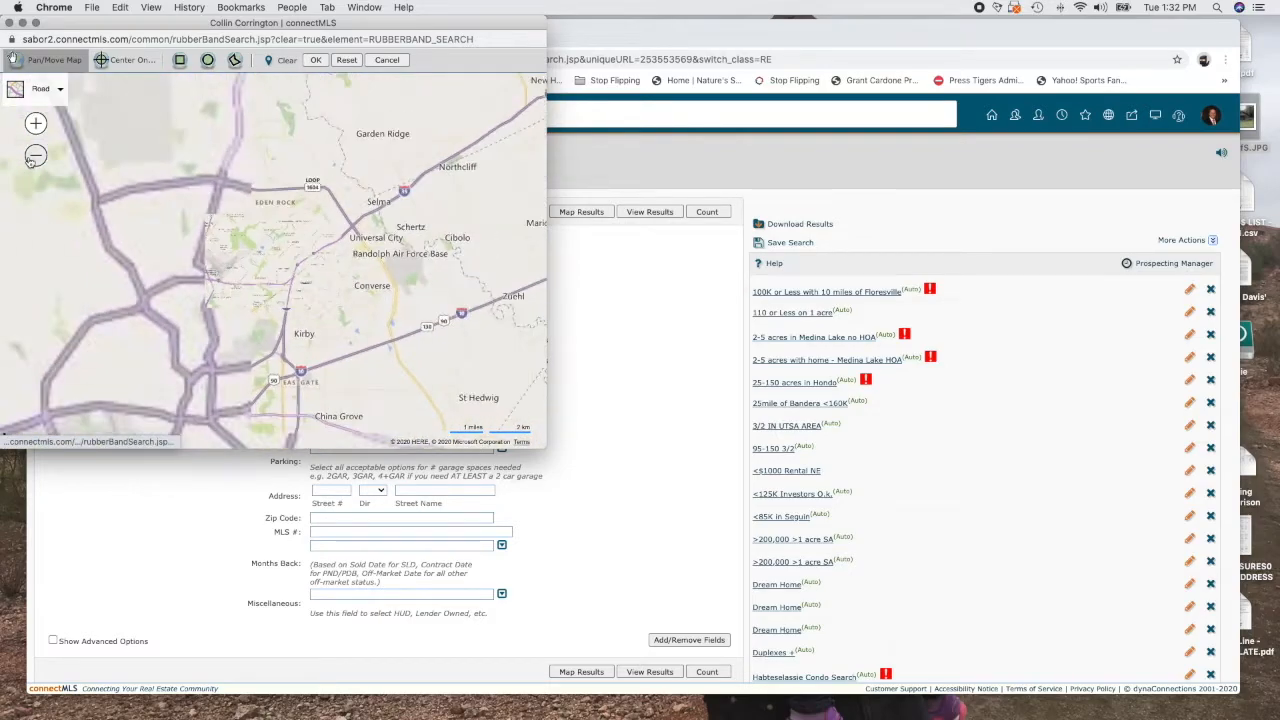
pyautogui.click(36, 156)
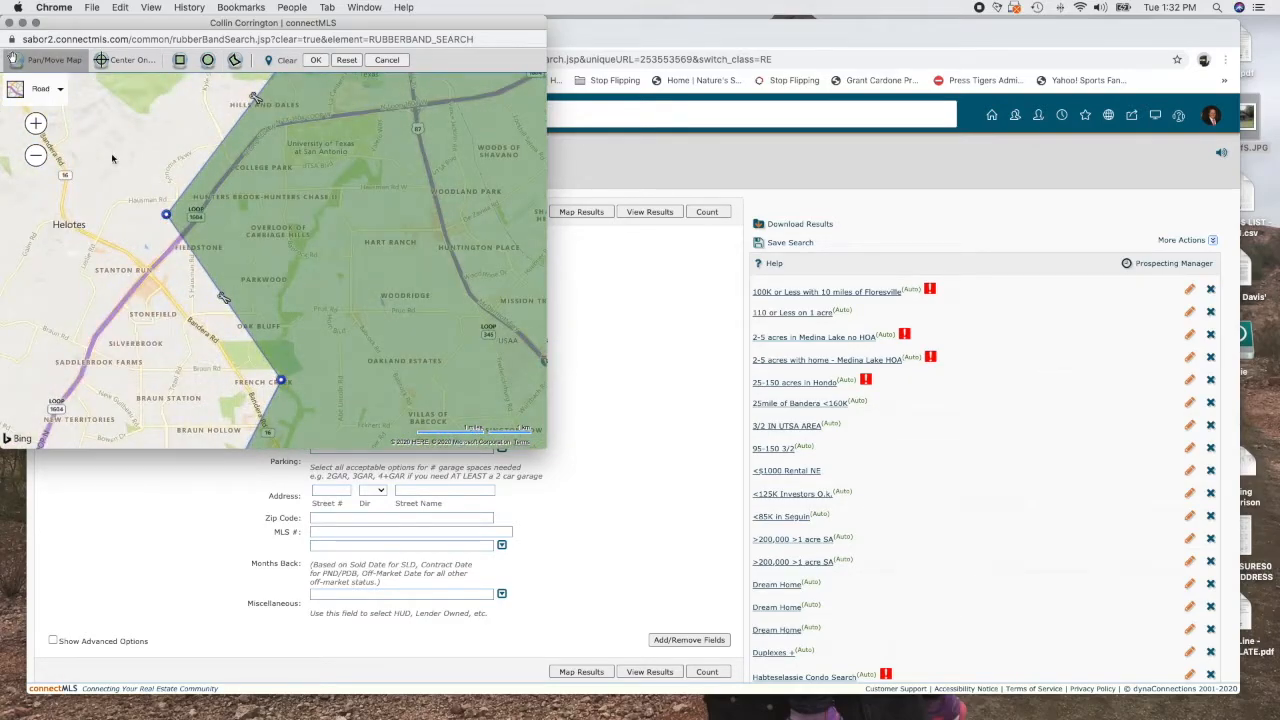
pyautogui.moveTo(412, 192)
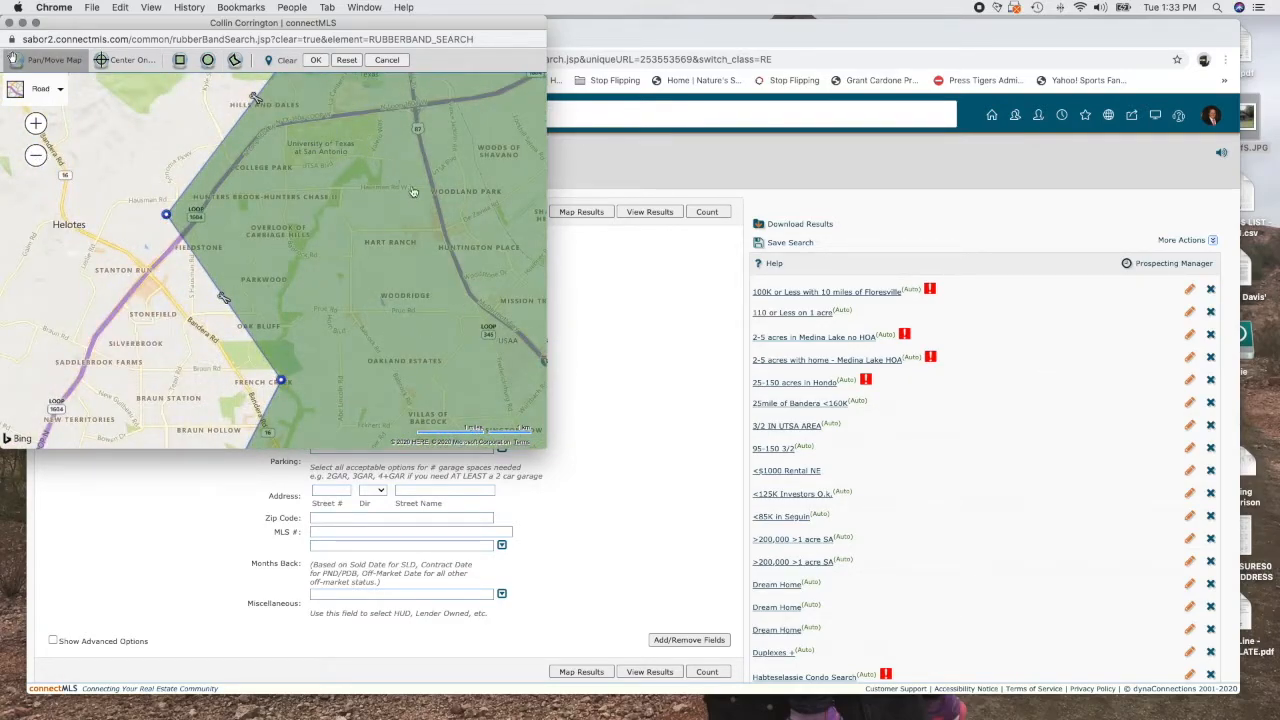
pyautogui.click(42, 88)
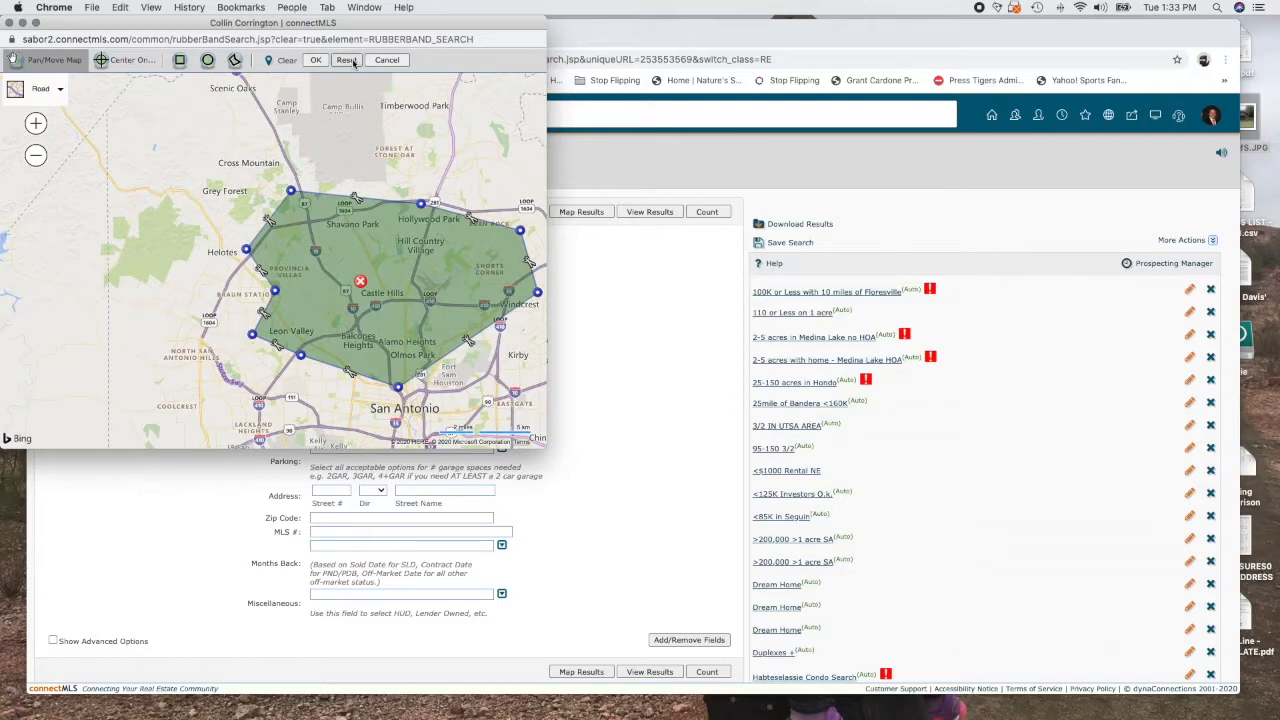
pyautogui.click(346, 60)
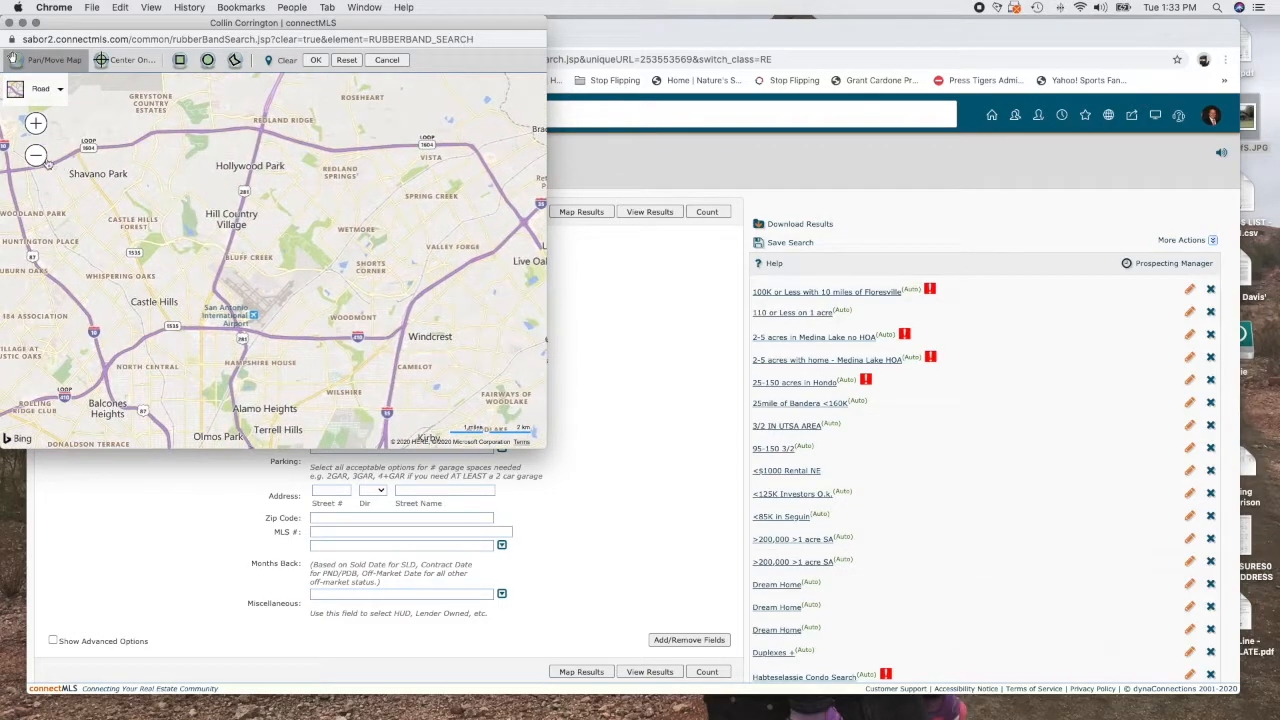
pyautogui.click(36, 156)
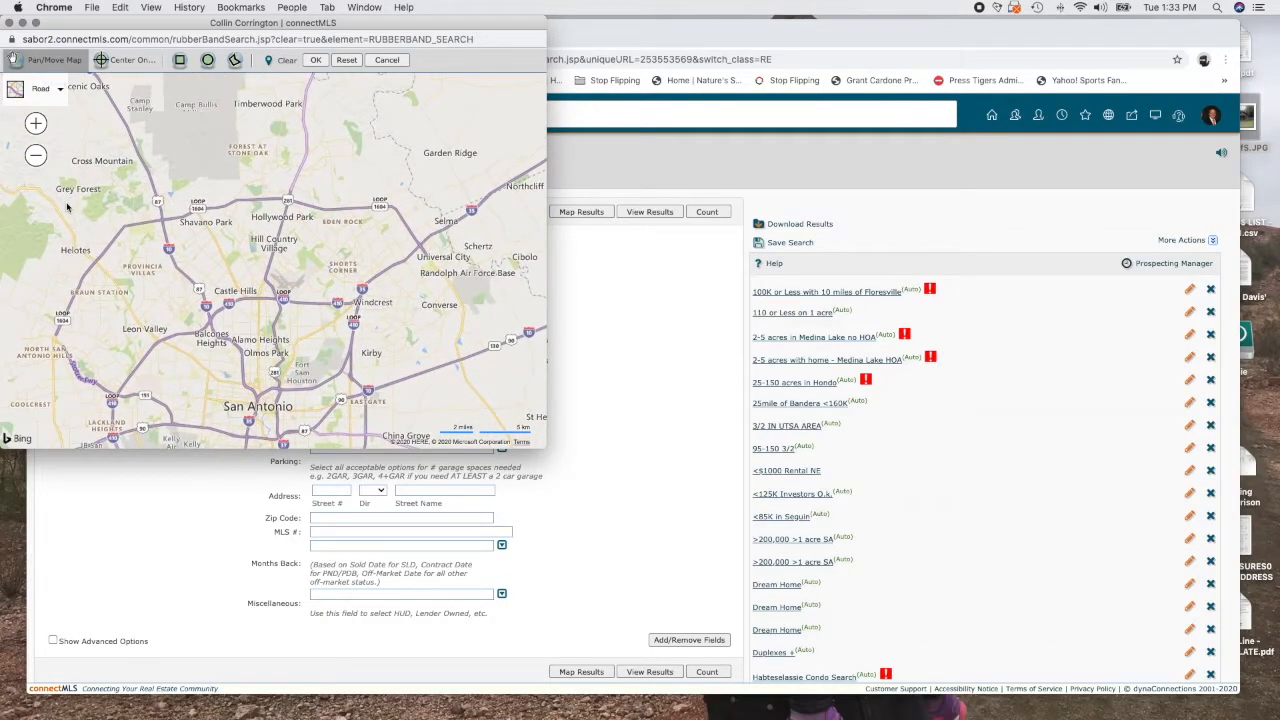
pyautogui.moveTo(270, 152)
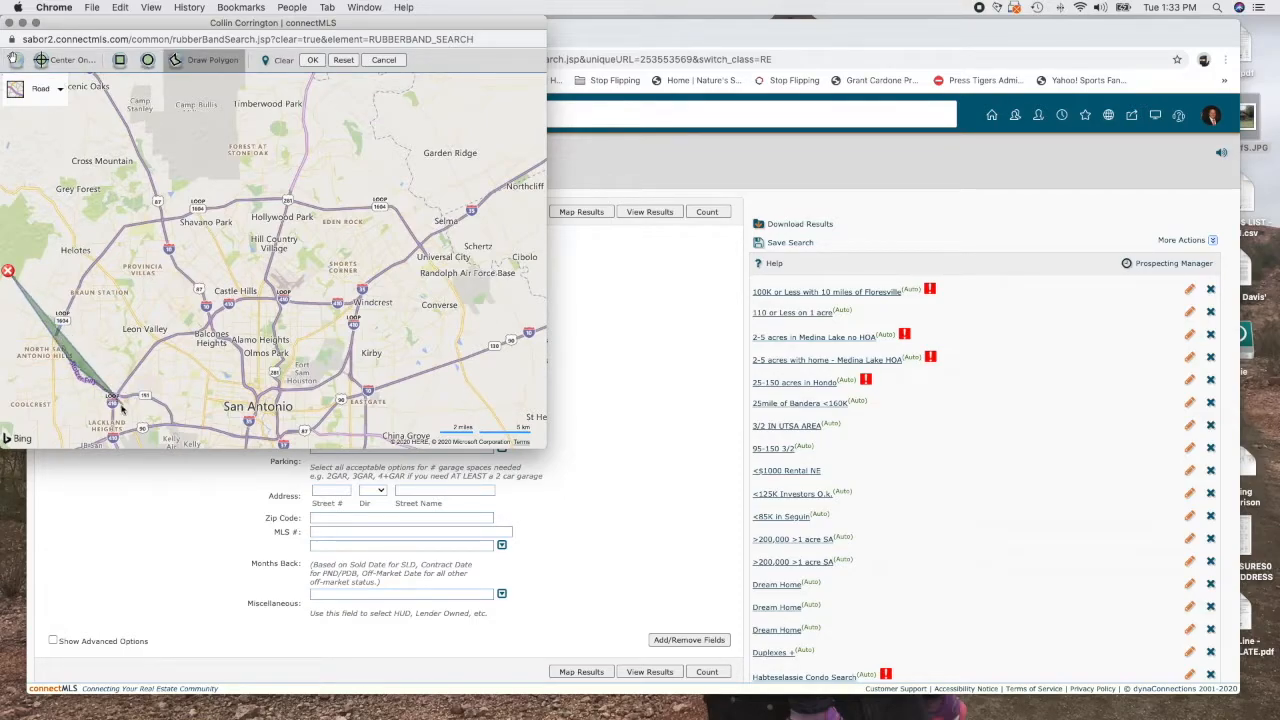
# Step: Outline a polygon over north-central San Antonio and accept it as the search area
pyautogui.click(168, 408)
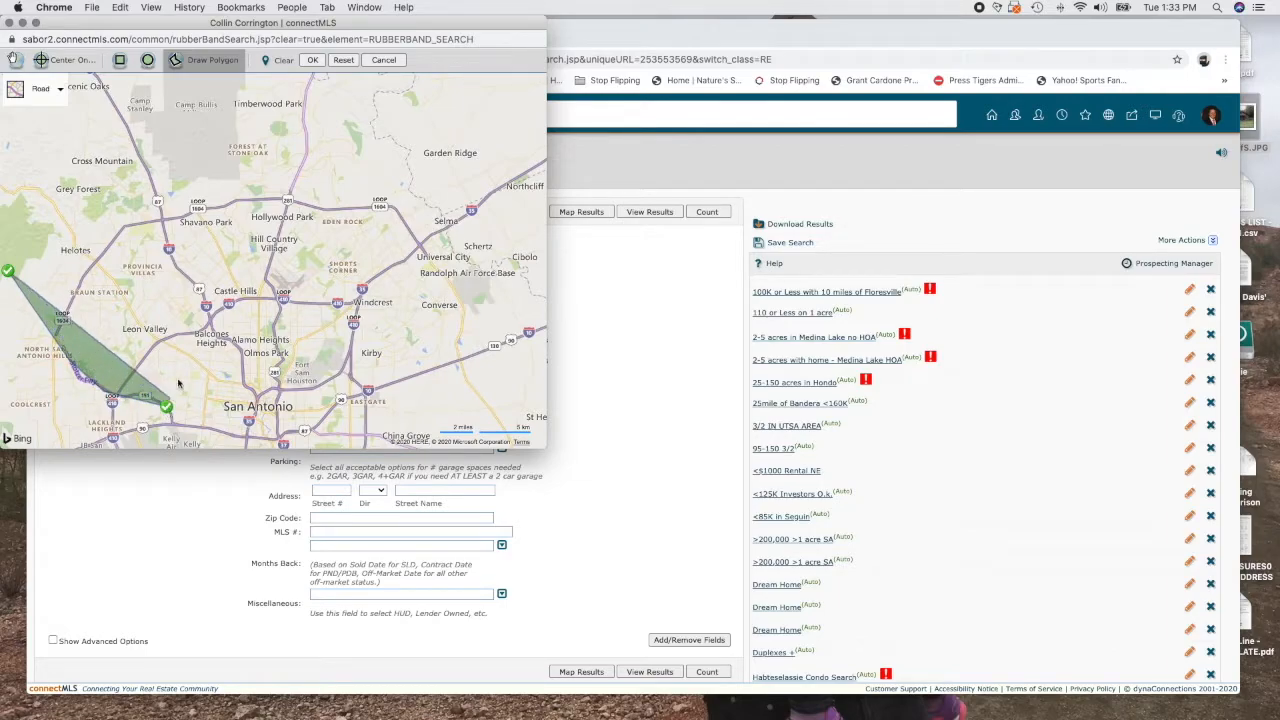
pyautogui.click(298, 318)
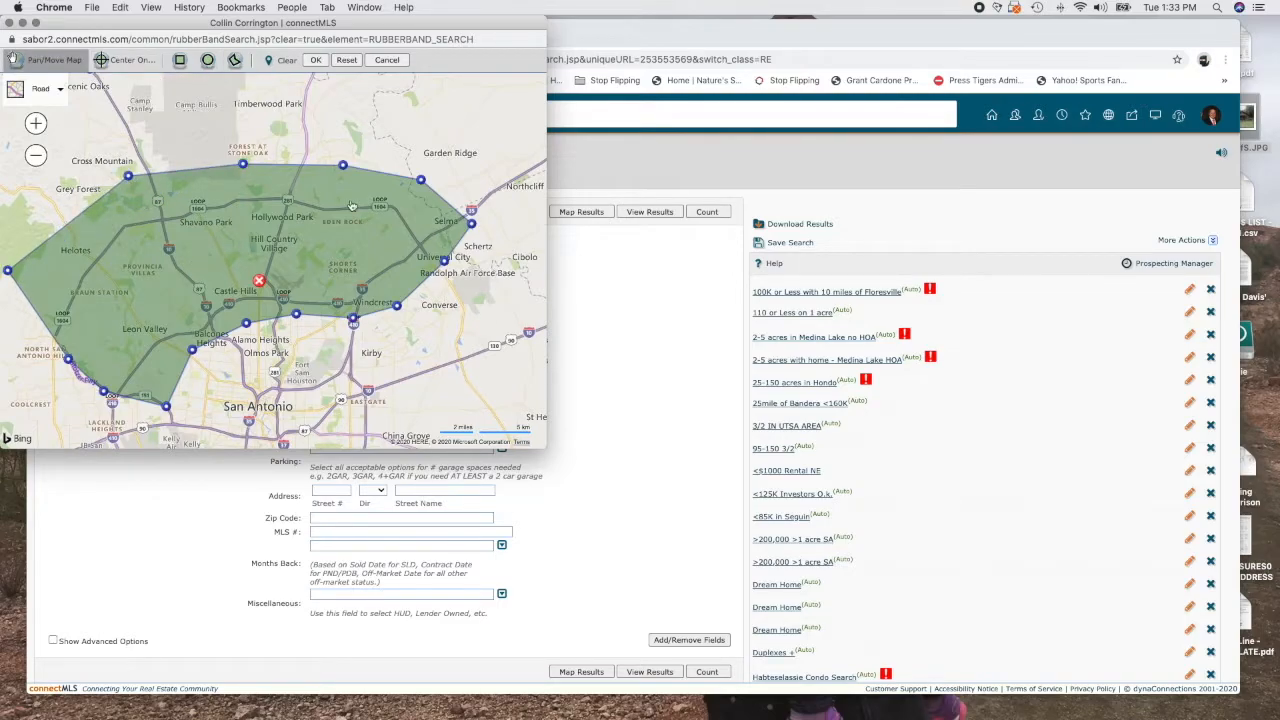
pyautogui.moveTo(128, 178)
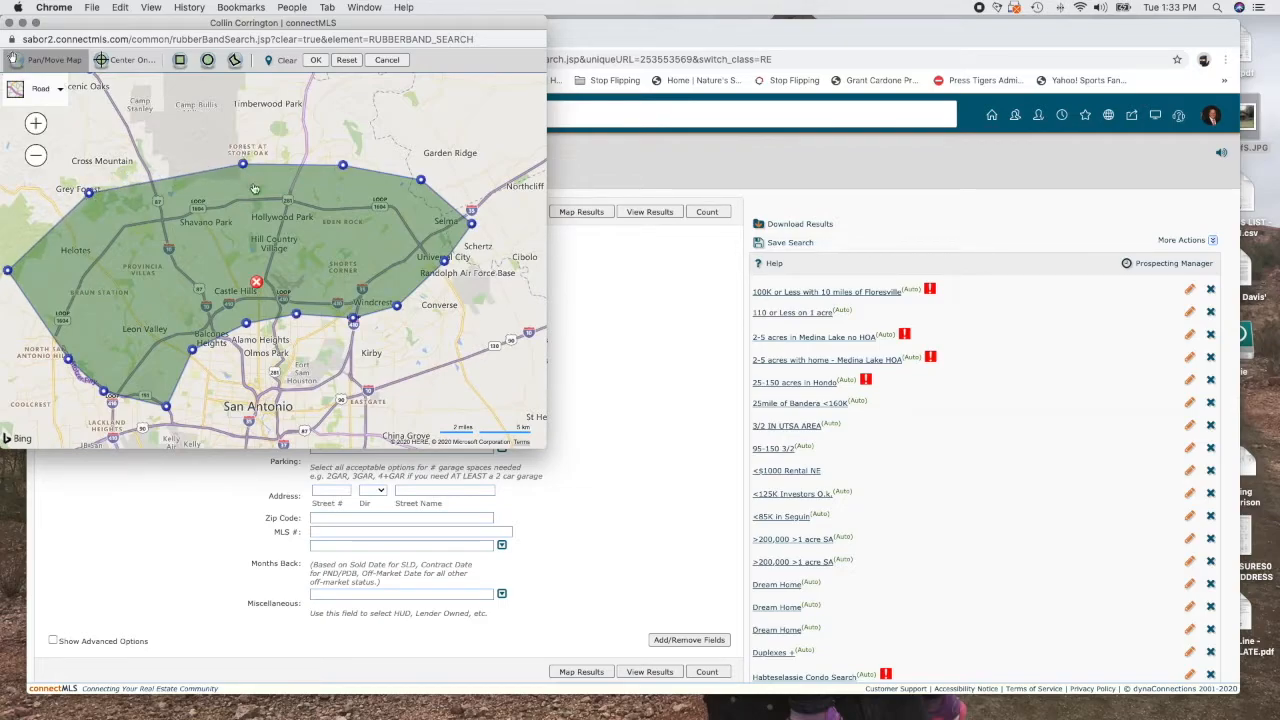
pyautogui.moveTo(408, 242)
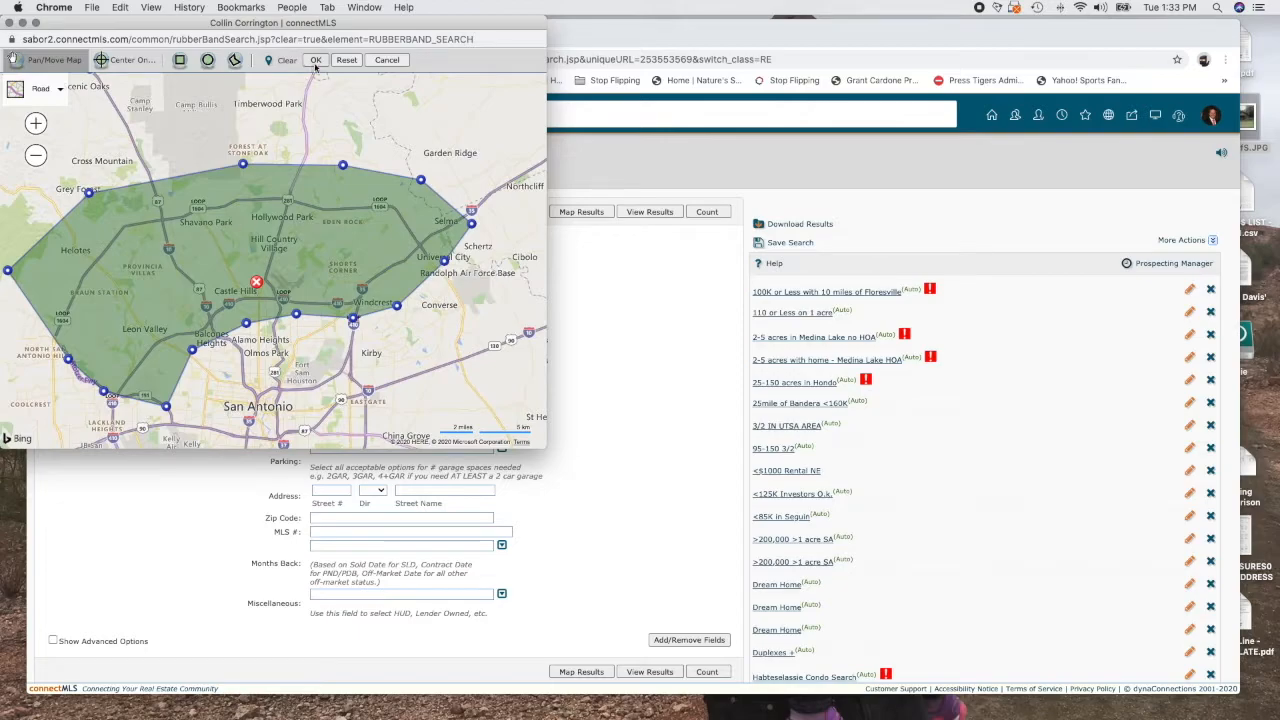
pyautogui.click(316, 60)
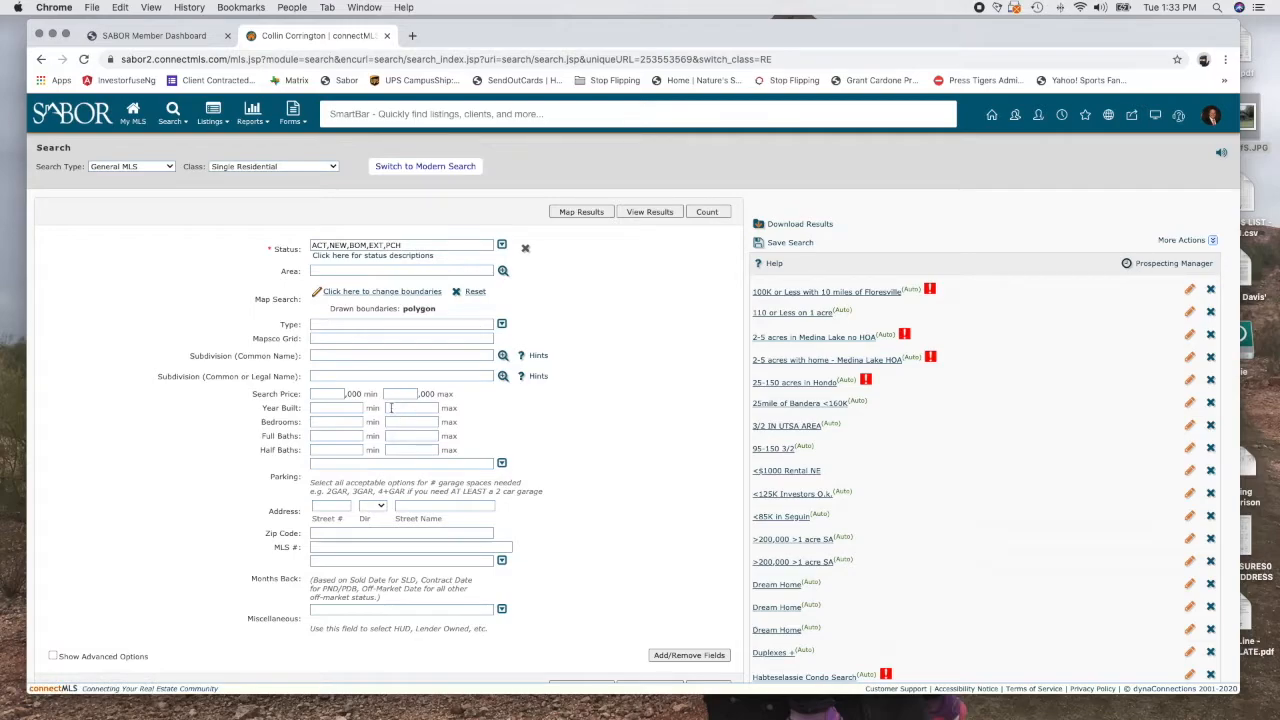
# Step: Set the maximum search price to 265,000 and the property type to Single Family Detached
pyautogui.click(400, 392)
pyautogui.write('265')
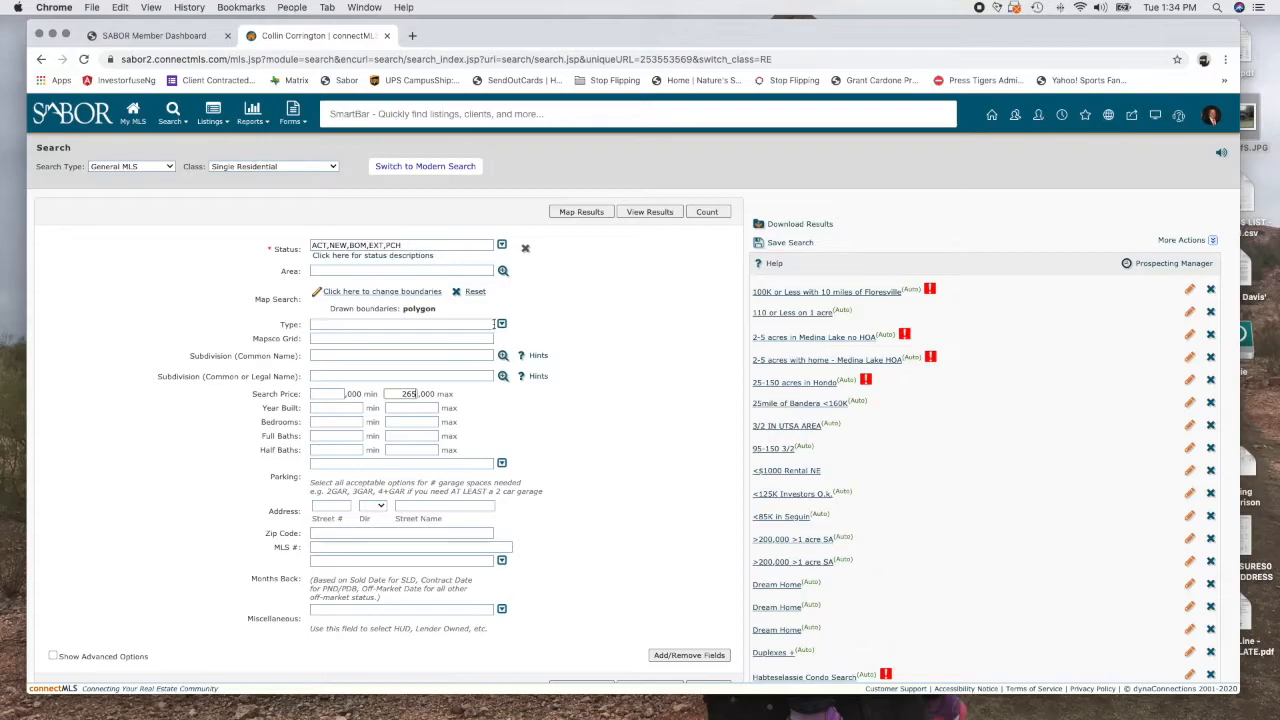
pyautogui.click(500, 324)
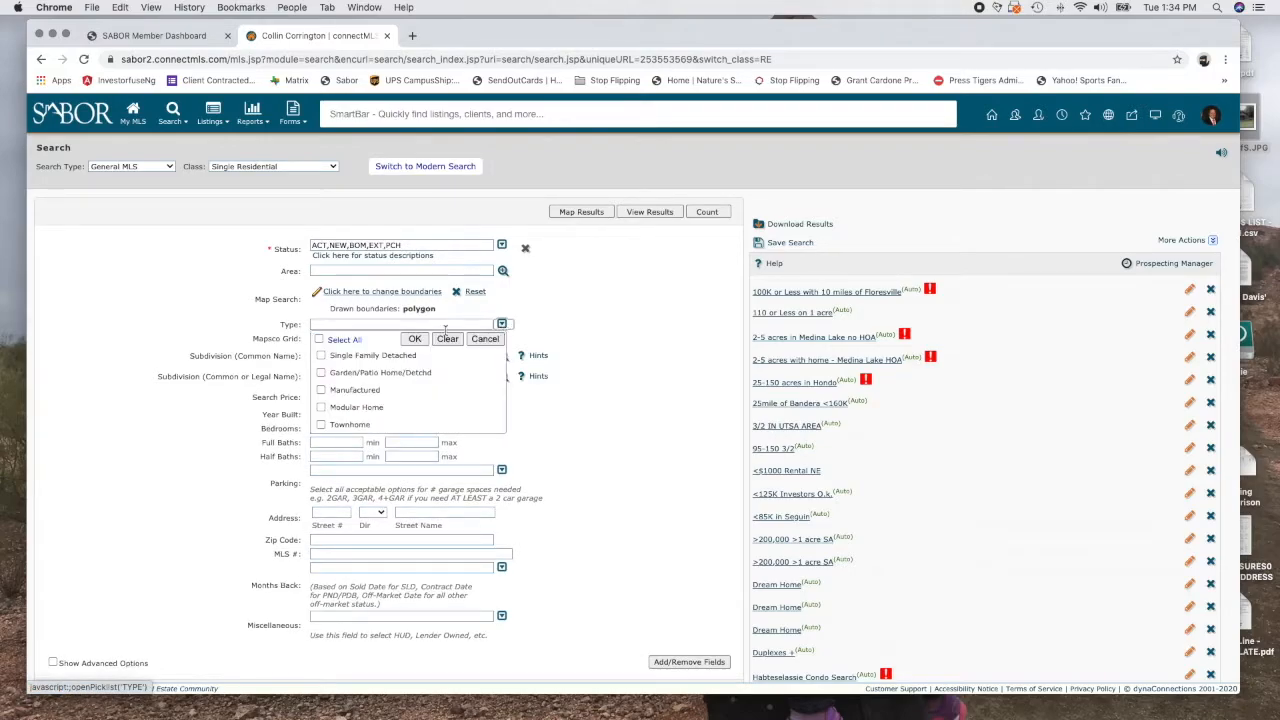
pyautogui.click(320, 356)
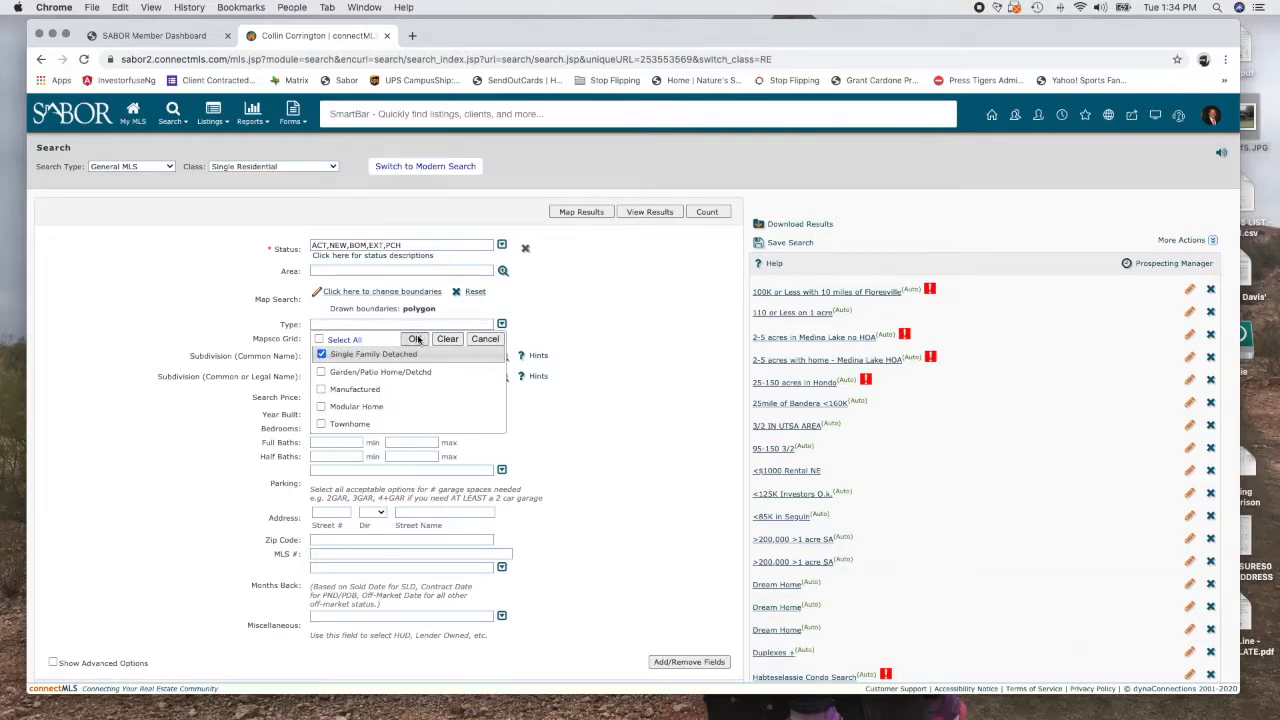
pyautogui.click(416, 338)
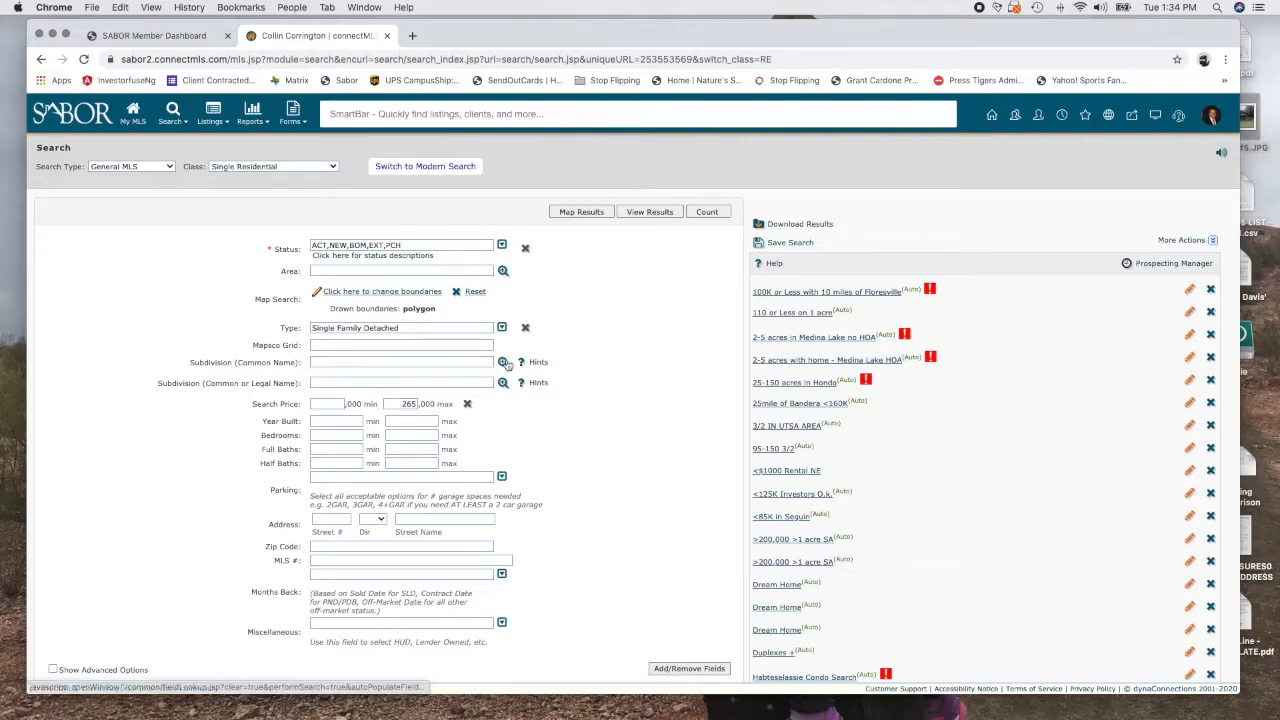
pyautogui.click(504, 362)
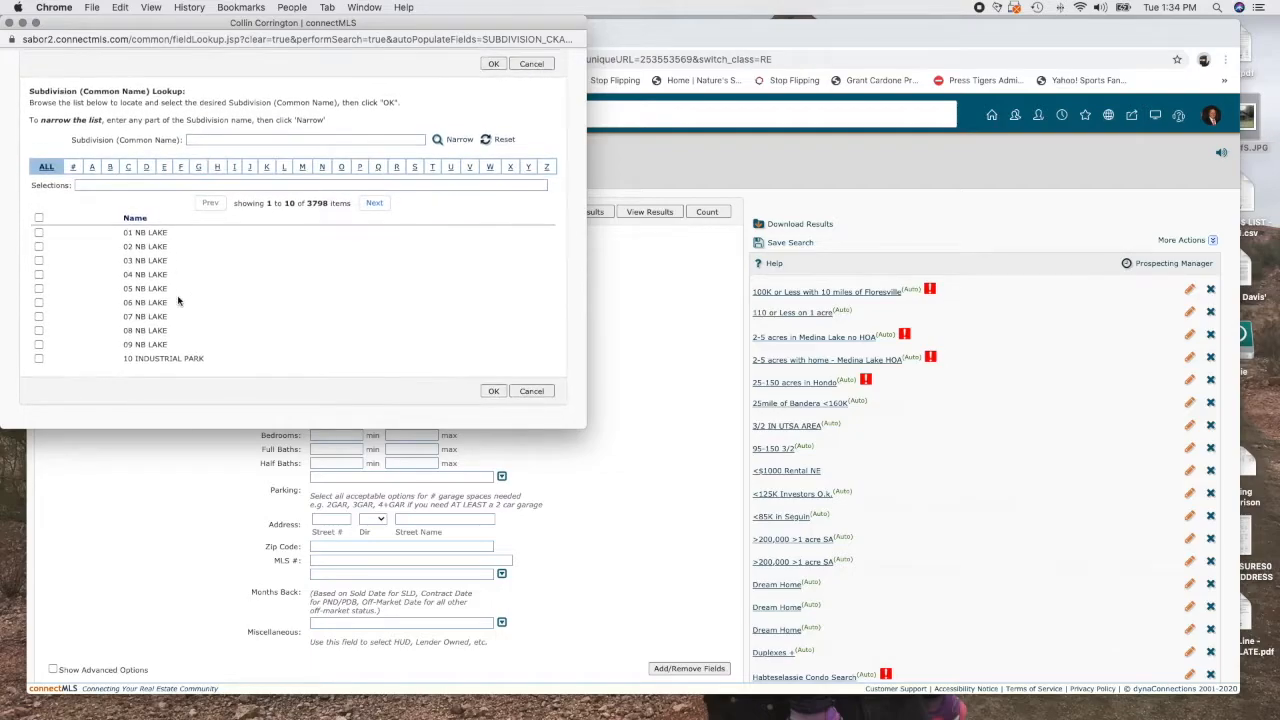
pyautogui.click(320, 168)
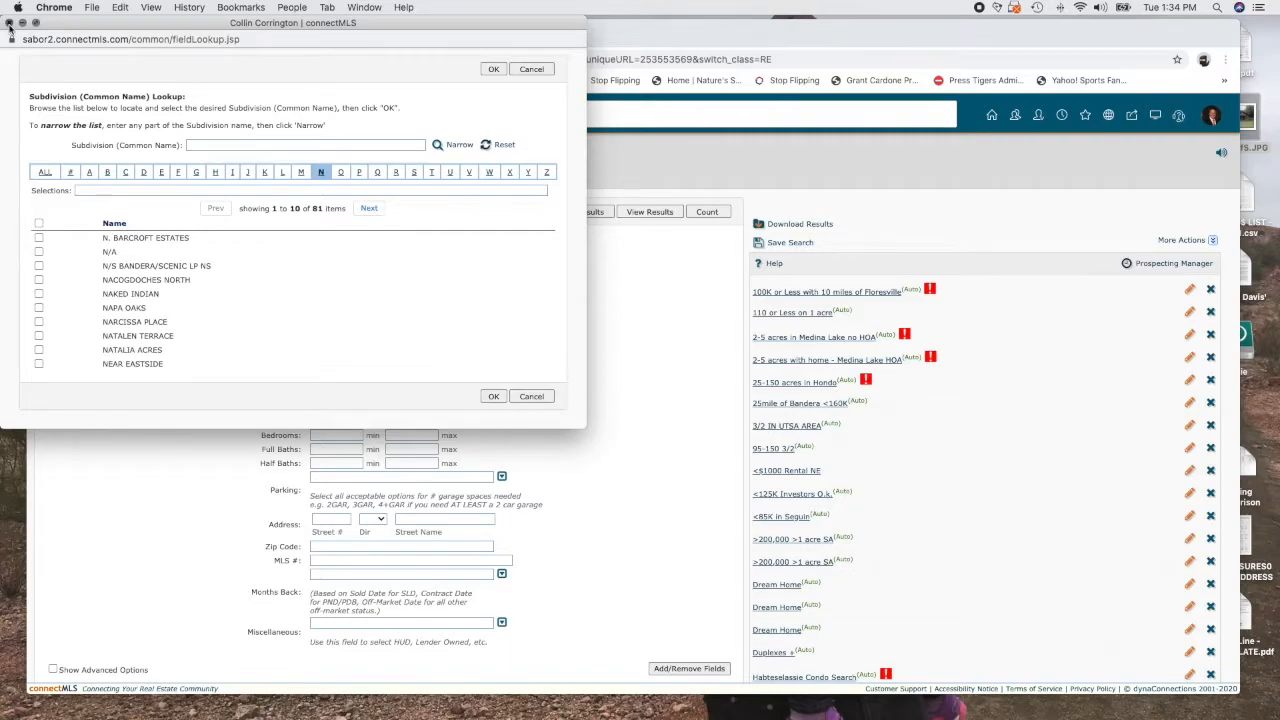
pyautogui.click(532, 396)
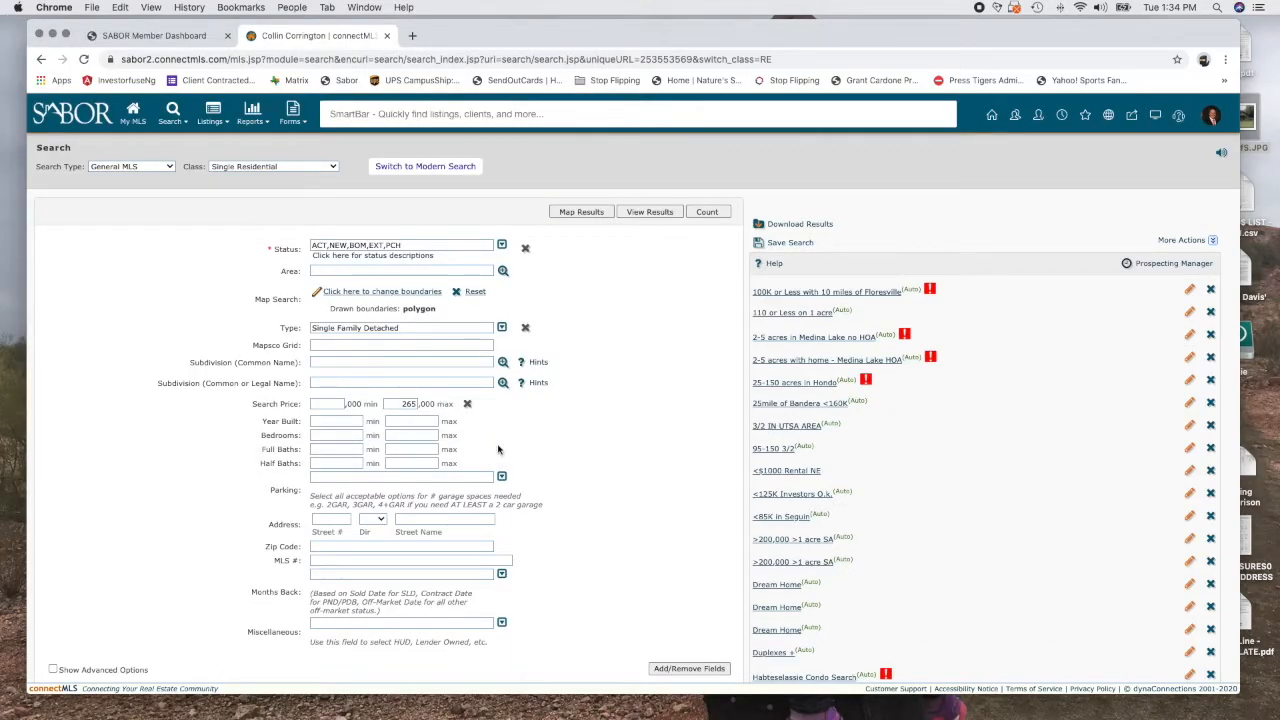
# Step: Require at least 3 bedrooms and 2 full baths, leaving Parking unselected
pyautogui.scroll(-3)
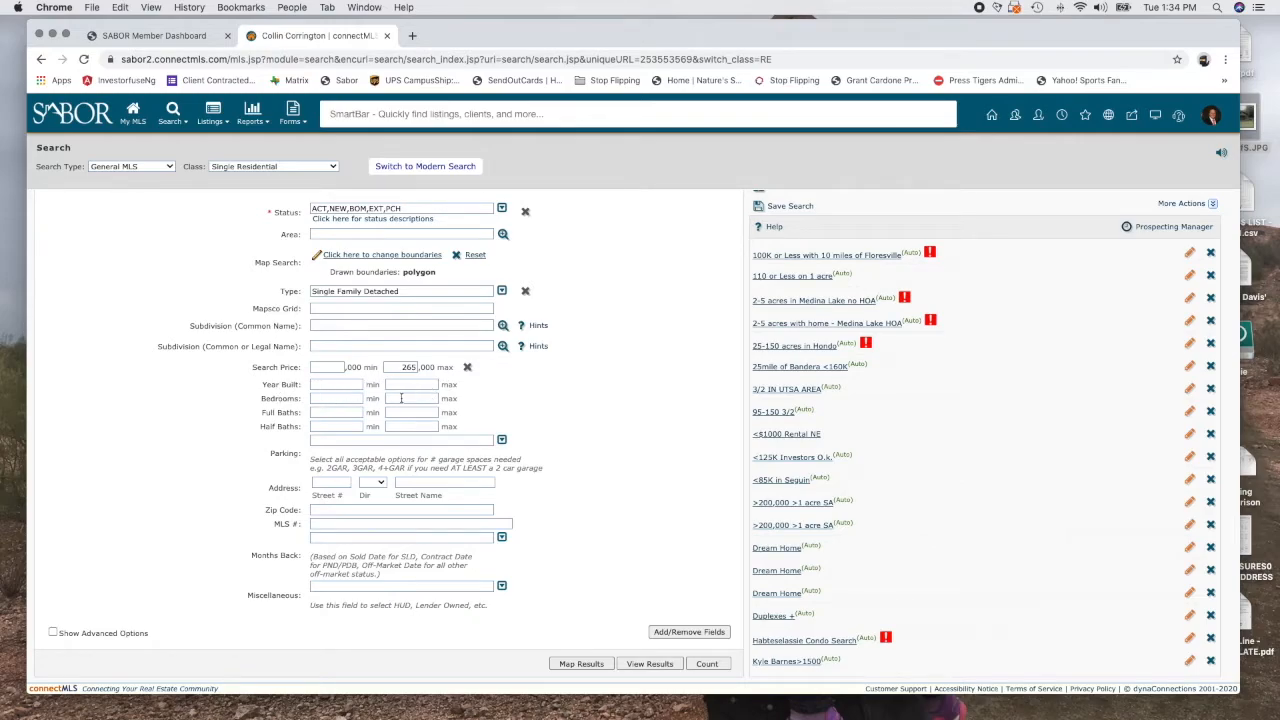
pyautogui.write('3')
pyautogui.write('2')
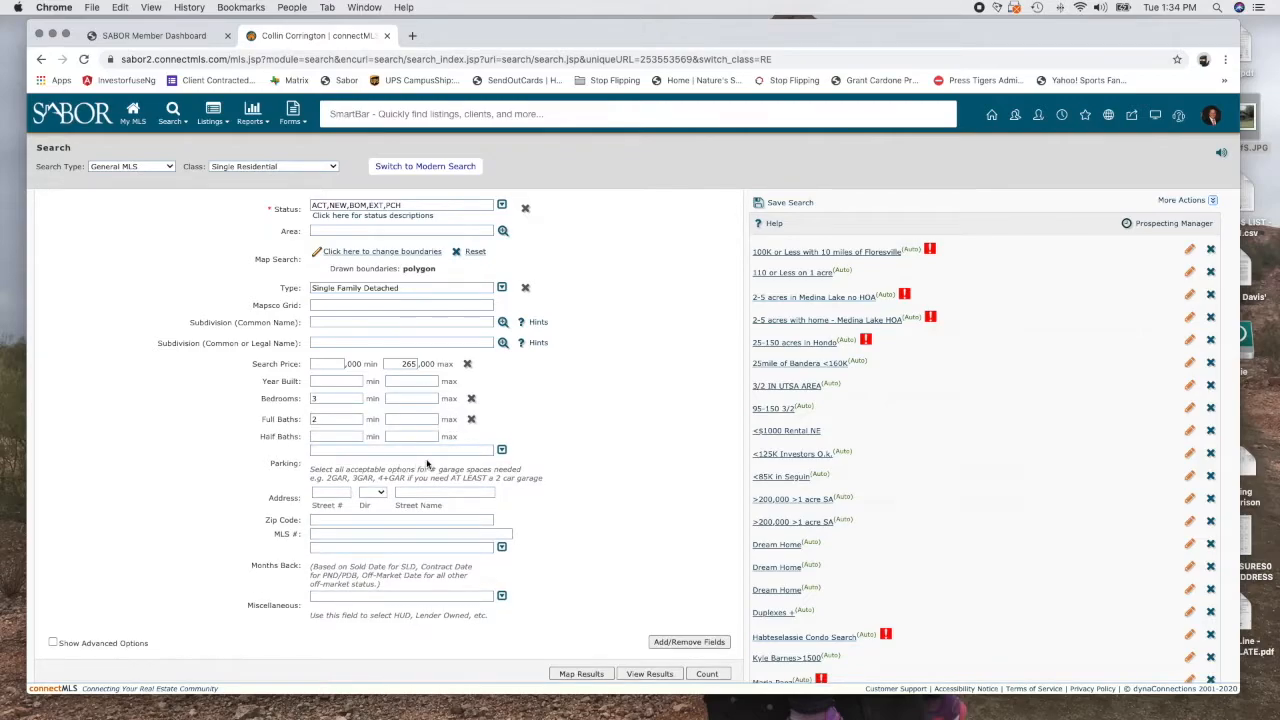
pyautogui.click(500, 448)
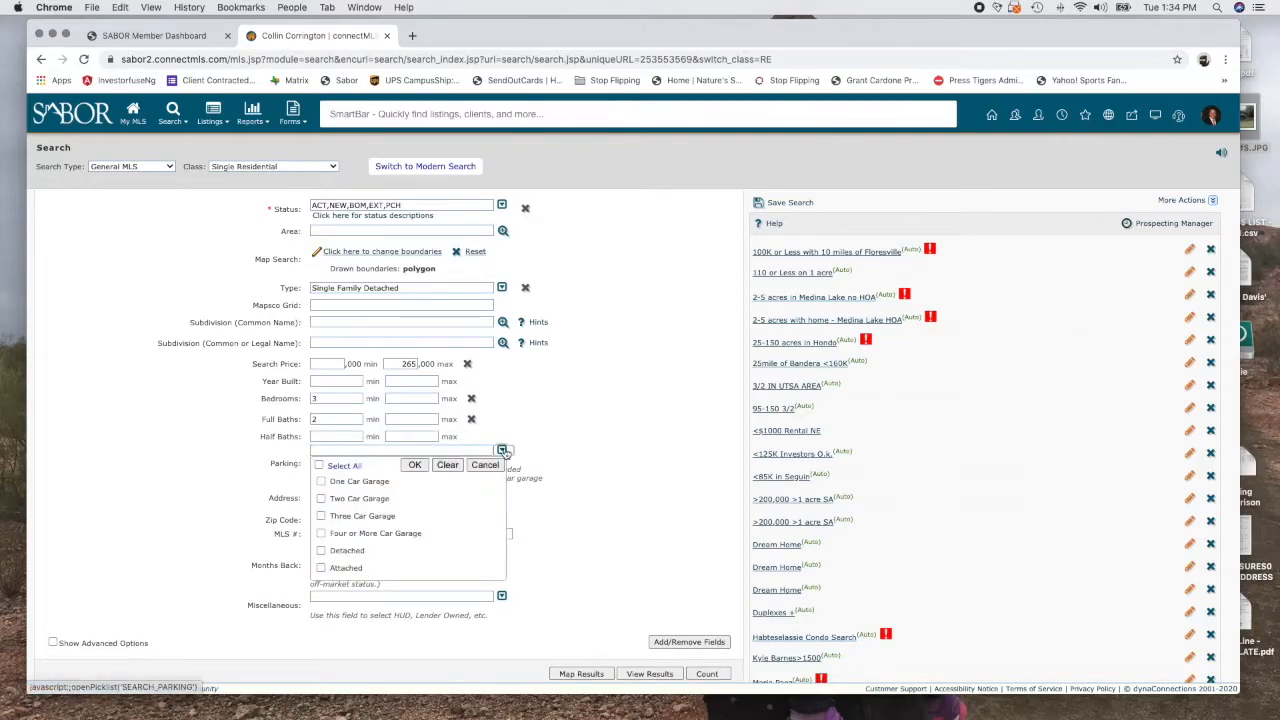
pyautogui.scroll(-3)
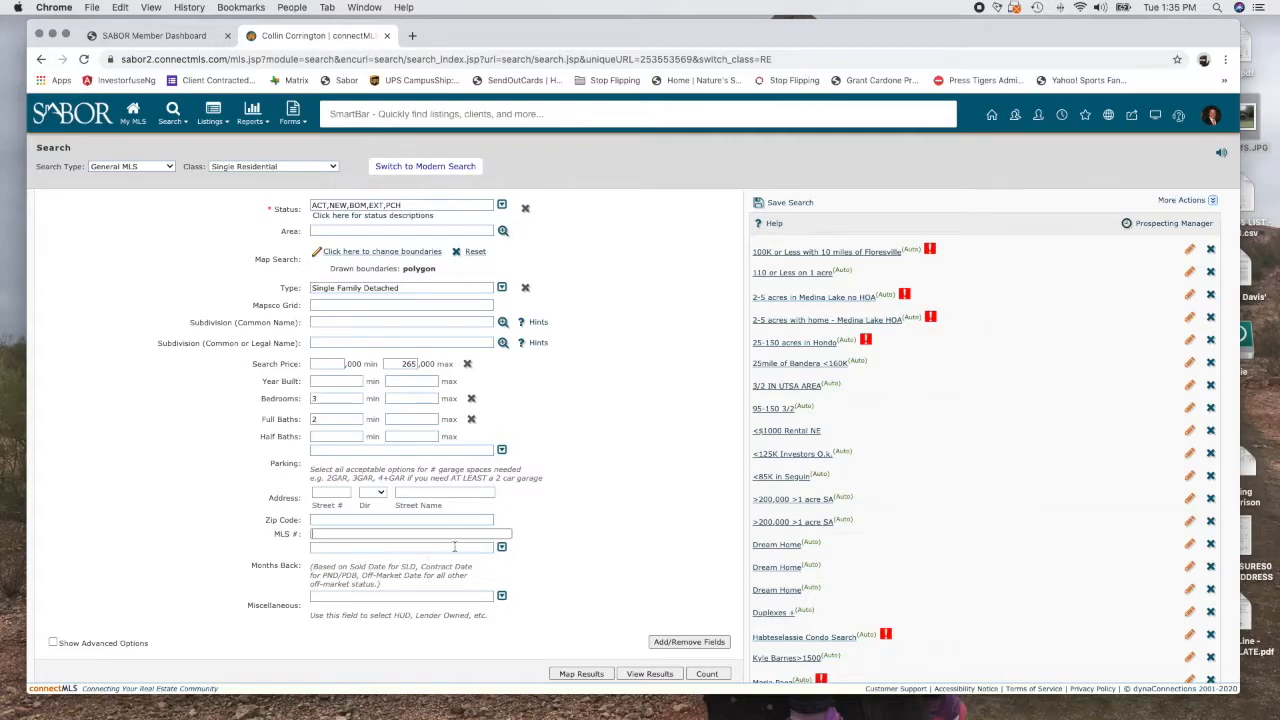
pyautogui.click(500, 546)
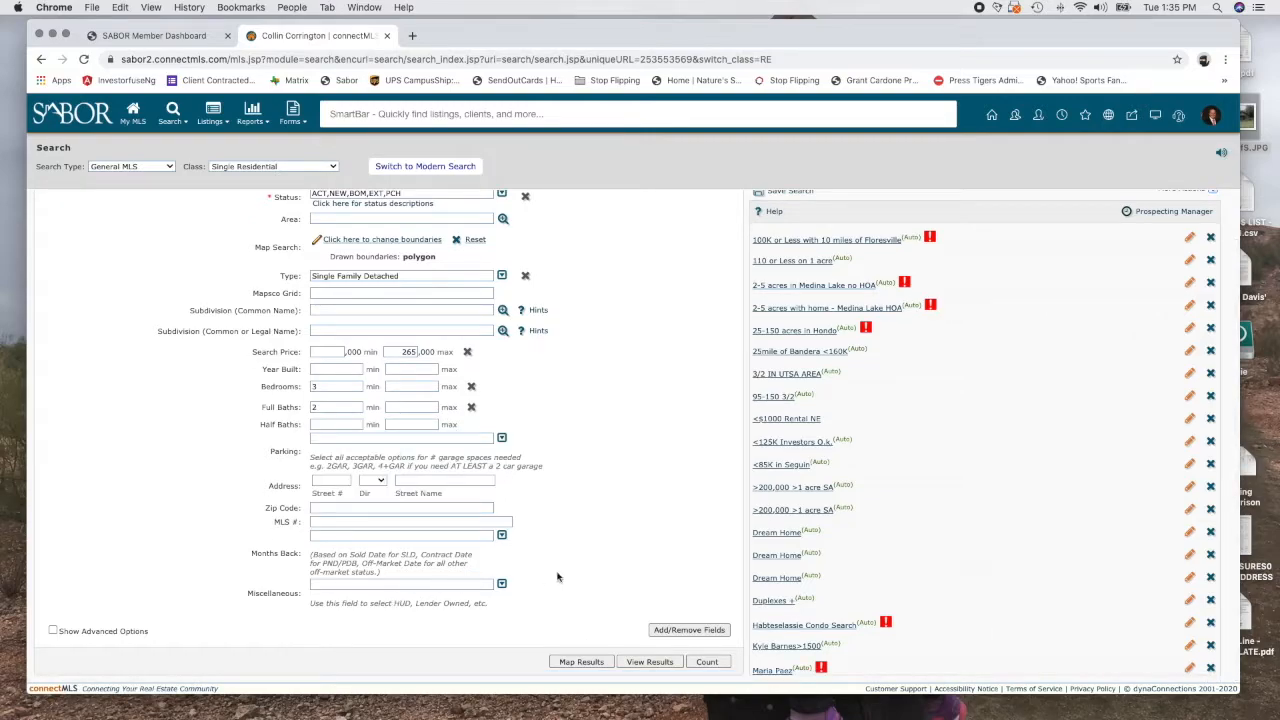
pyautogui.scroll(3)
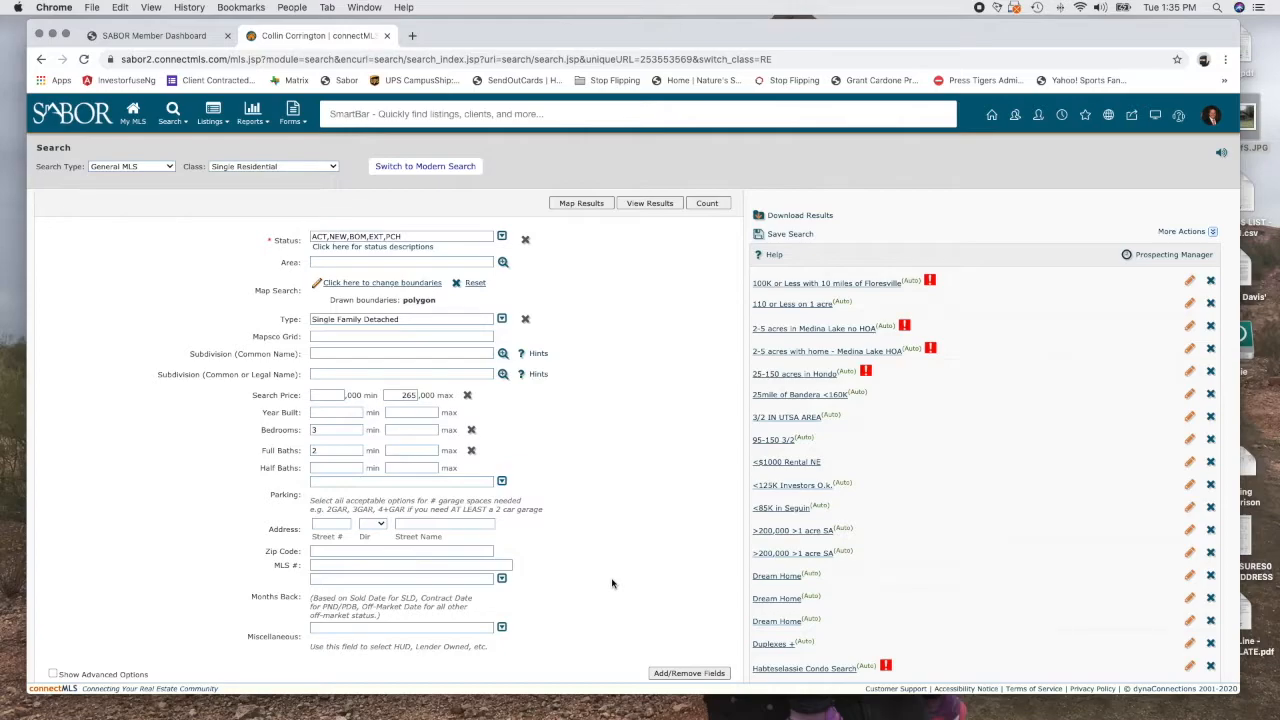
pyautogui.scroll(-3)
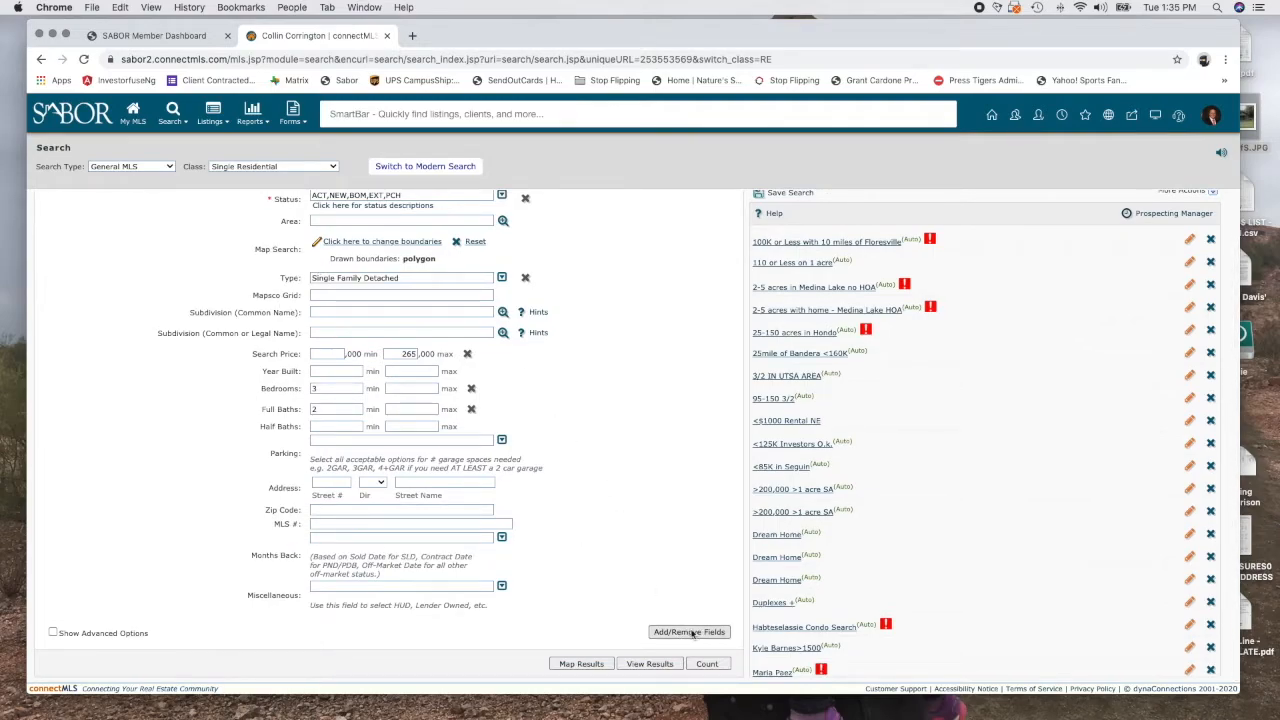
# Step: Add the # of Stories field to the search form via Add/Remove Fields and reopen the field chooser
pyautogui.click(688, 632)
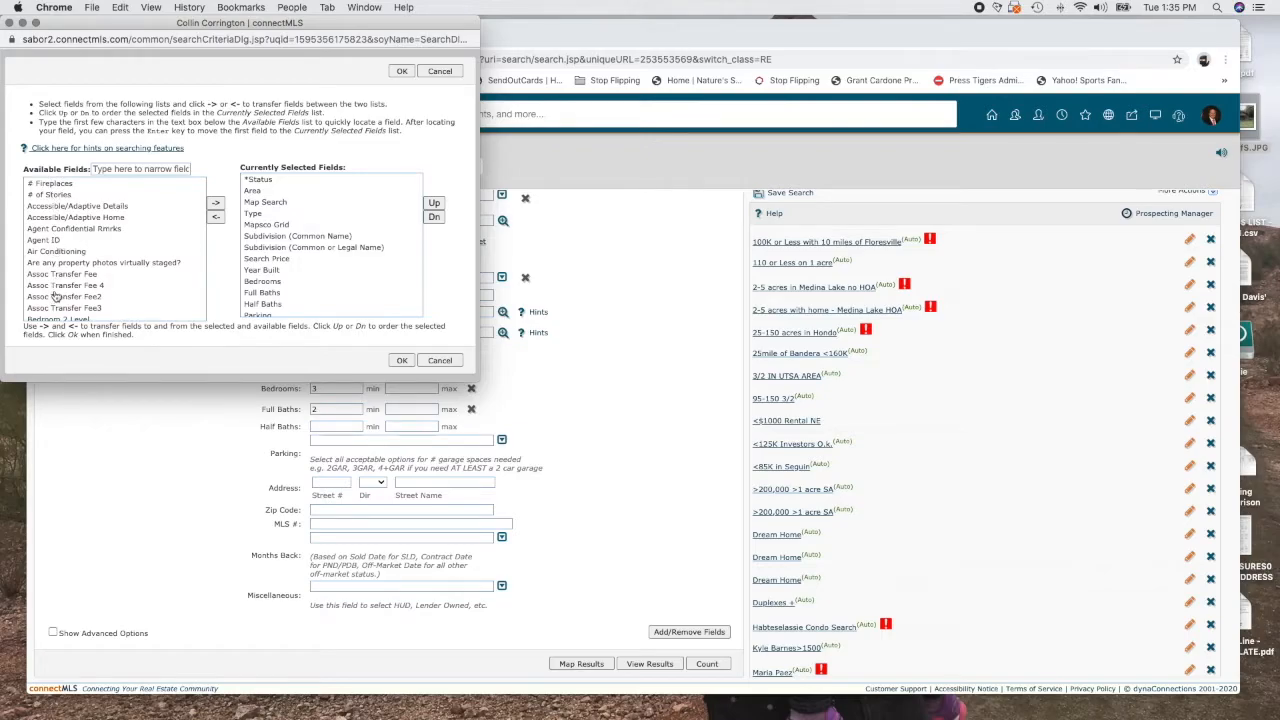
pyautogui.scroll(-3)
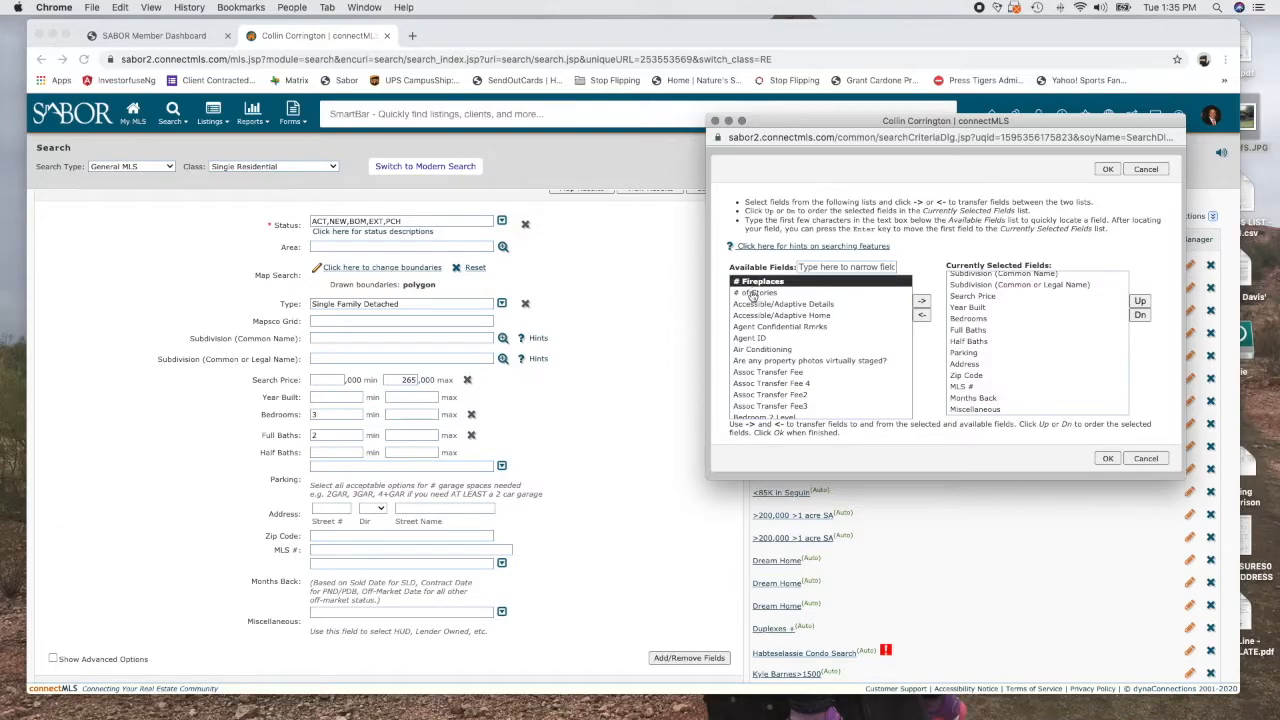
pyautogui.click(756, 292)
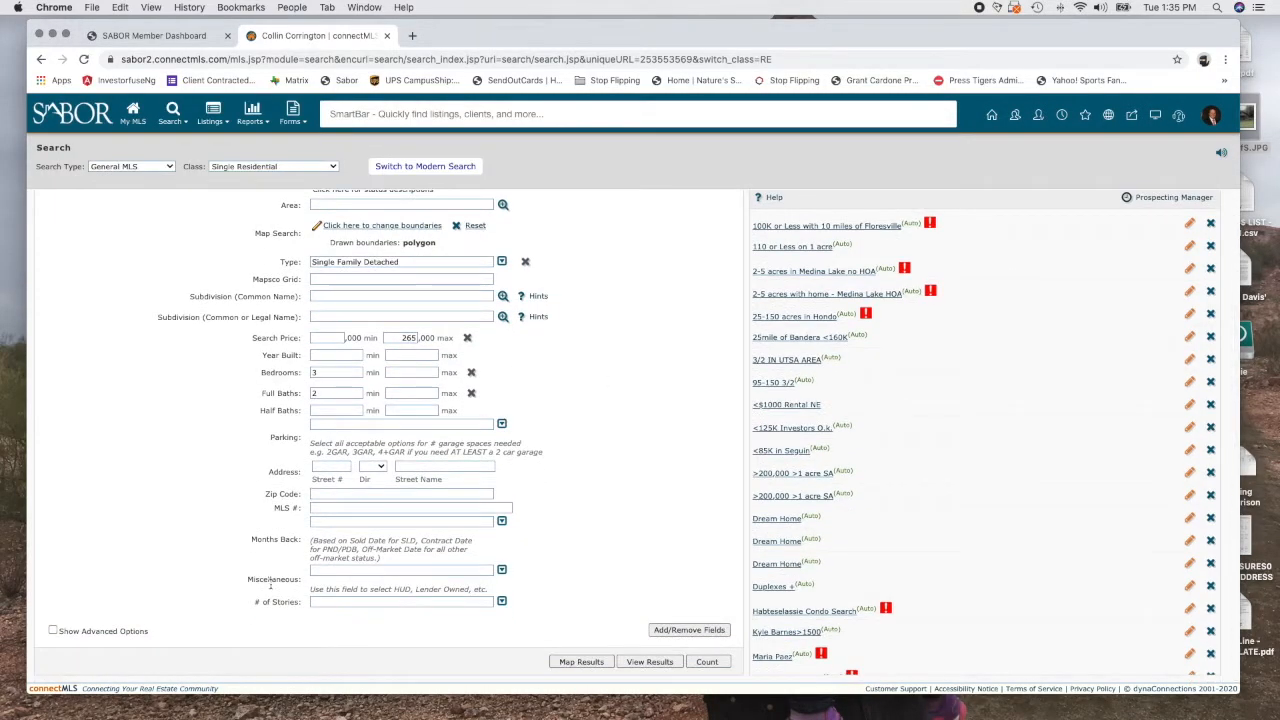
pyautogui.click(502, 600)
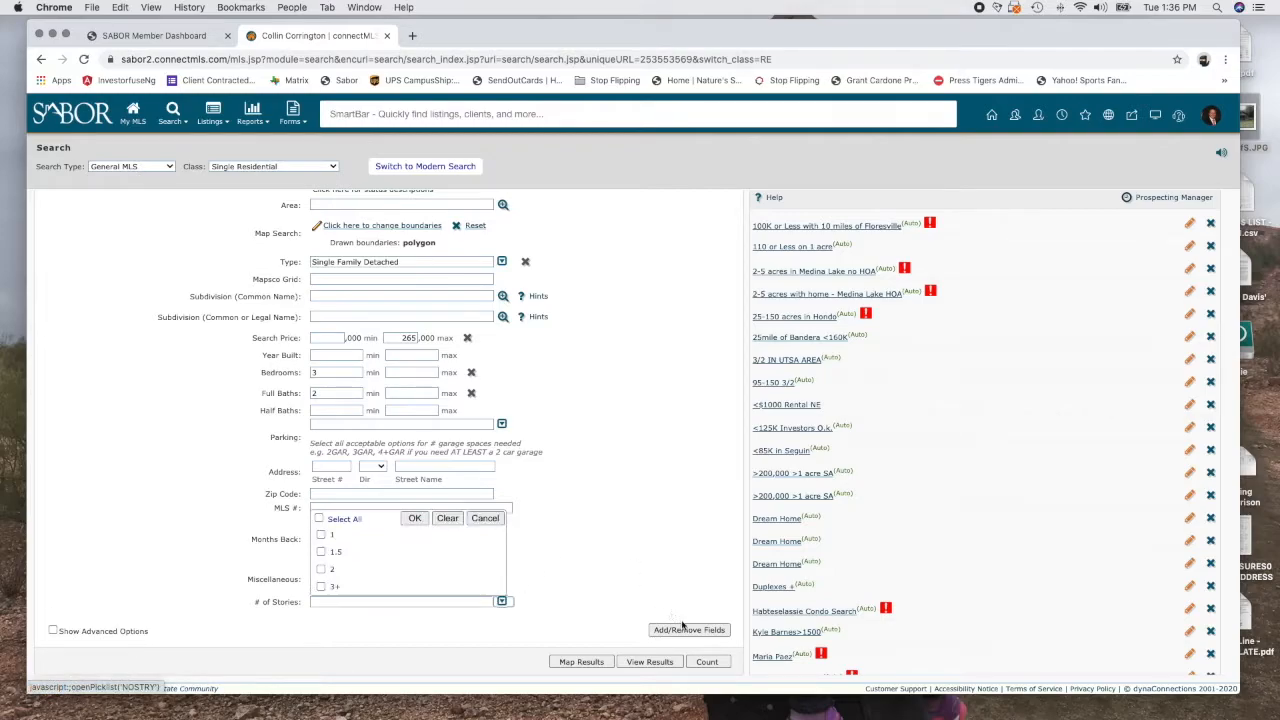
pyautogui.click(688, 628)
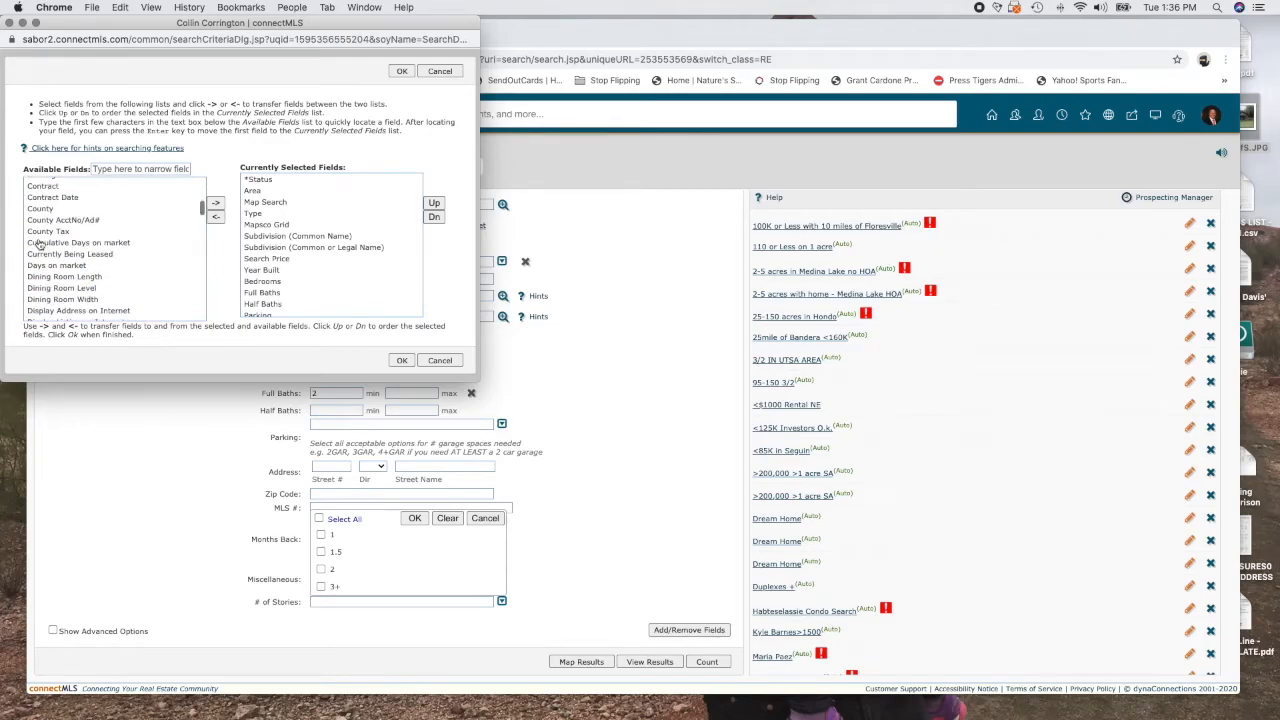
# Step: Scroll through the Available Fields list, then close it and the stories options to return to the form
pyautogui.scroll(-3)
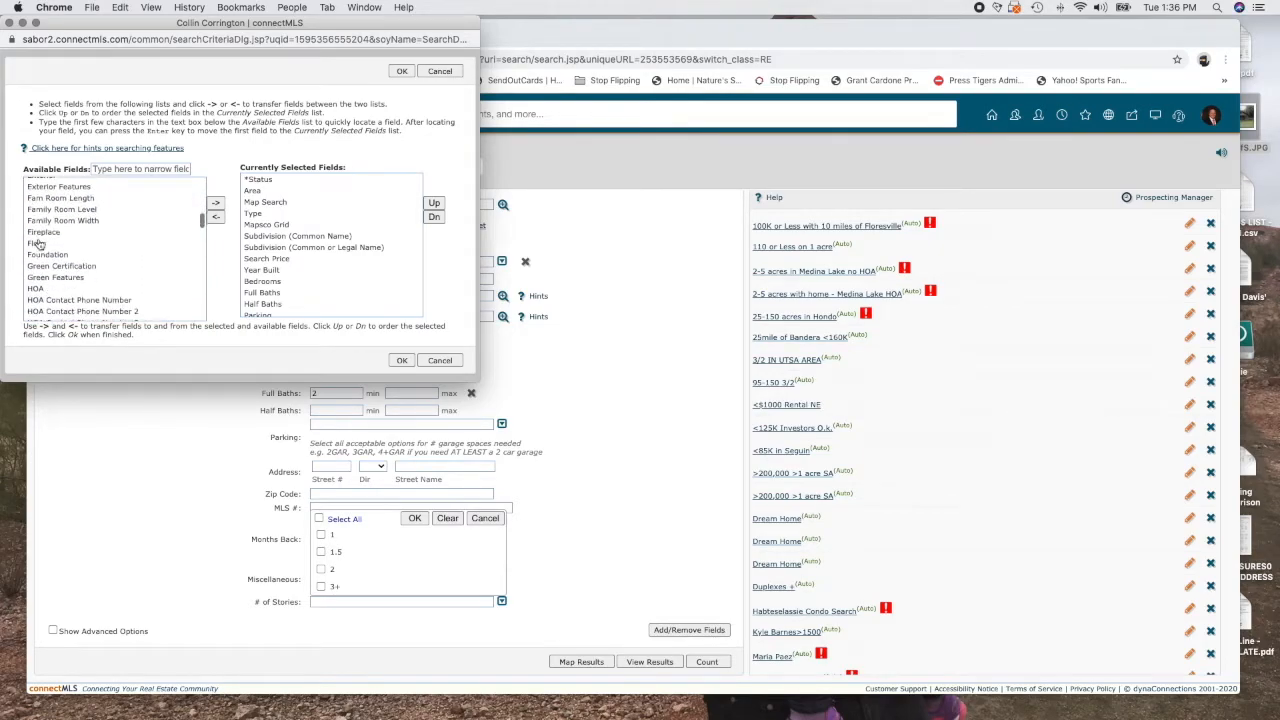
pyautogui.scroll(-3)
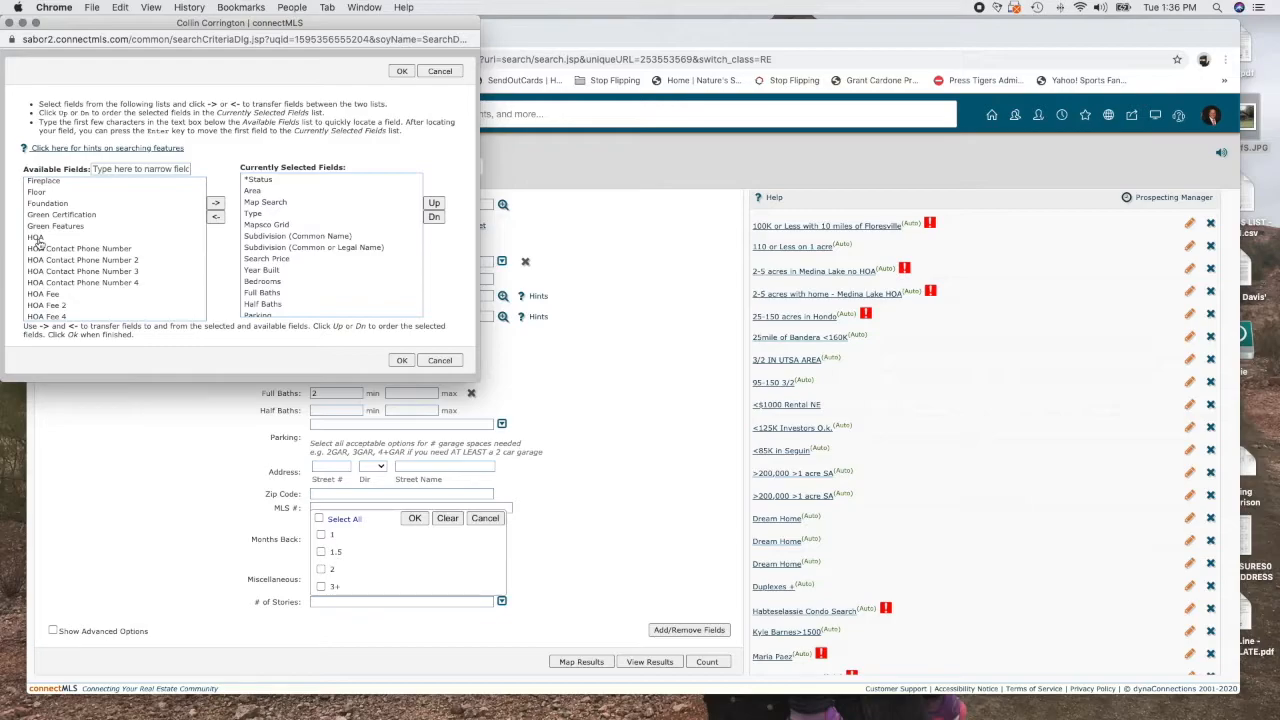
pyautogui.scroll(-3)
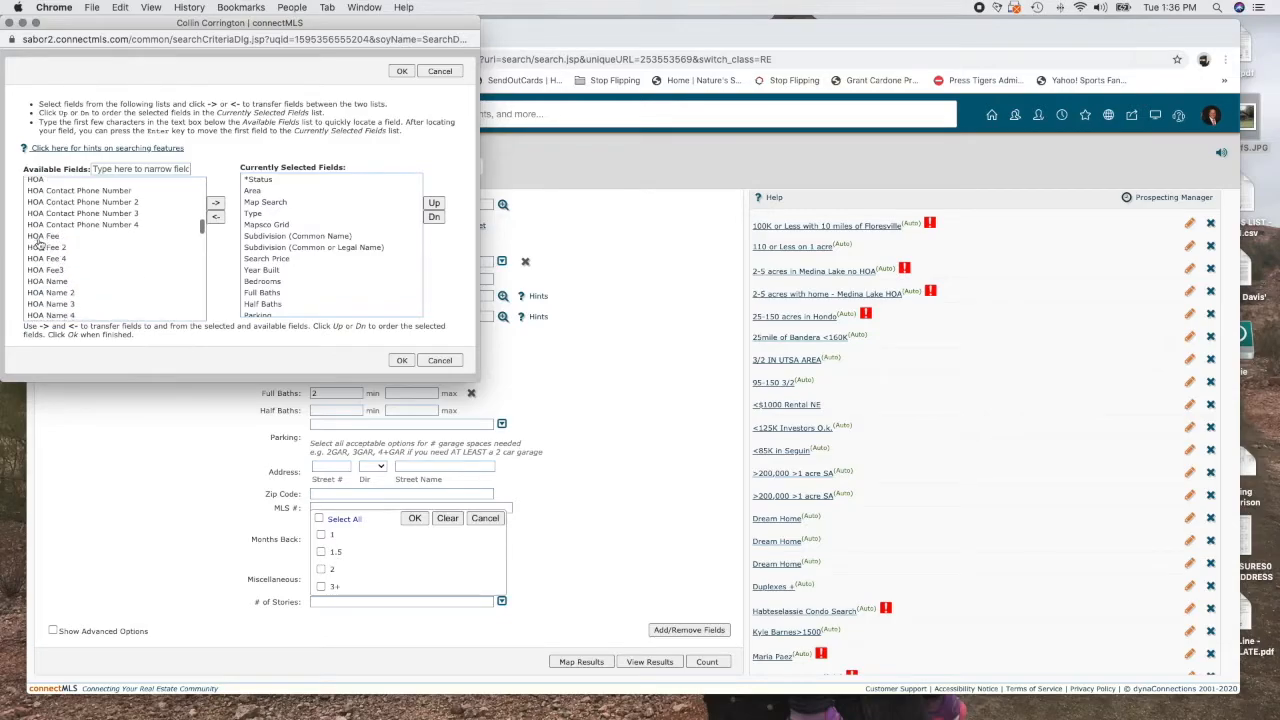
pyautogui.scroll(-3)
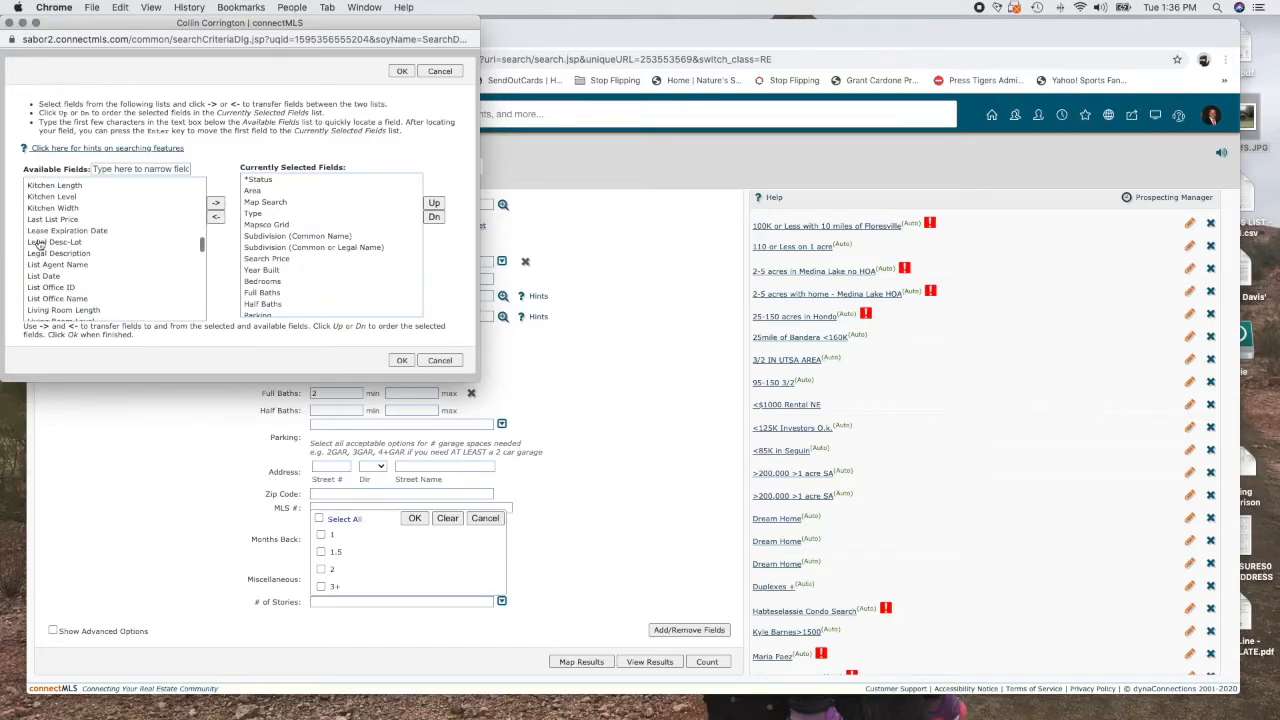
pyautogui.scroll(-3)
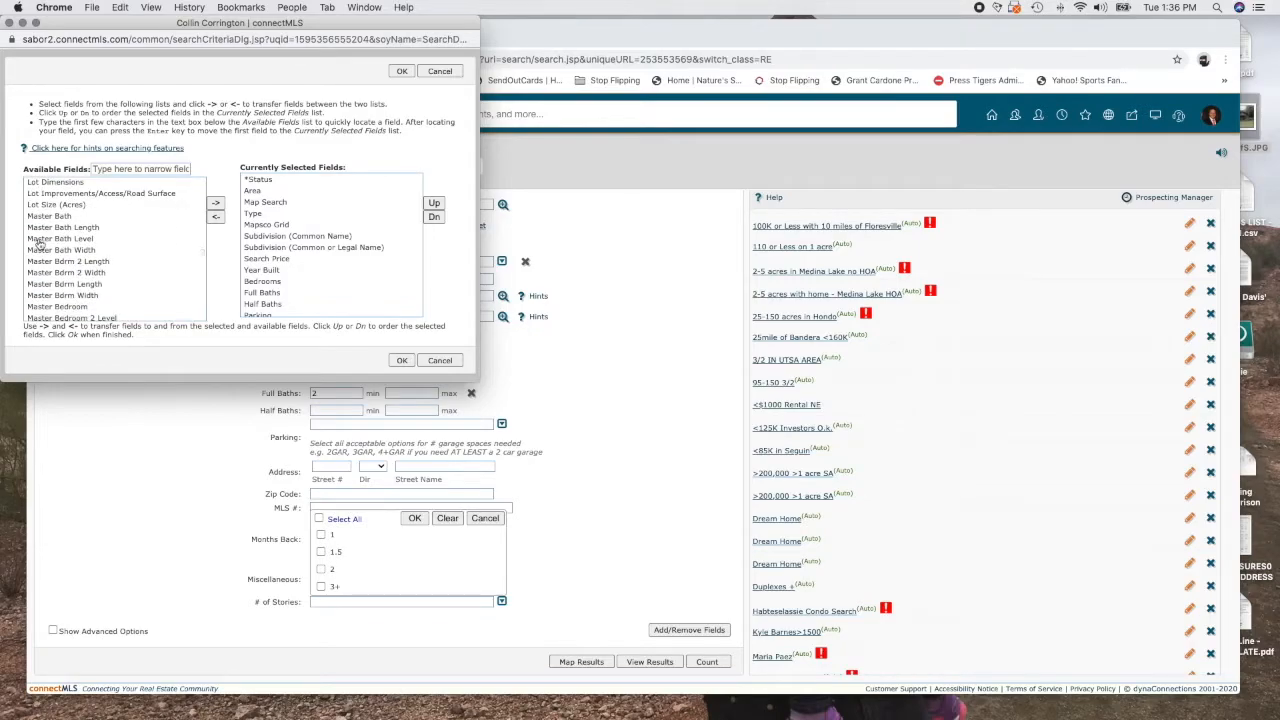
pyautogui.scroll(-3)
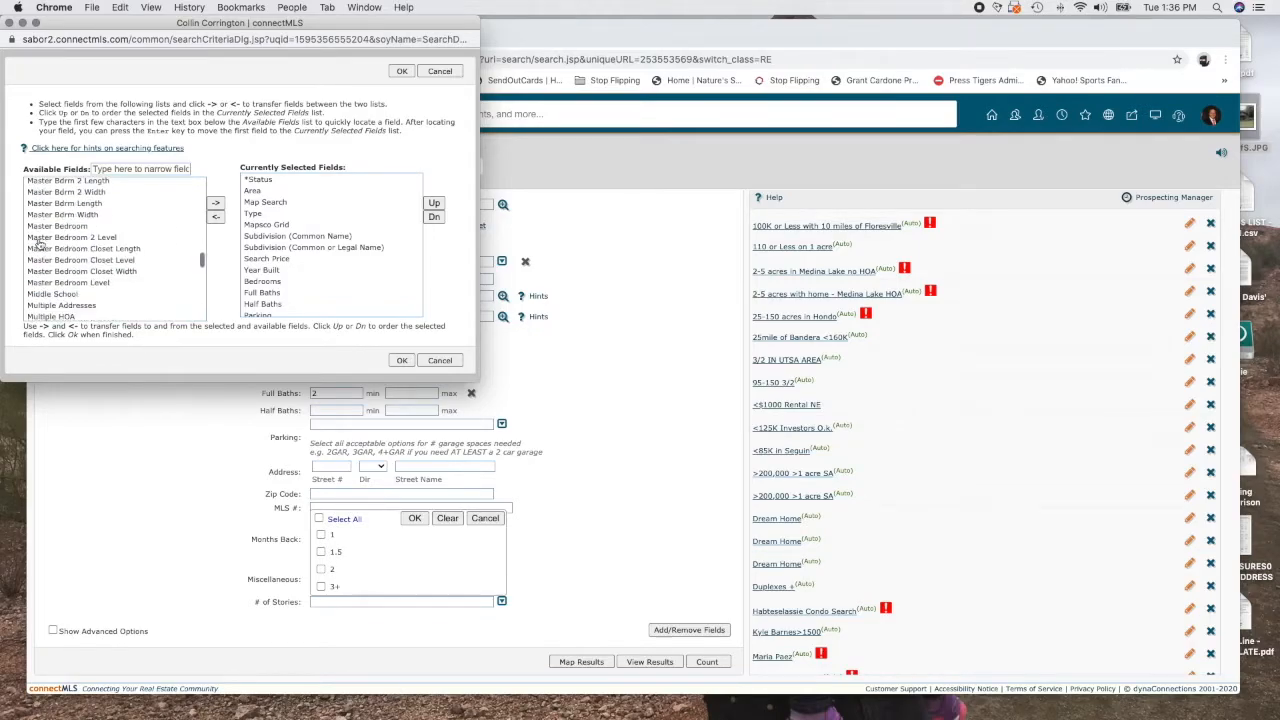
pyautogui.scroll(-3)
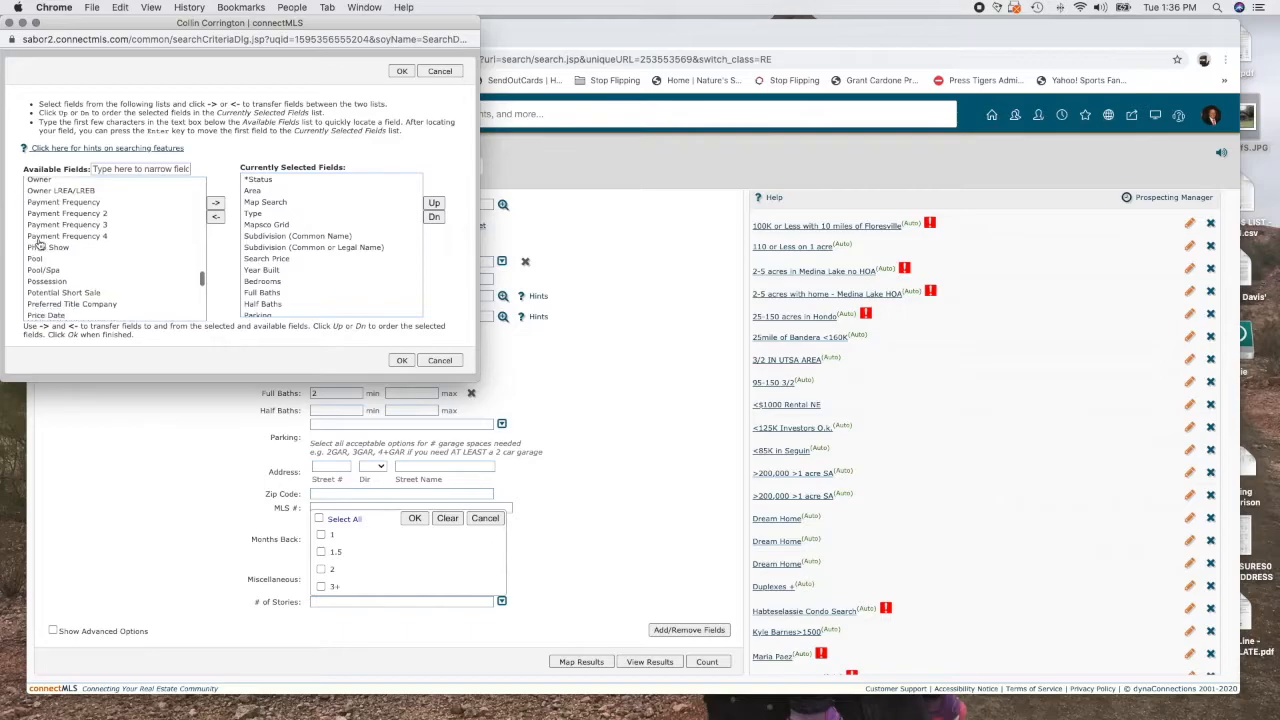
pyautogui.scroll(-3)
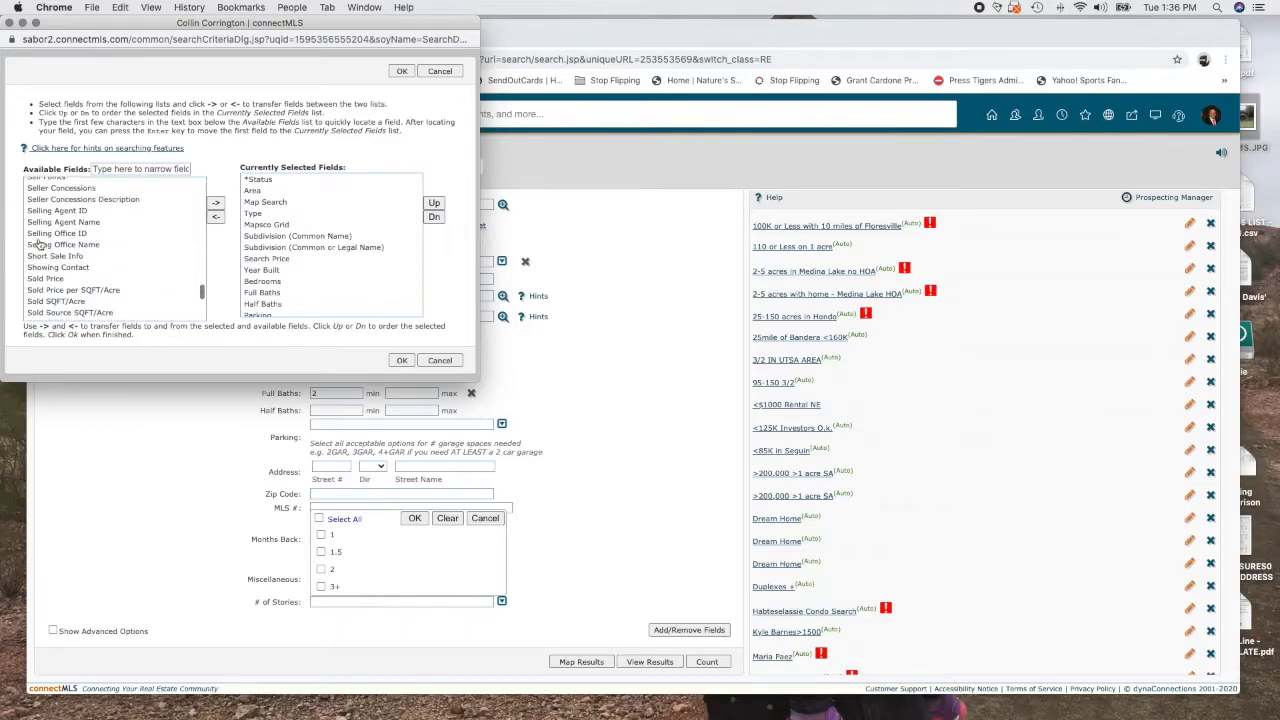
pyautogui.scroll(-3)
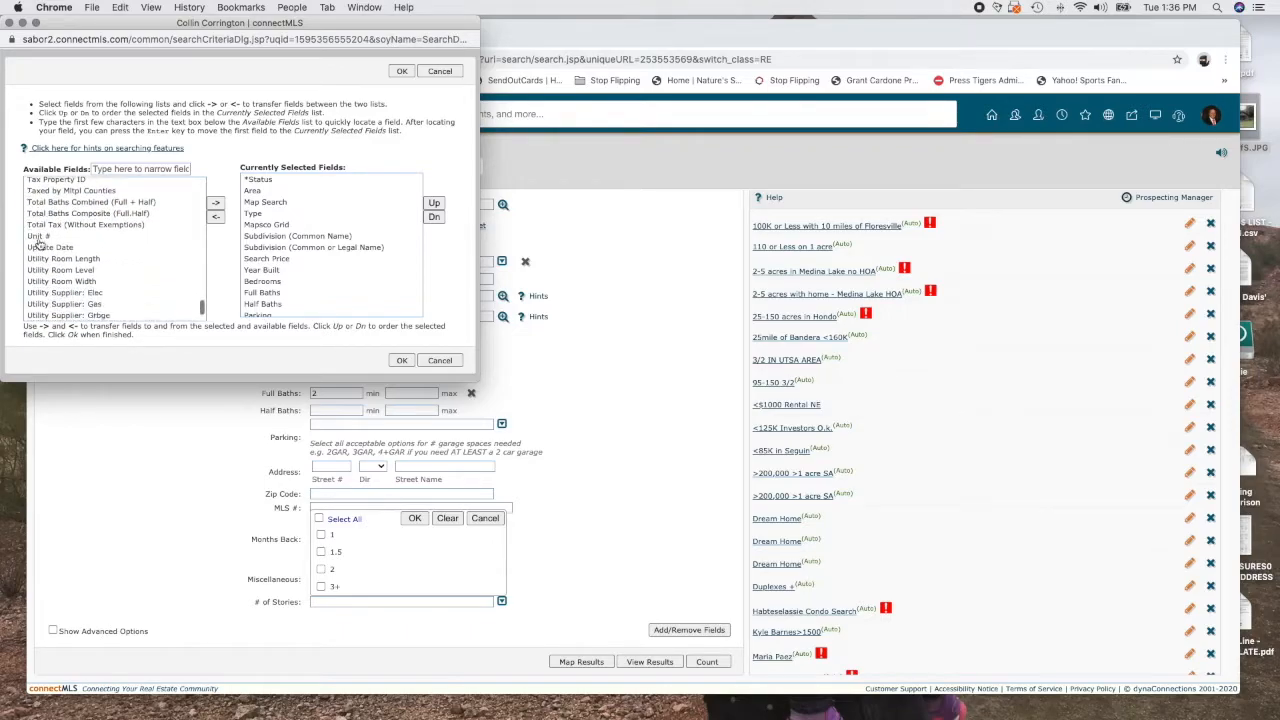
pyautogui.scroll(-3)
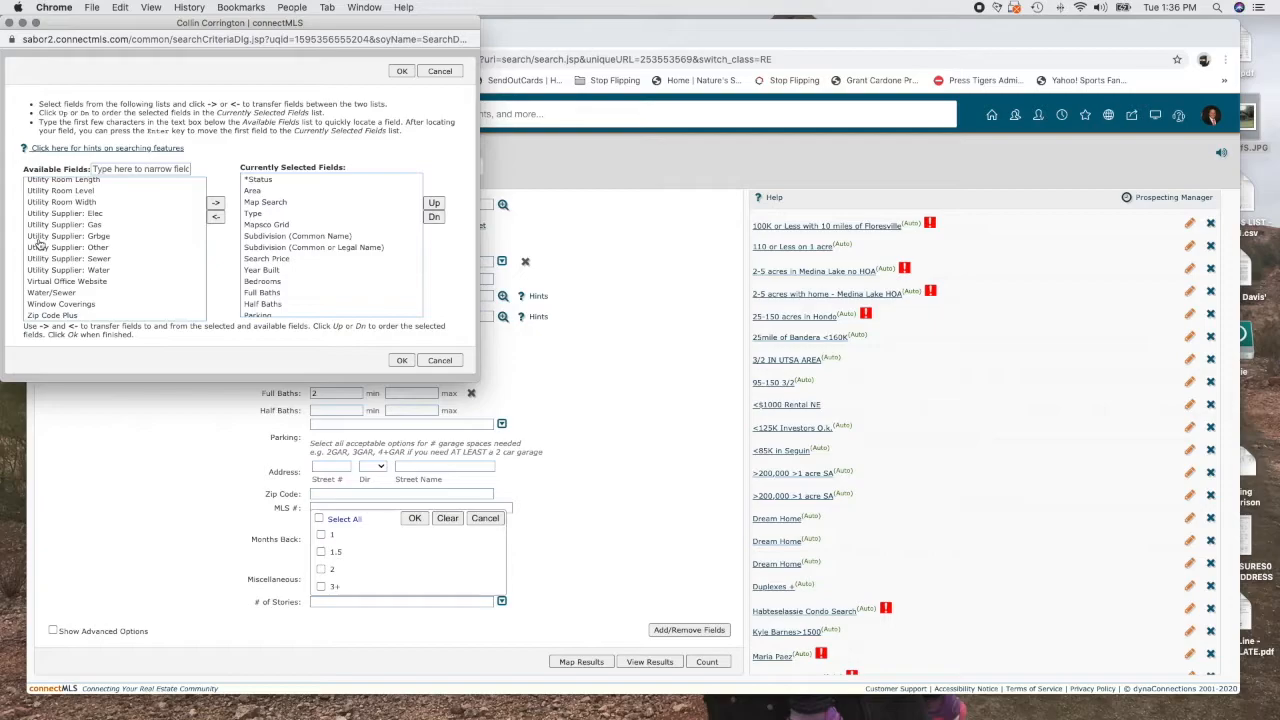
pyautogui.moveTo(112, 216)
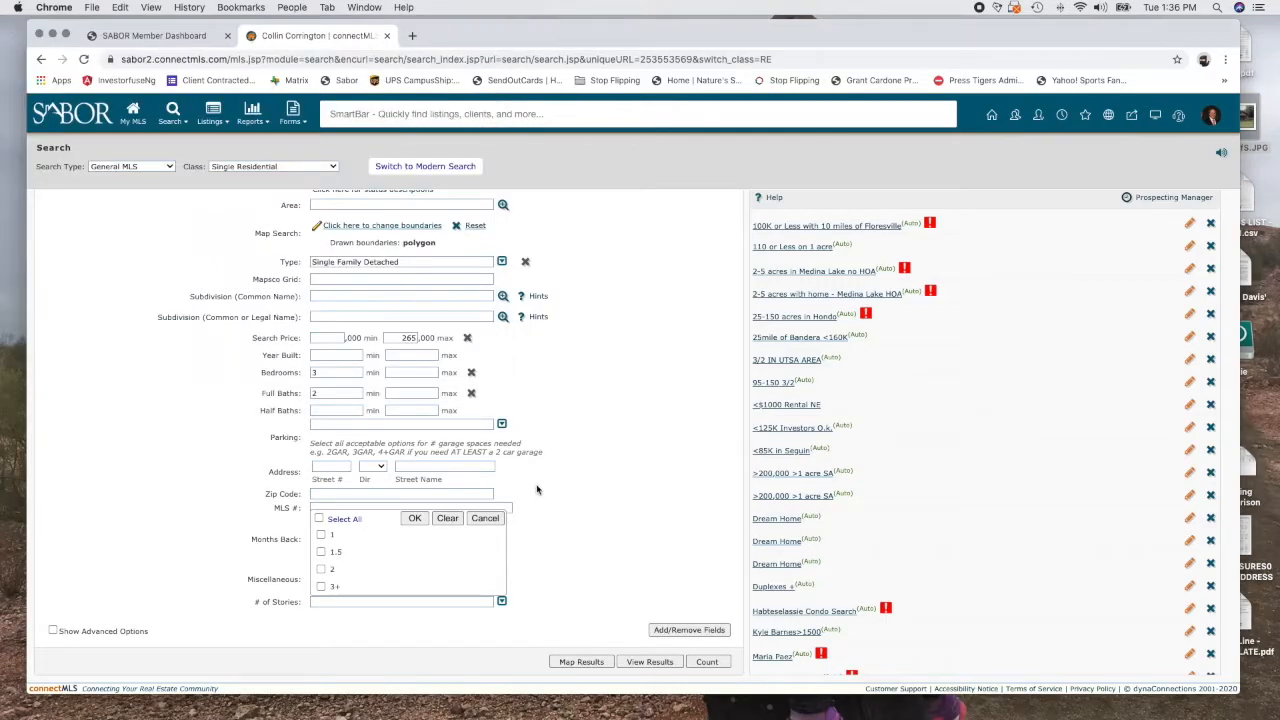
pyautogui.click(484, 518)
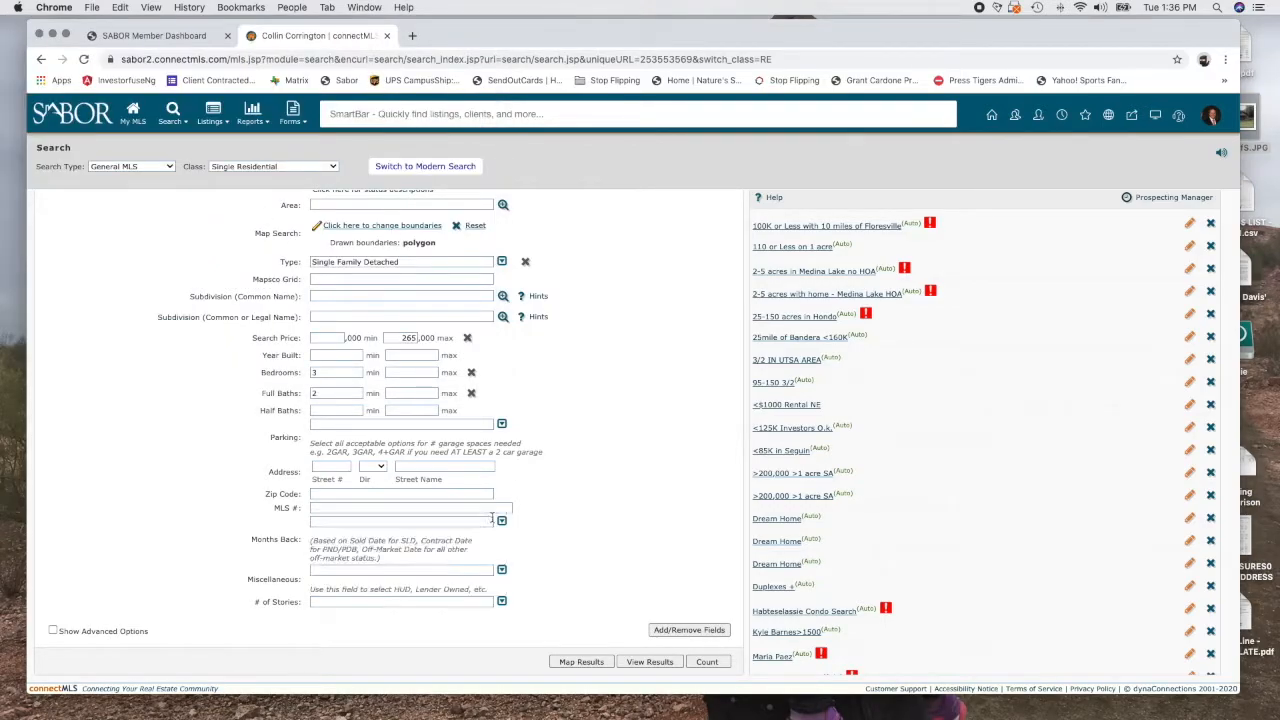
pyautogui.moveTo(664, 504)
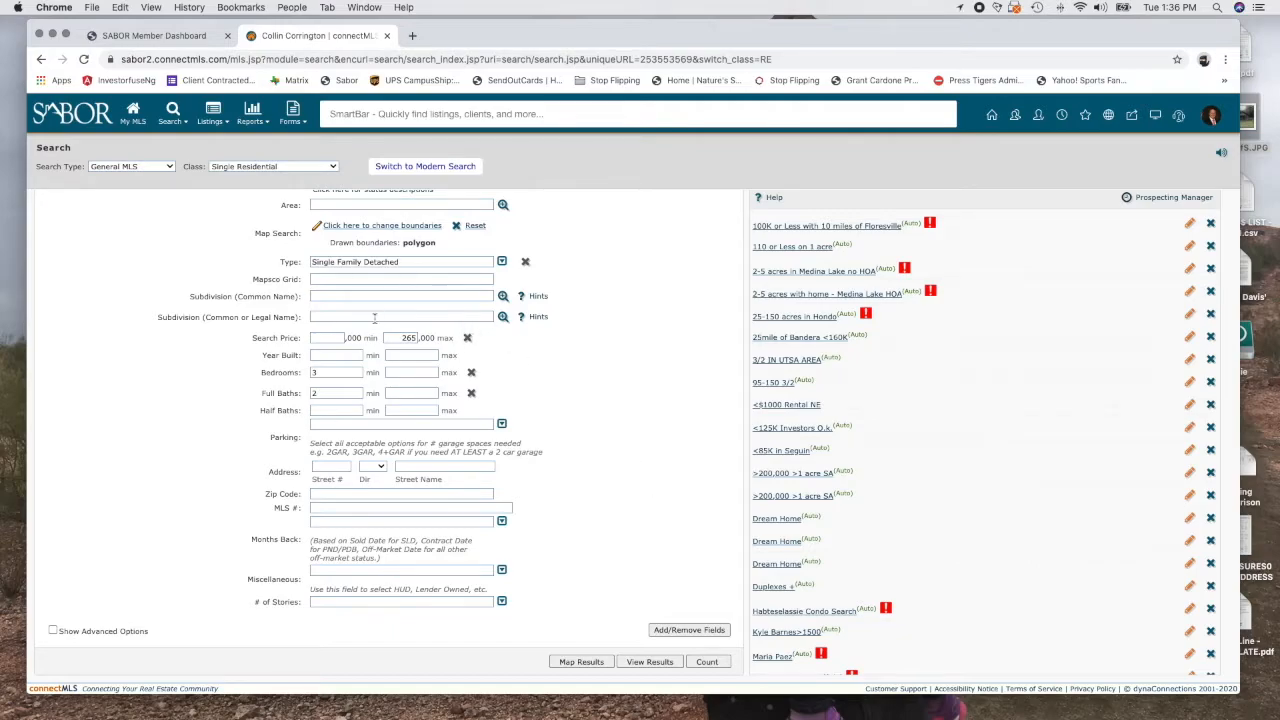
pyautogui.scroll(3)
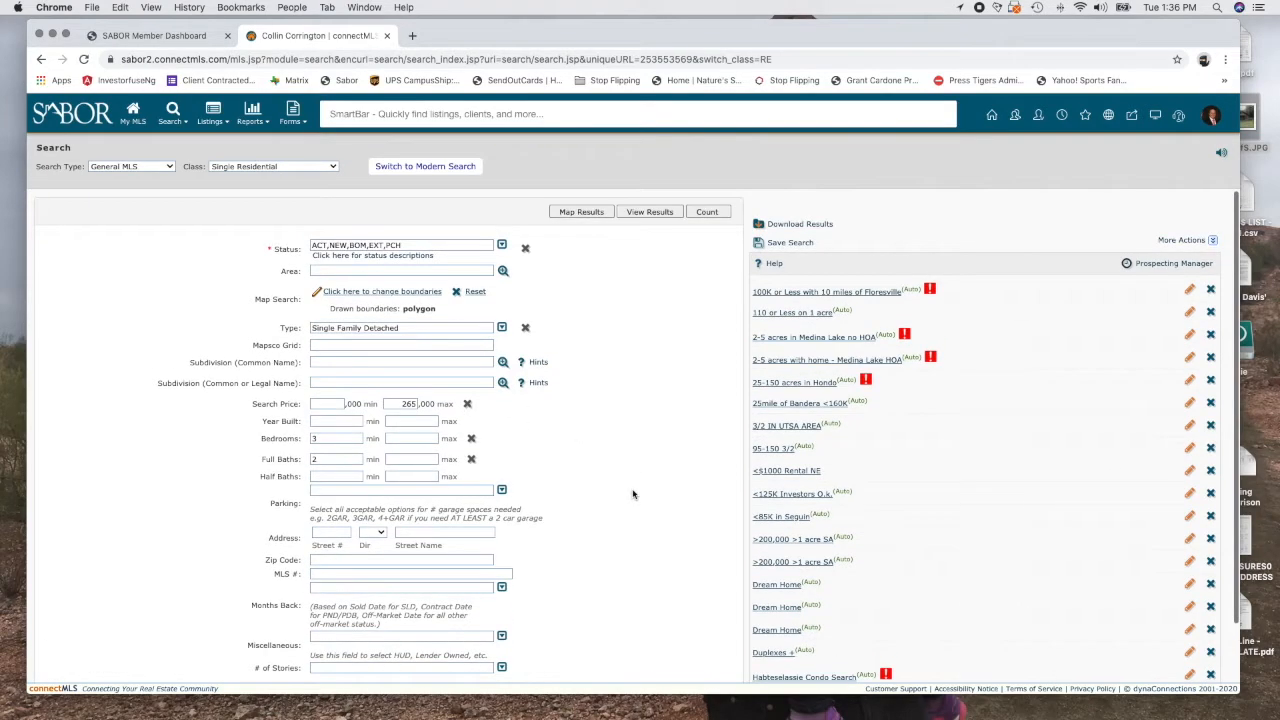
pyautogui.moveTo(574, 414)
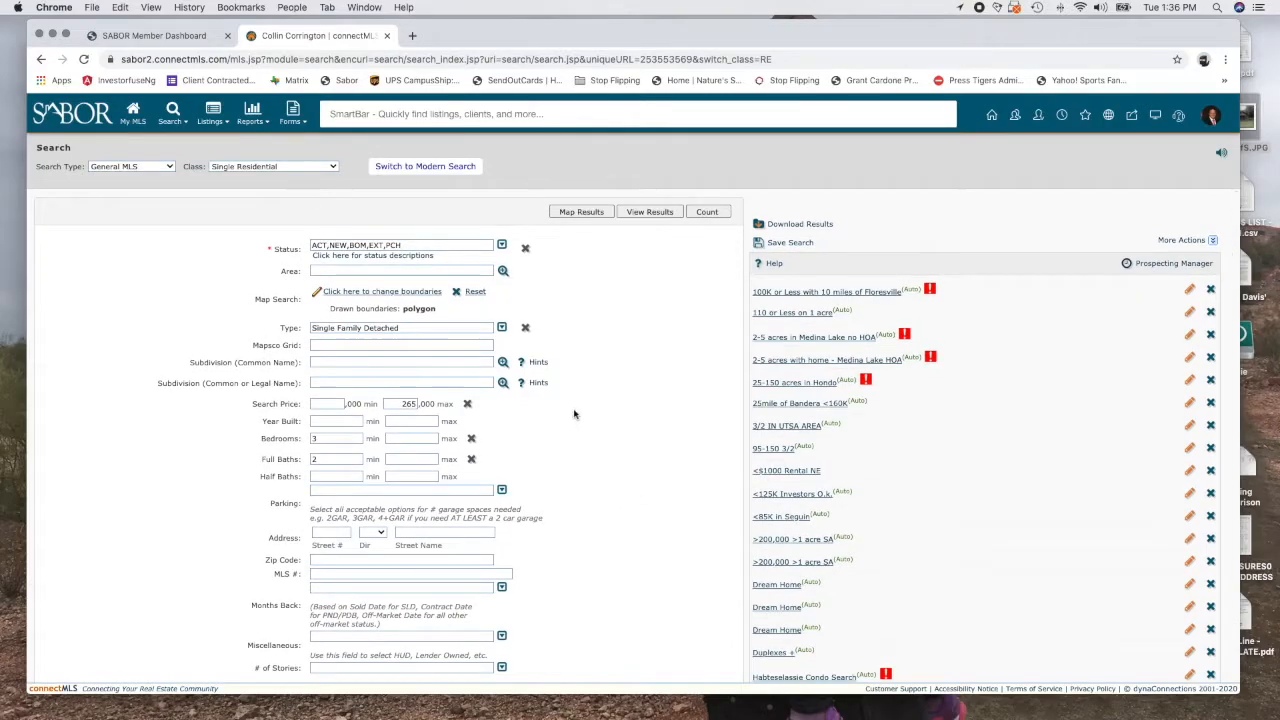
pyautogui.scroll(-3)
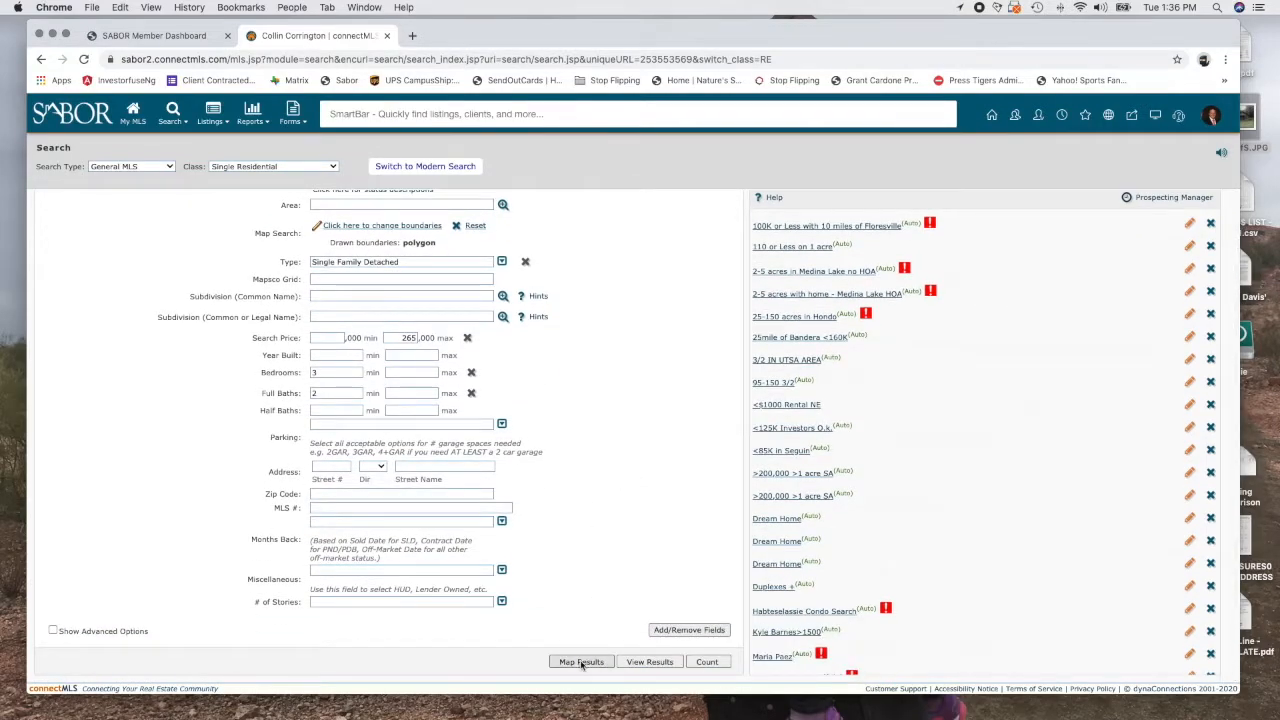
# Step: Show the 322 matching listings as Map Results and page to listings 41–80
pyautogui.click(580, 660)
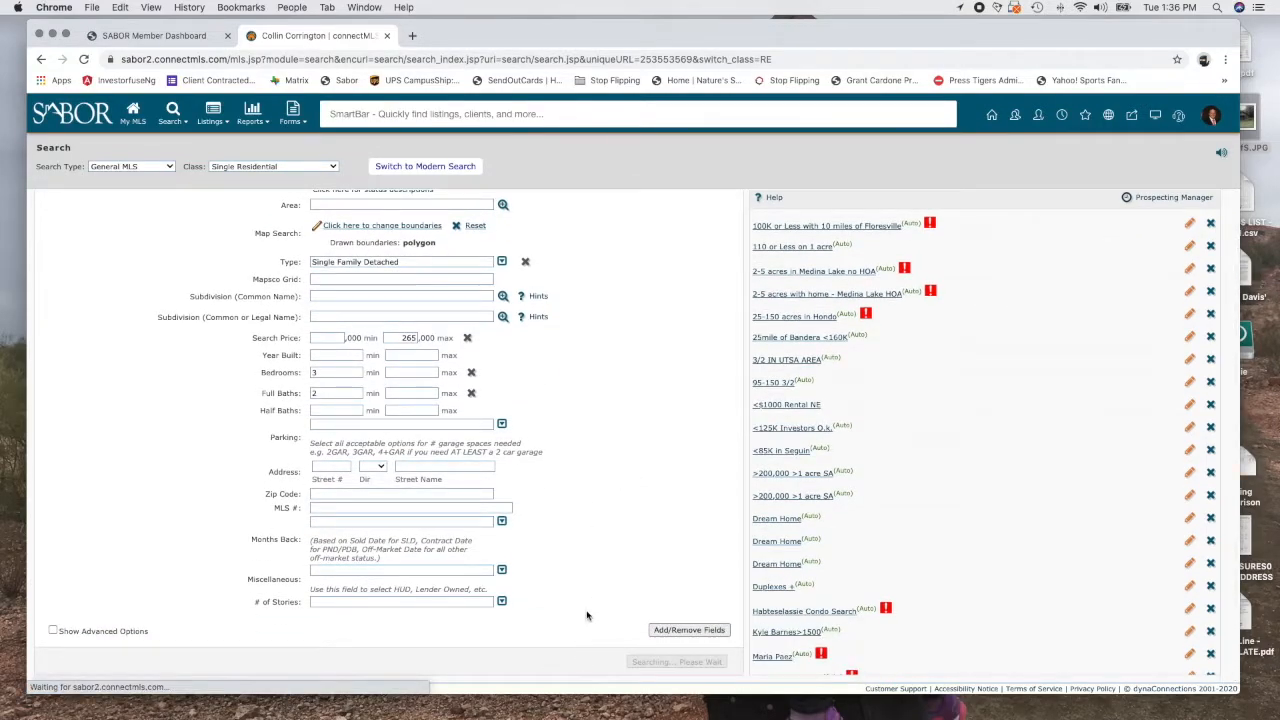
pyautogui.click(676, 660)
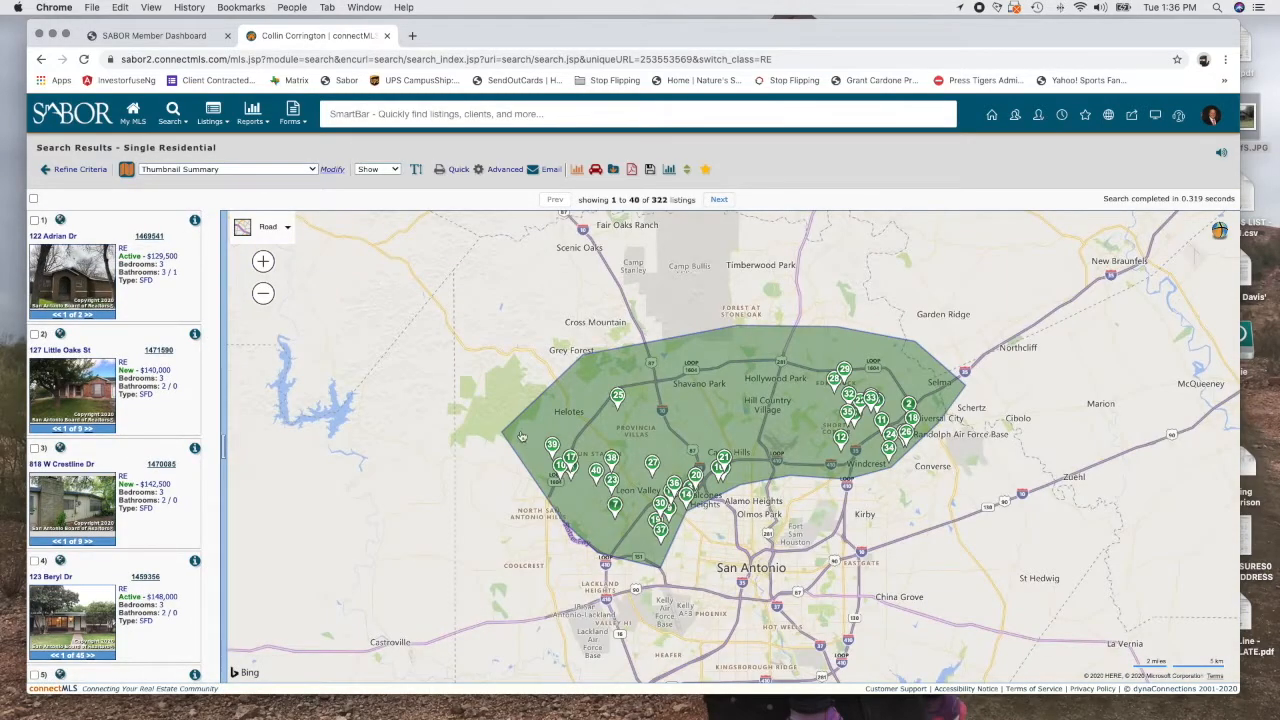
pyautogui.moveTo(770, 396)
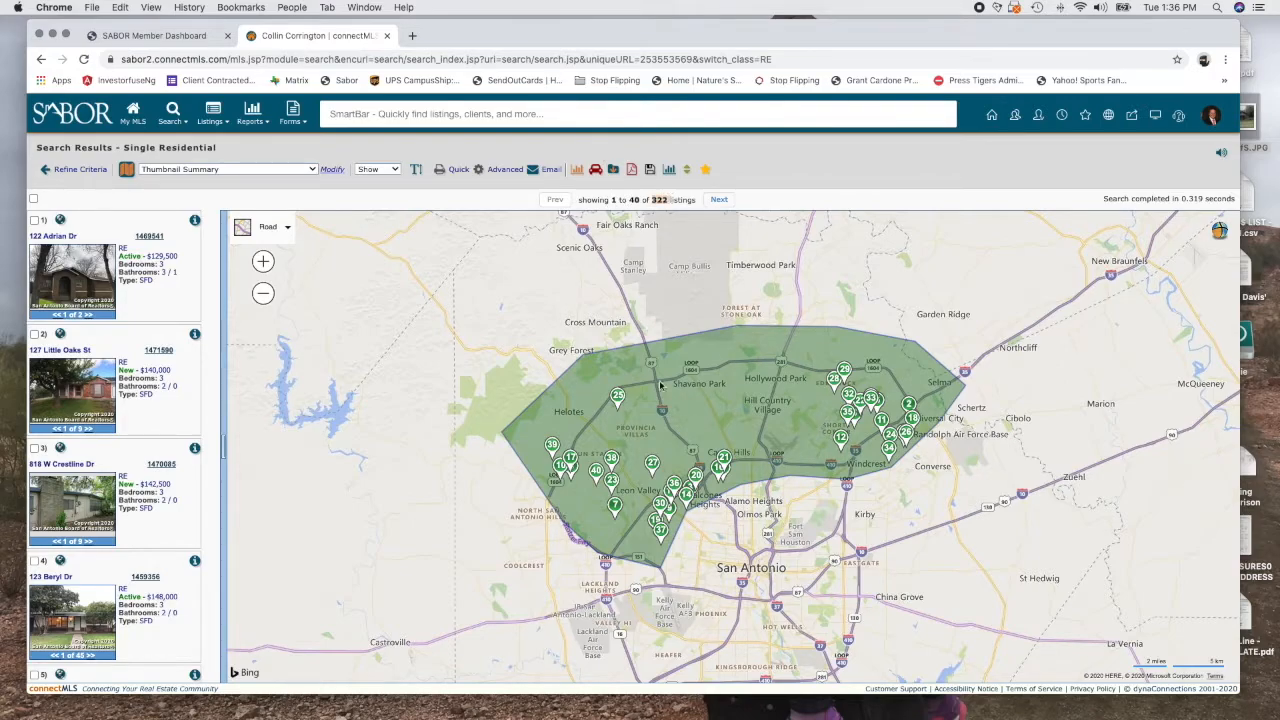
pyautogui.moveTo(540, 420)
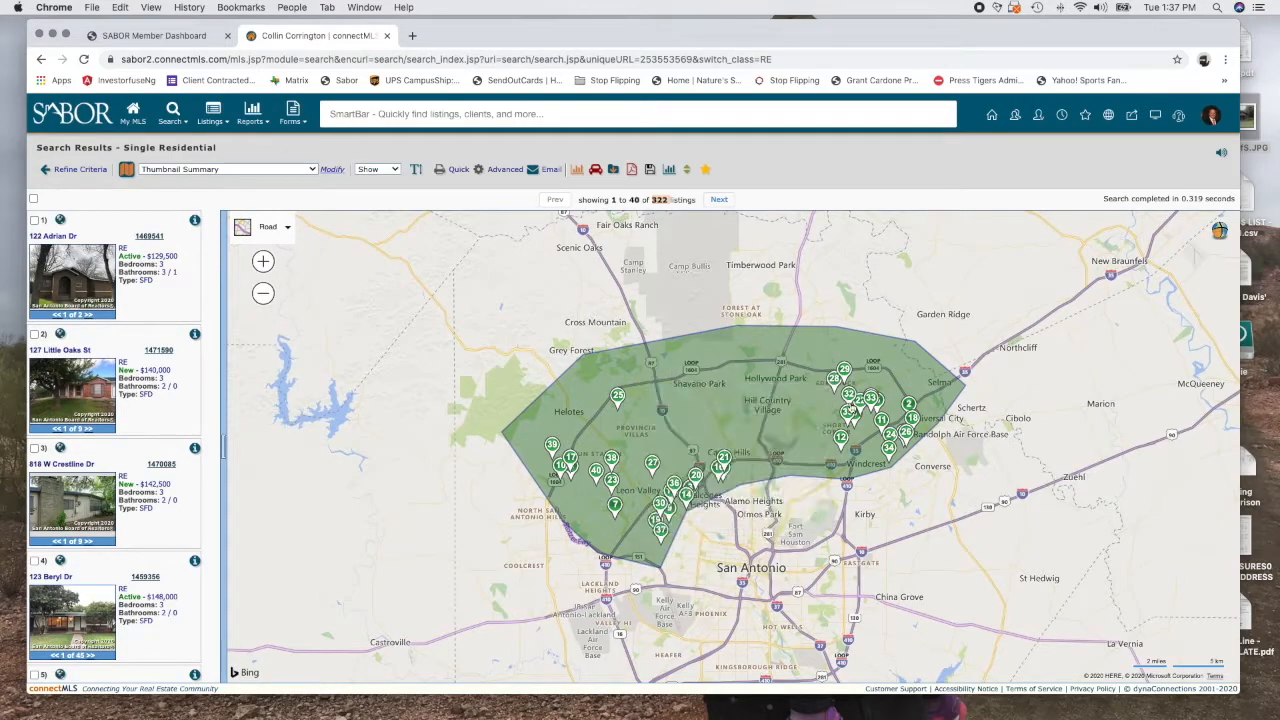
pyautogui.click(720, 200)
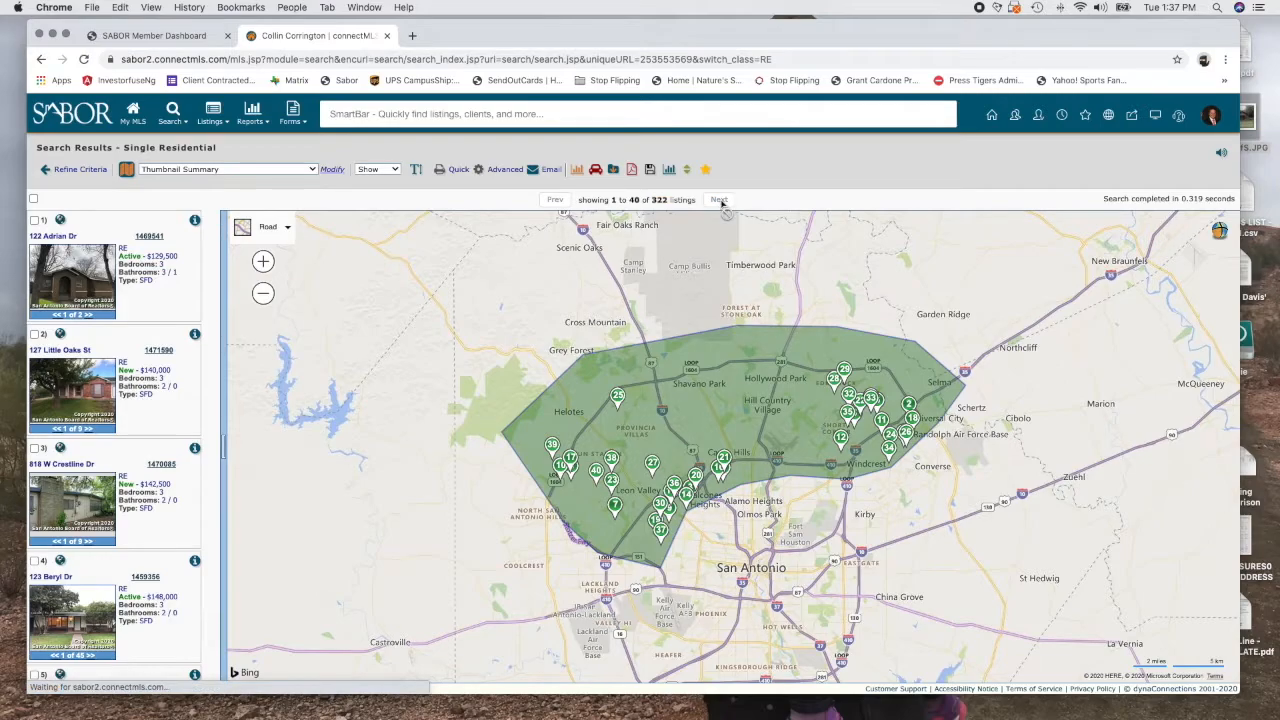
# Step: View one map pin's listing card and its printable report, then close the report
pyautogui.click(720, 200)
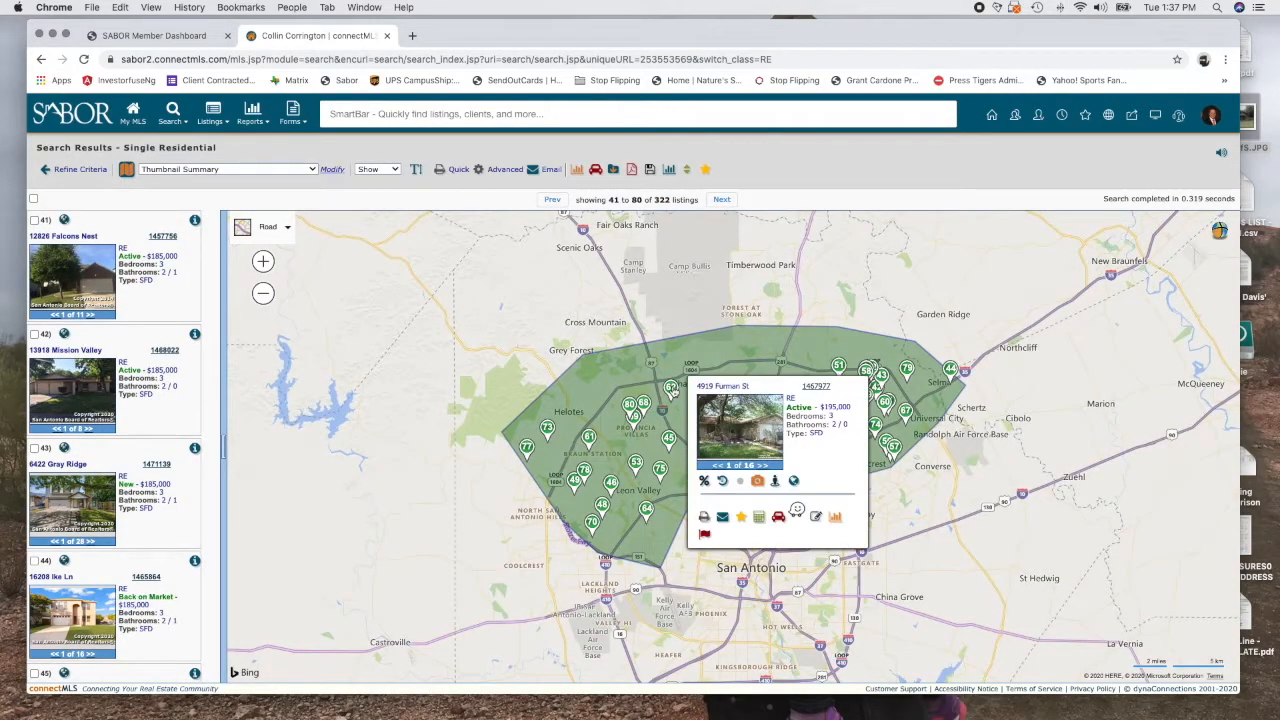
pyautogui.moveTo(756, 388)
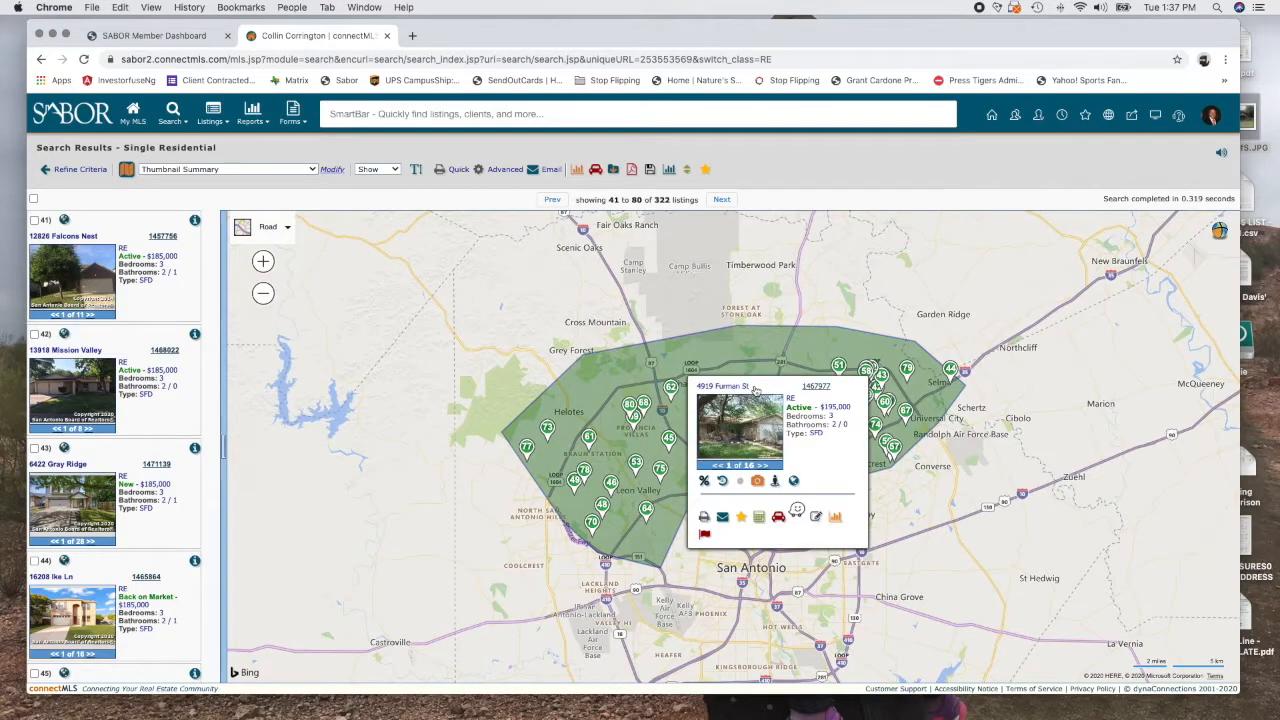
pyautogui.click(704, 516)
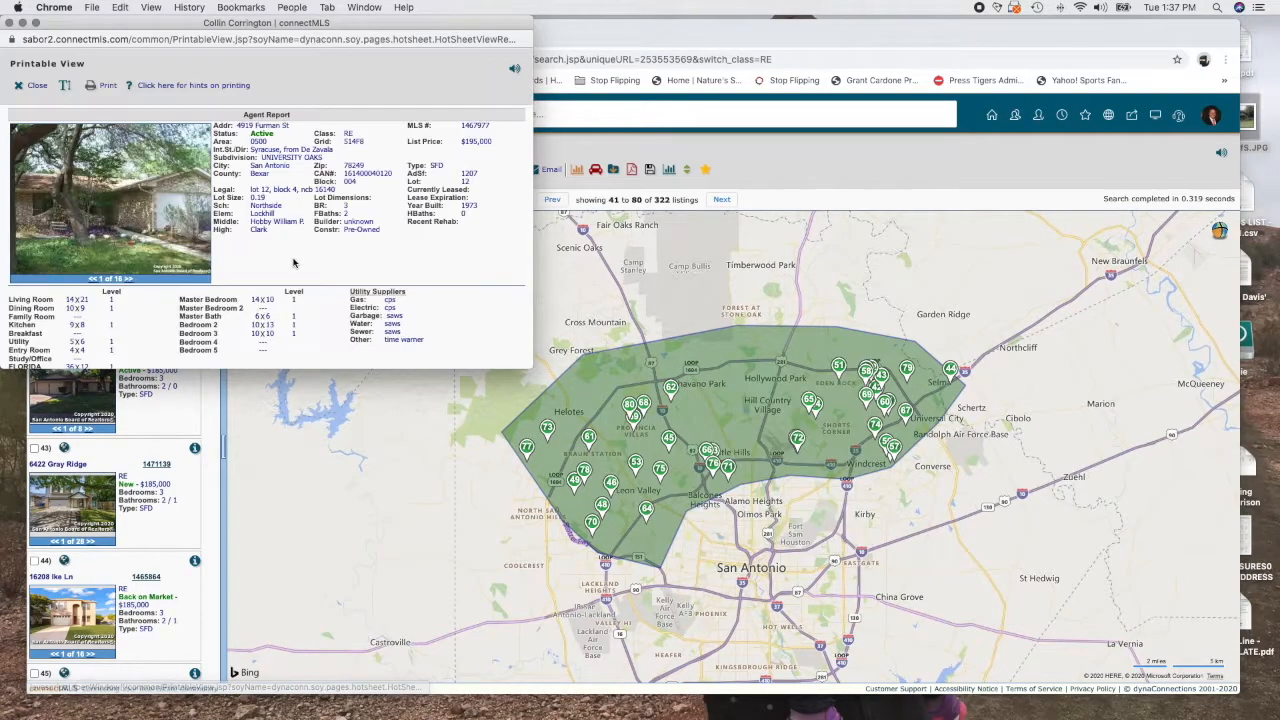
pyautogui.click(36, 84)
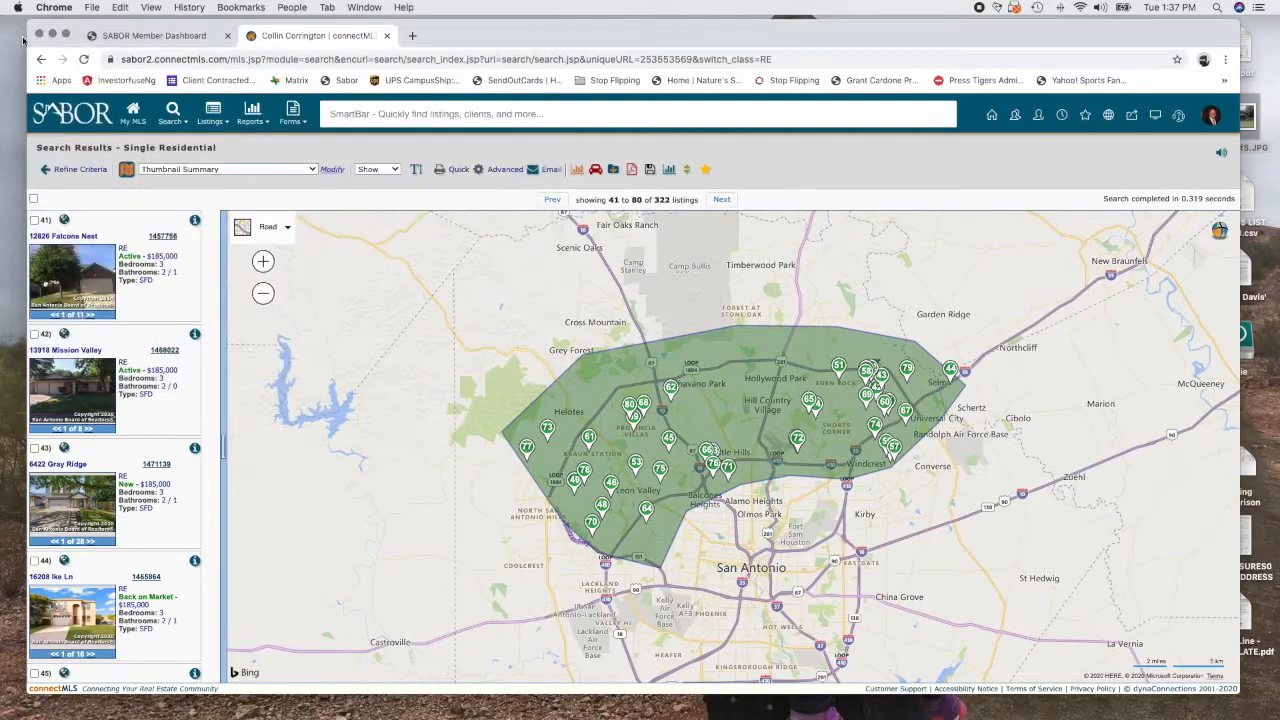
pyautogui.click(80, 168)
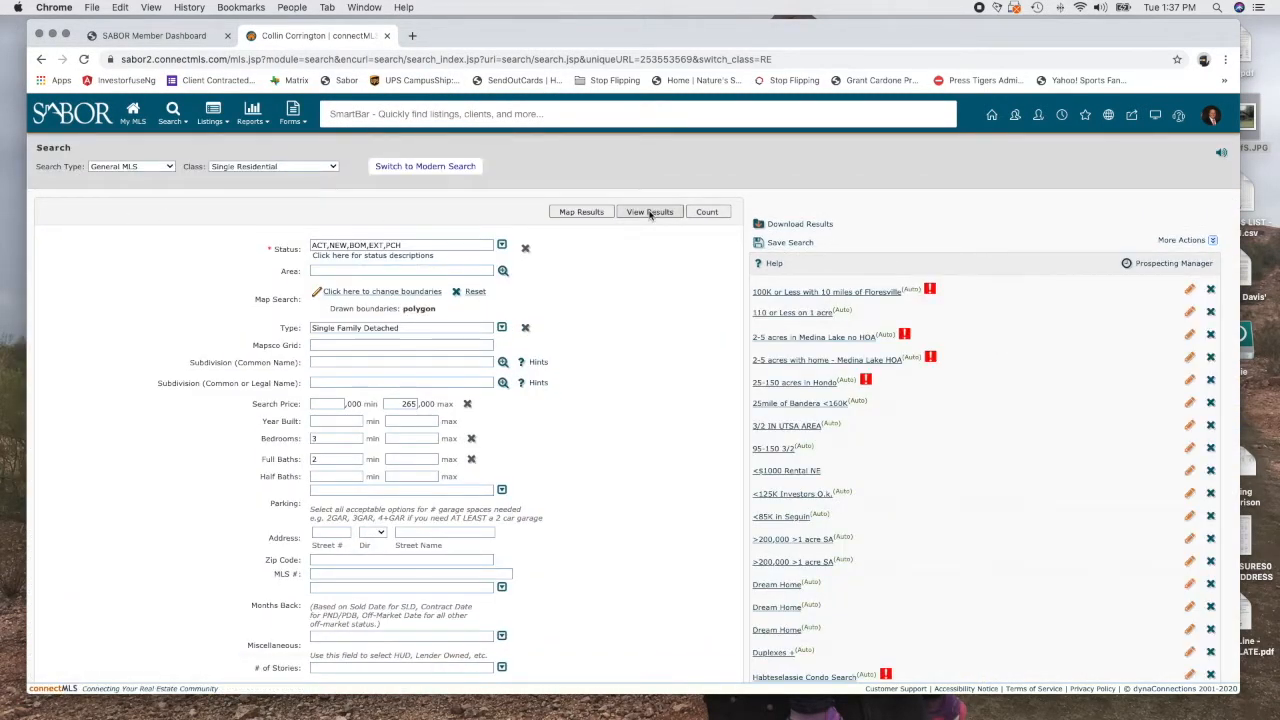
pyautogui.click(648, 212)
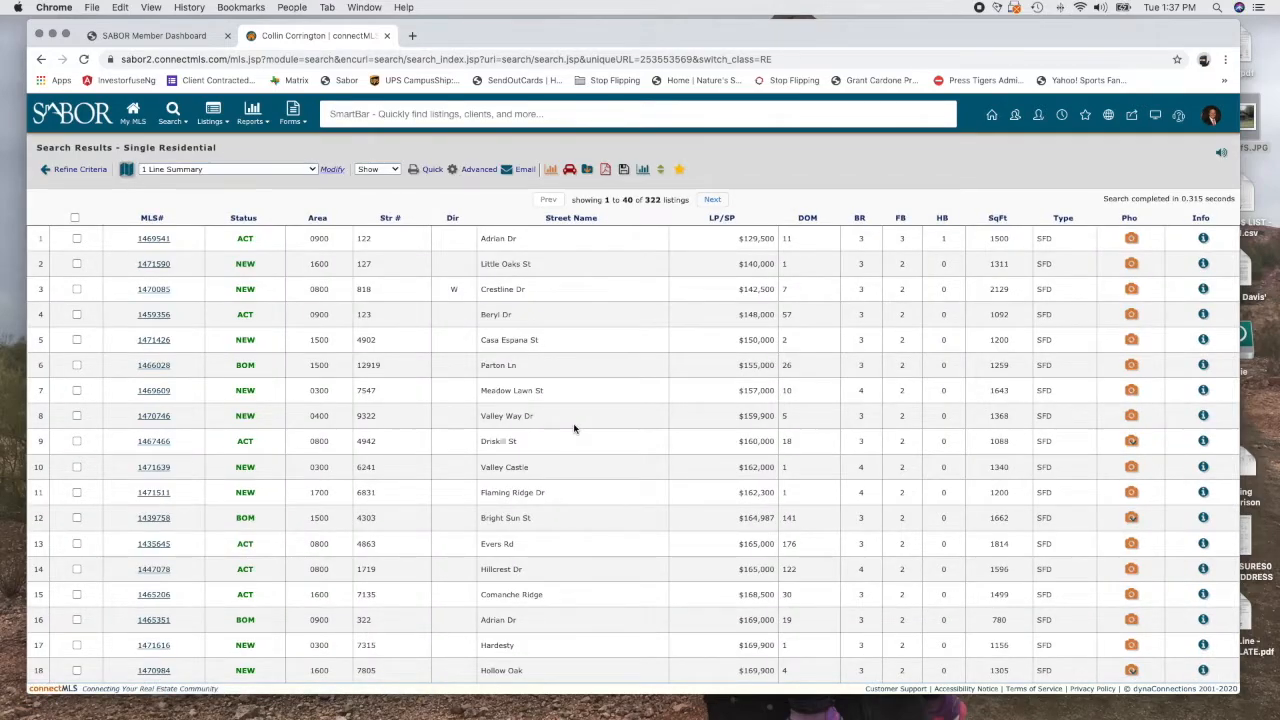
pyautogui.scroll(-3)
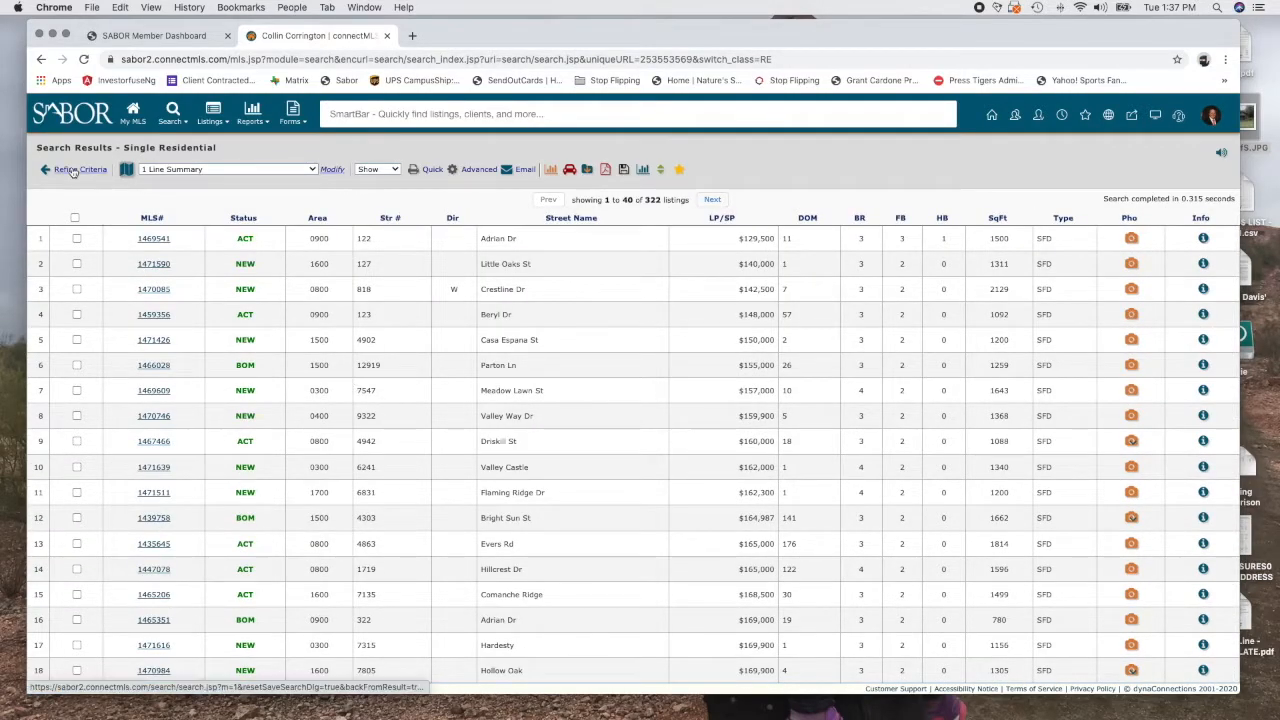
pyautogui.click(76, 168)
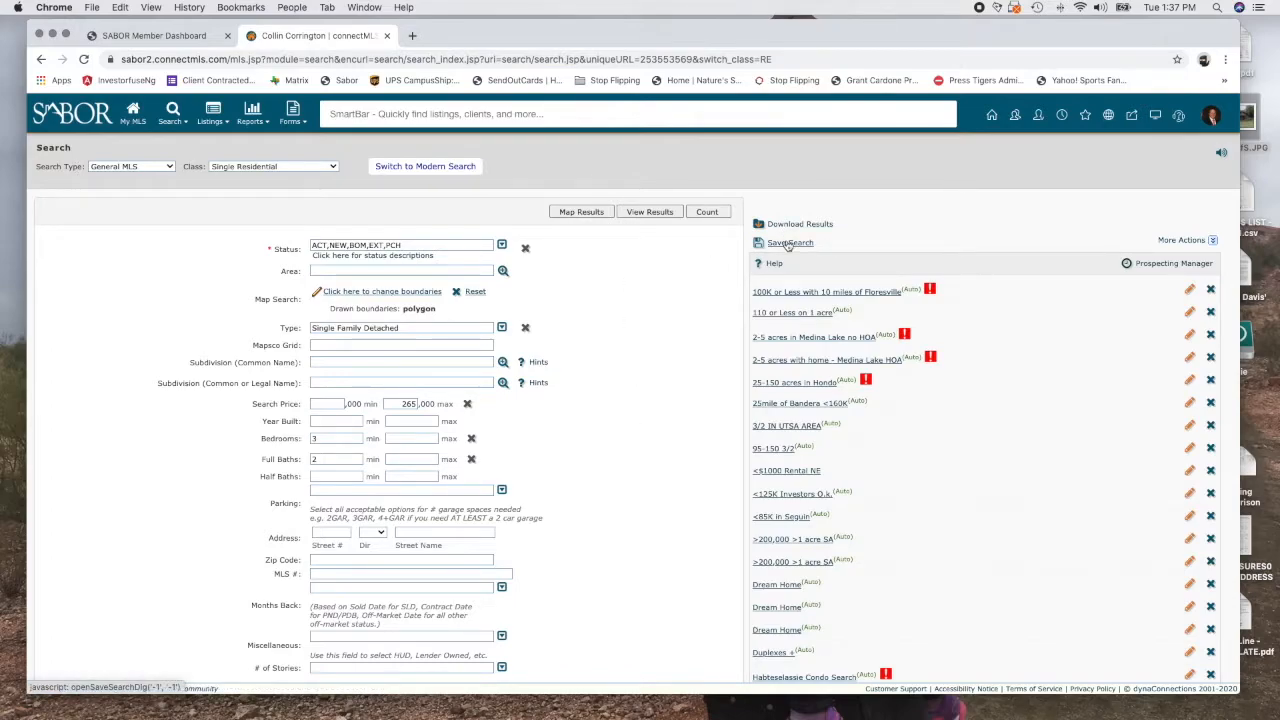
pyautogui.click(790, 244)
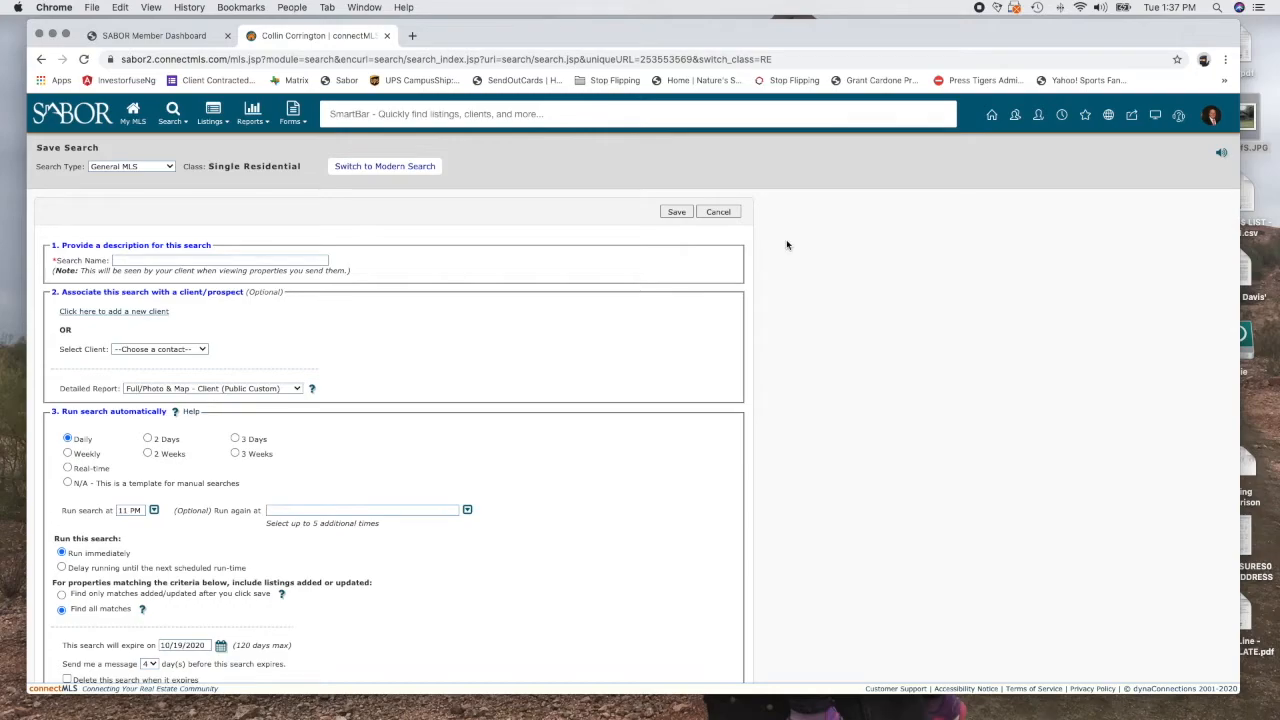
pyautogui.click(218, 260)
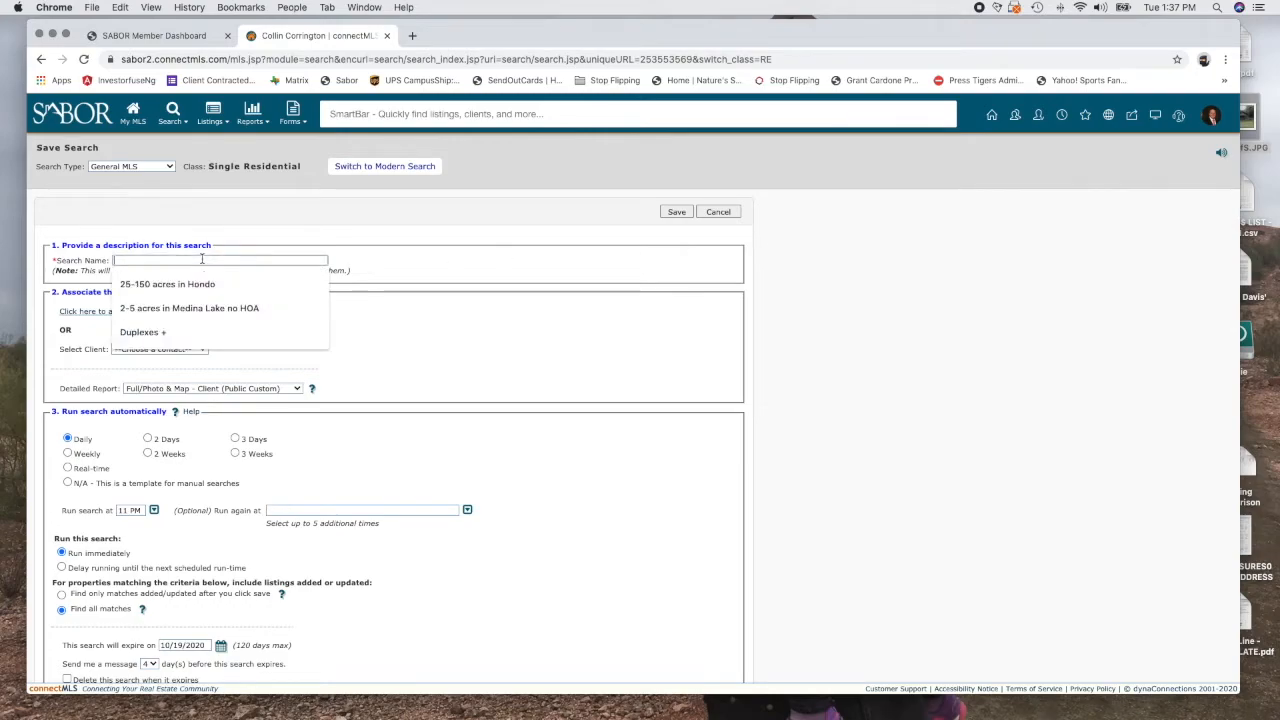
pyautogui.moveTo(624, 364)
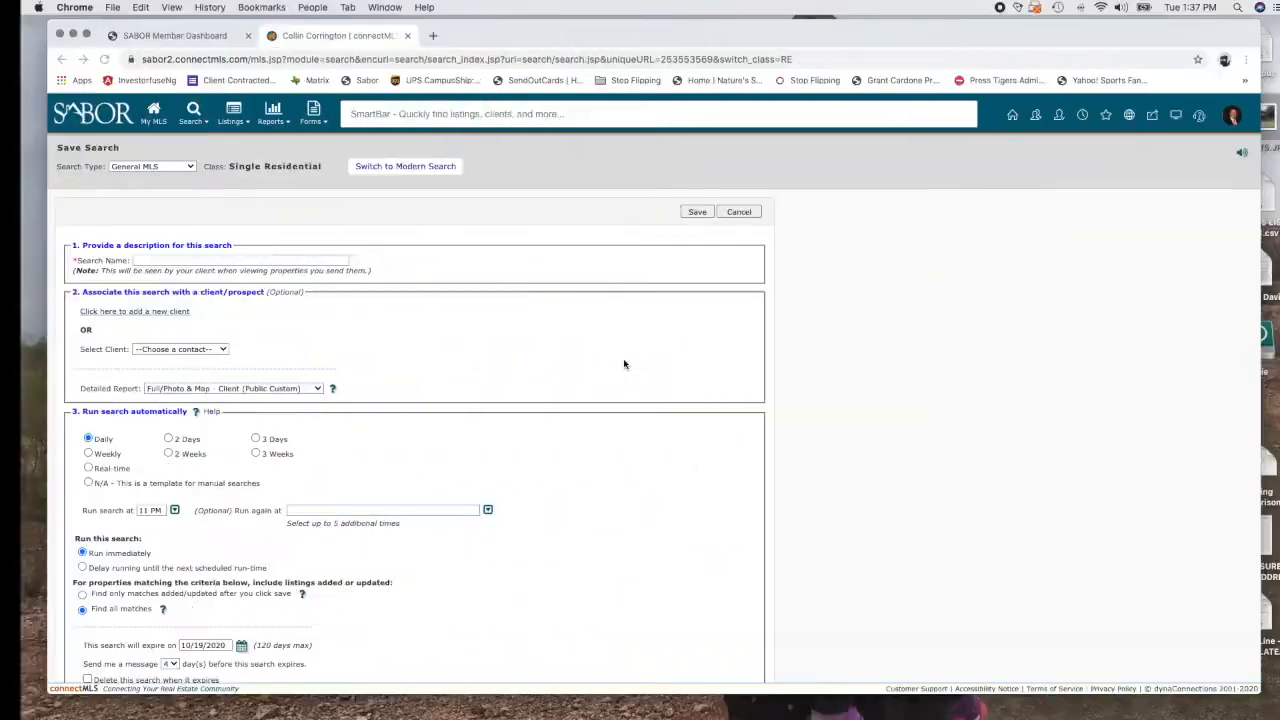
pyautogui.write('Mathi')
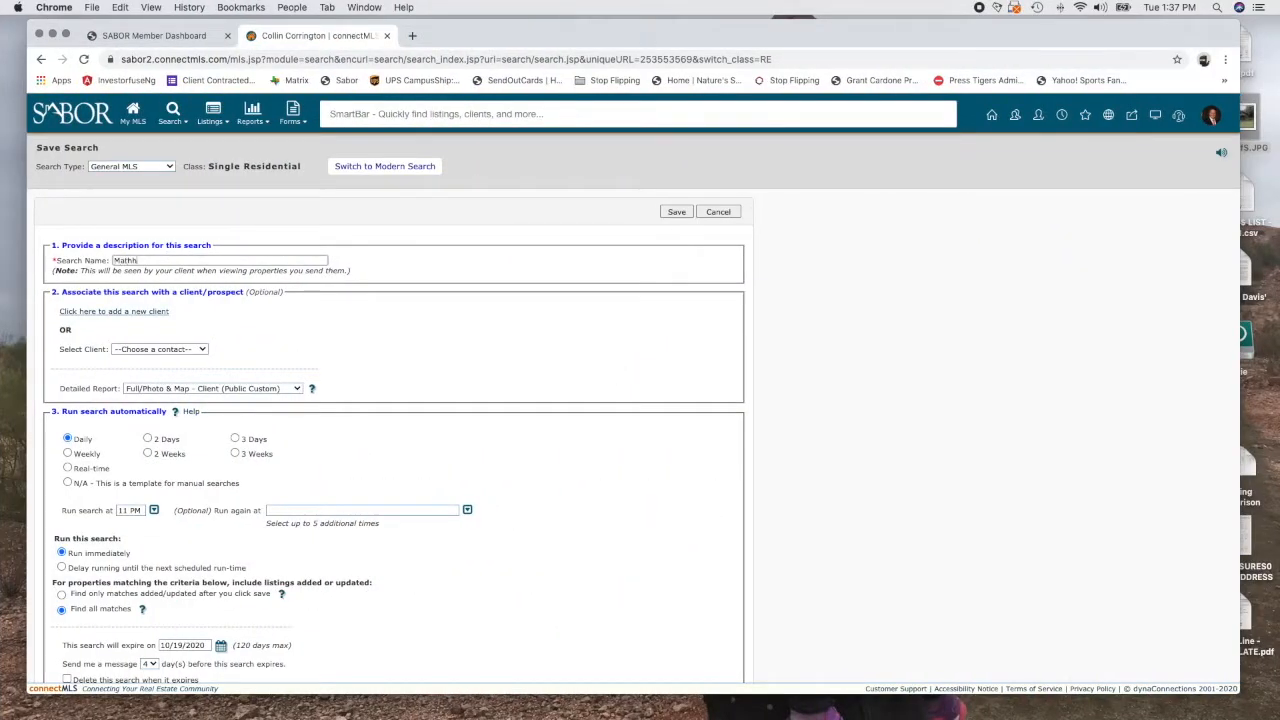
pyautogui.write('Matthew Dalton')
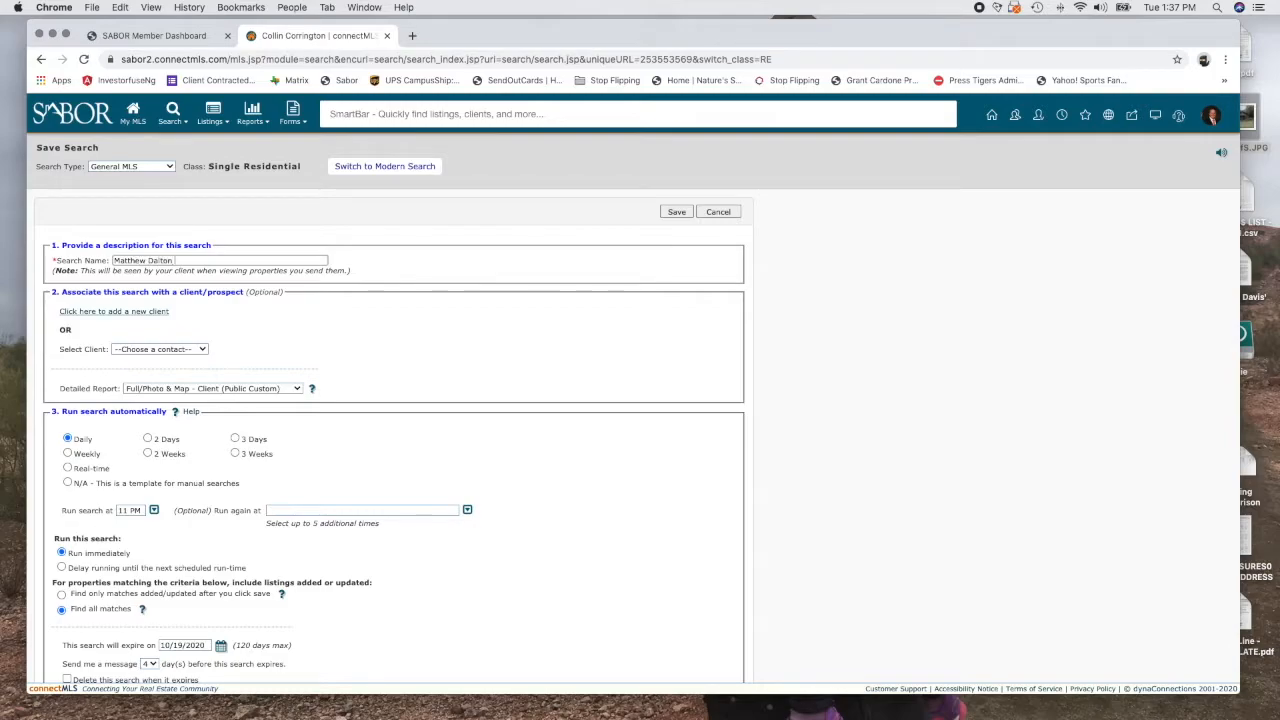
pyautogui.write('- Investor')
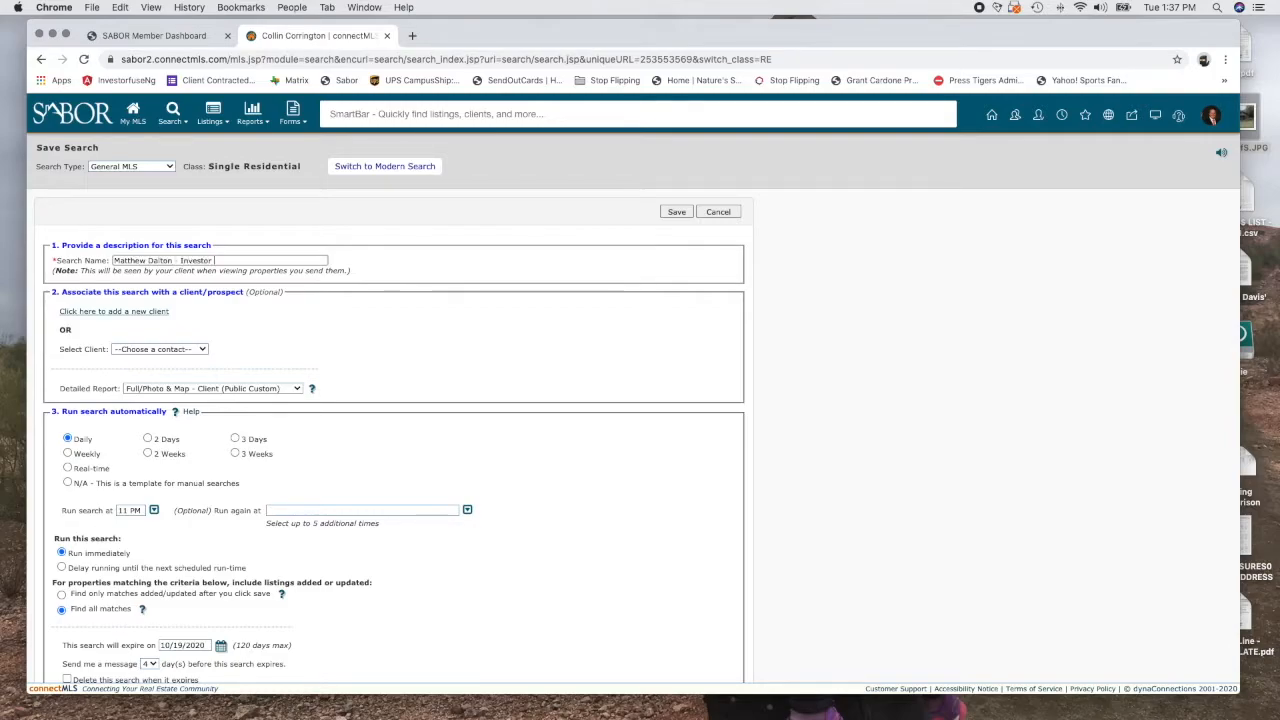
pyautogui.write('3/2')
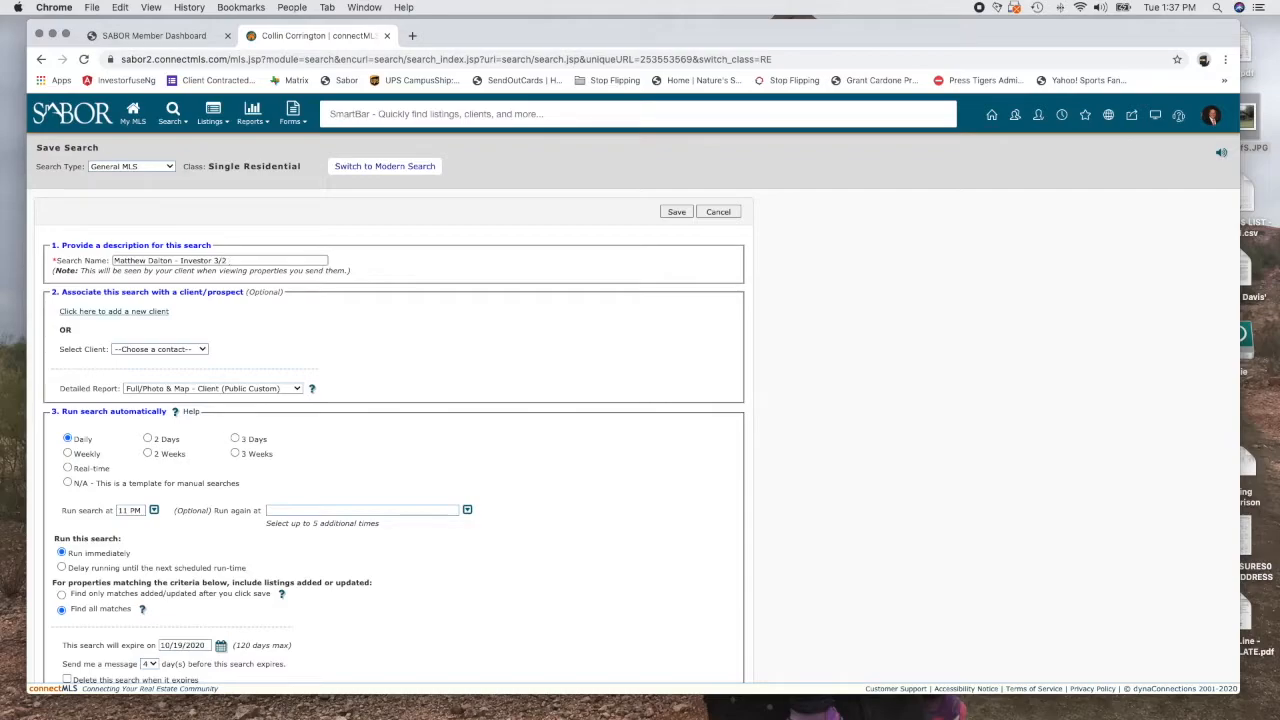
pyautogui.write('<')
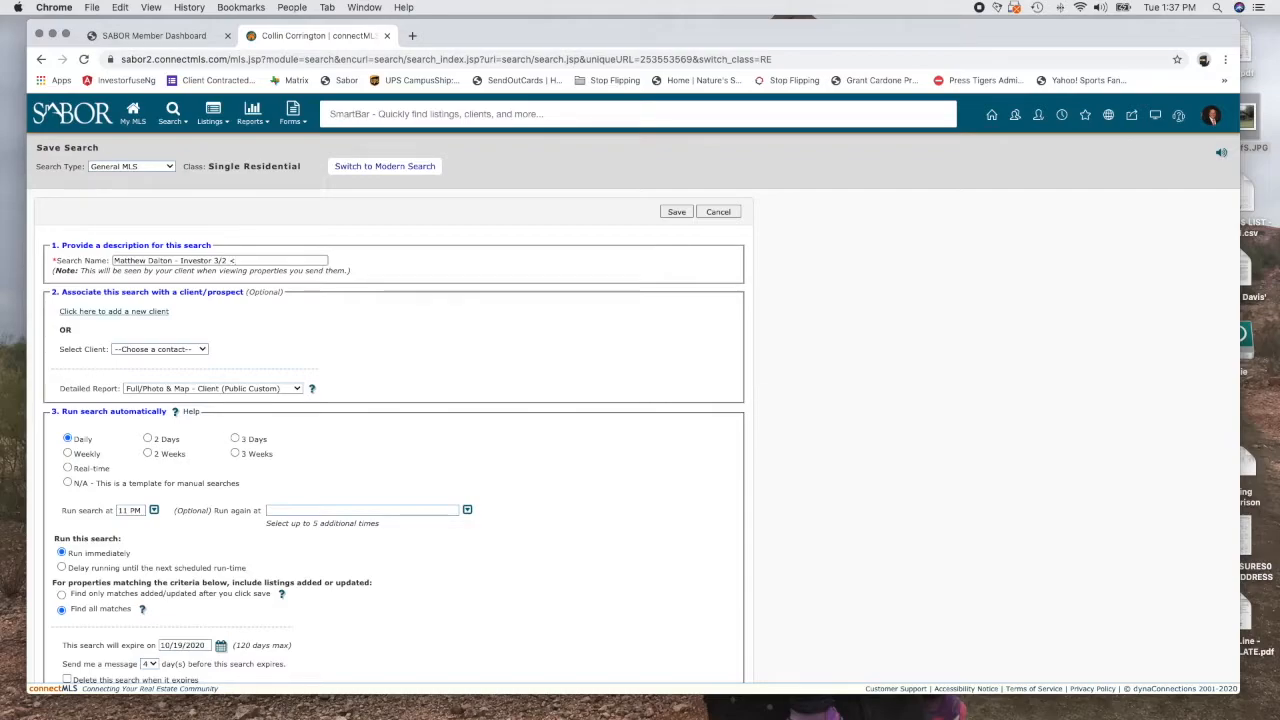
pyautogui.write('250K')
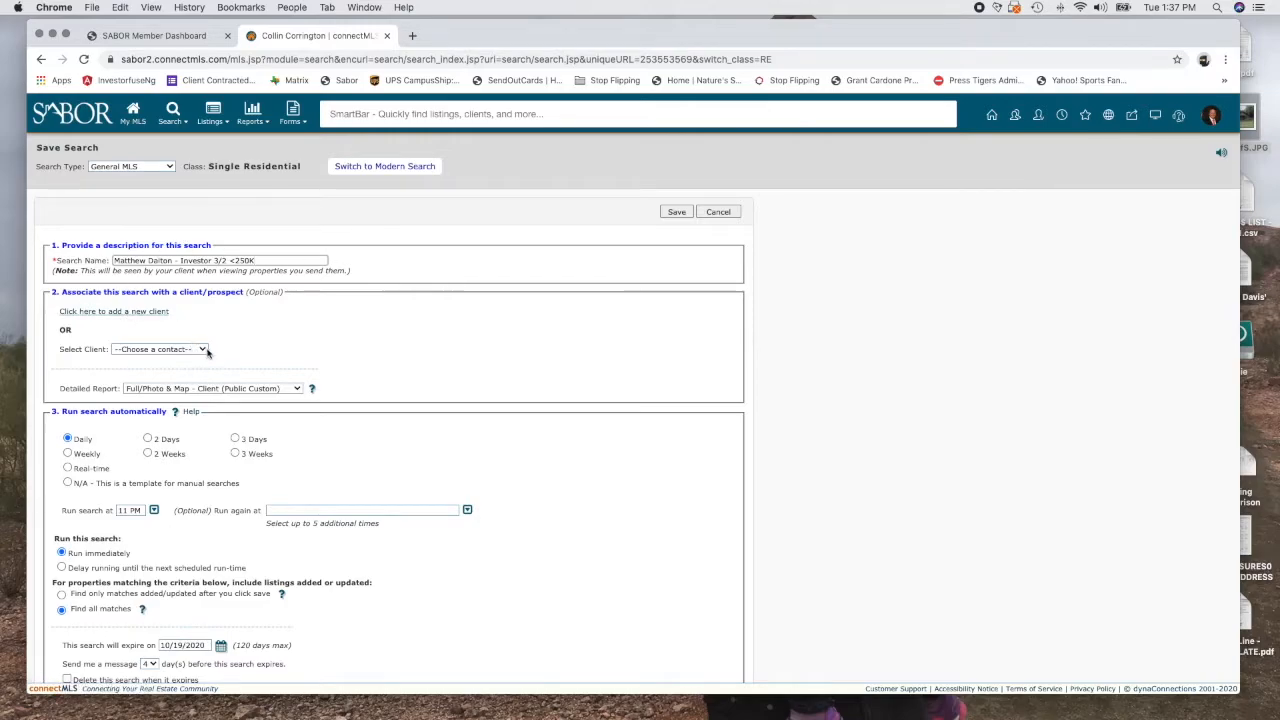
pyautogui.click(160, 348)
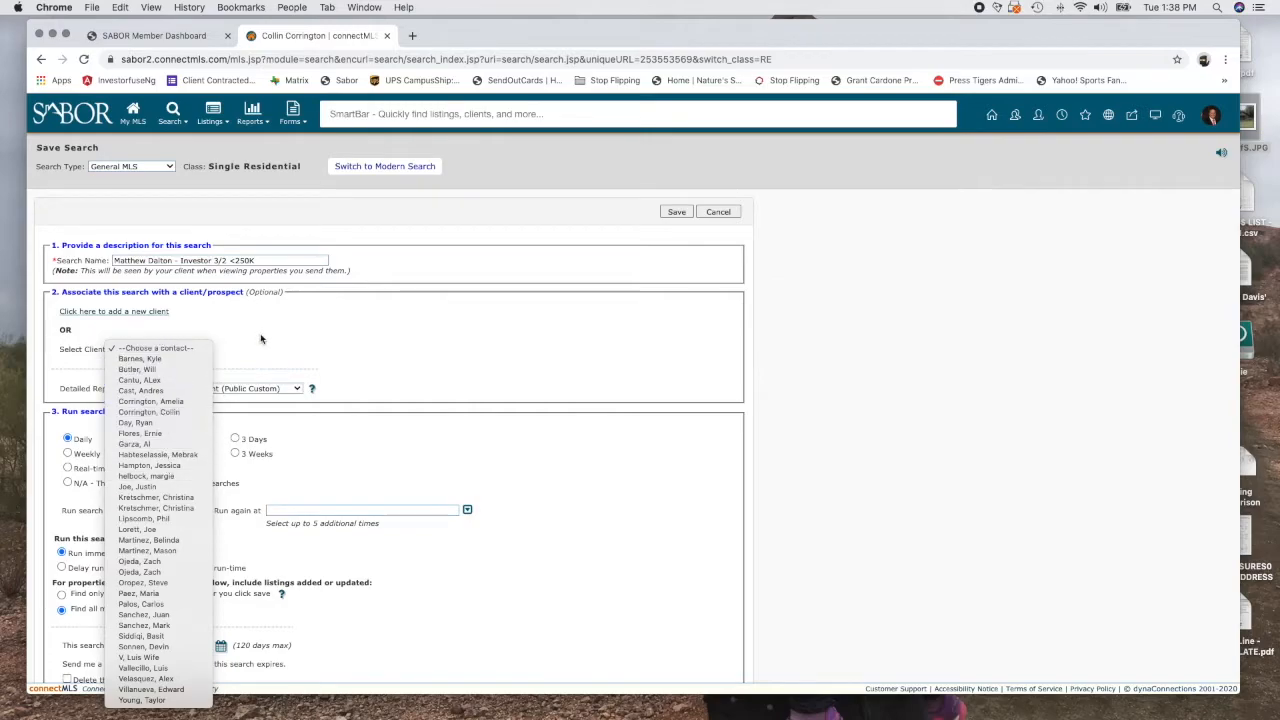
pyautogui.click(112, 312)
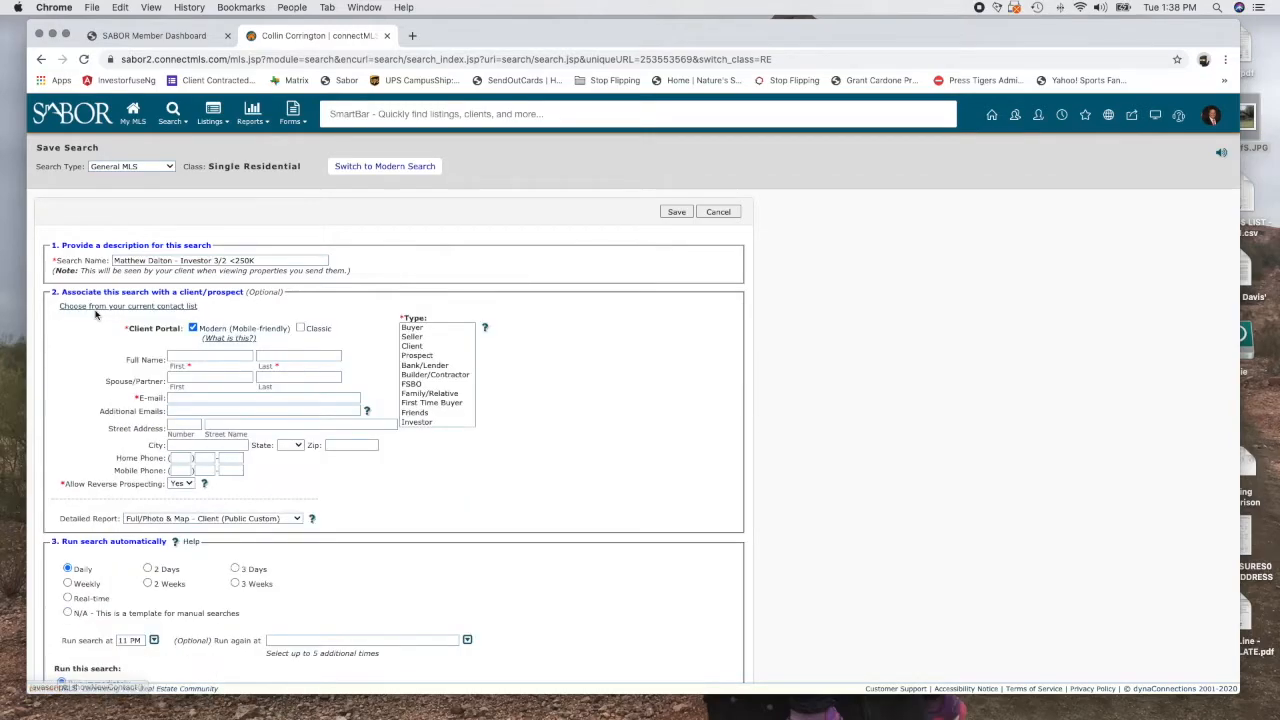
pyautogui.write('Matthew')
pyautogui.click(298, 354)
pyautogui.write('Dalton')
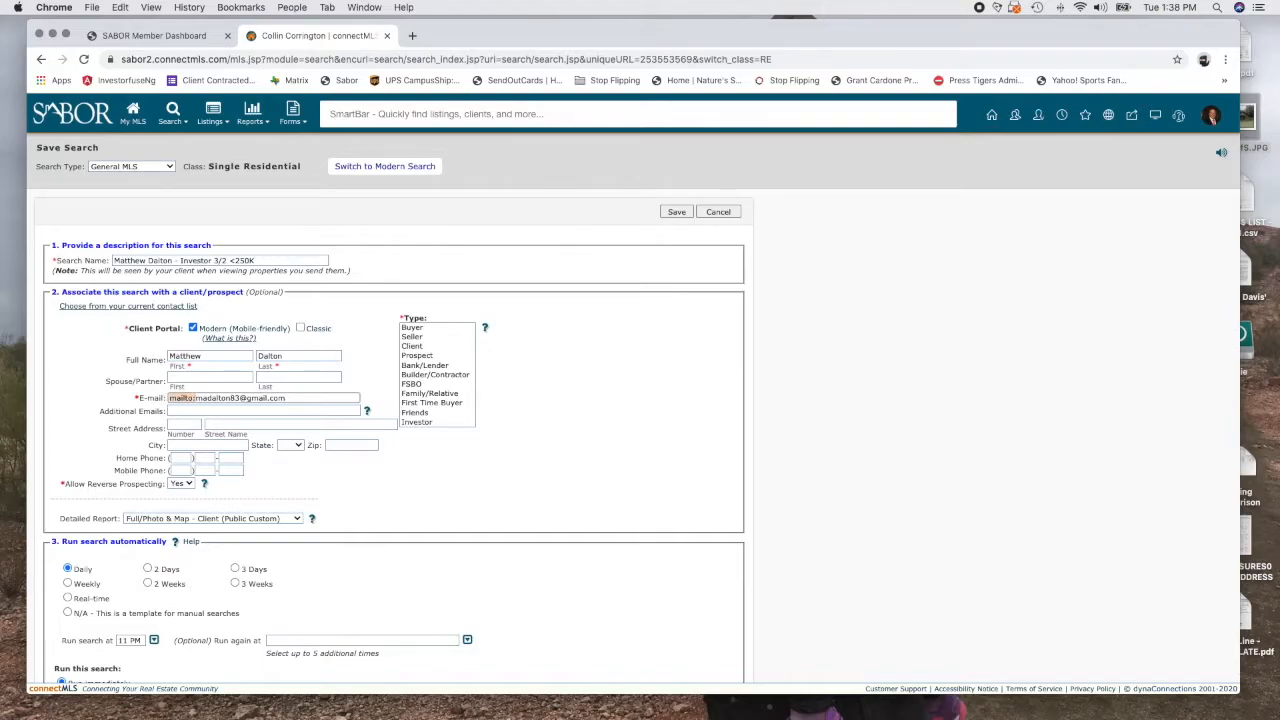
pyautogui.click(412, 328)
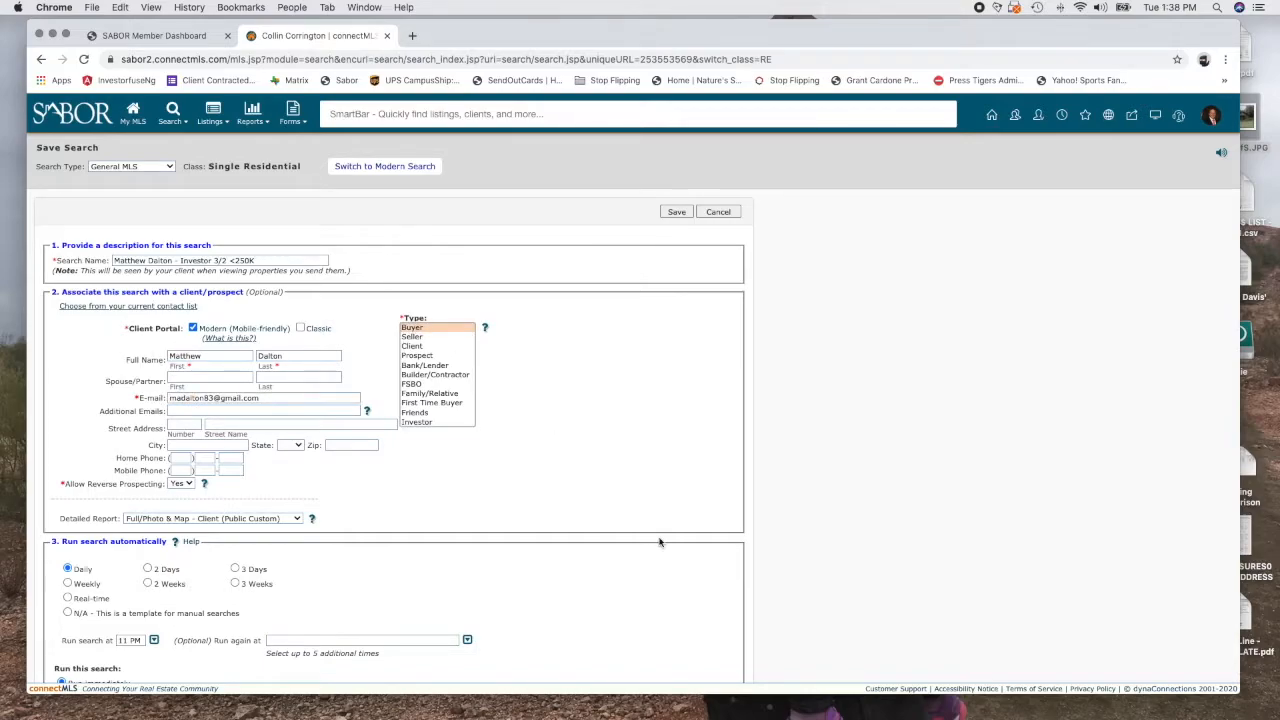
pyautogui.scroll(-3)
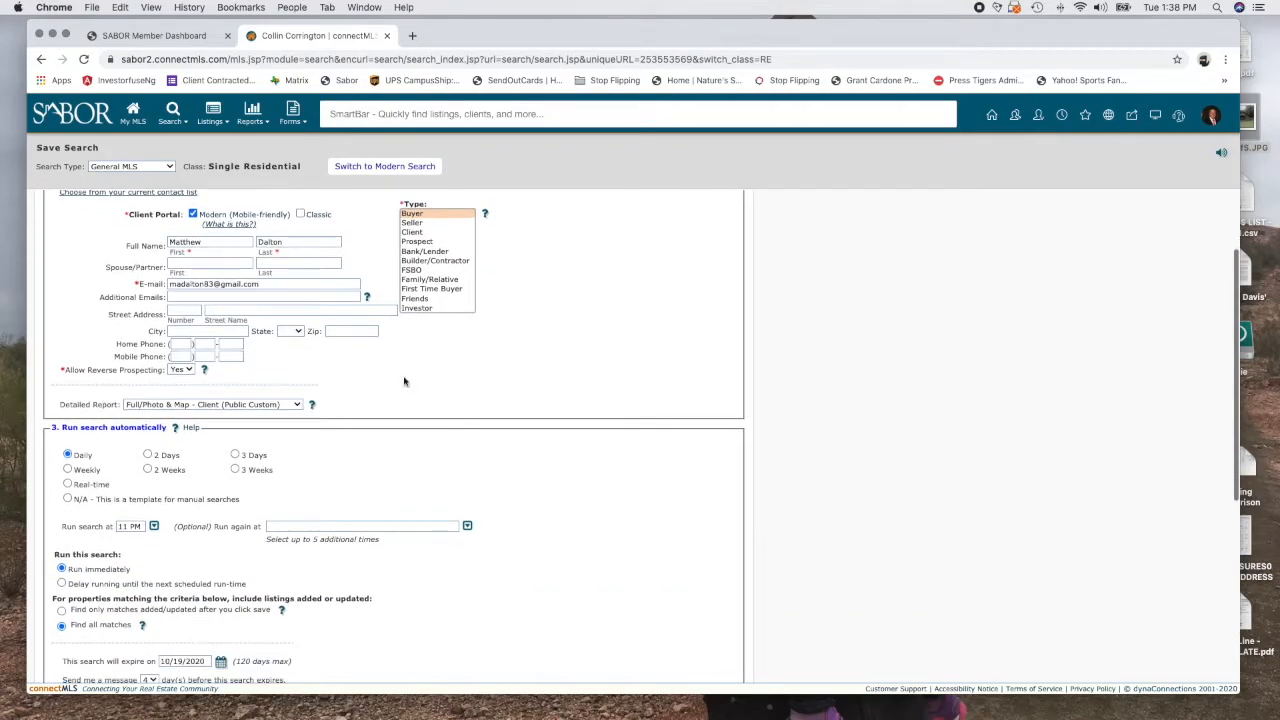
pyautogui.scroll(-3)
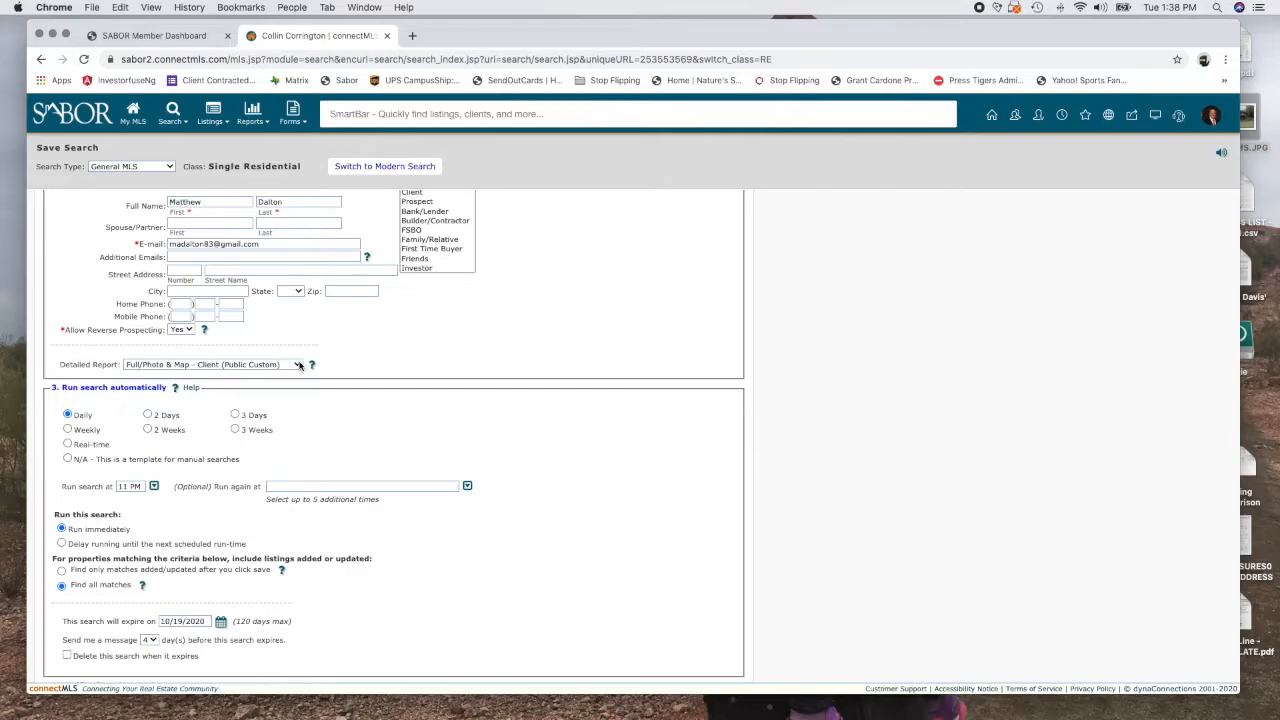
pyautogui.click(298, 364)
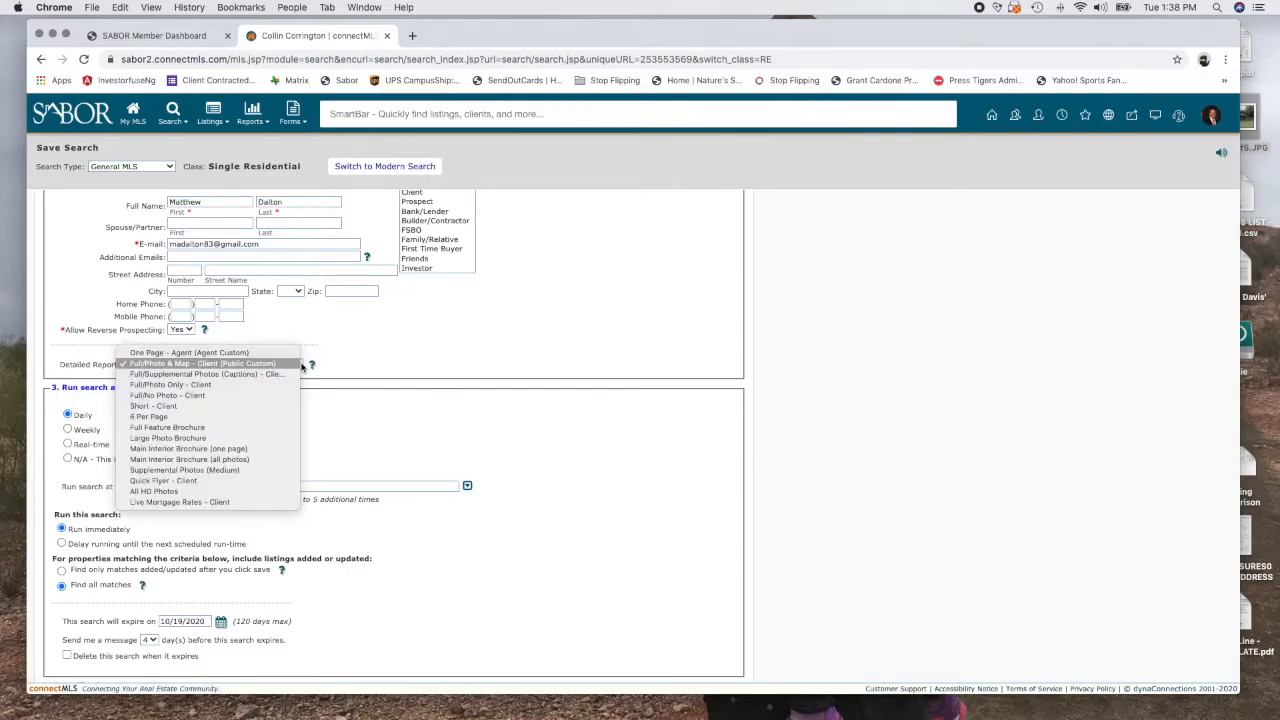
pyautogui.moveTo(168, 396)
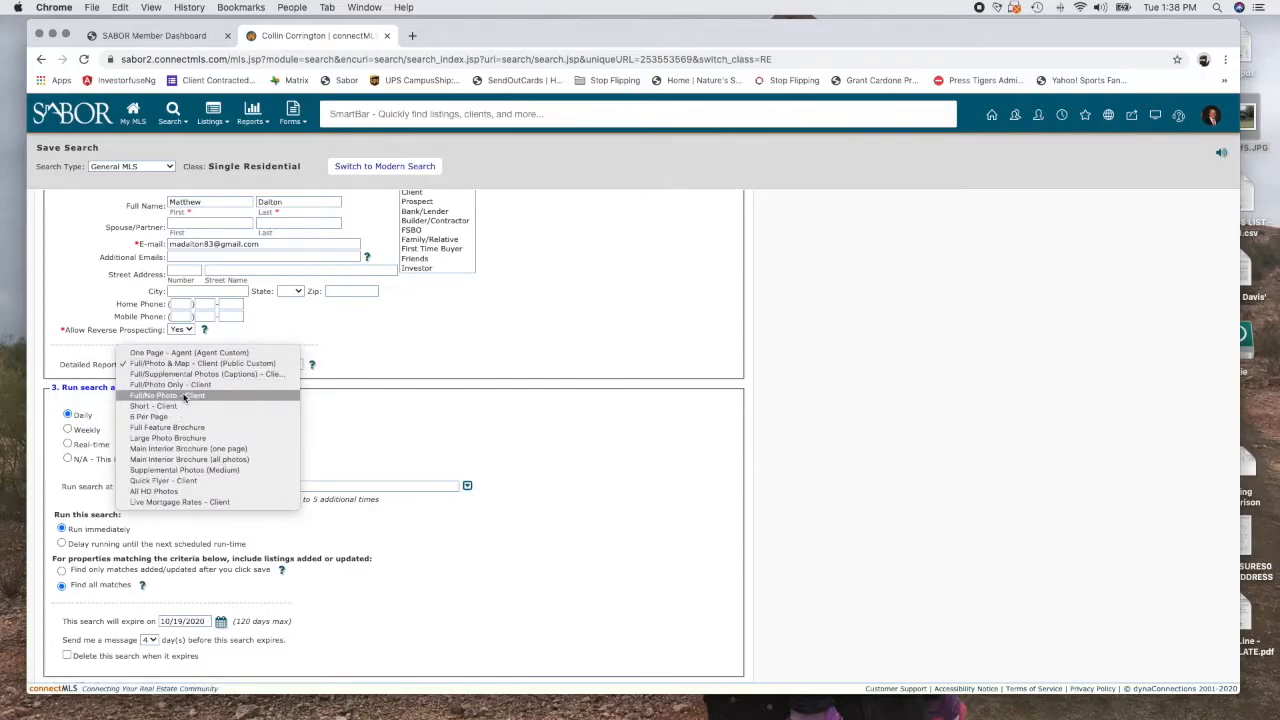
pyautogui.moveTo(420, 362)
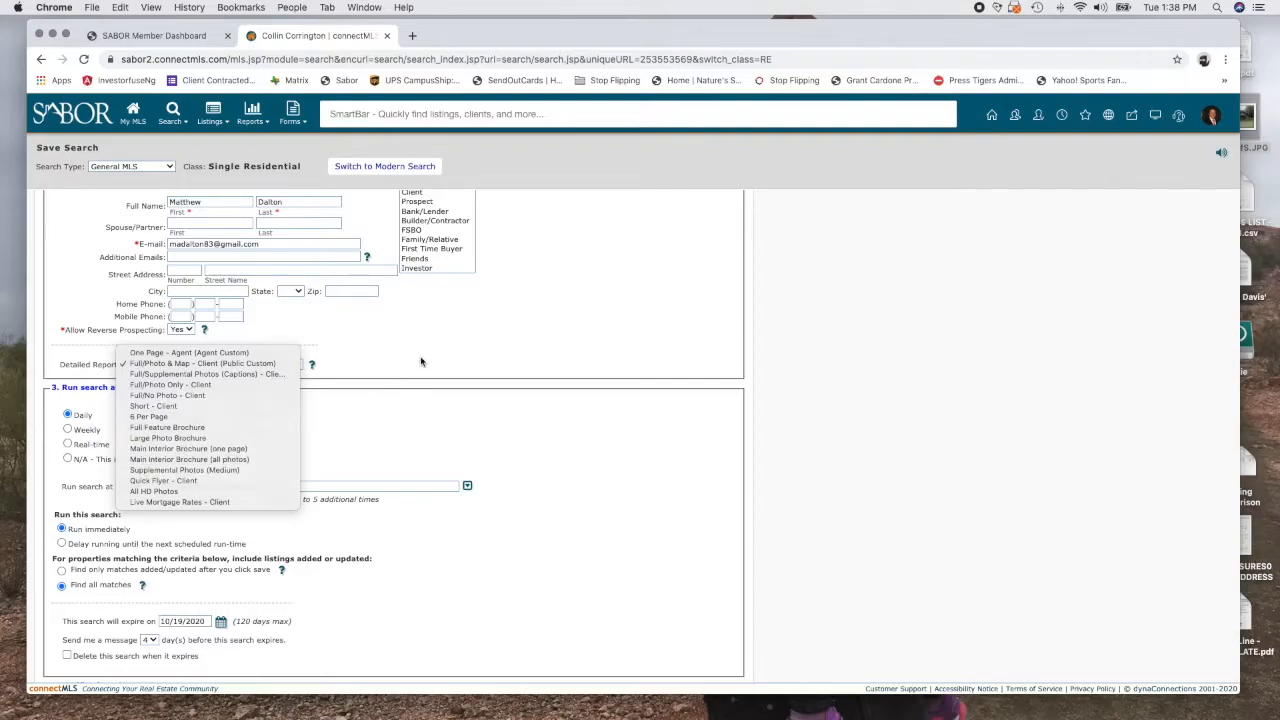
pyautogui.click(200, 364)
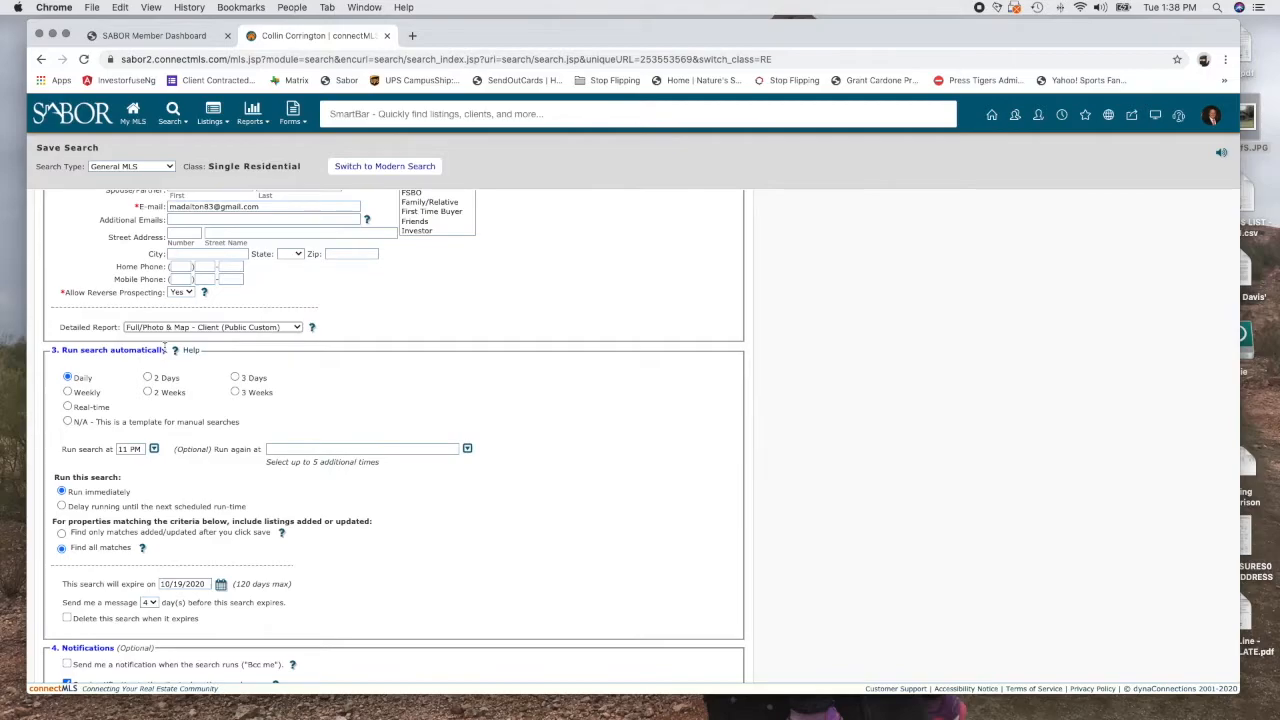
pyautogui.moveTo(58, 388)
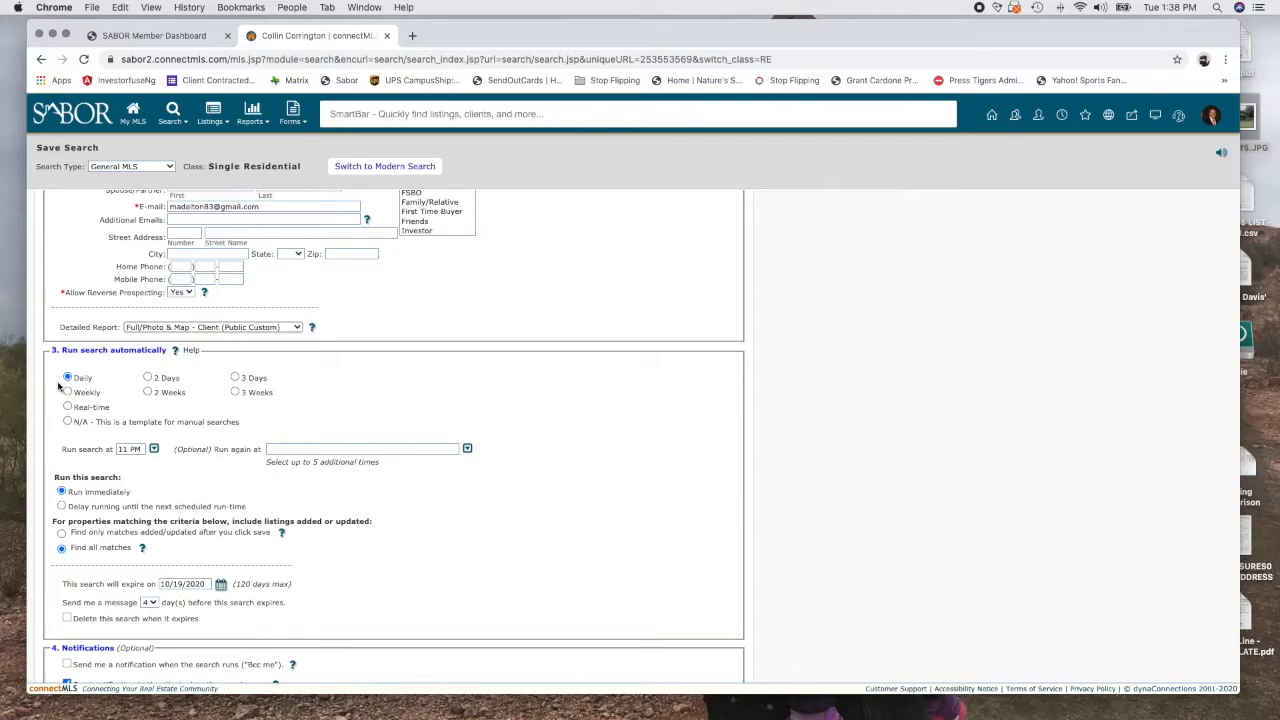
pyautogui.moveTo(150, 490)
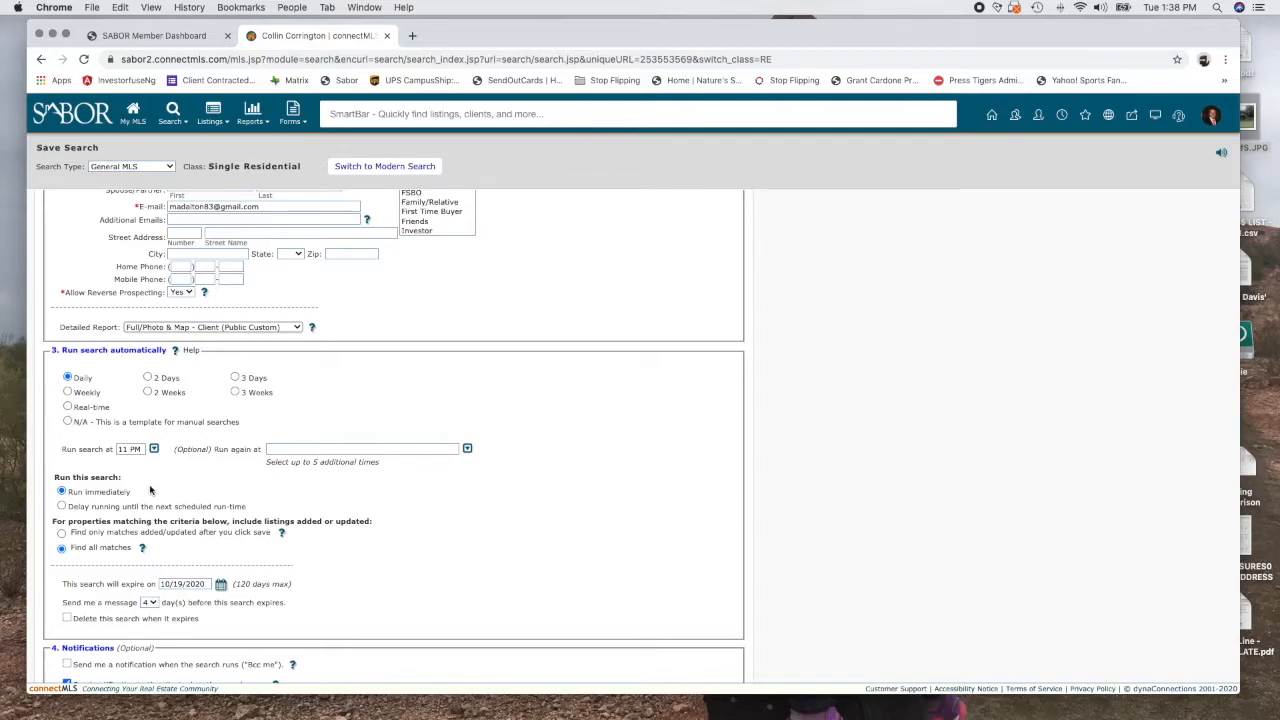
pyautogui.moveTo(146, 464)
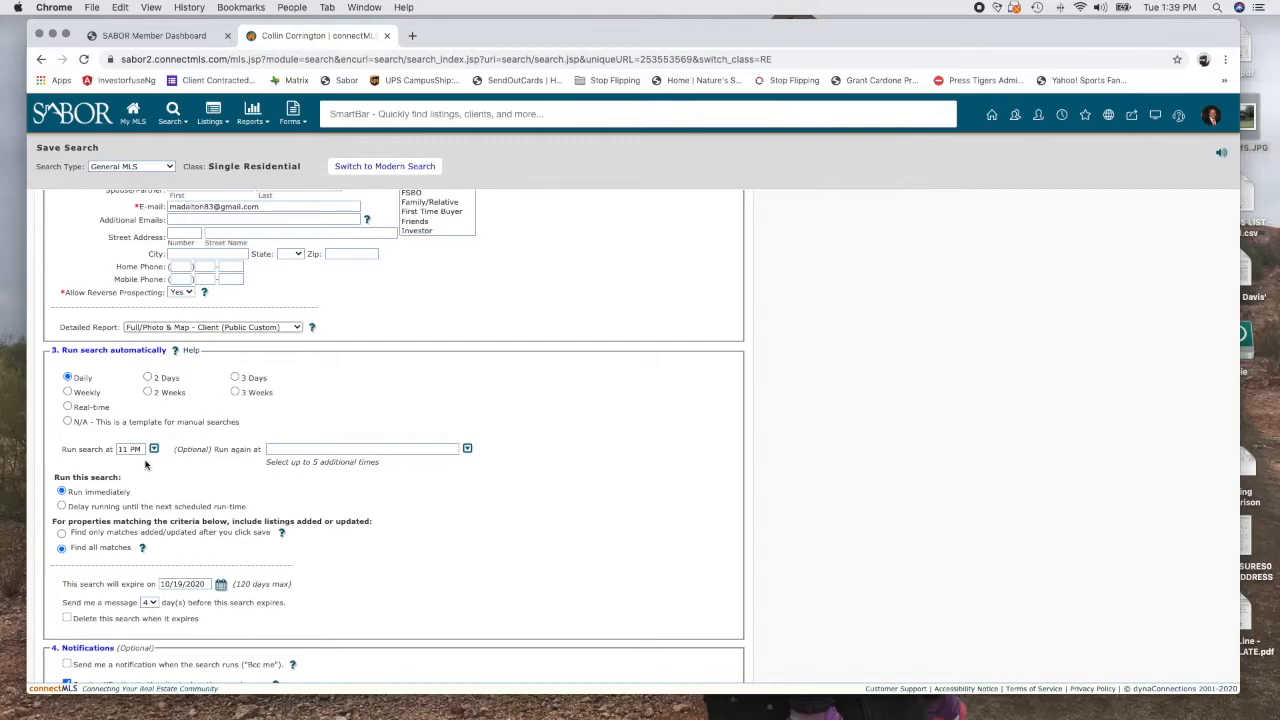
pyautogui.moveTo(120, 600)
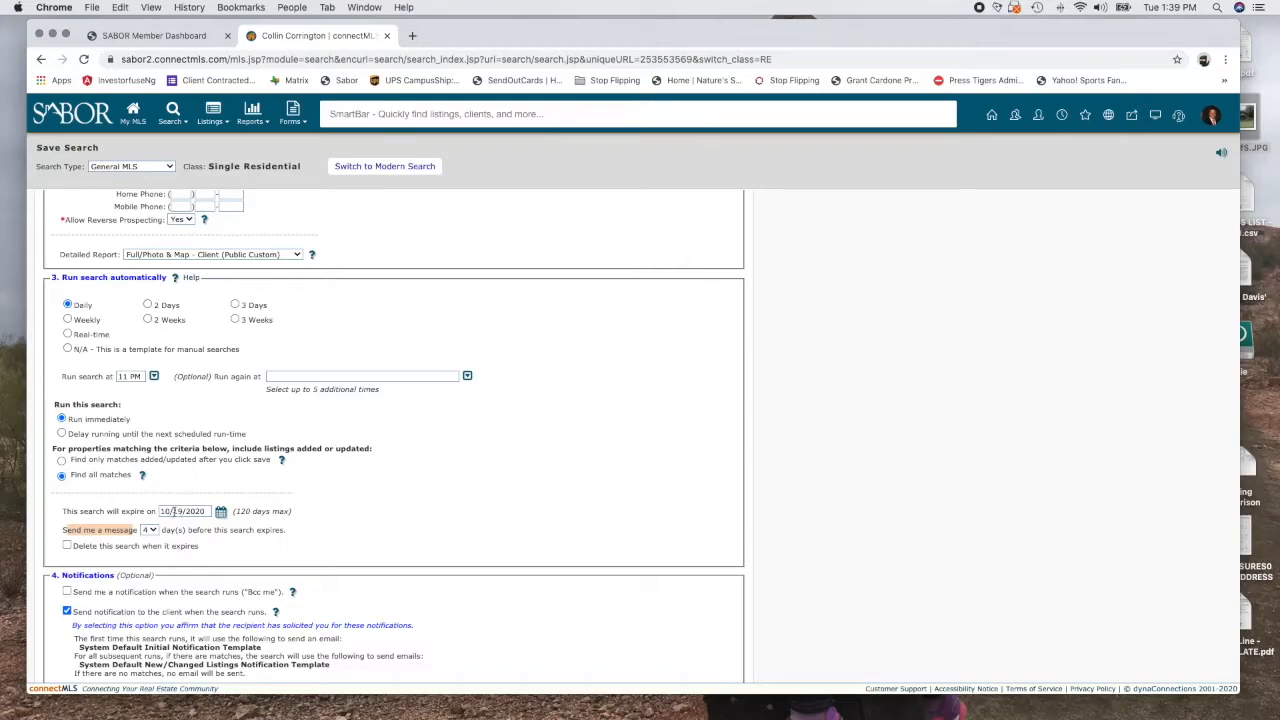
# Step: Enable sending email notifications even when there are no new or changed listings
pyautogui.scroll(3)
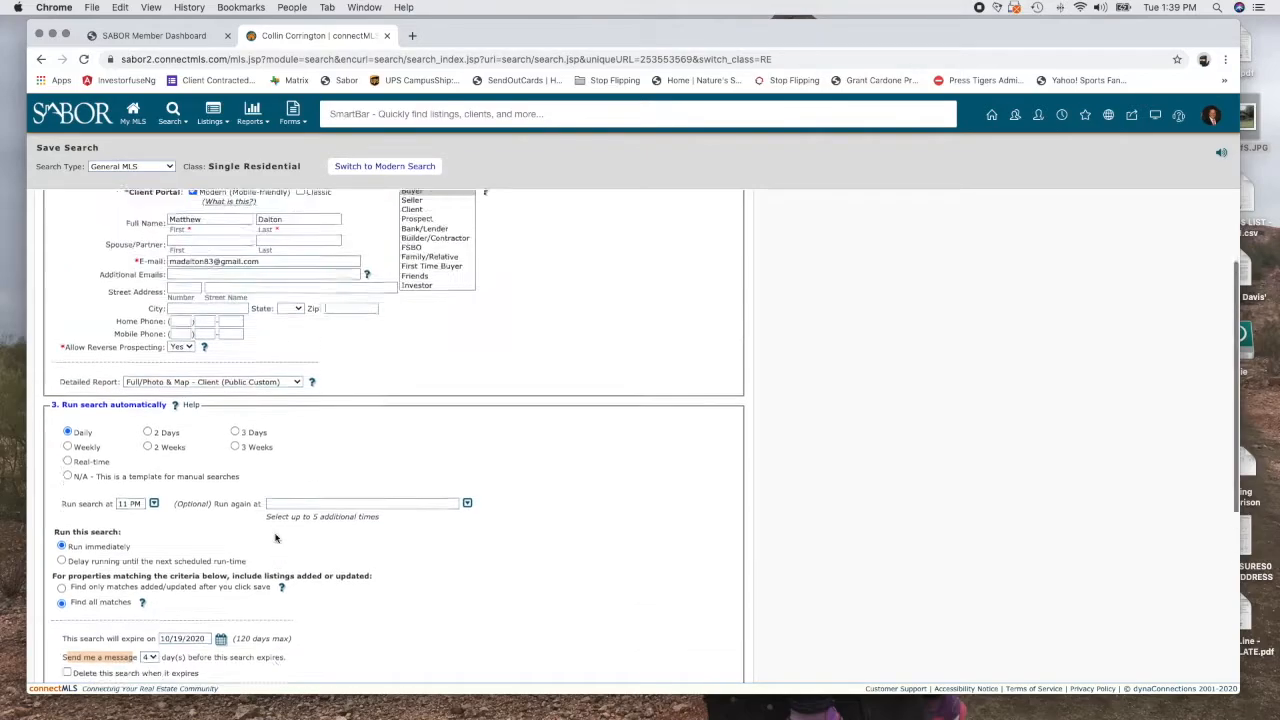
pyautogui.scroll(-3)
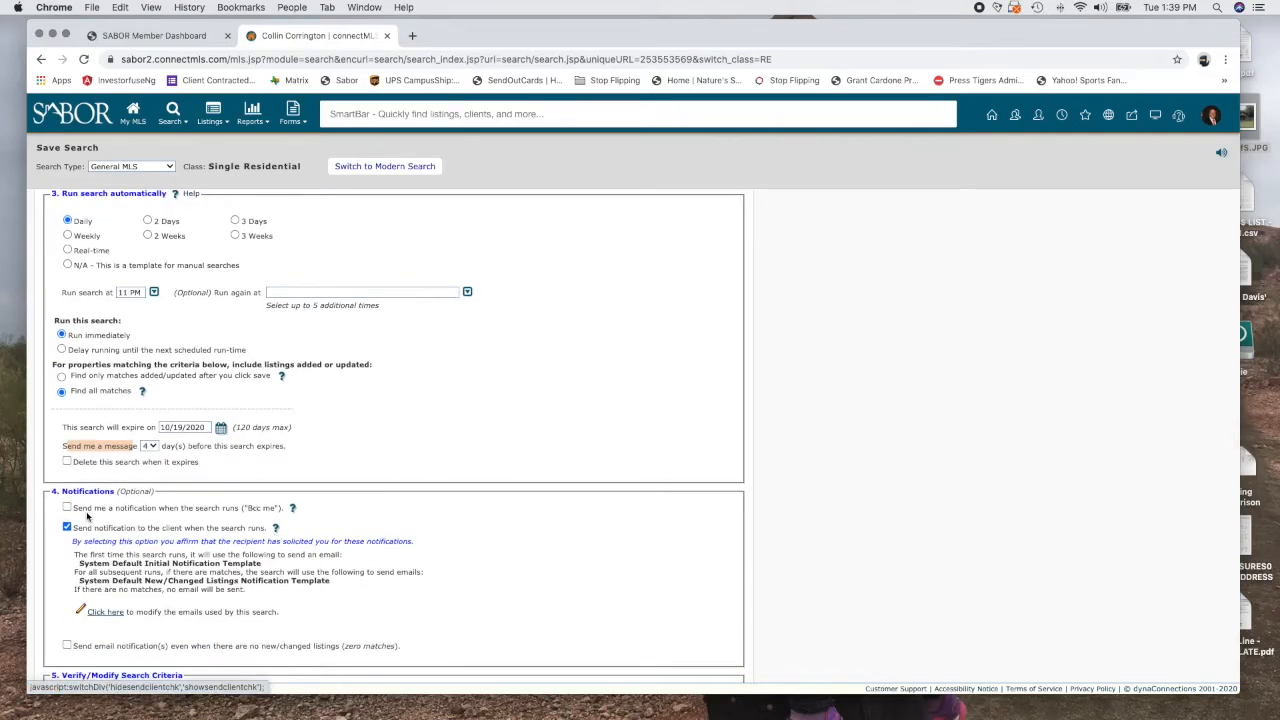
pyautogui.scroll(-3)
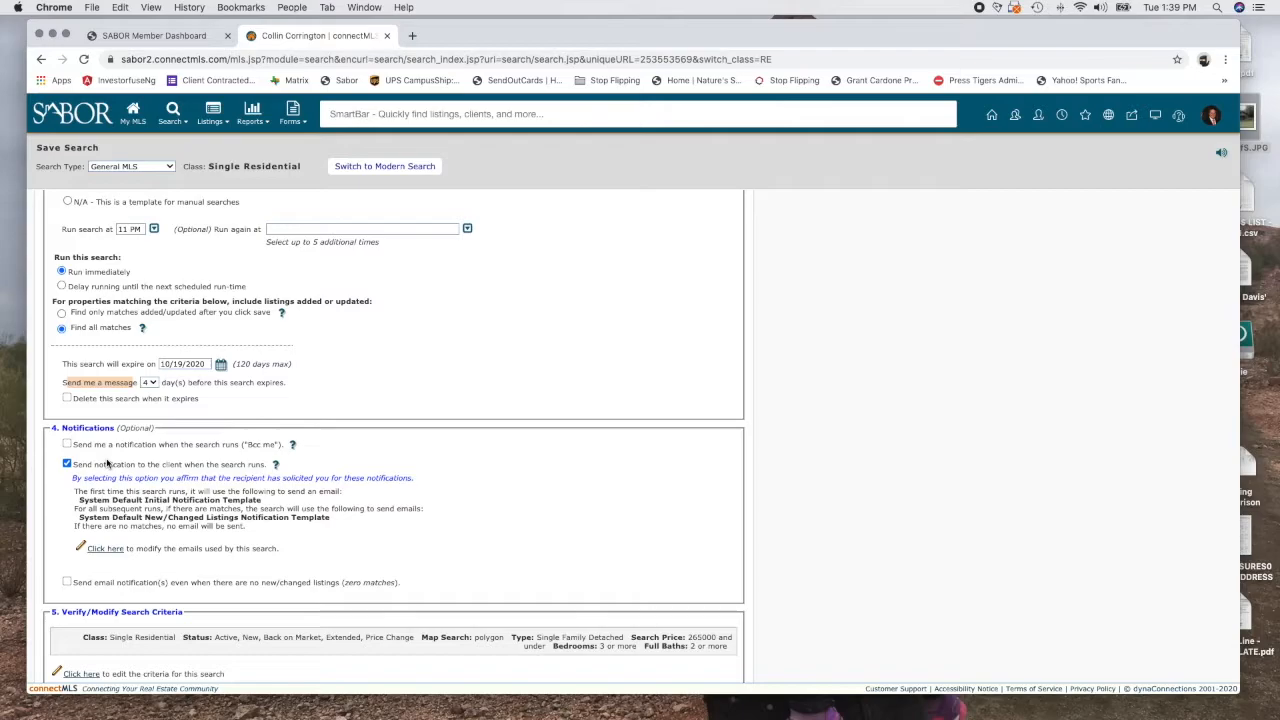
pyautogui.scroll(-3)
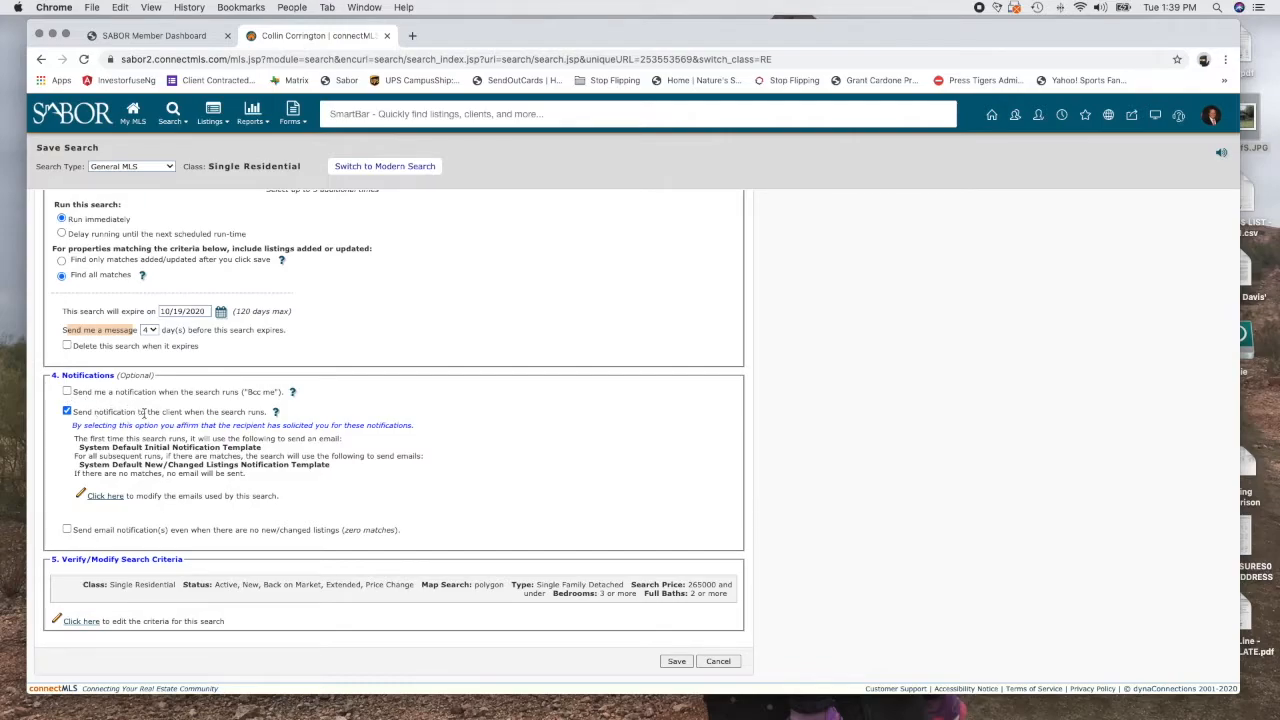
pyautogui.moveTo(264, 508)
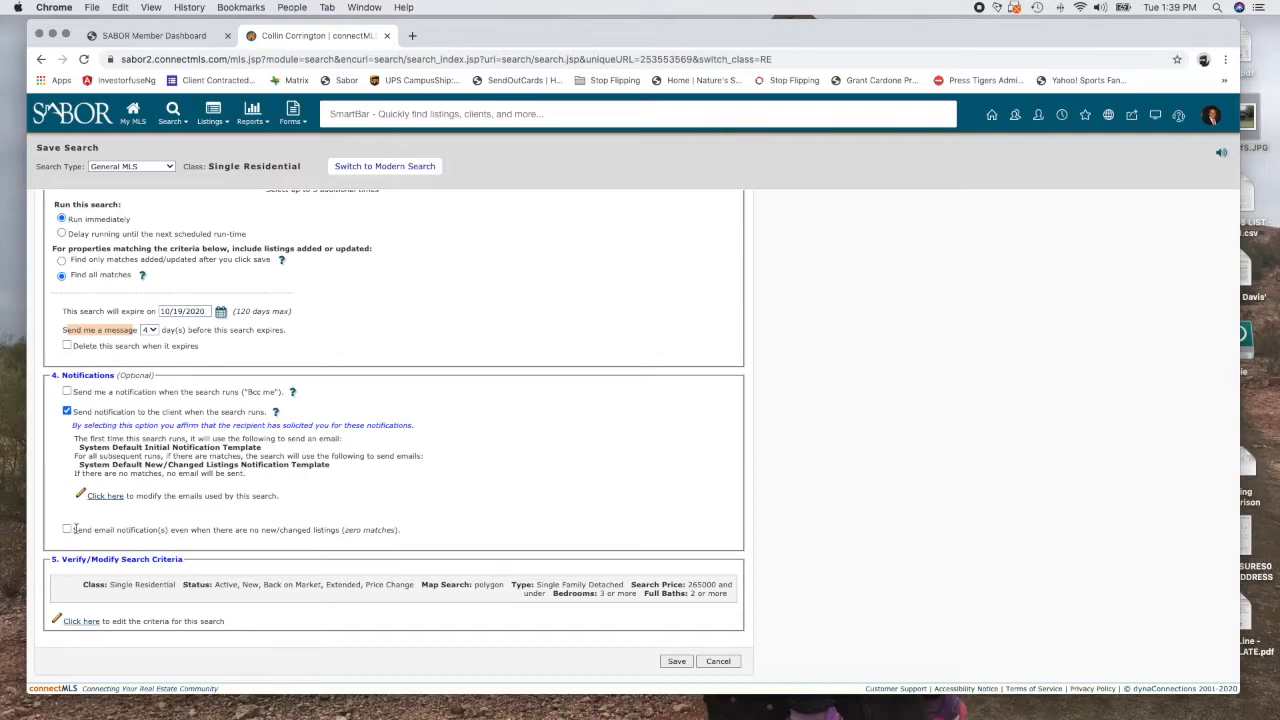
pyautogui.click(68, 528)
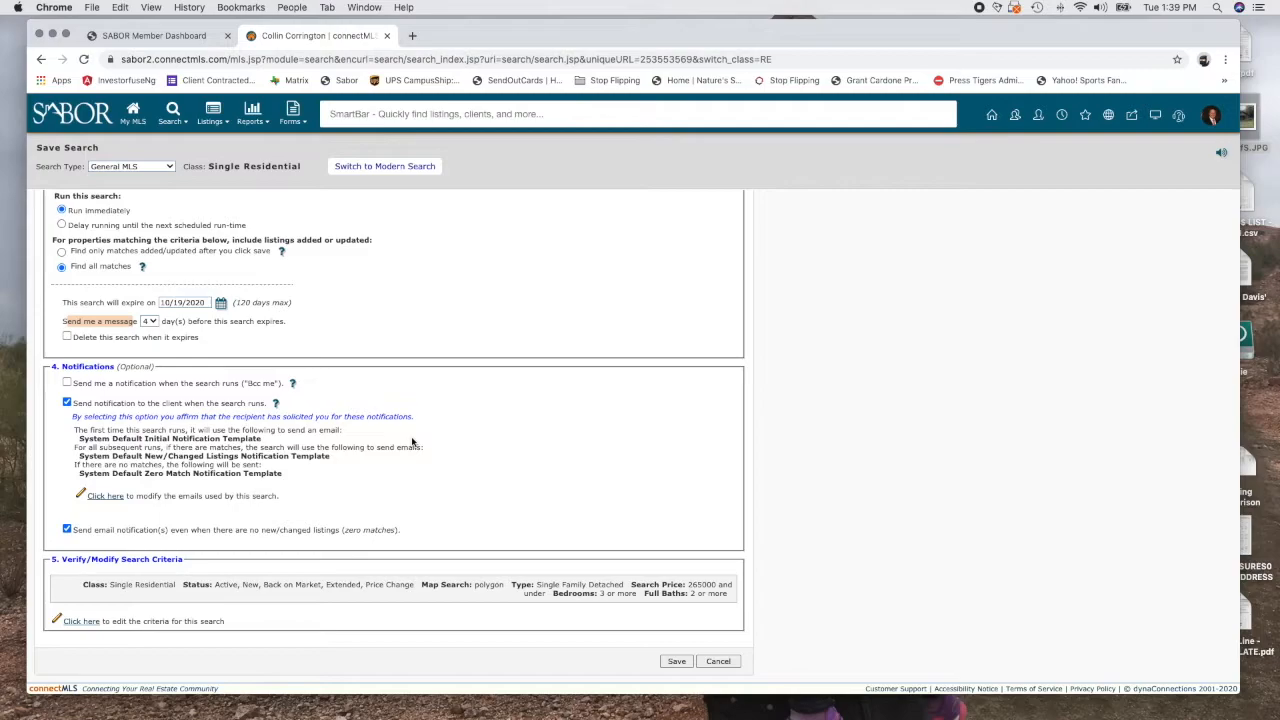
pyautogui.moveTo(628, 406)
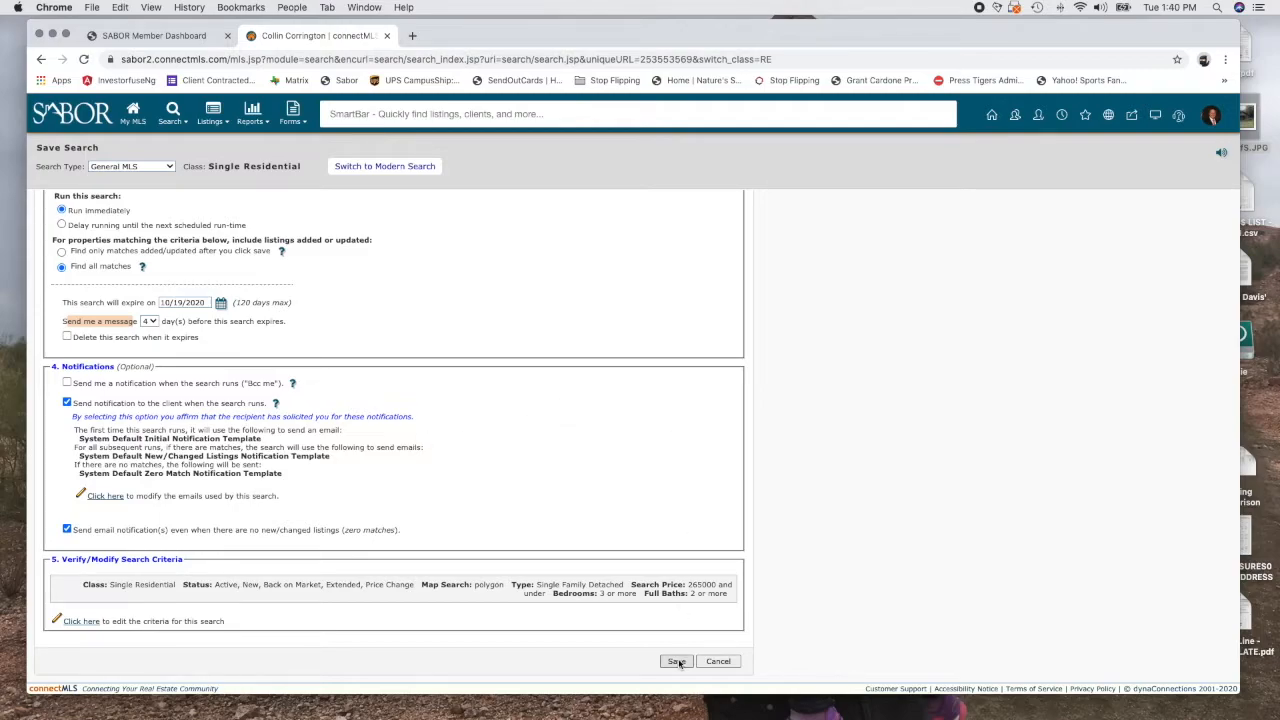
# Step: Save the search and acknowledge the 'Your search has been saved' confirmation to return home
pyautogui.click(676, 660)
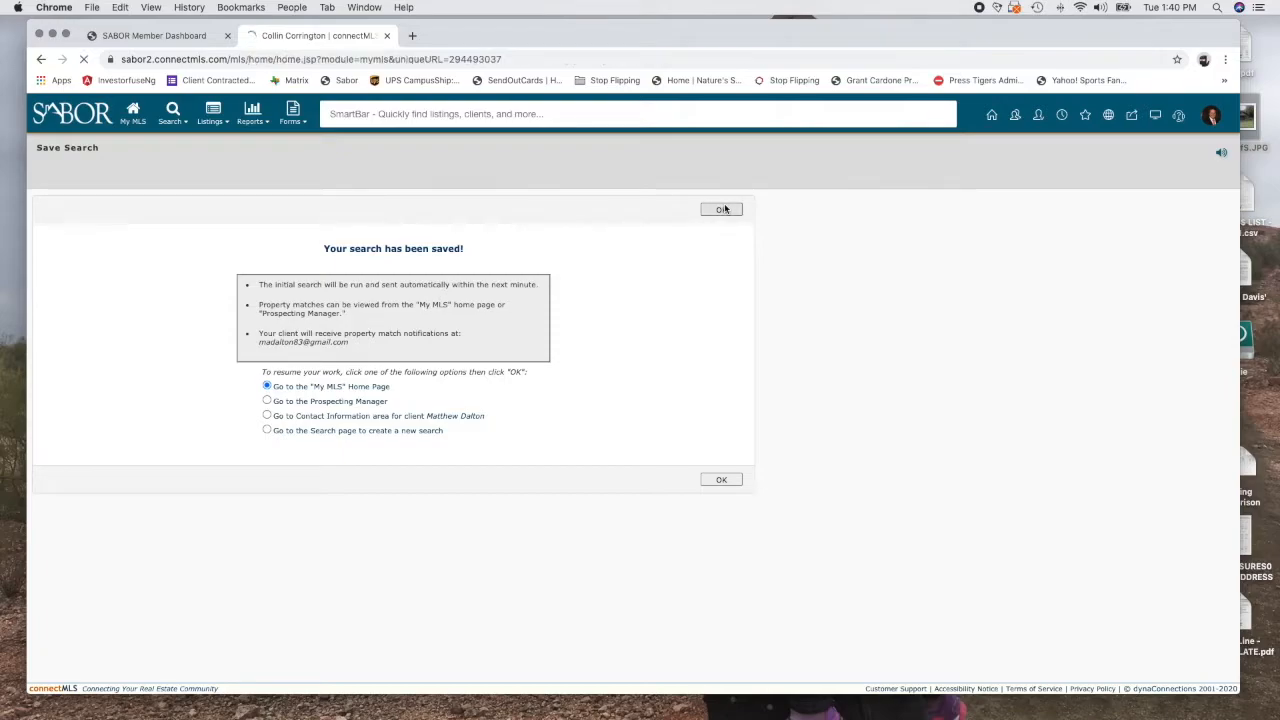
pyautogui.click(720, 480)
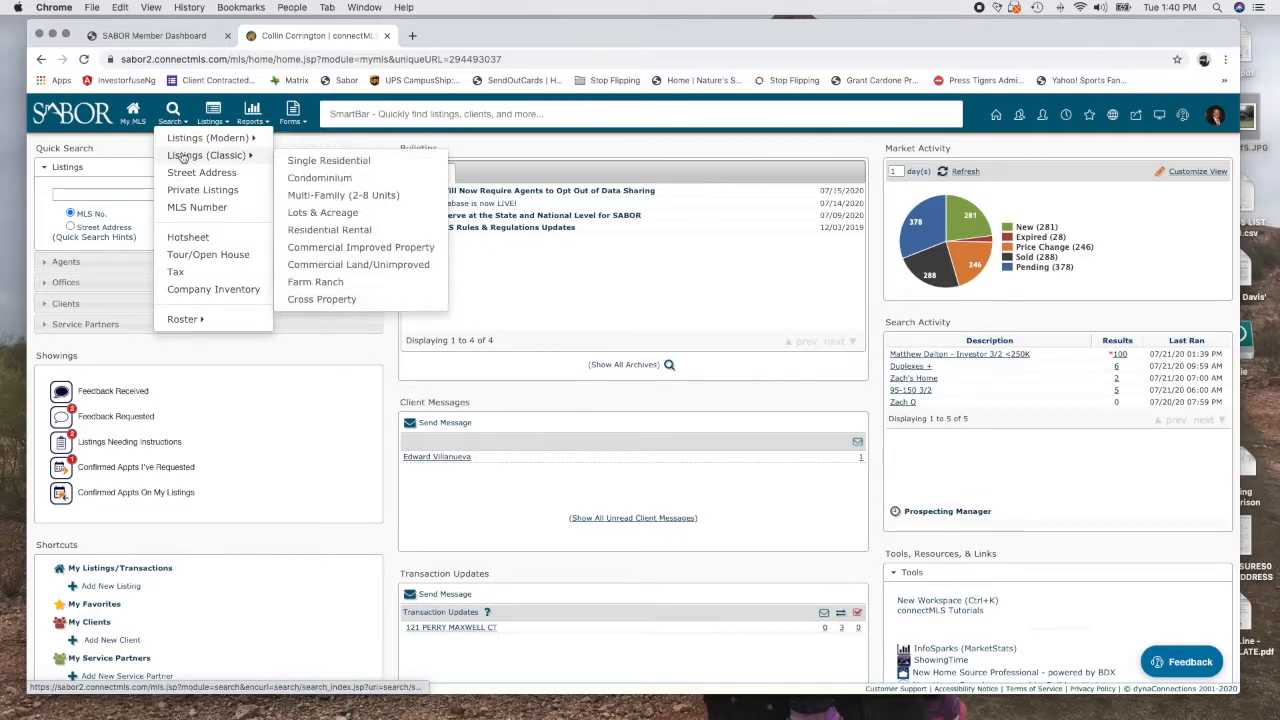
# Step: Start a Multi-Family (2-8 Units) classic search limited to Active, New, Back on Market, Extended and Price Change
pyautogui.click(344, 196)
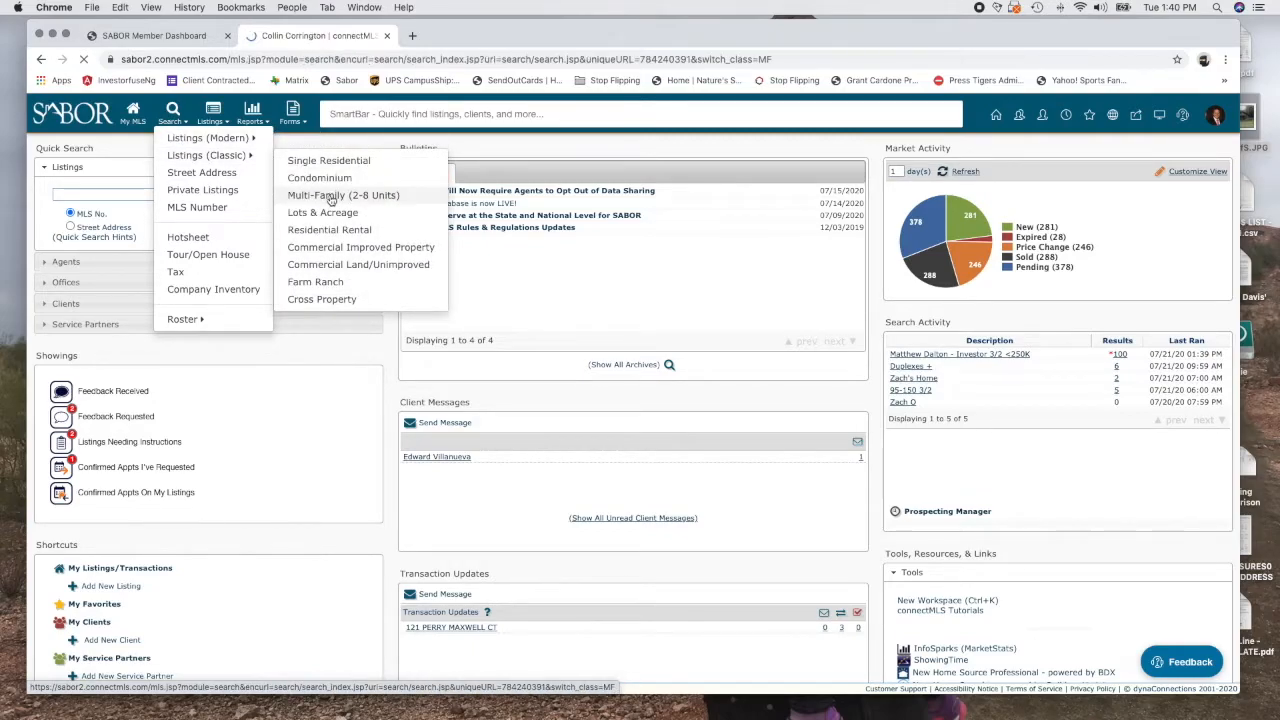
pyautogui.click(342, 196)
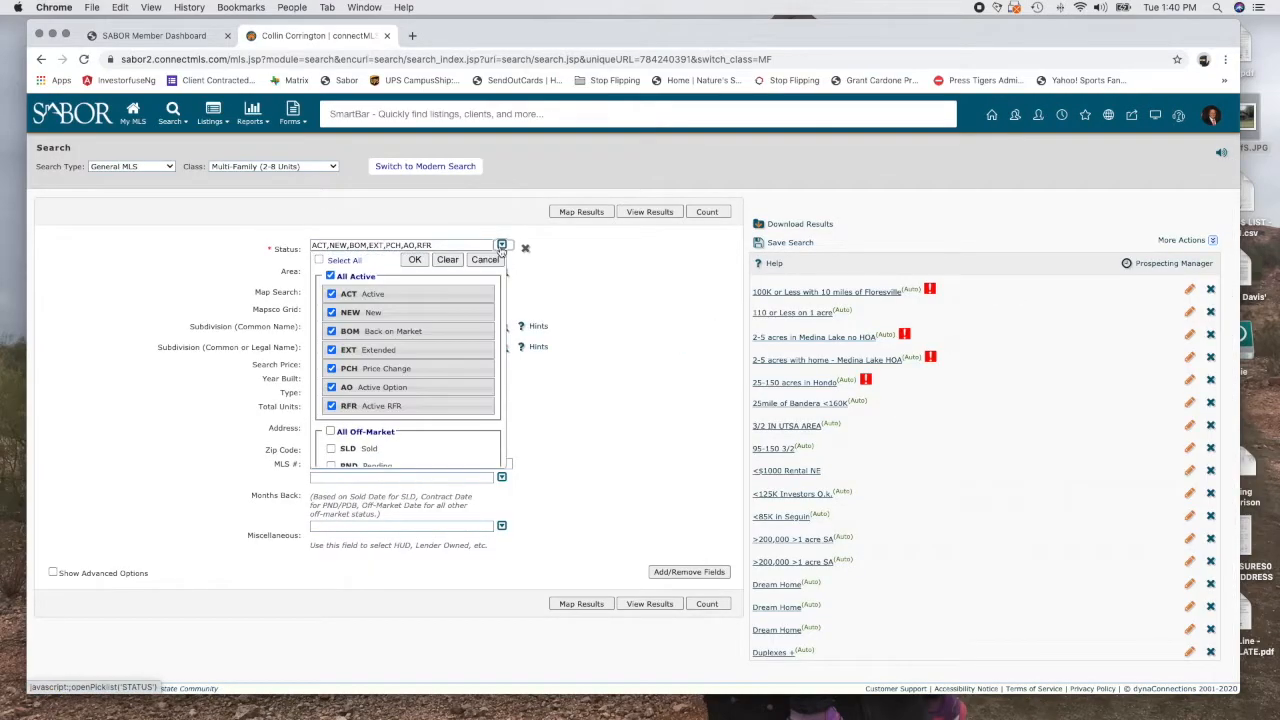
pyautogui.click(332, 276)
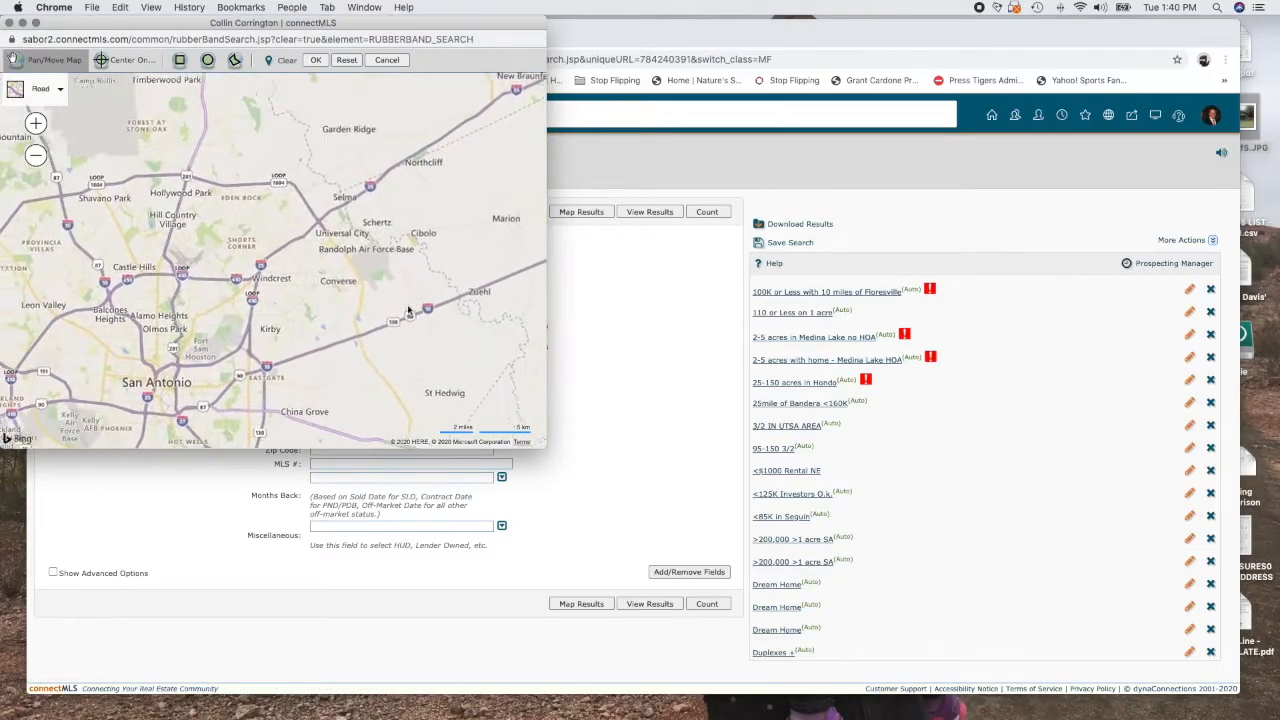
# Step: Draw a polygon over north San Antonio on the map and apply it as the search area
pyautogui.click(36, 156)
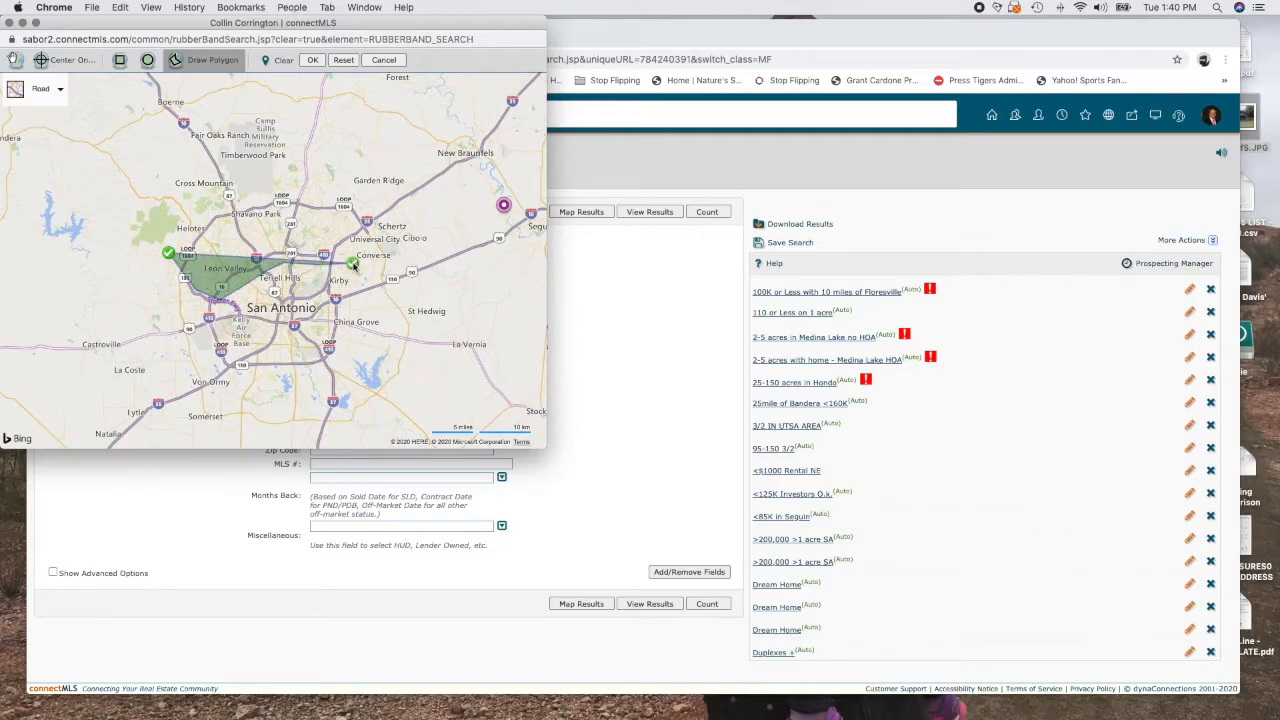
pyautogui.click(372, 202)
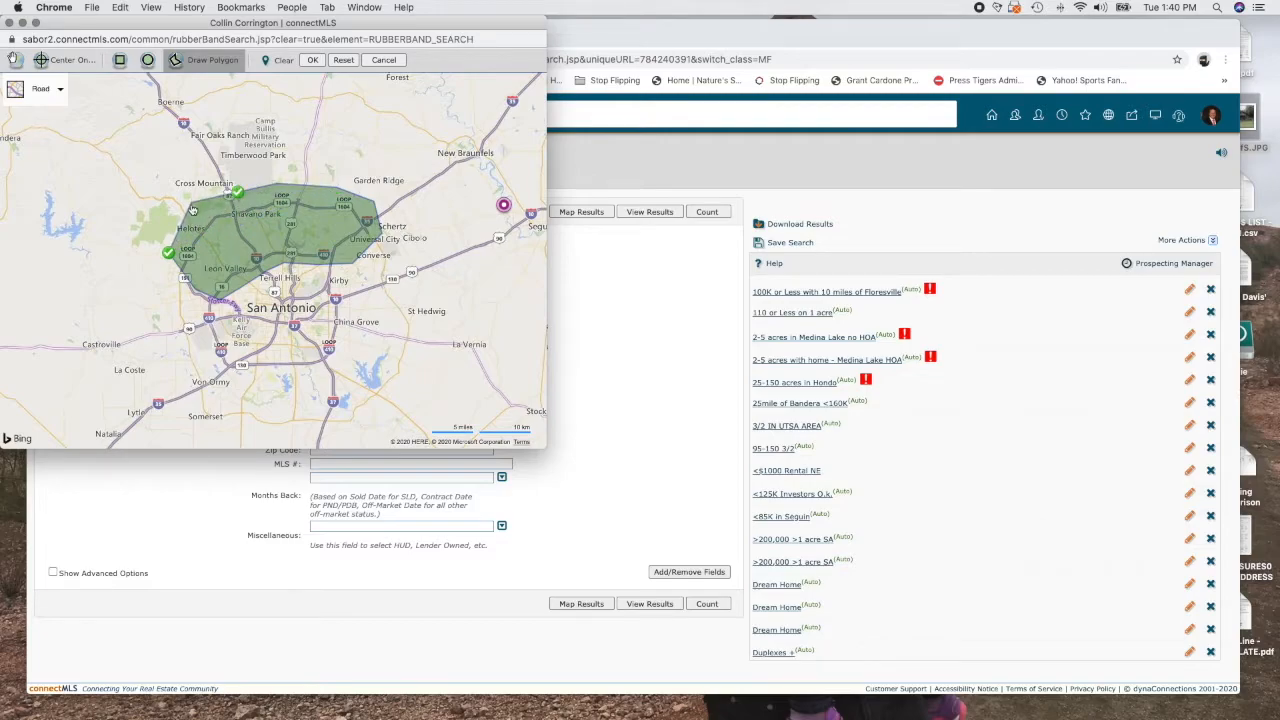
pyautogui.click(312, 60)
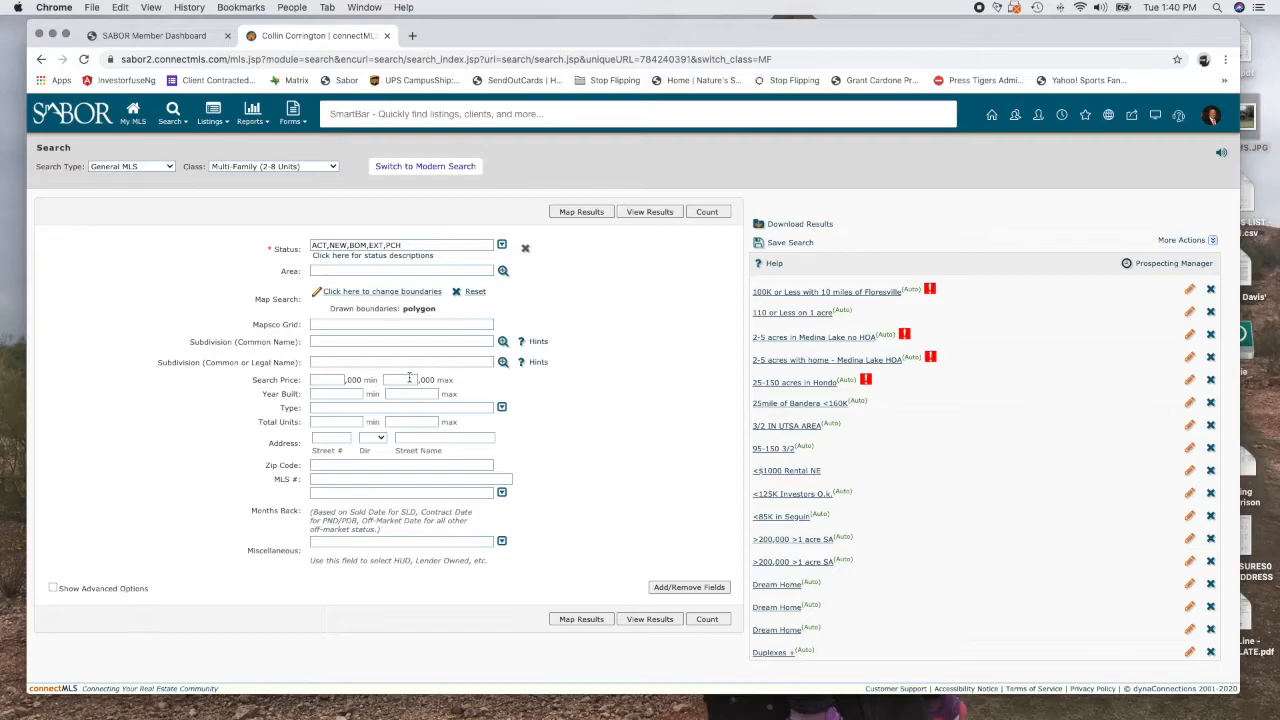
# Step: Cap Search Price at 265,000 and Total Units at 4, then begin saving the search
pyautogui.write('265')
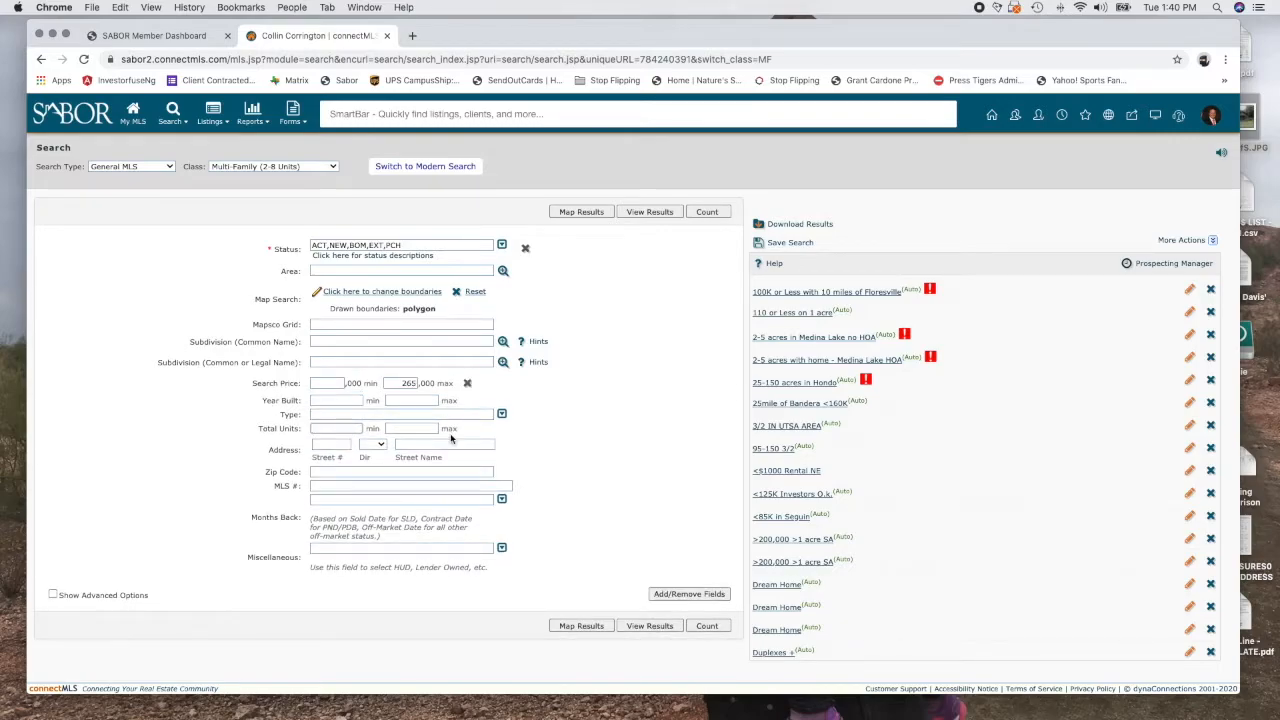
pyautogui.write('4')
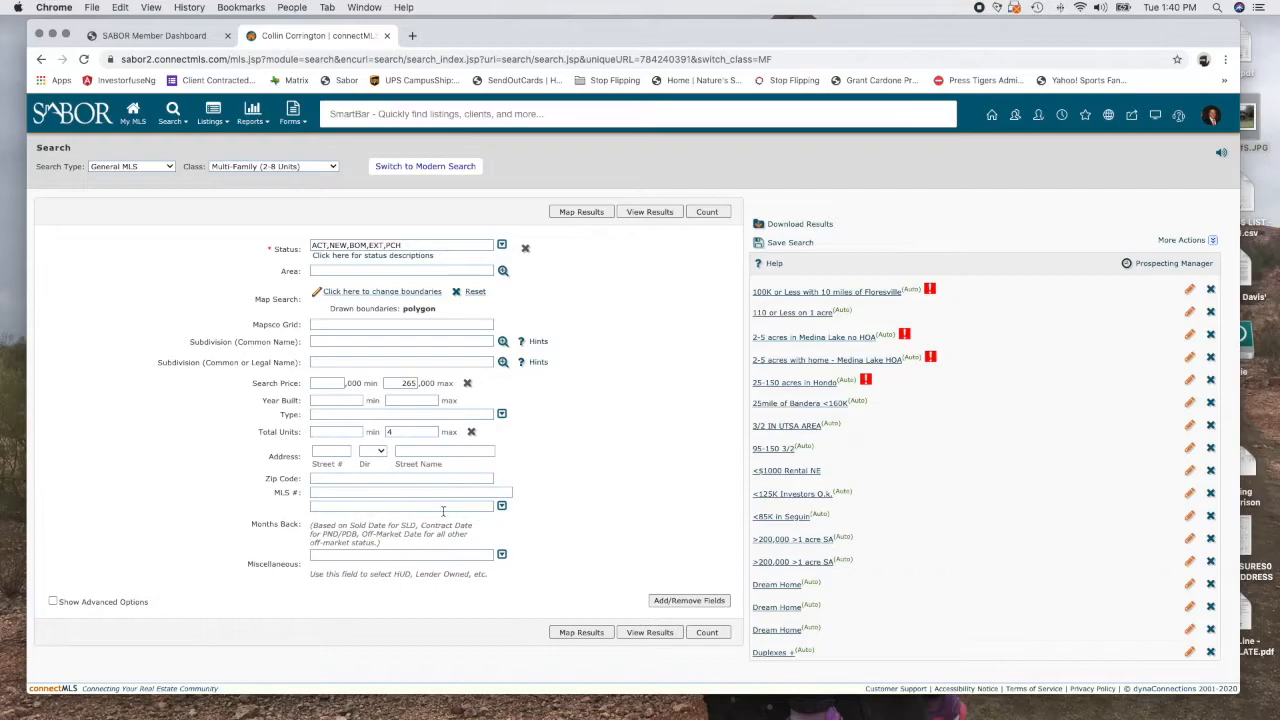
pyautogui.moveTo(664, 474)
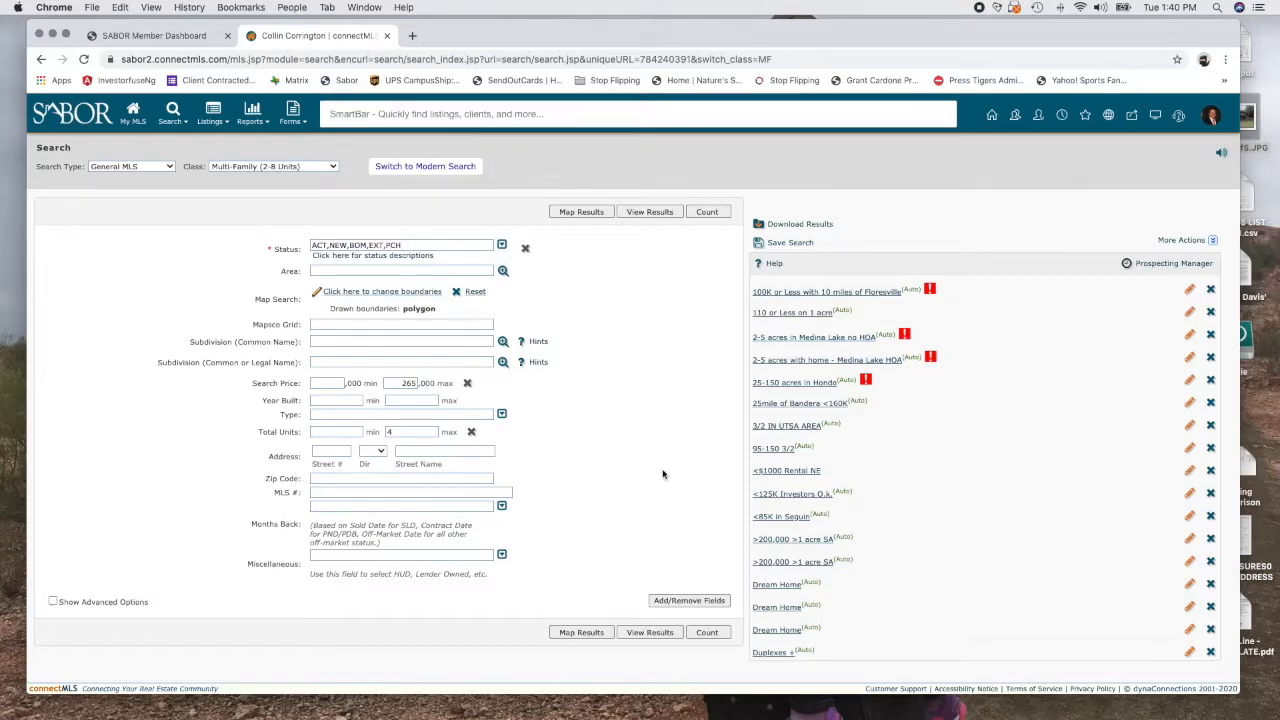
pyautogui.click(790, 242)
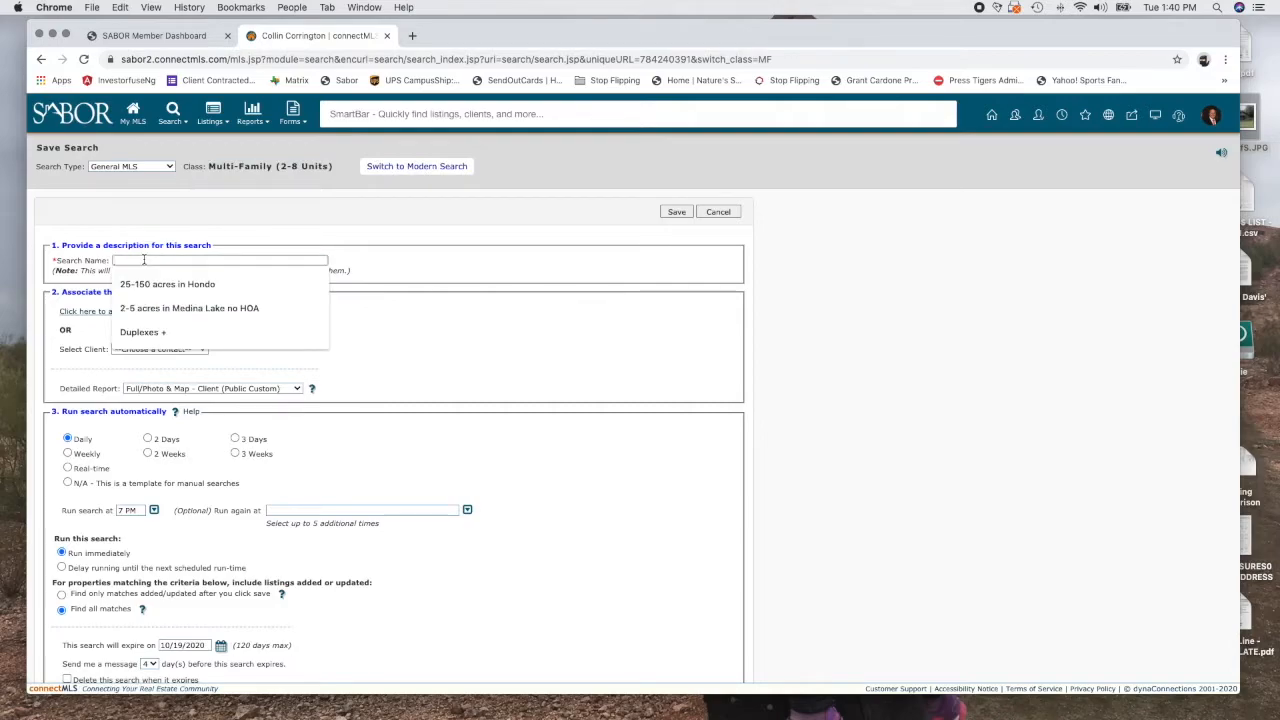
pyautogui.write('M')
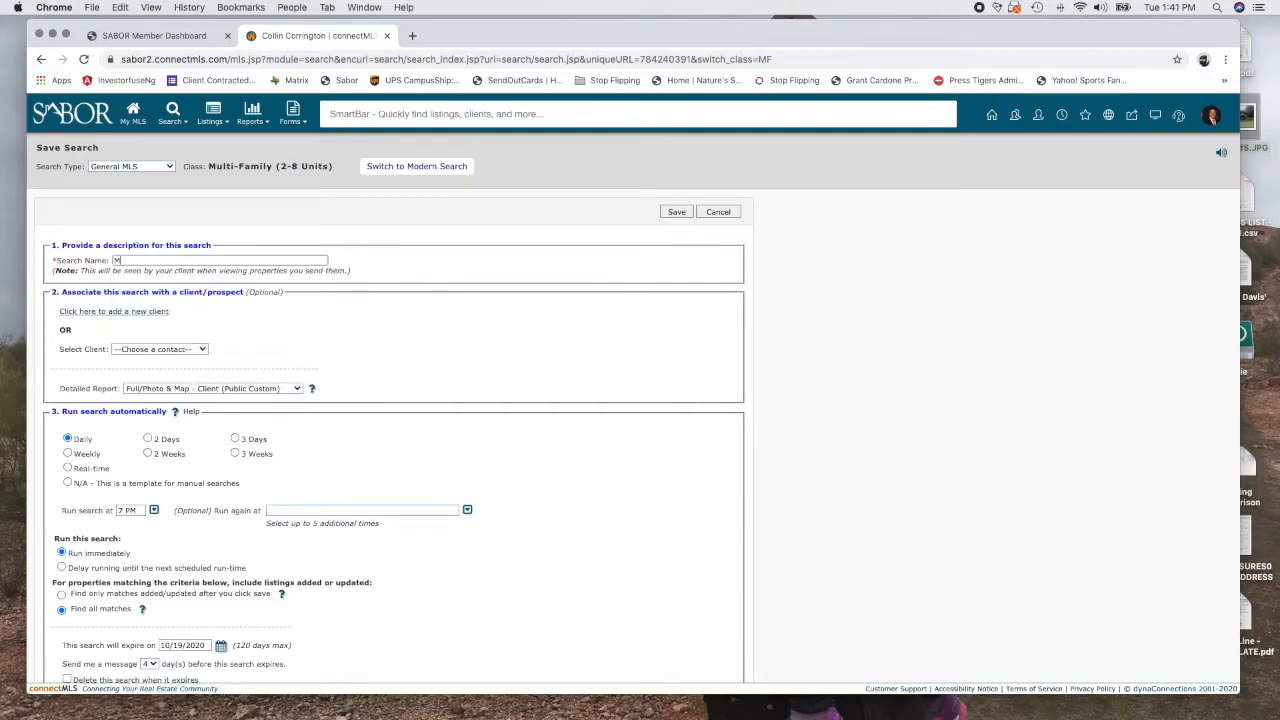
pyautogui.write('Multi Family for M')
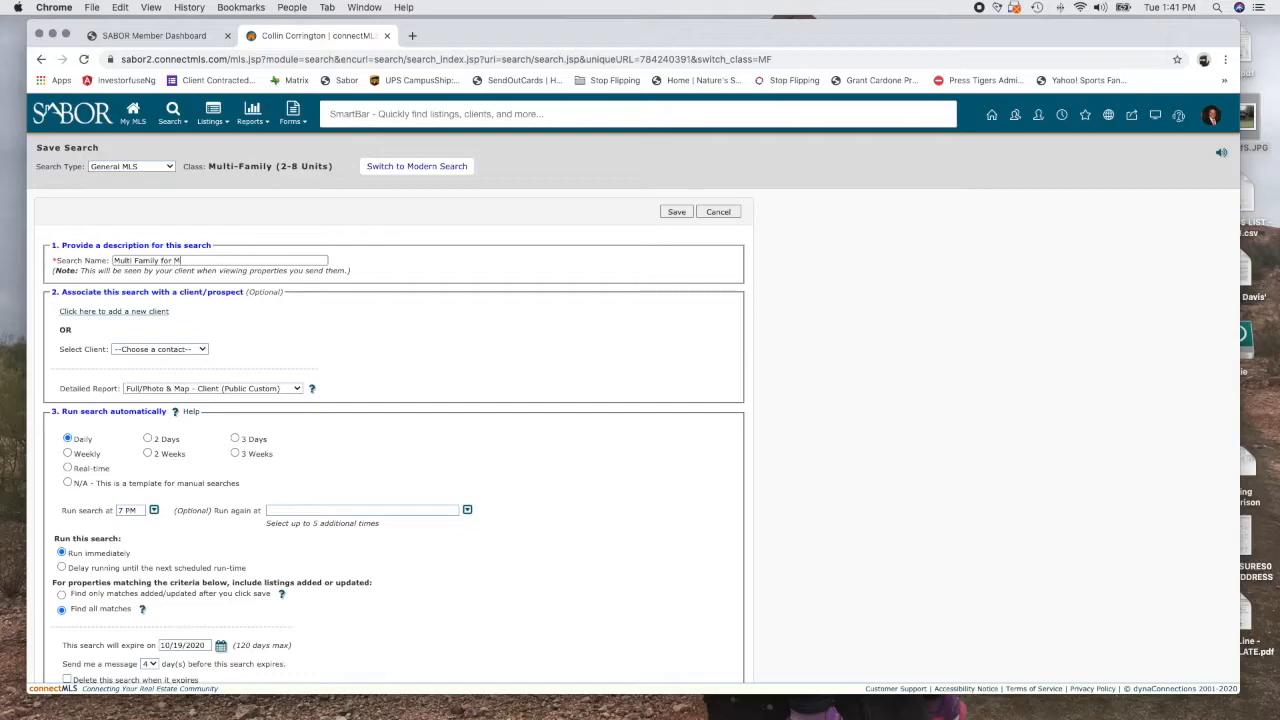
pyautogui.write('atthew Dalton')
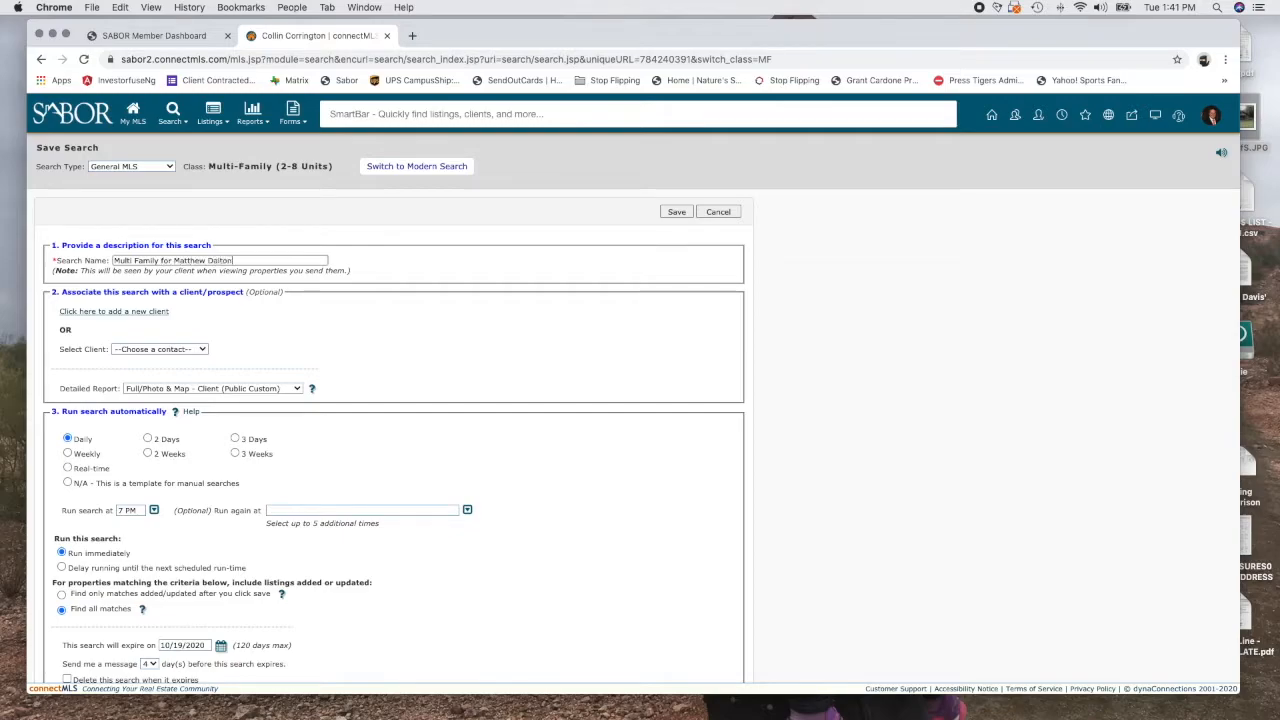
pyautogui.click(160, 348)
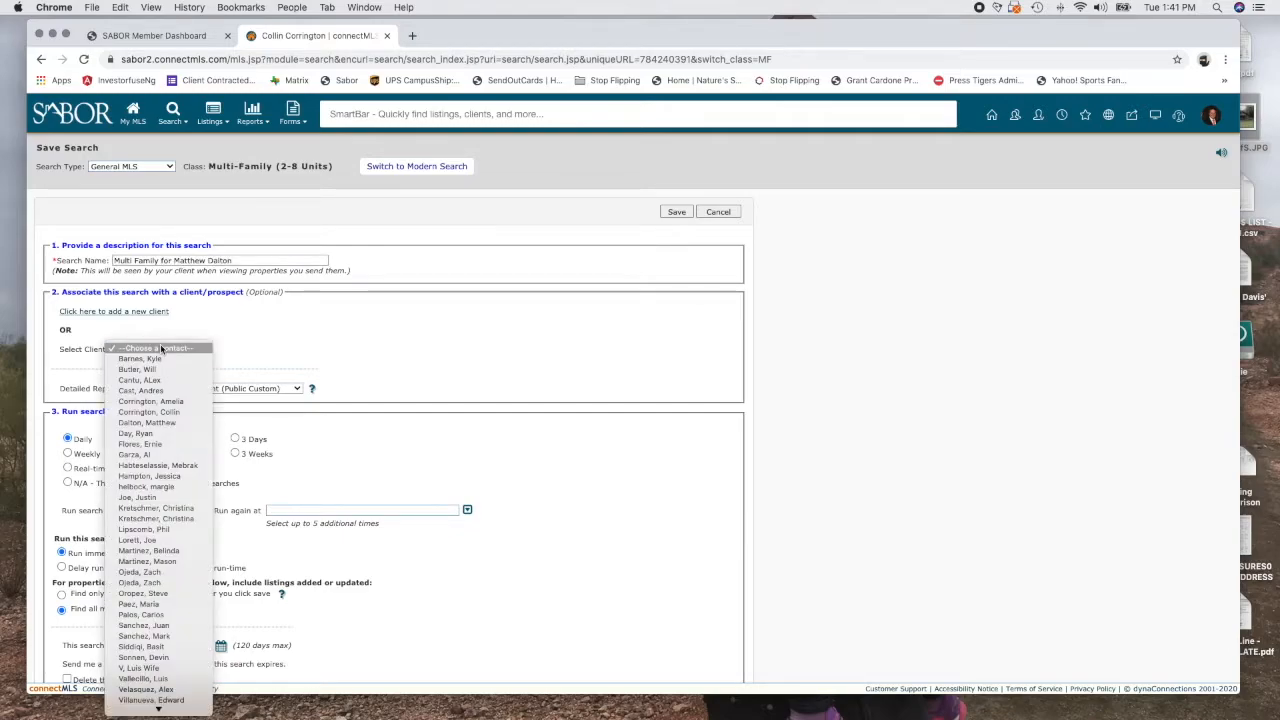
pyautogui.moveTo(146, 422)
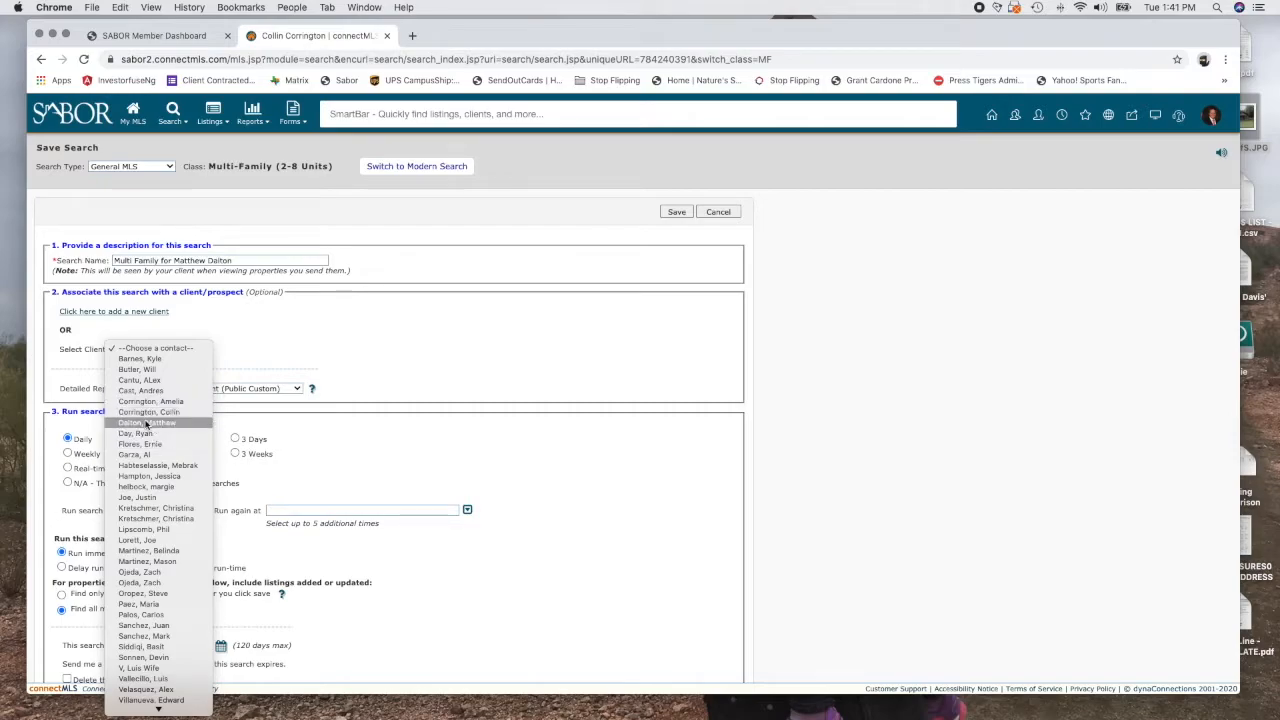
pyautogui.click(146, 422)
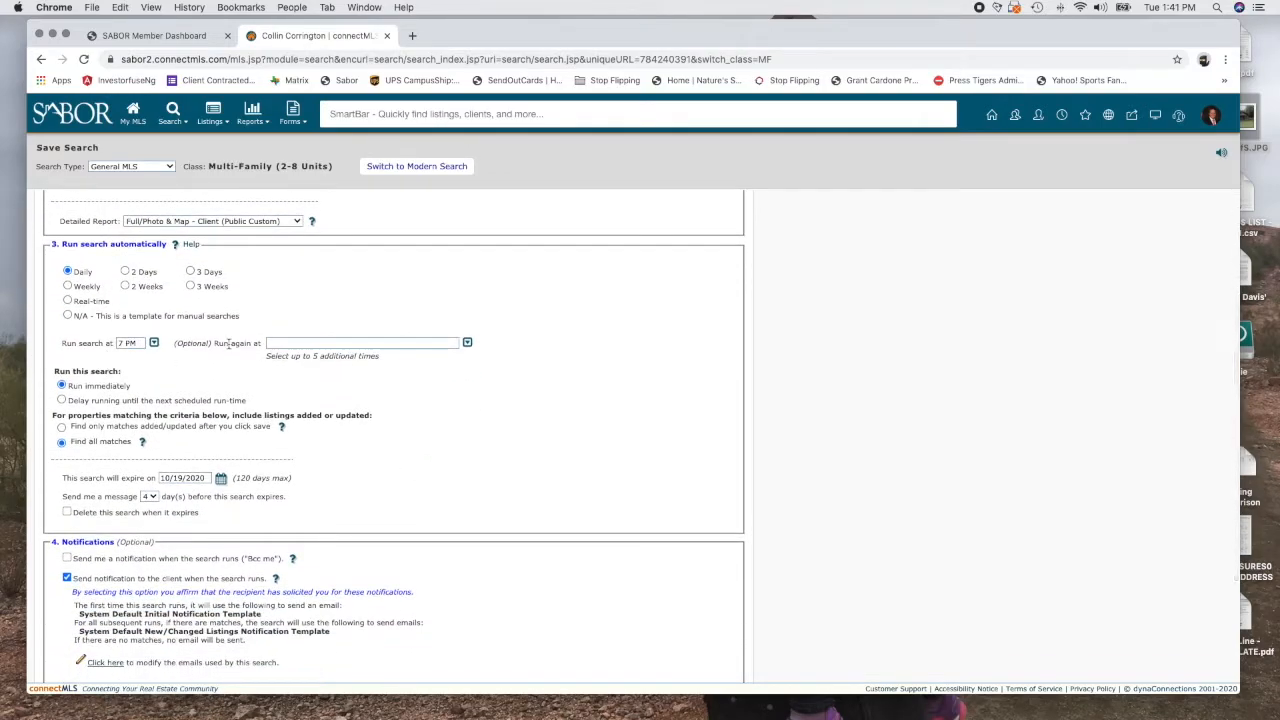
pyautogui.scroll(-3)
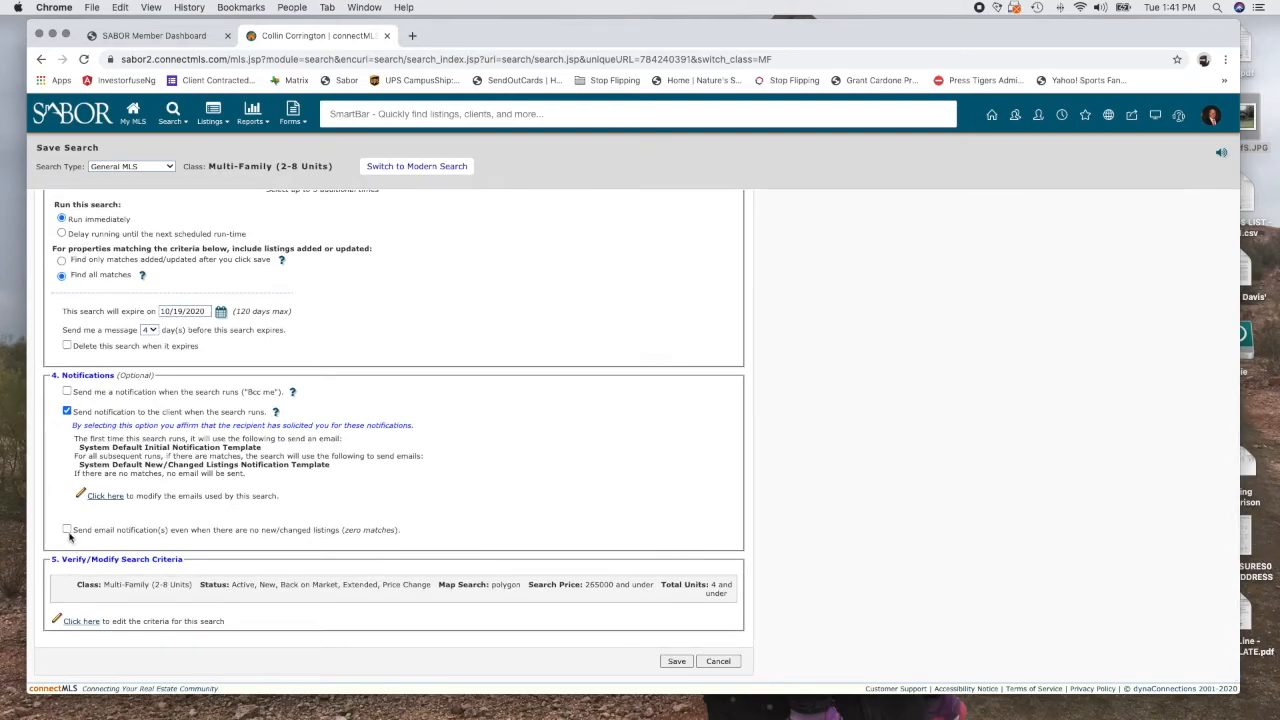
pyautogui.click(676, 660)
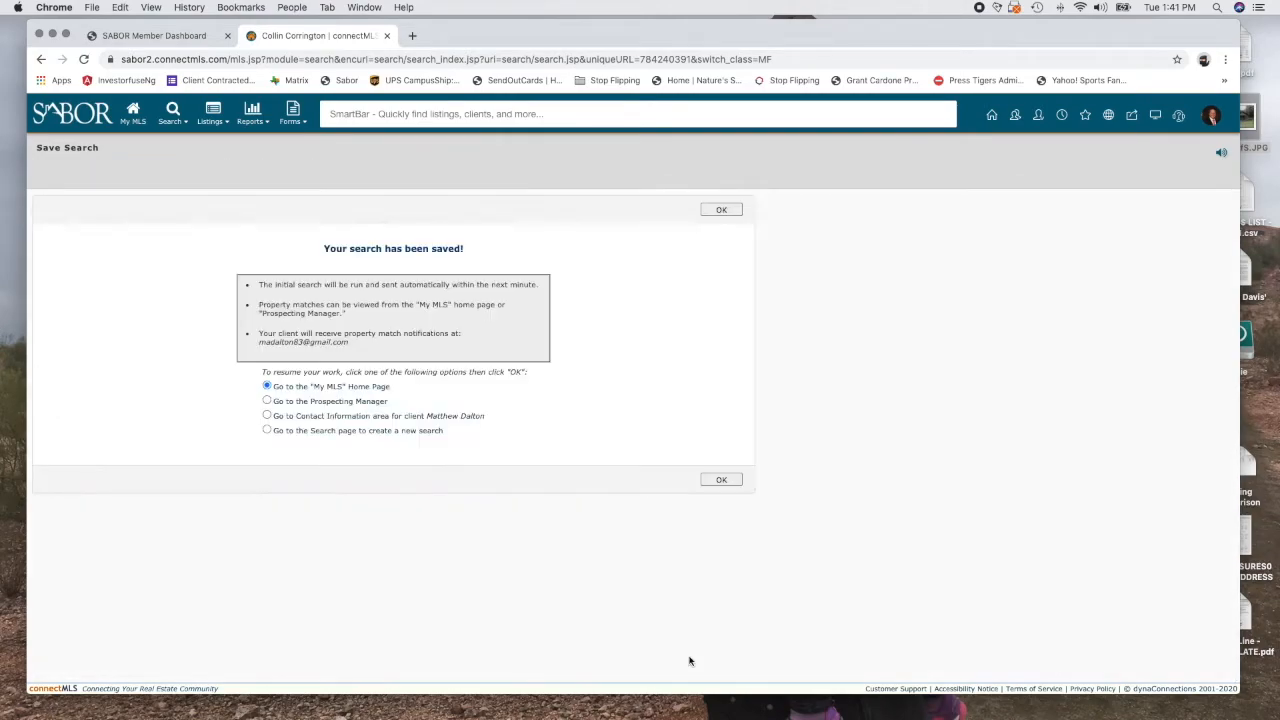
pyautogui.moveTo(720, 146)
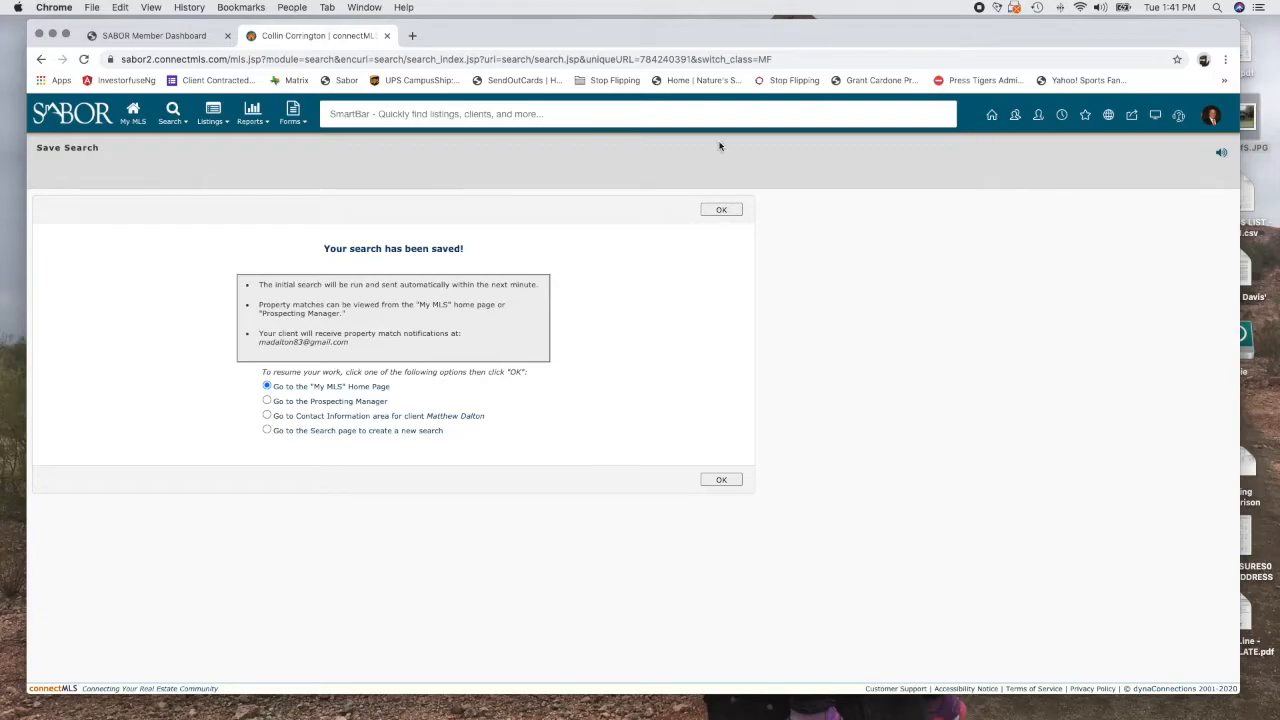
pyautogui.moveTo(724, 194)
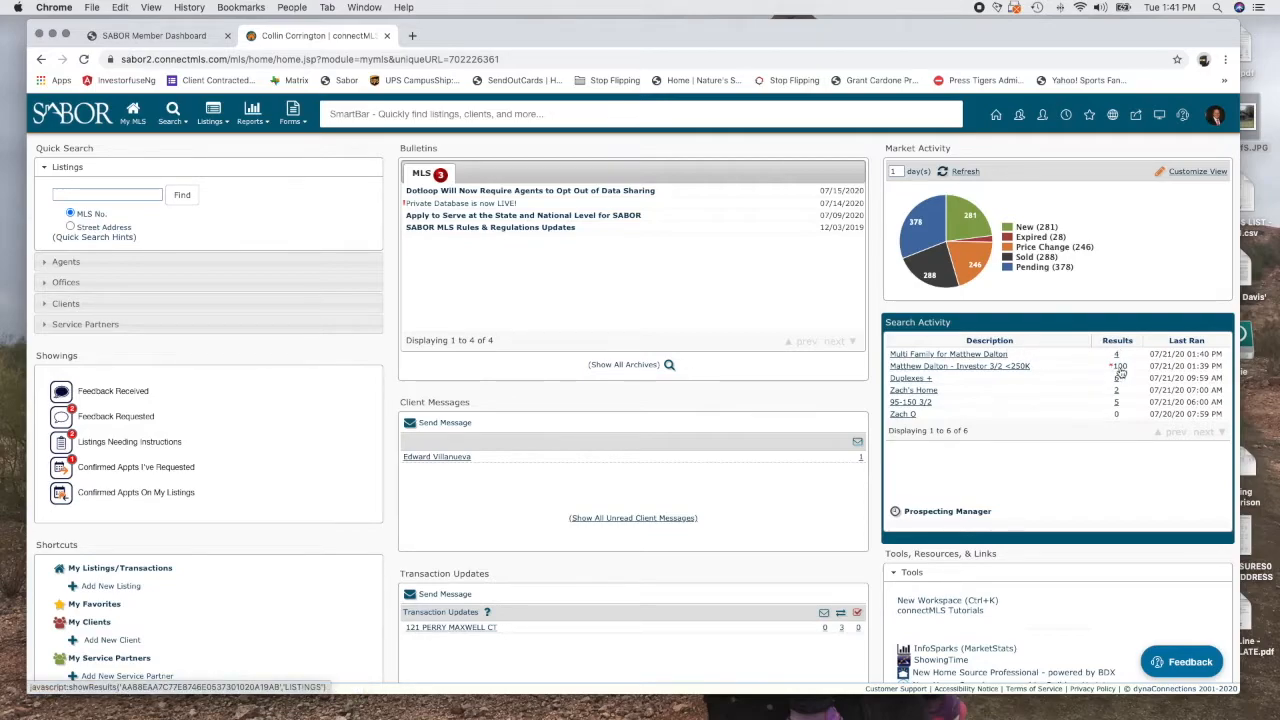
pyautogui.moveTo(1116, 356)
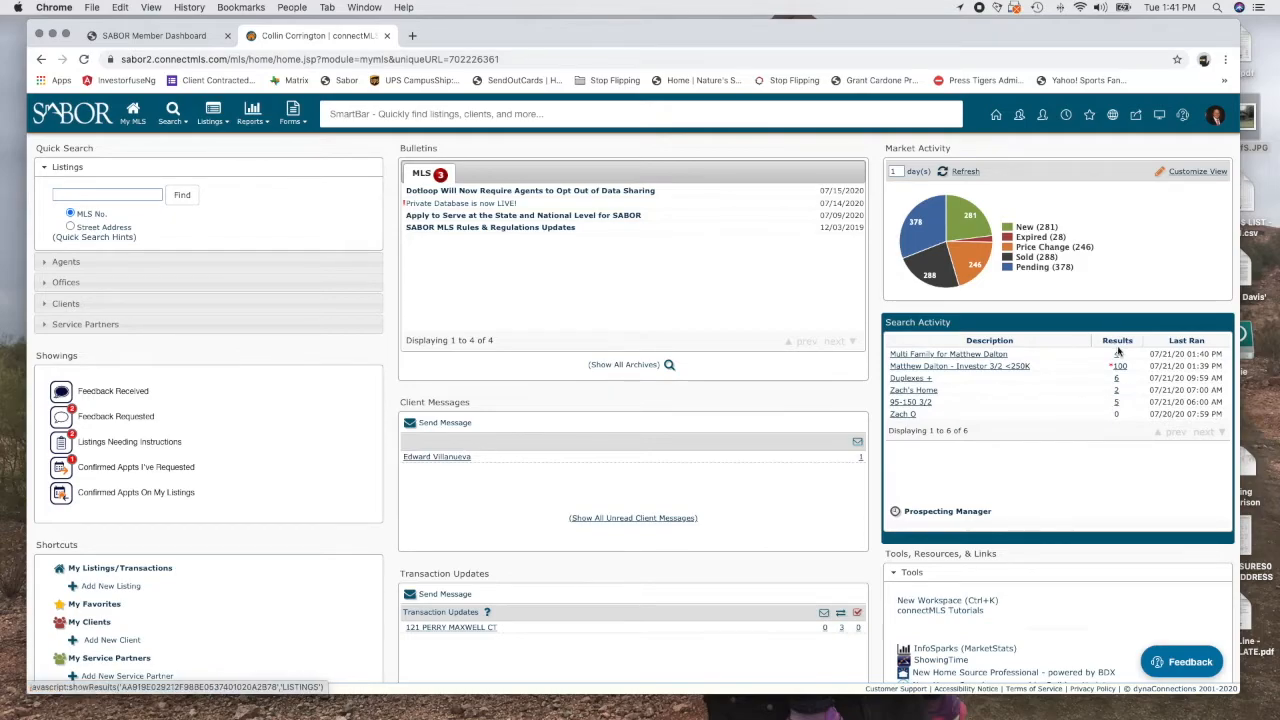
# Step: View the 4 results of the new Multi Family search from the Search Activity panel
pyautogui.click(948, 354)
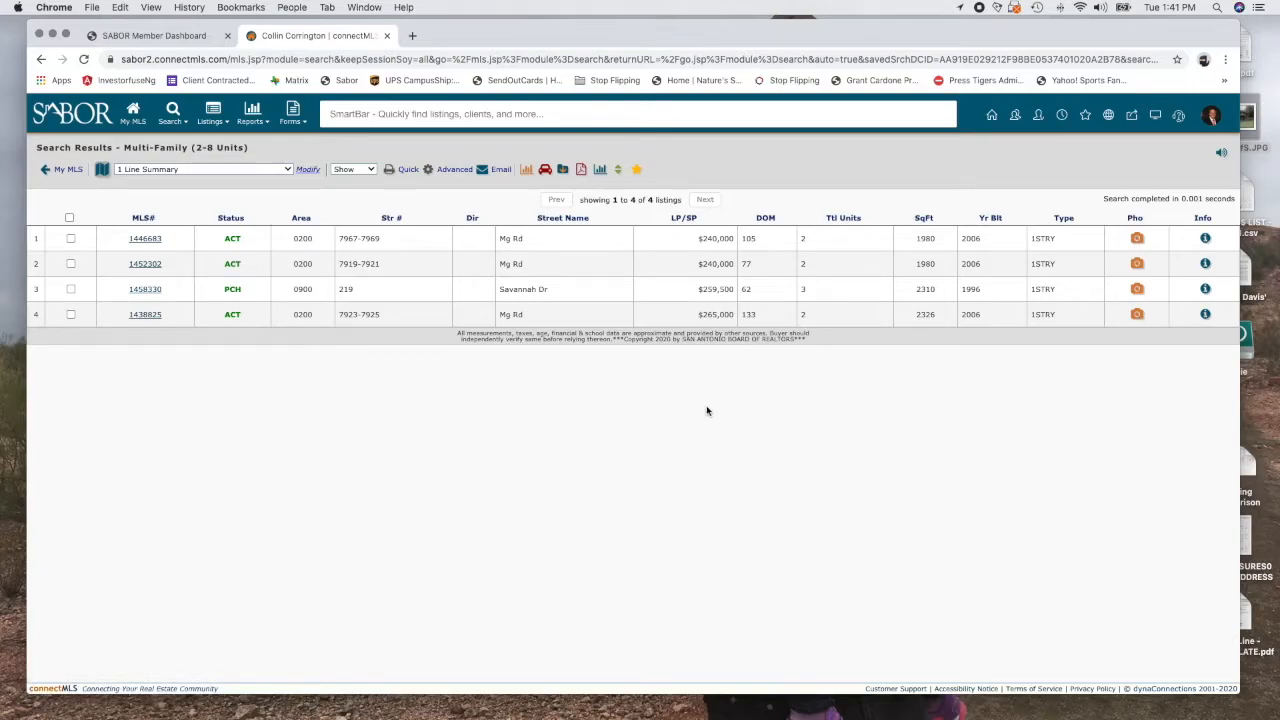
pyautogui.moveTo(550, 290)
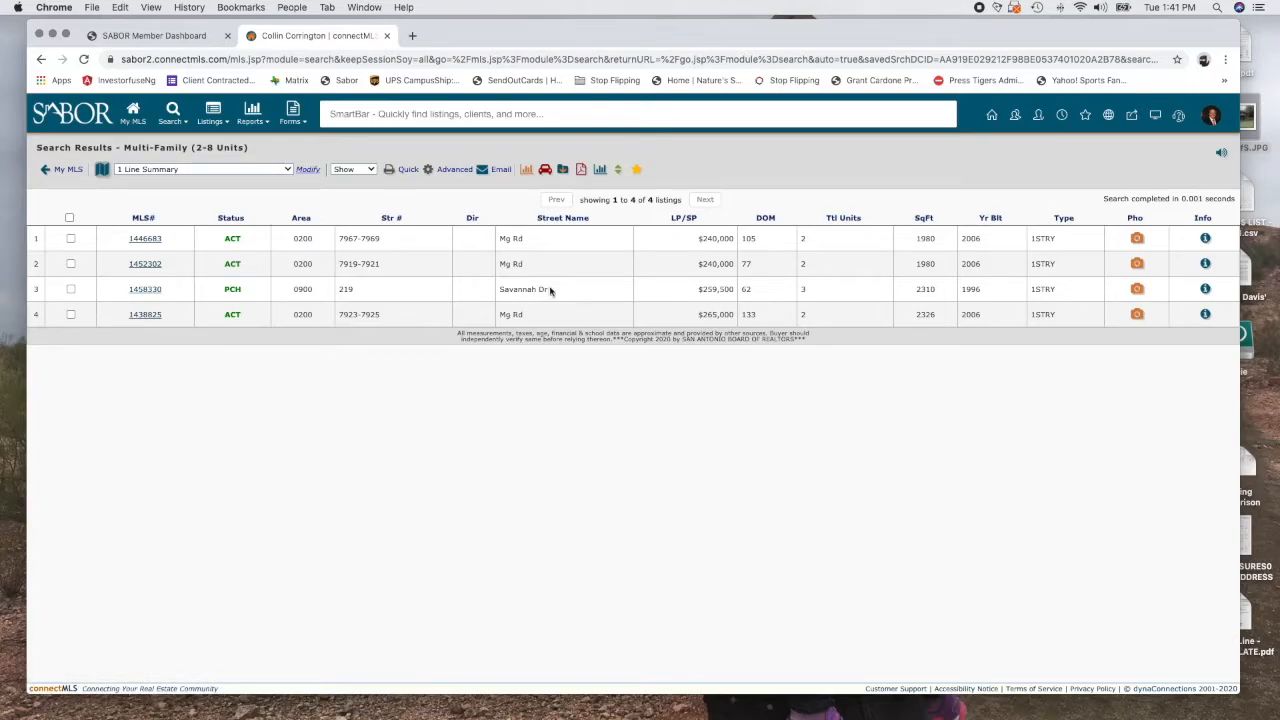
pyautogui.moveTo(826, 242)
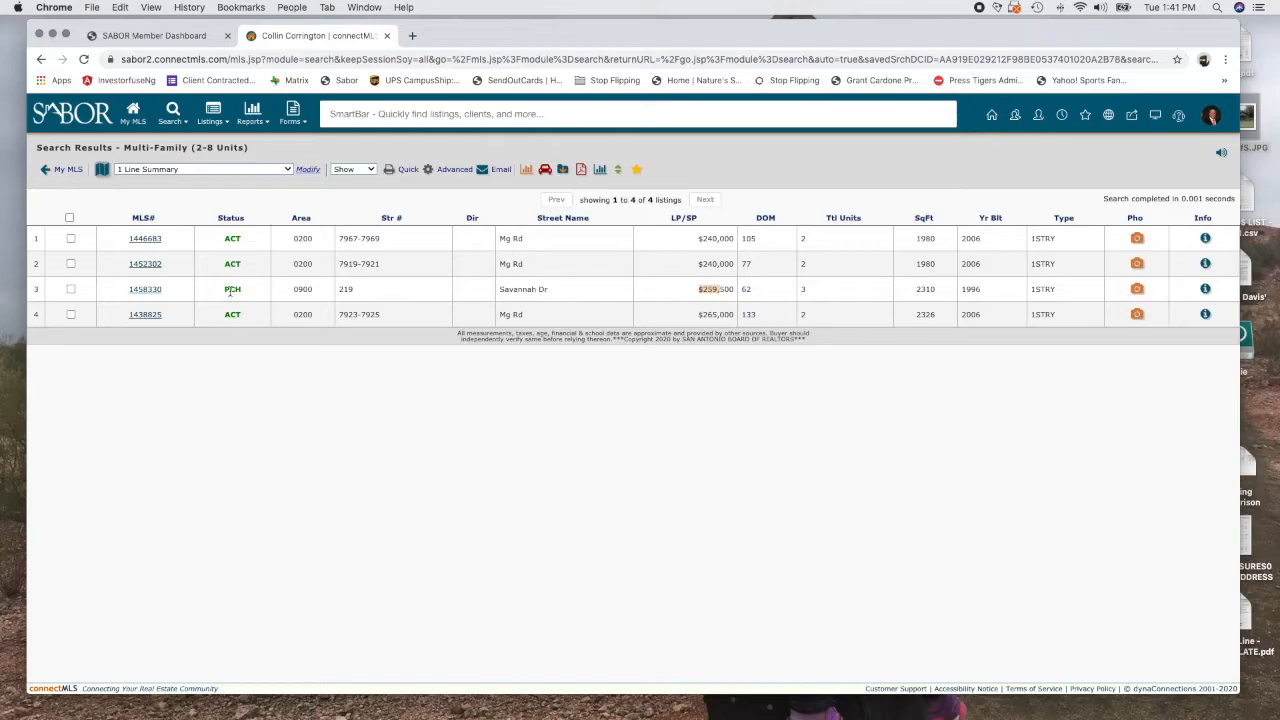
# Step: View the agent report for MLS 1458030, the price-change listing on Savannah Dr
pyautogui.click(144, 288)
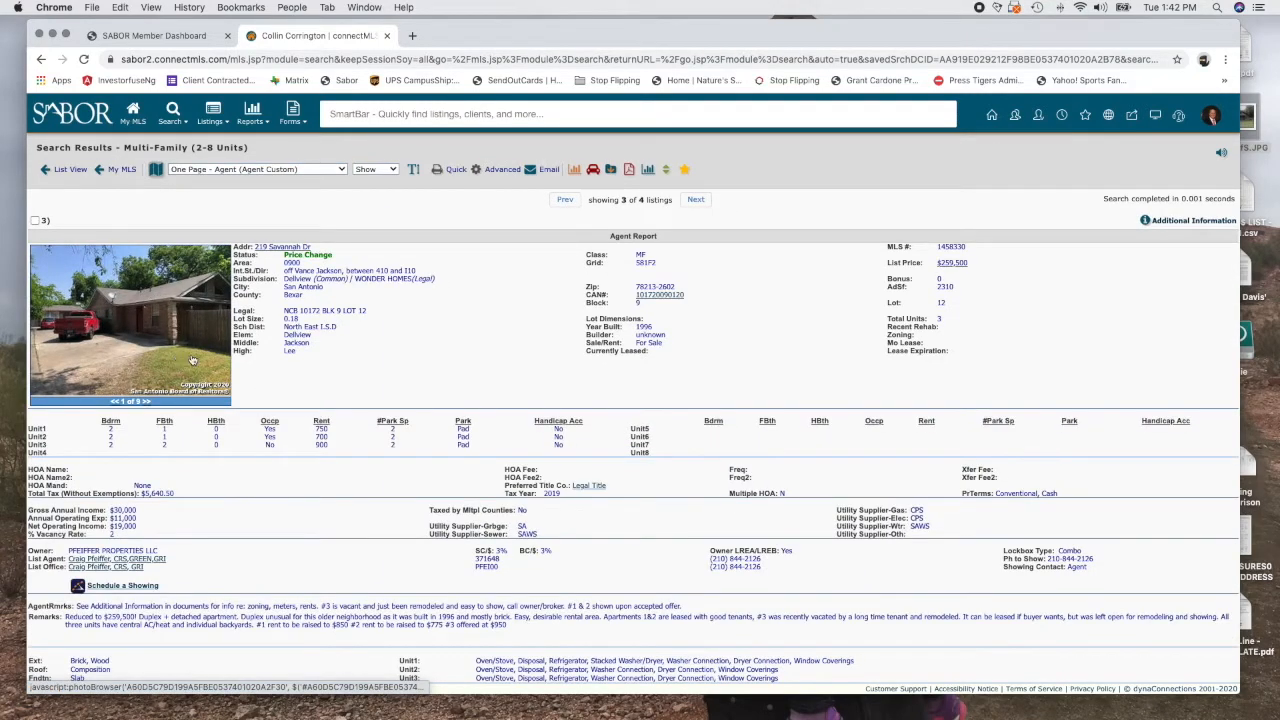
pyautogui.scroll(-3)
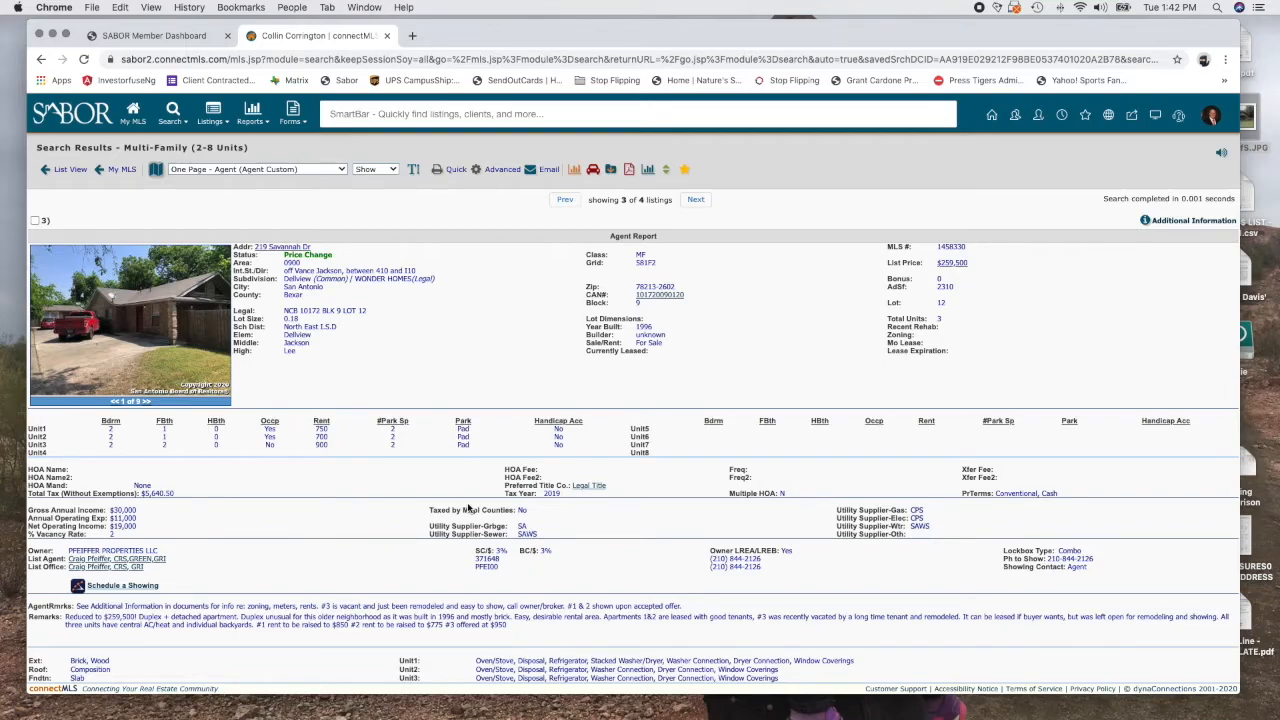
pyautogui.moveTo(350, 418)
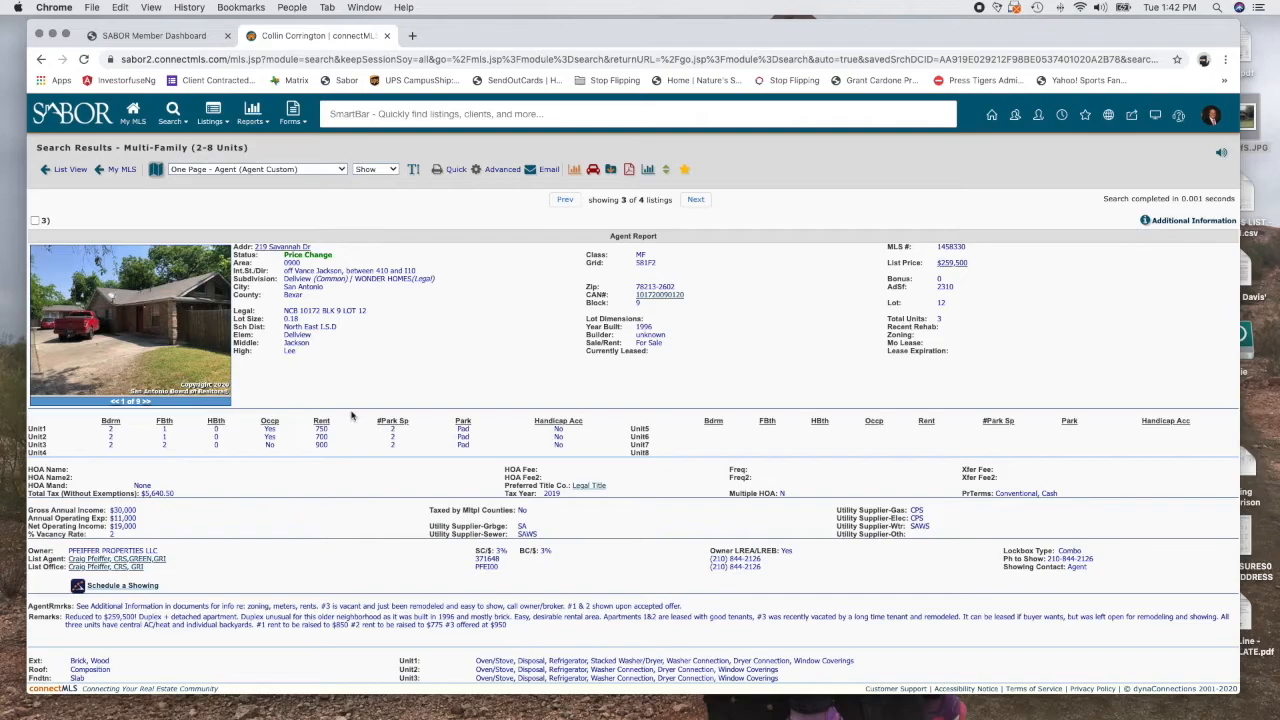
pyautogui.moveTo(318, 402)
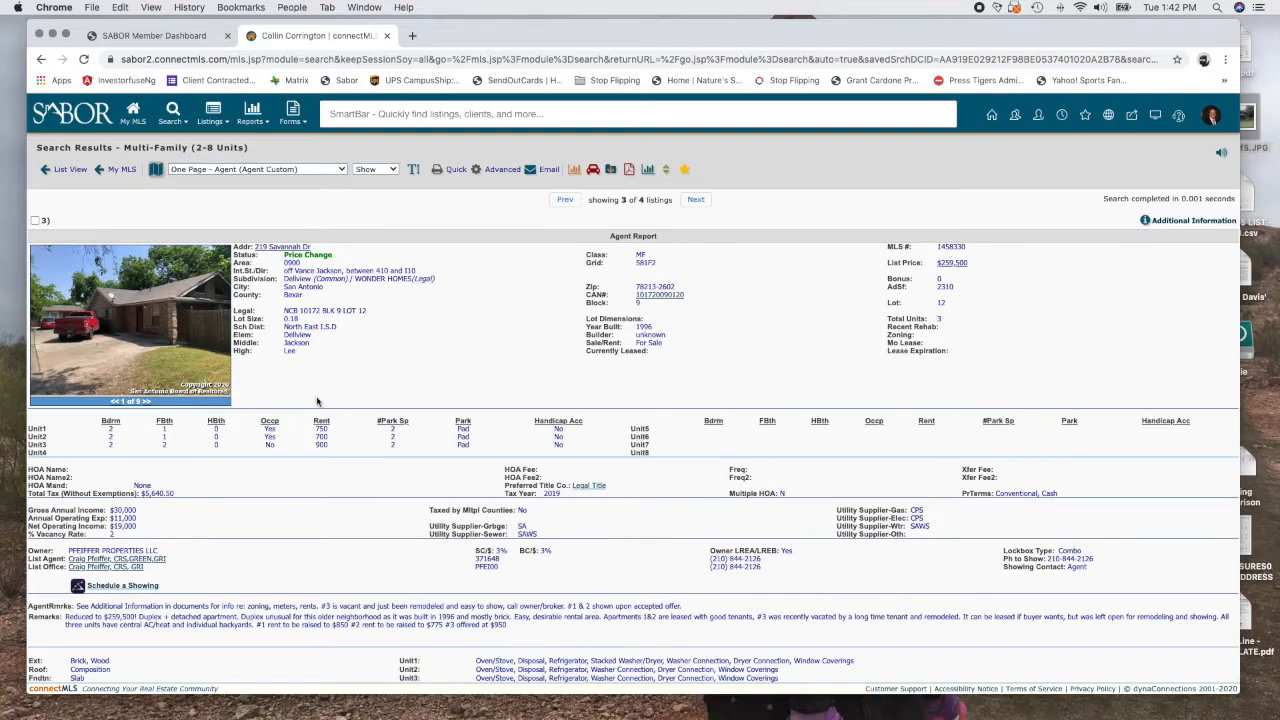
pyautogui.moveTo(140, 214)
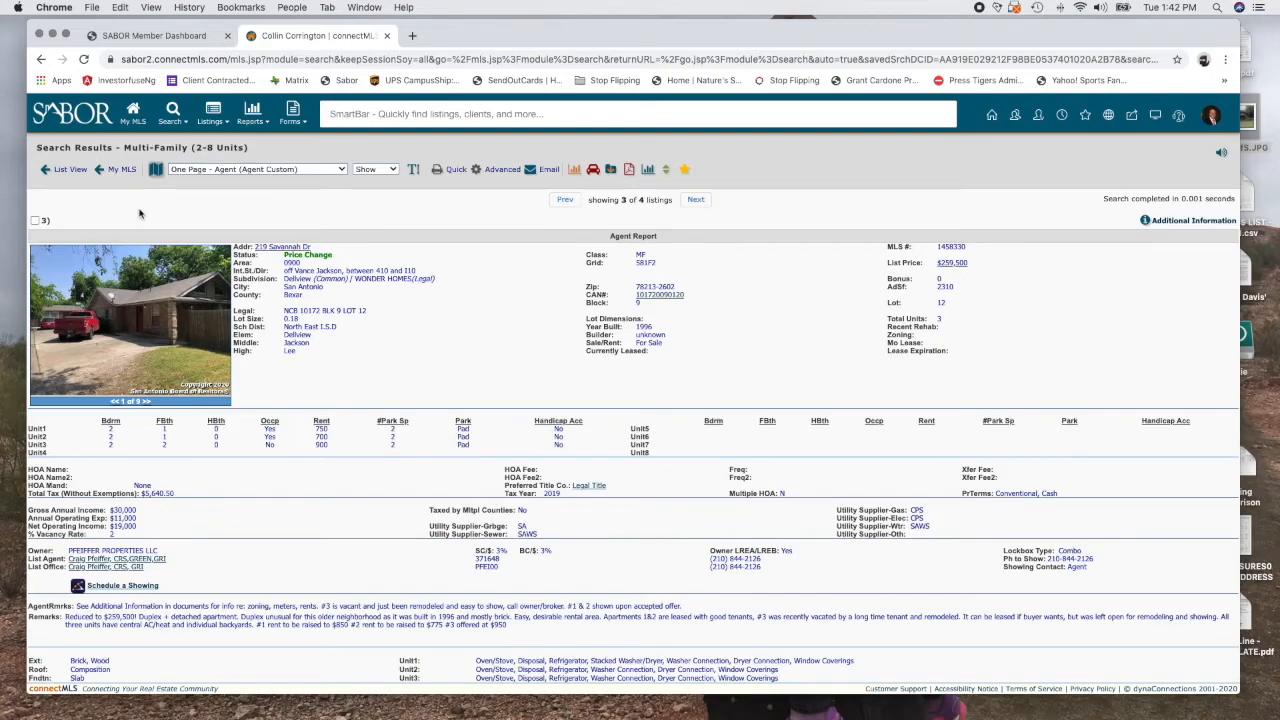